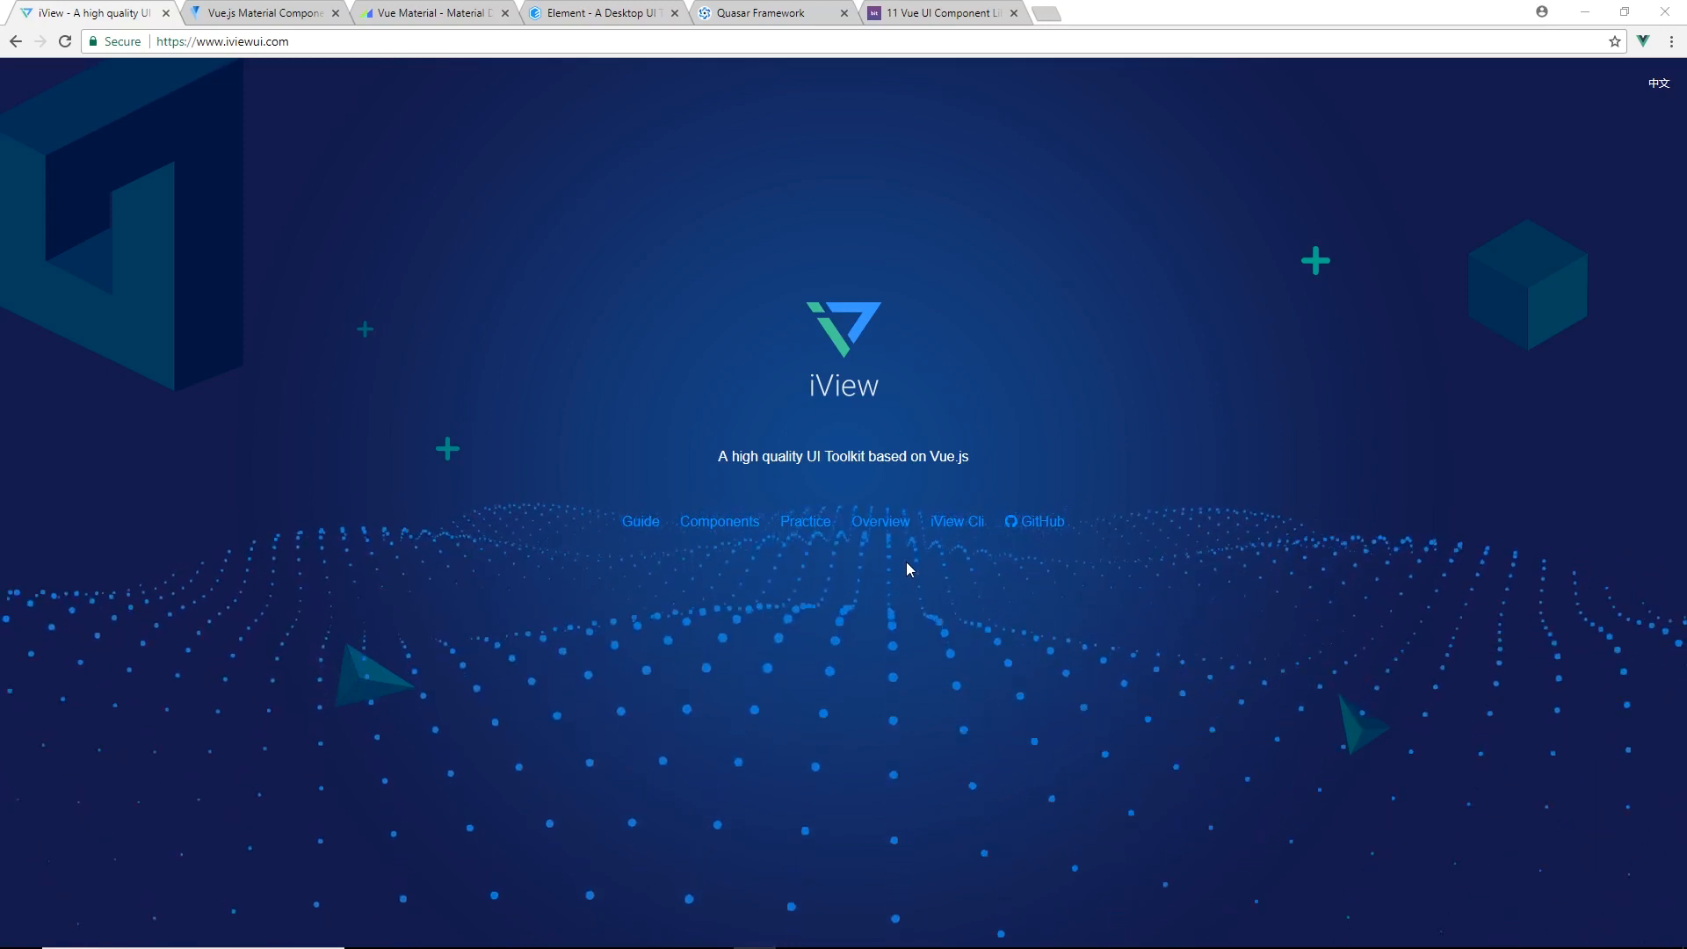
pyautogui.moveTo(770, 711)
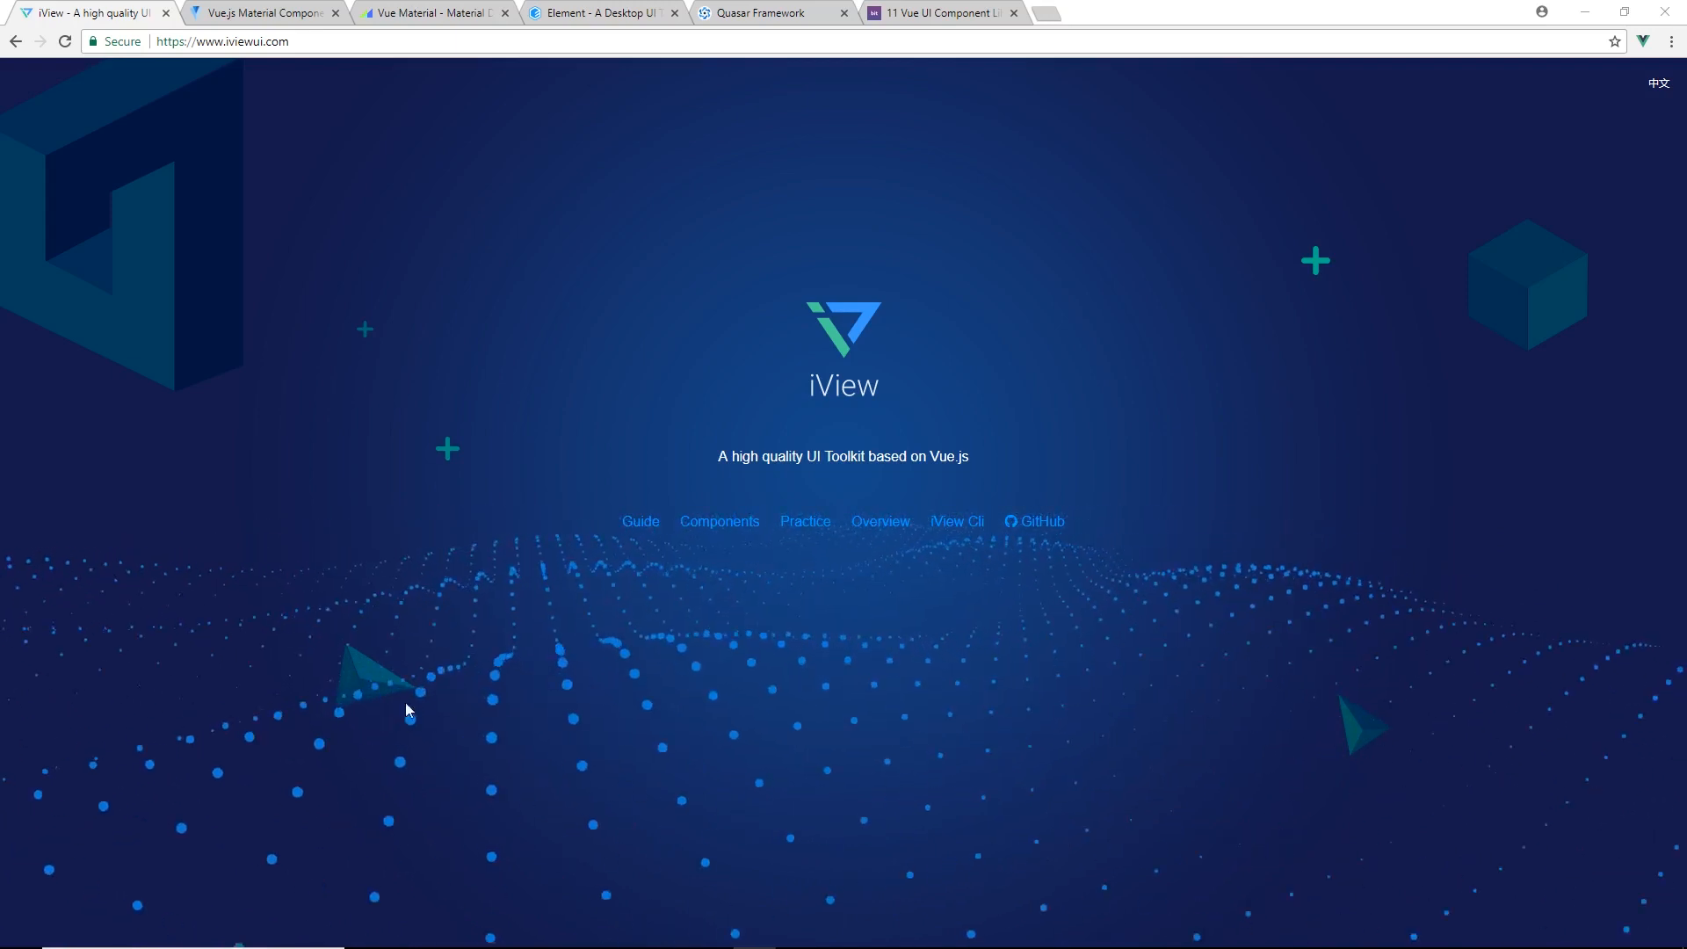
# Go from the iView landing page to the Installation guide with its CDN section
pyautogui.click(640, 520)
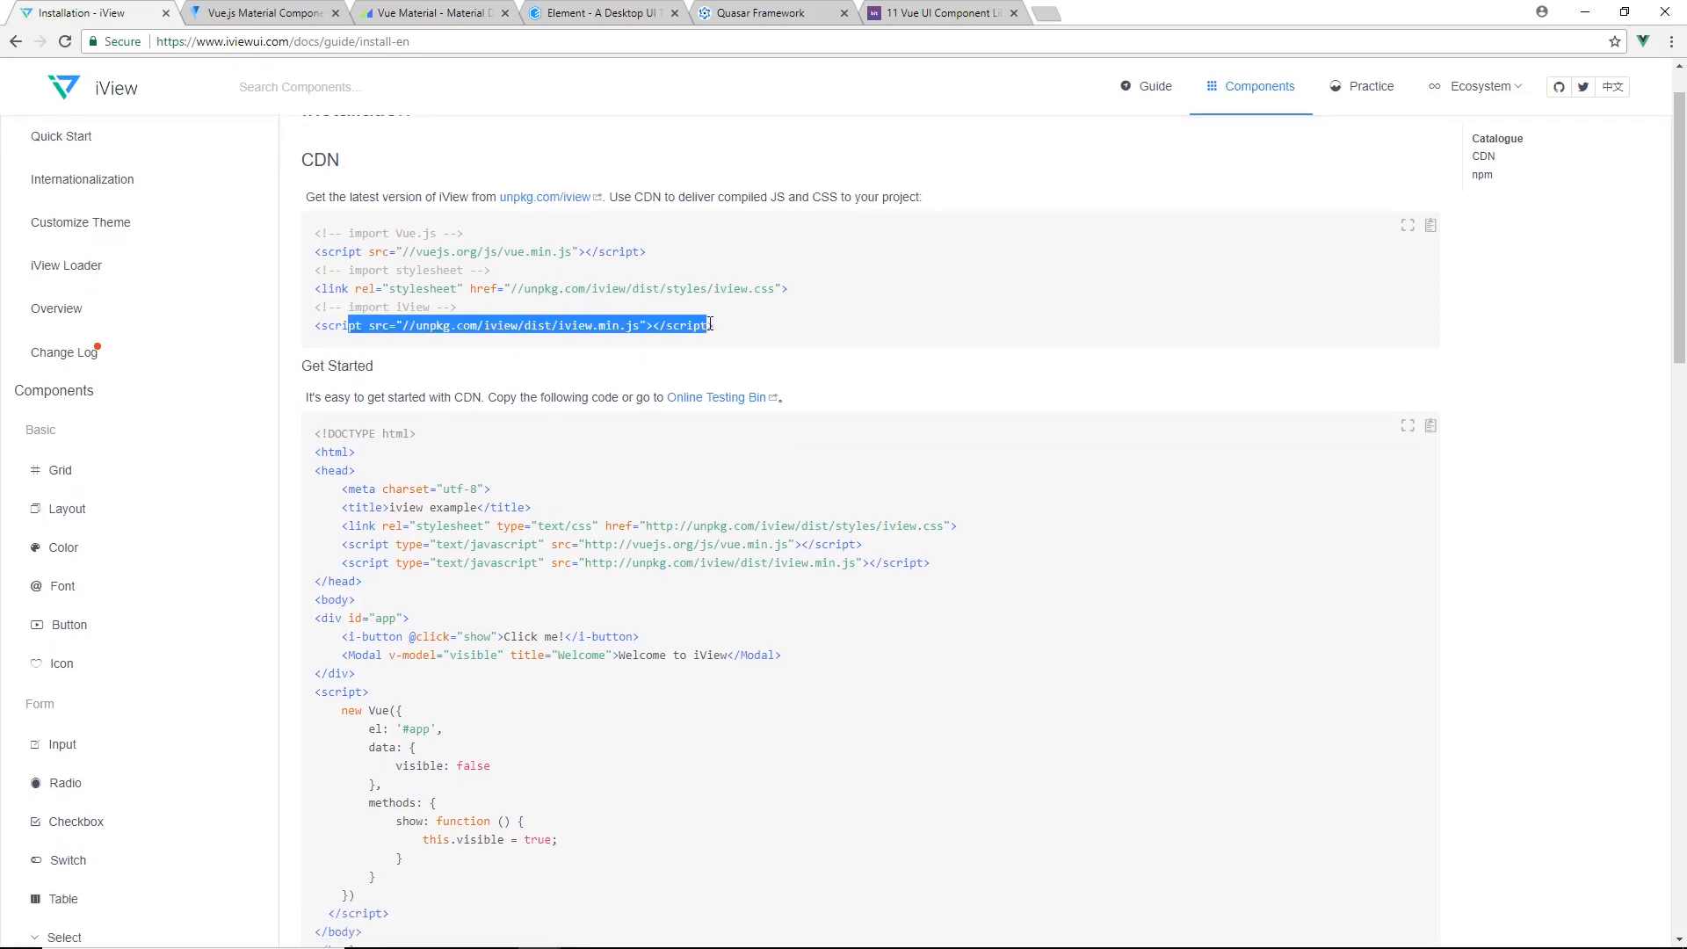
# Browse iView's Layout and Button docs, then read down the Select component examples
pyautogui.scroll(-3)
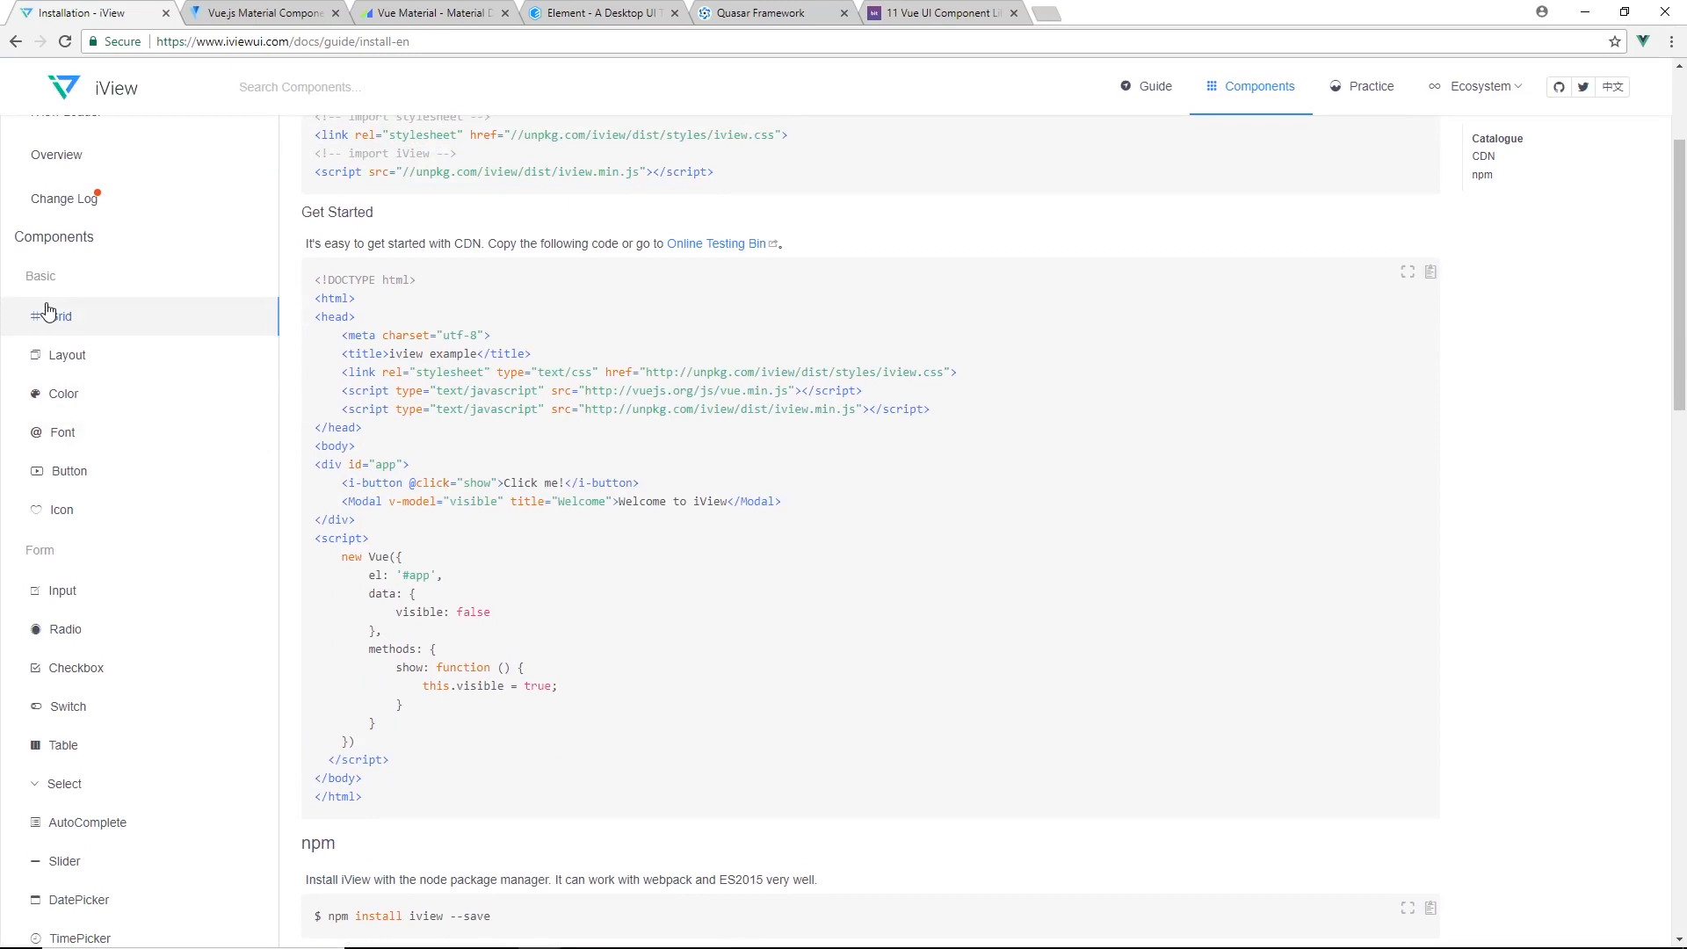
pyautogui.click(59, 315)
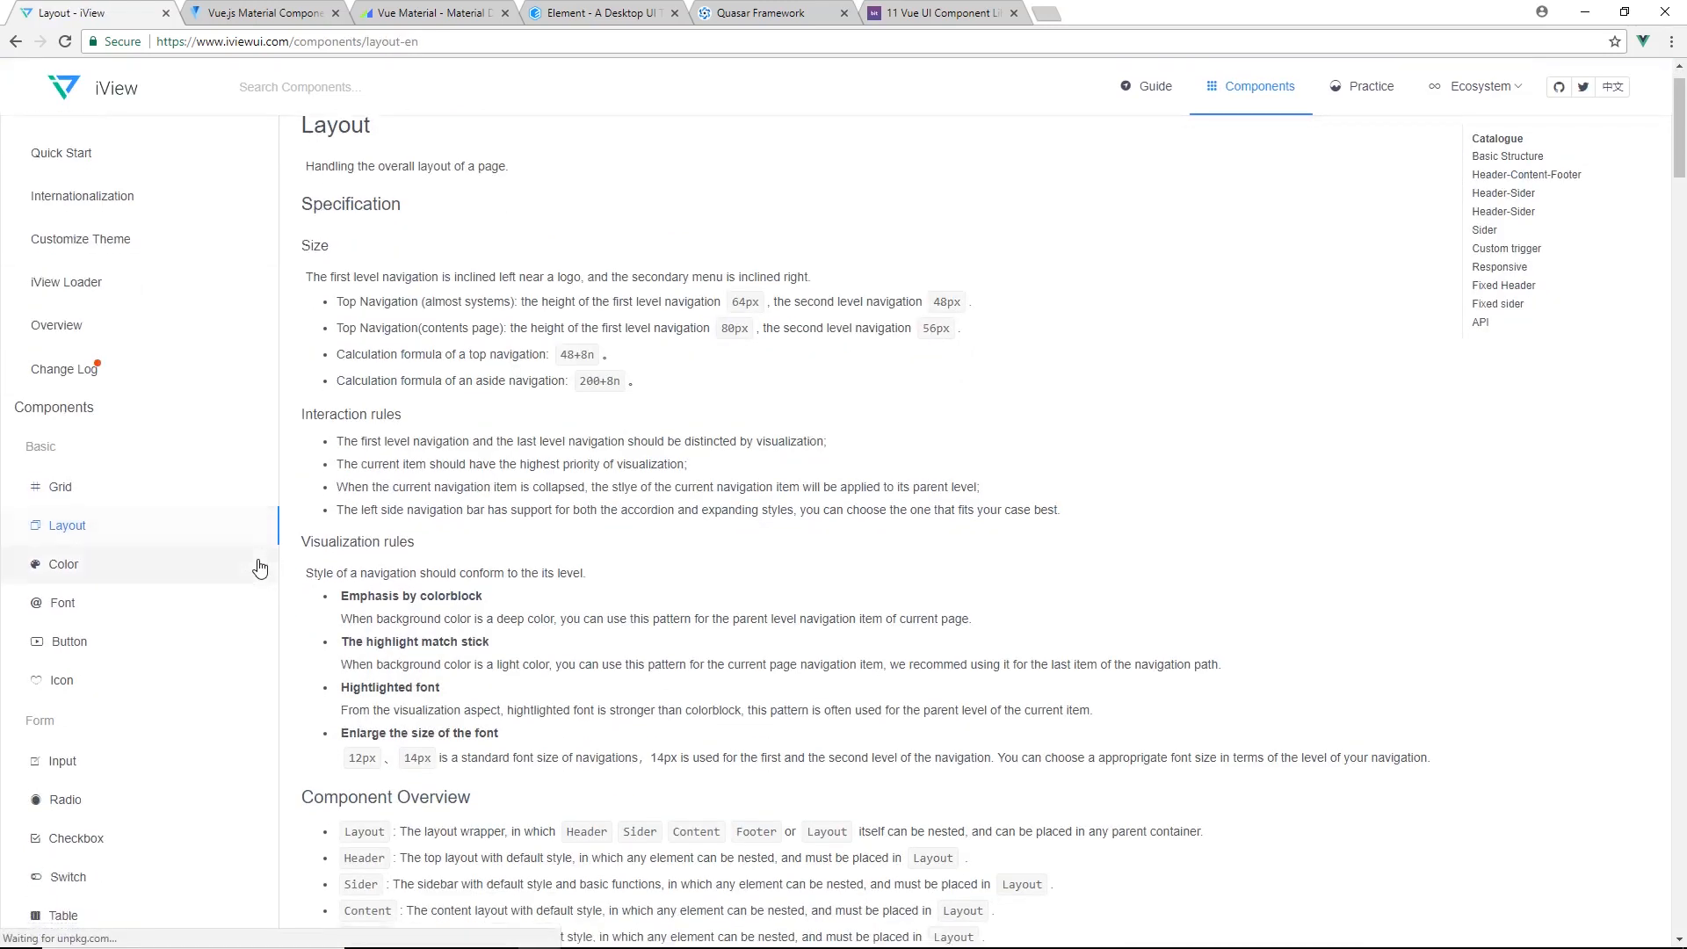
pyautogui.click(61, 564)
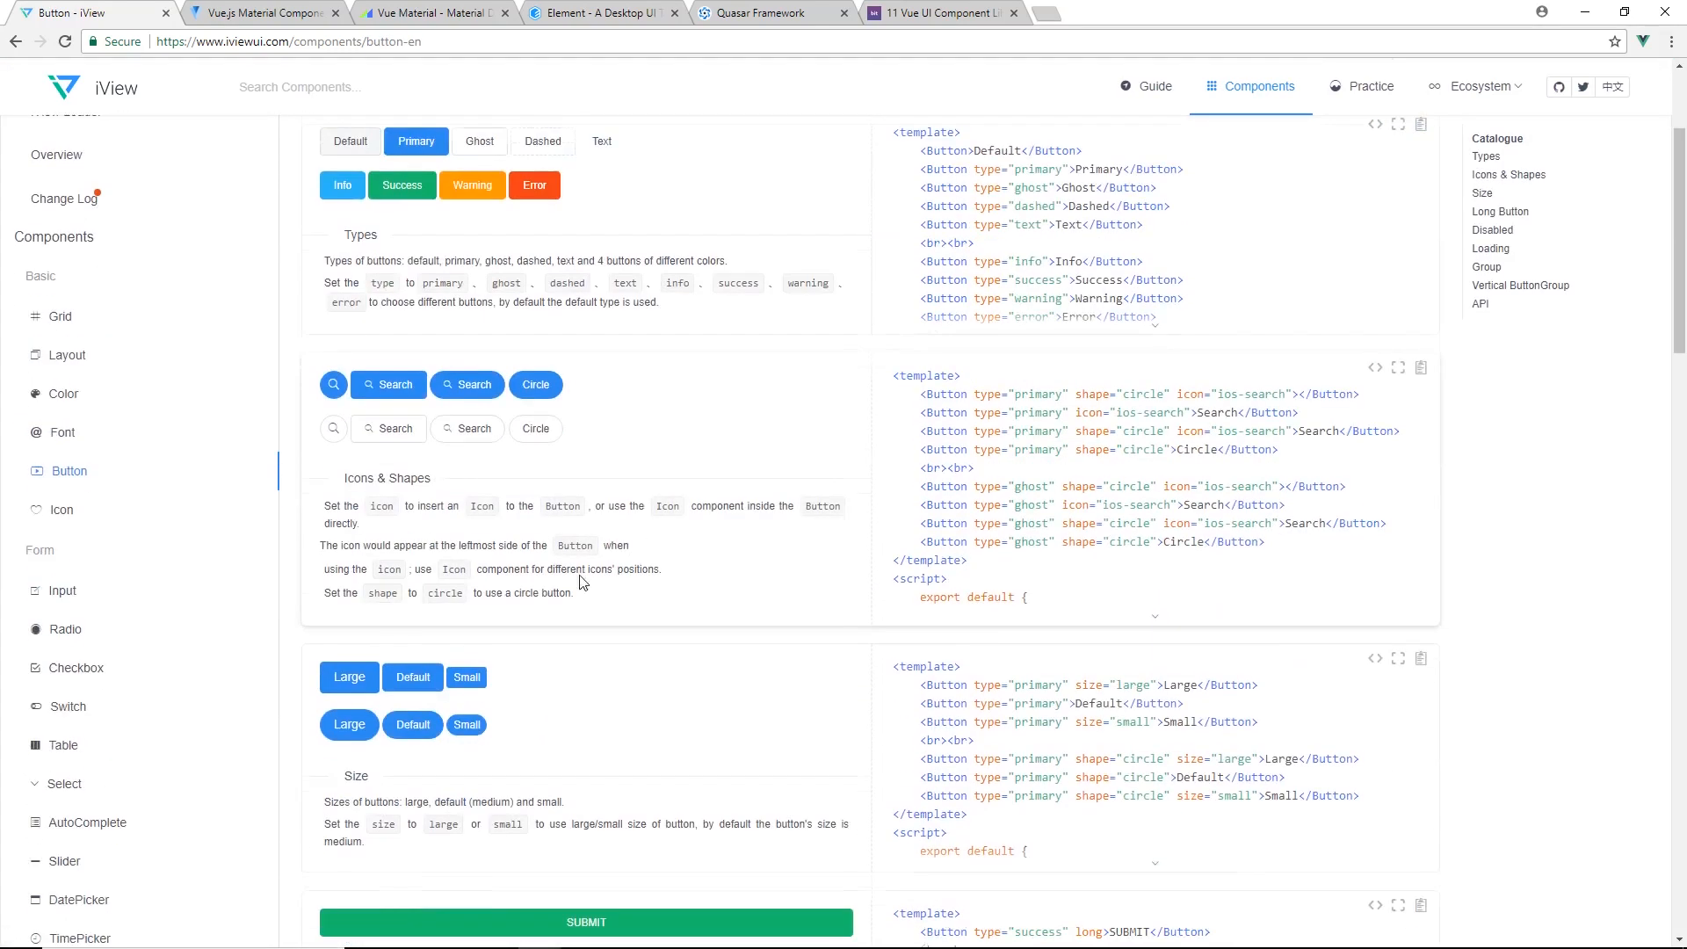
pyautogui.scroll(-3)
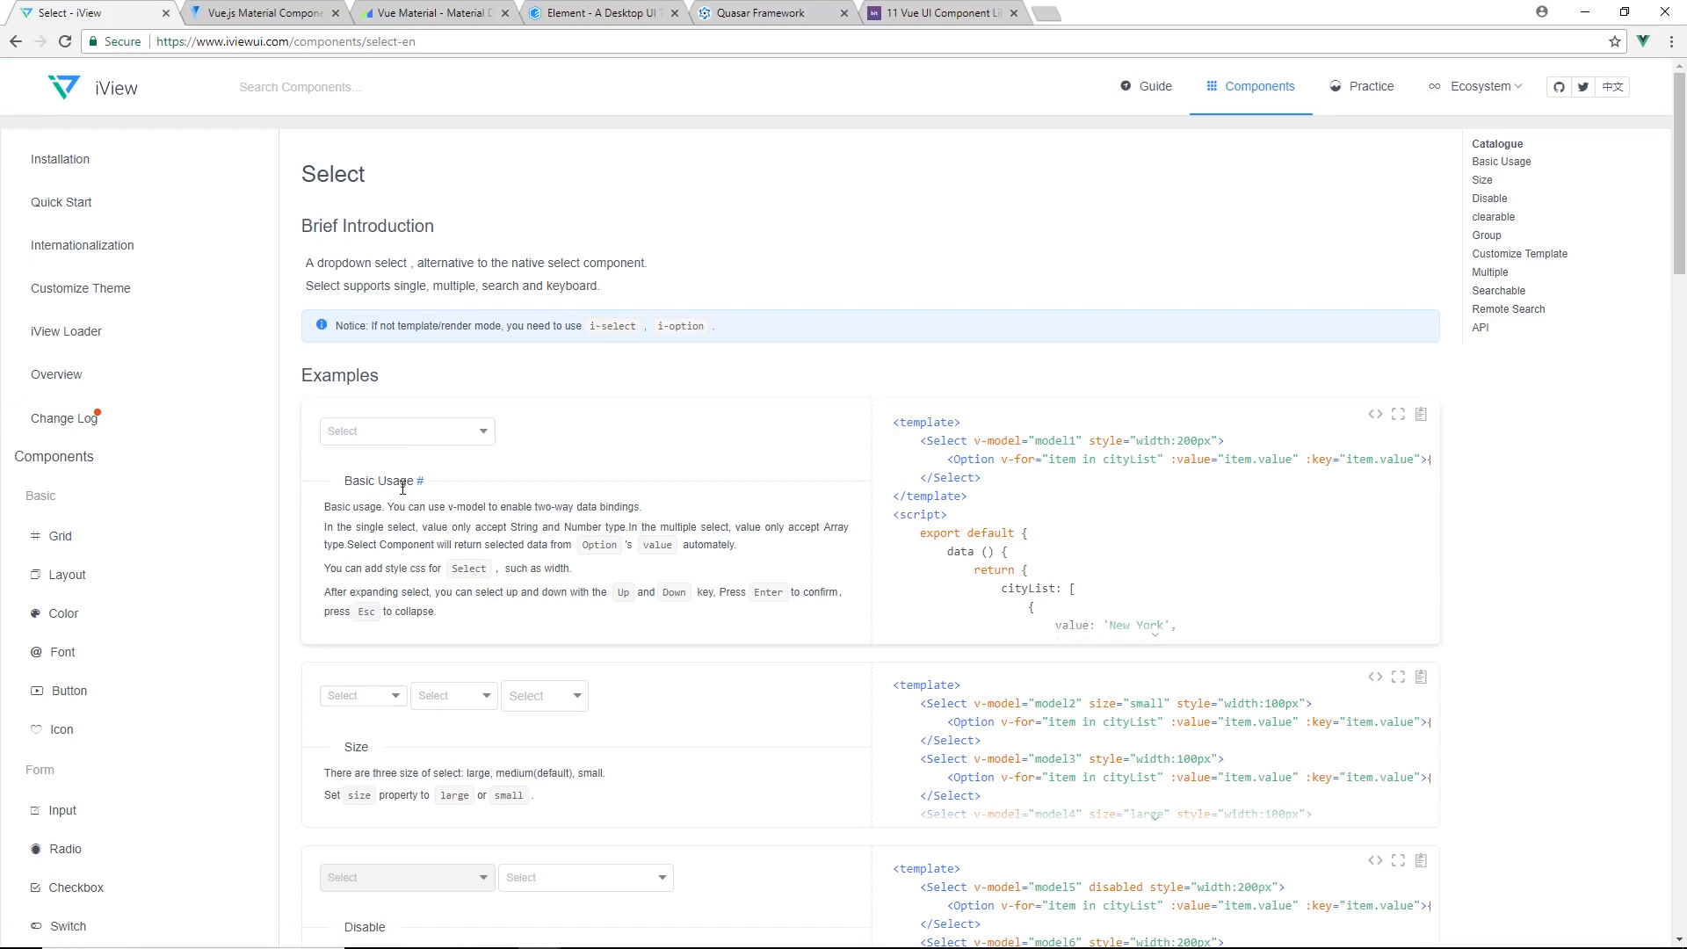
pyautogui.moveTo(1244, 448)
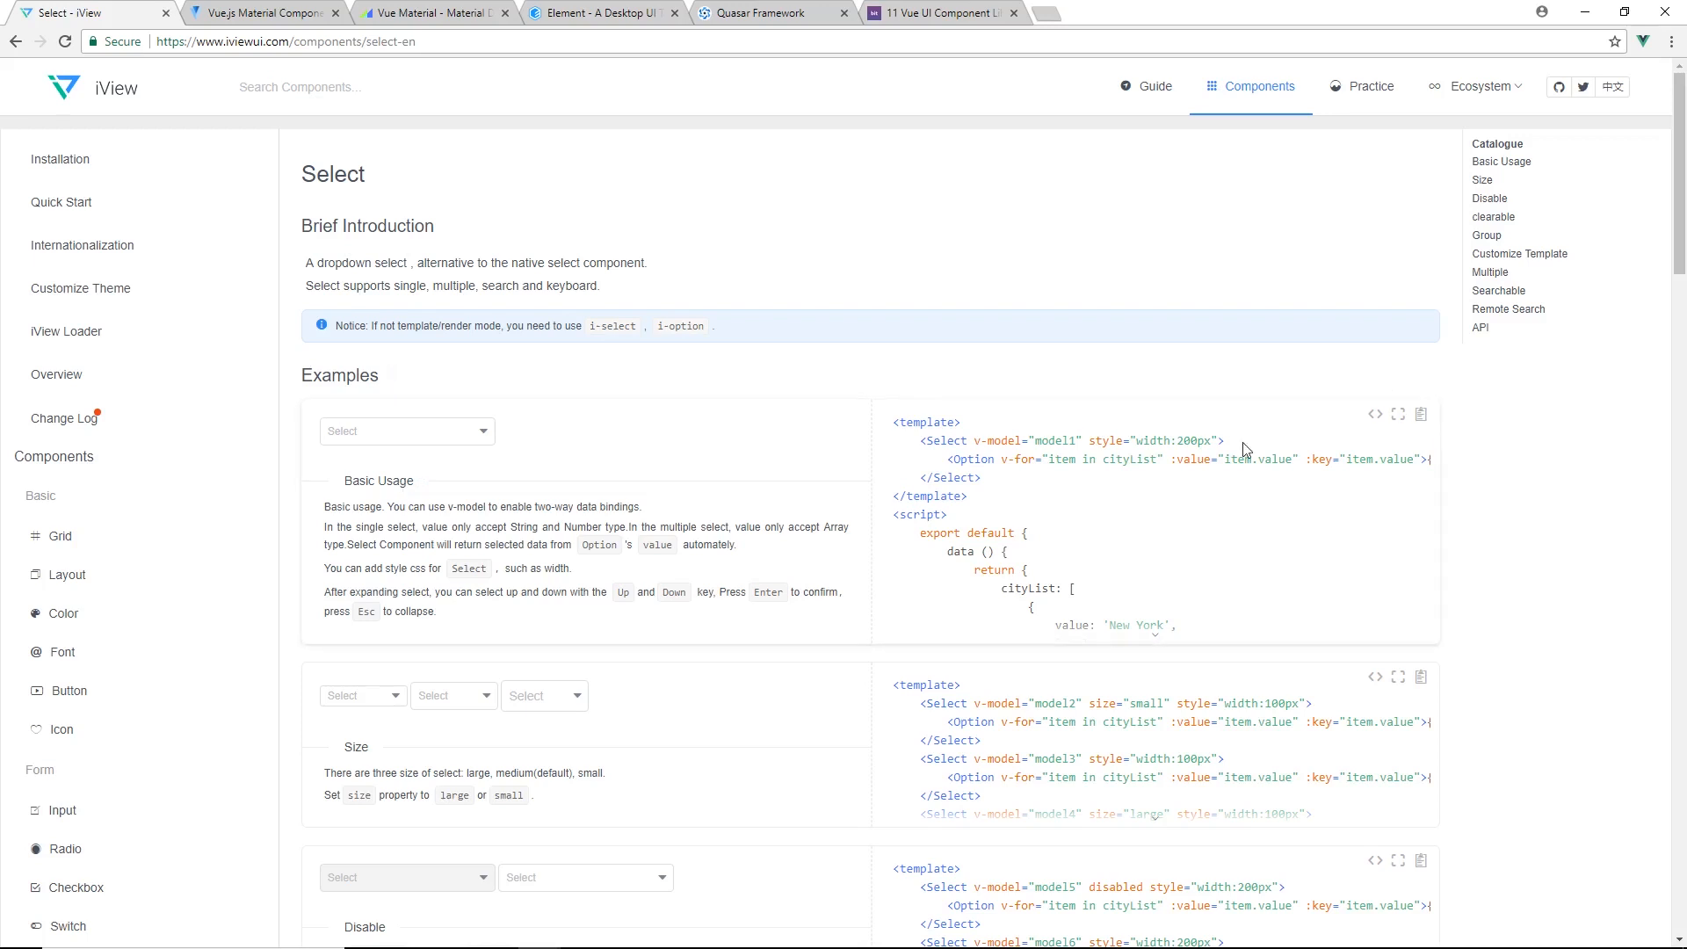
pyautogui.scroll(-3)
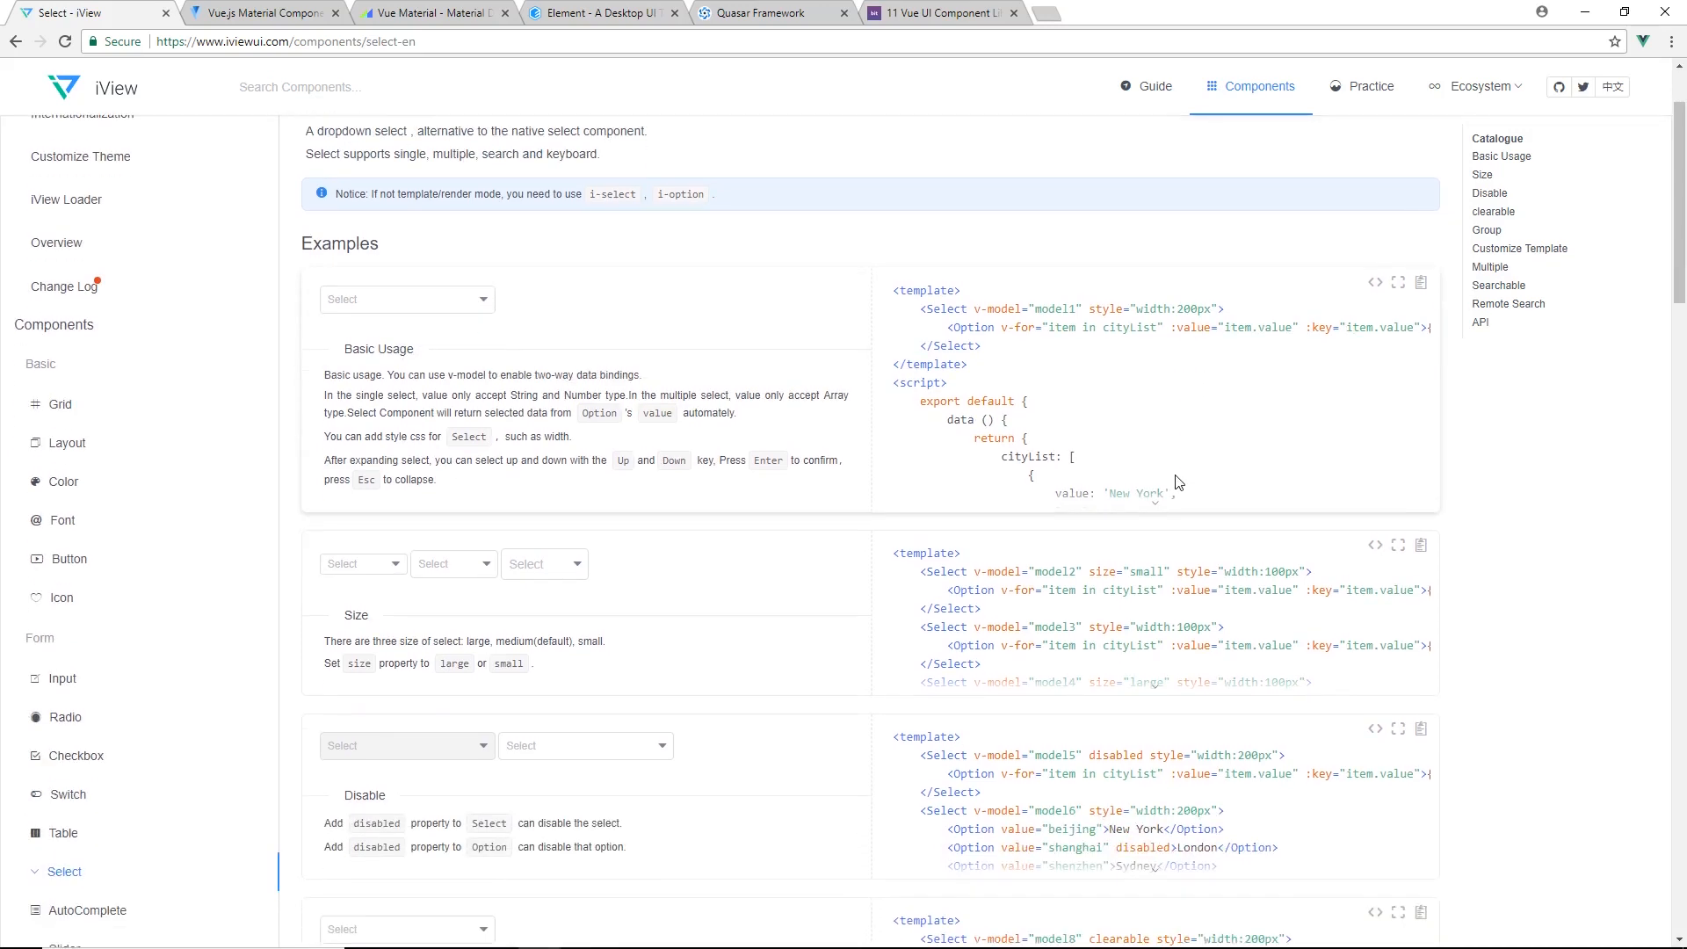
pyautogui.scroll(-3)
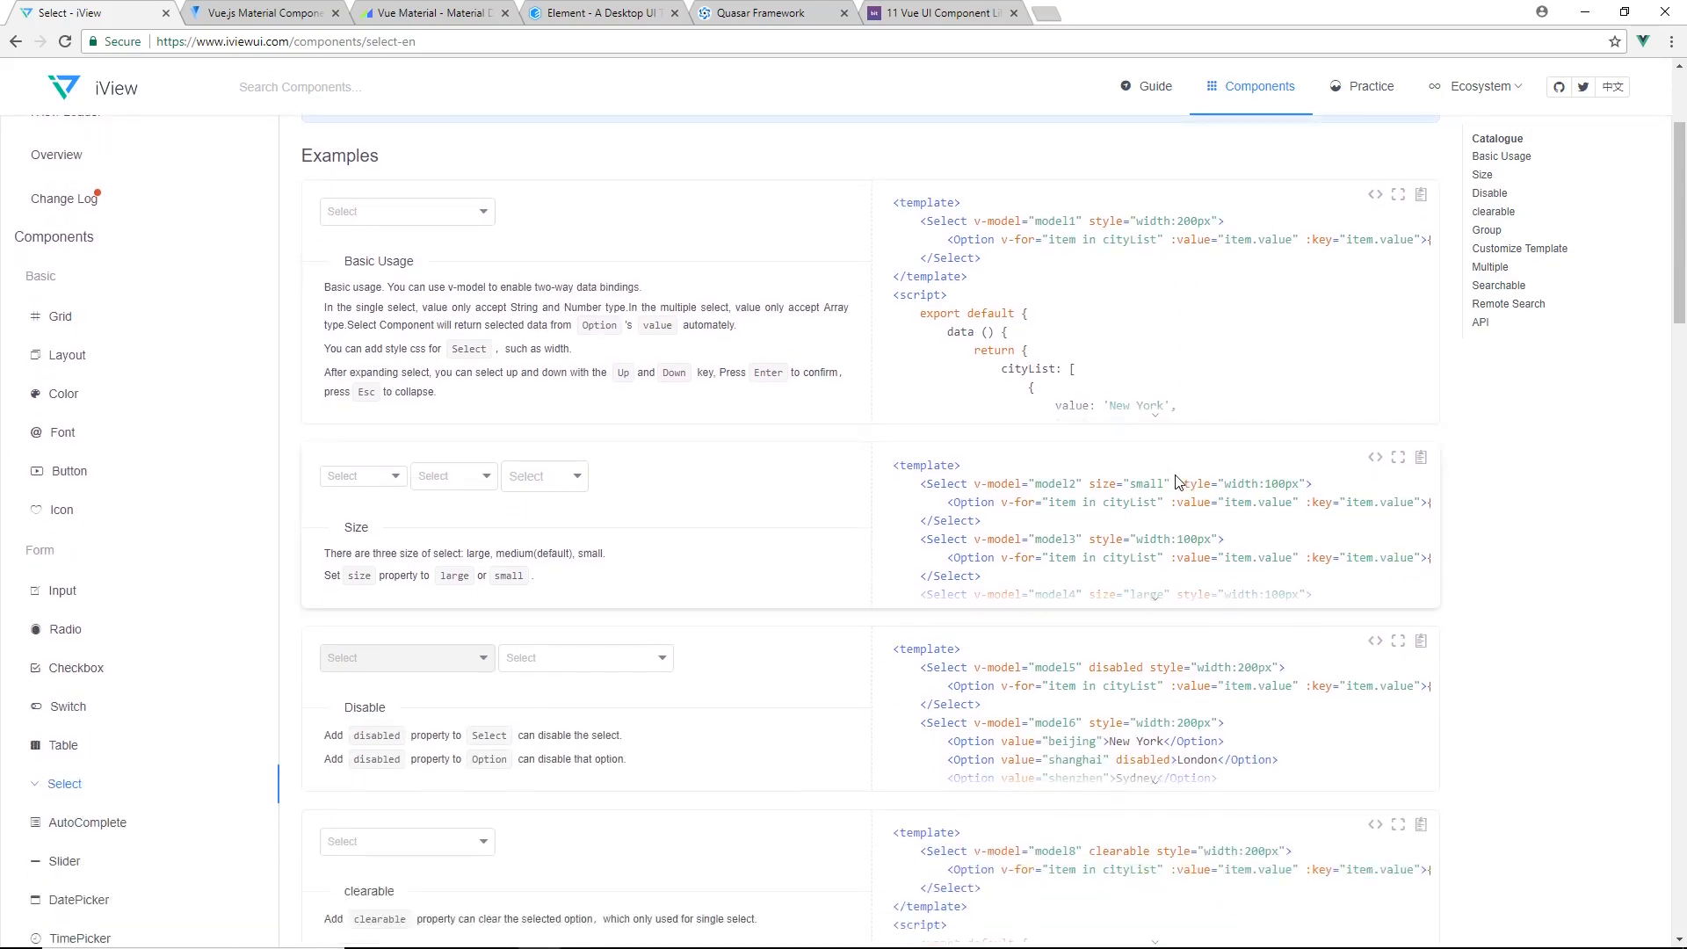
pyautogui.scroll(-3)
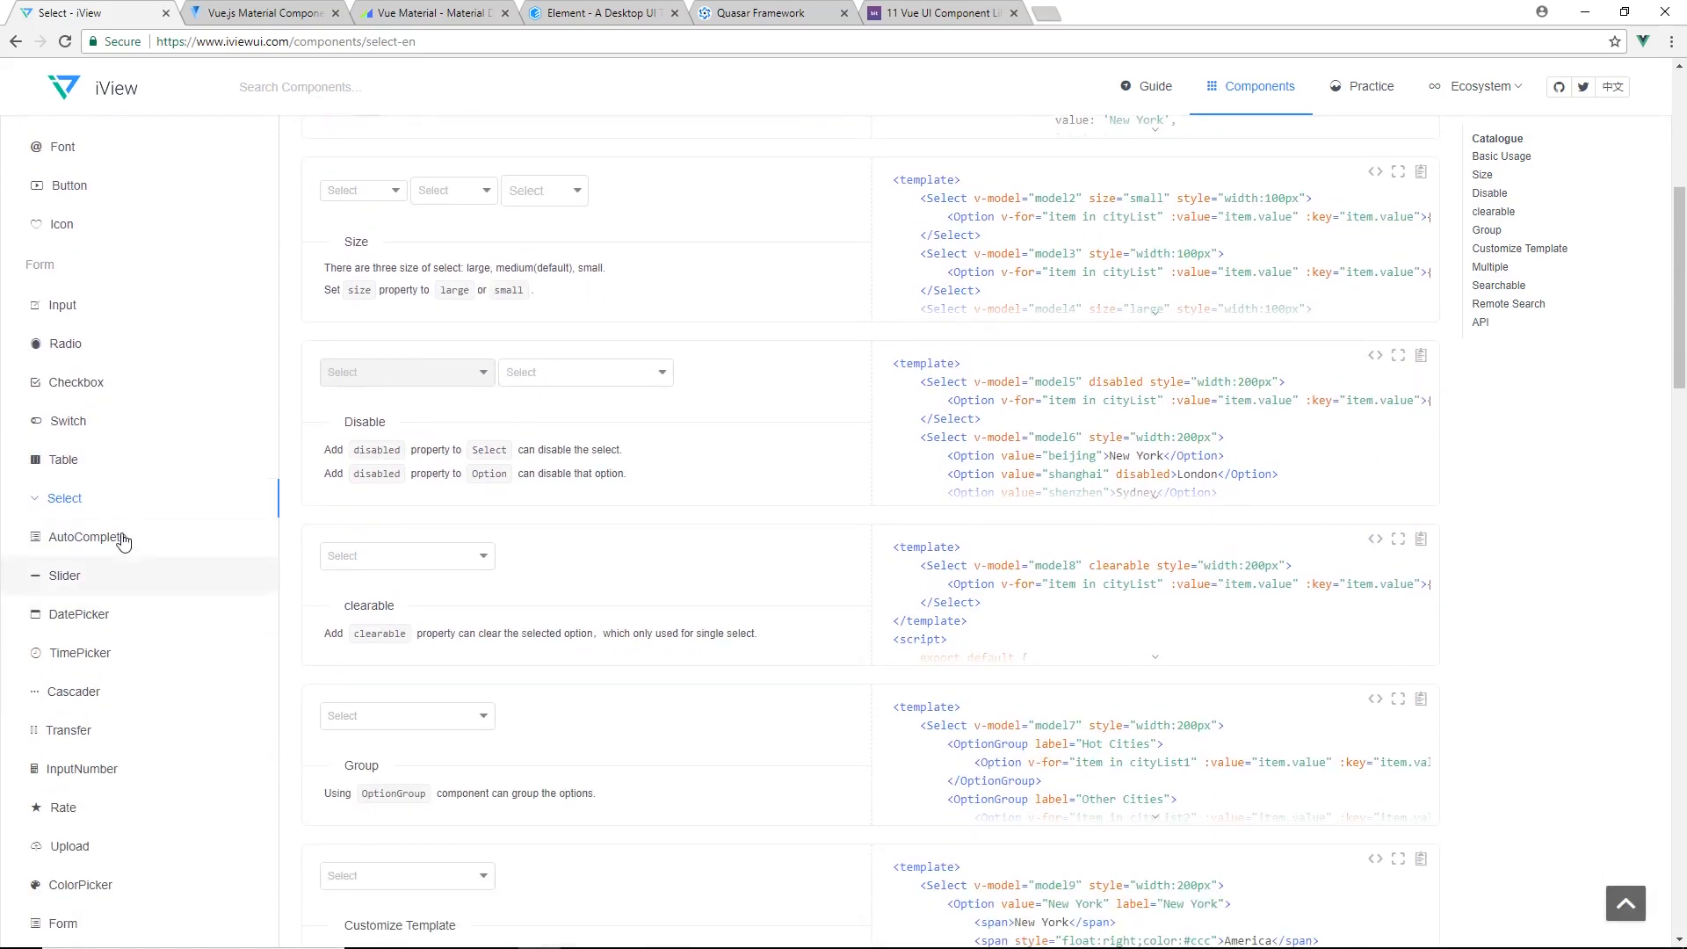
# View iView's AutoComplete docs, highlight the basic usage template code, and reach the props and events tables
pyautogui.click(87, 538)
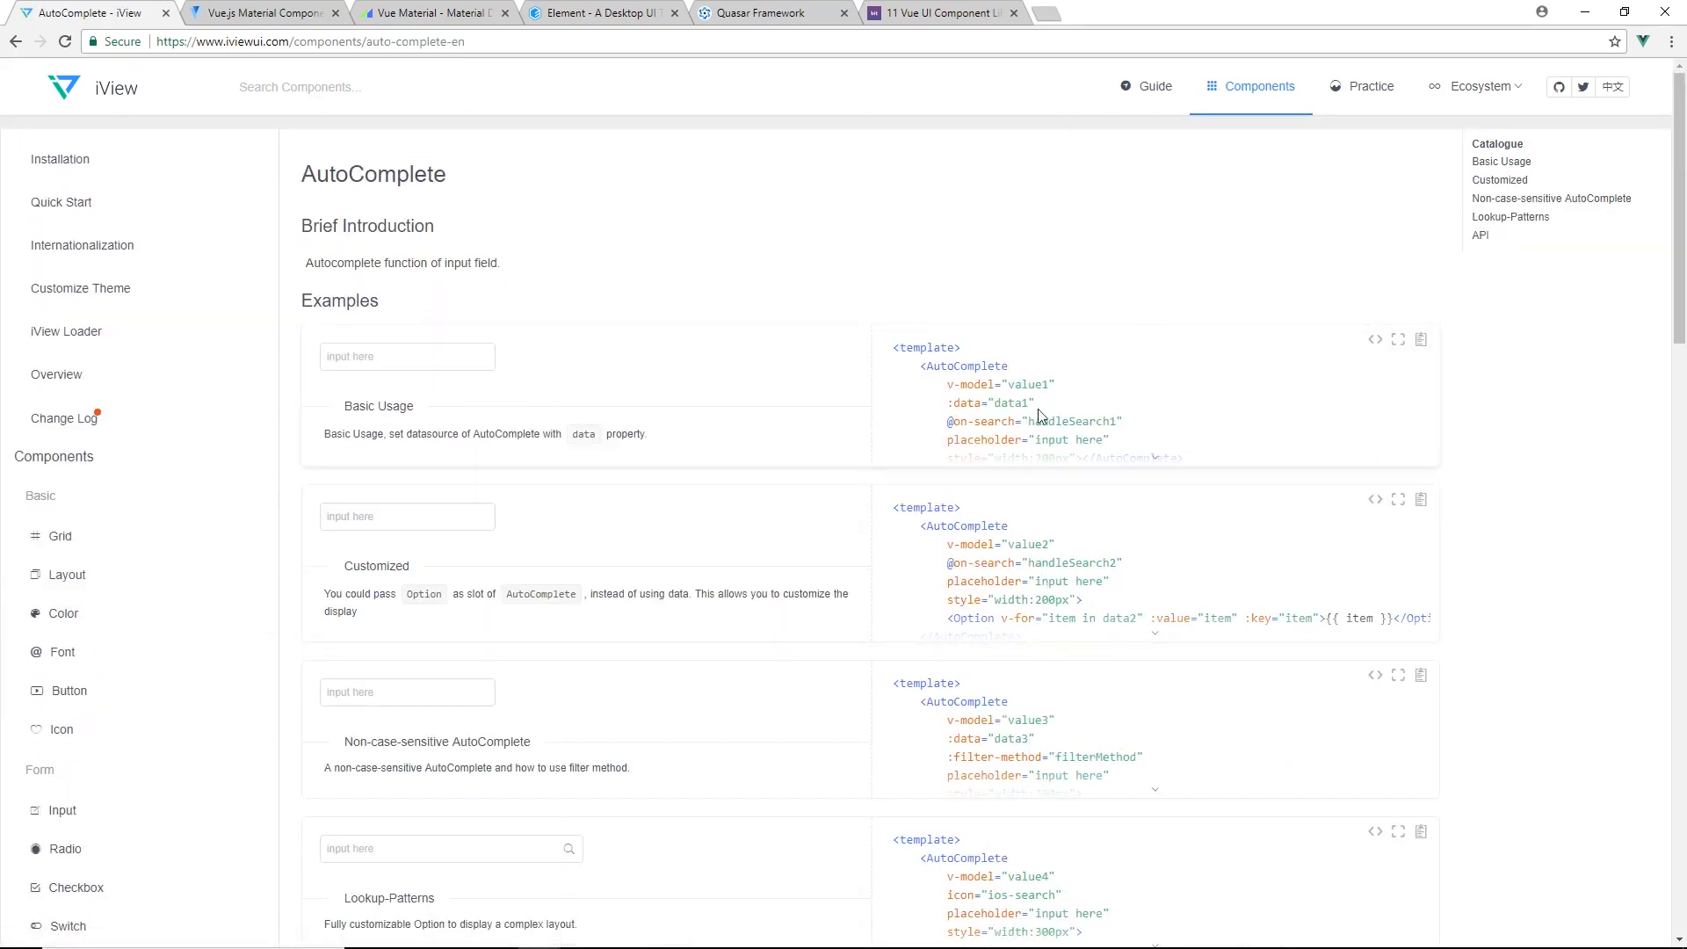
pyautogui.doubleClick(928, 365)
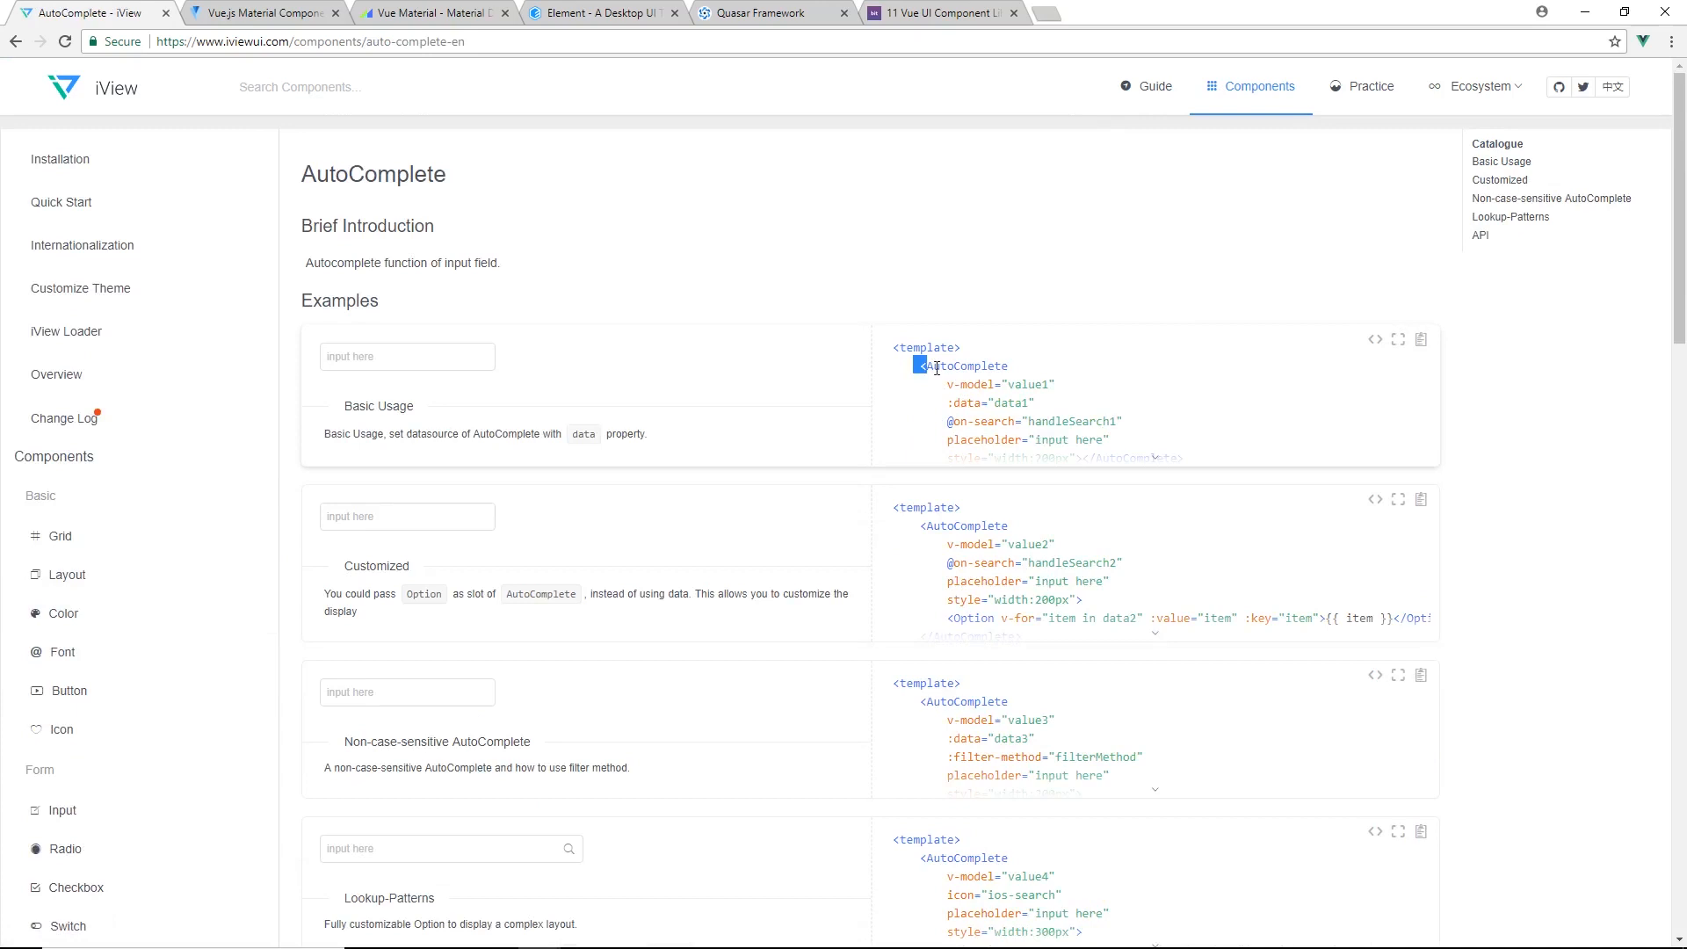
pyautogui.moveTo(923, 366); pyautogui.dragTo(1097, 455)
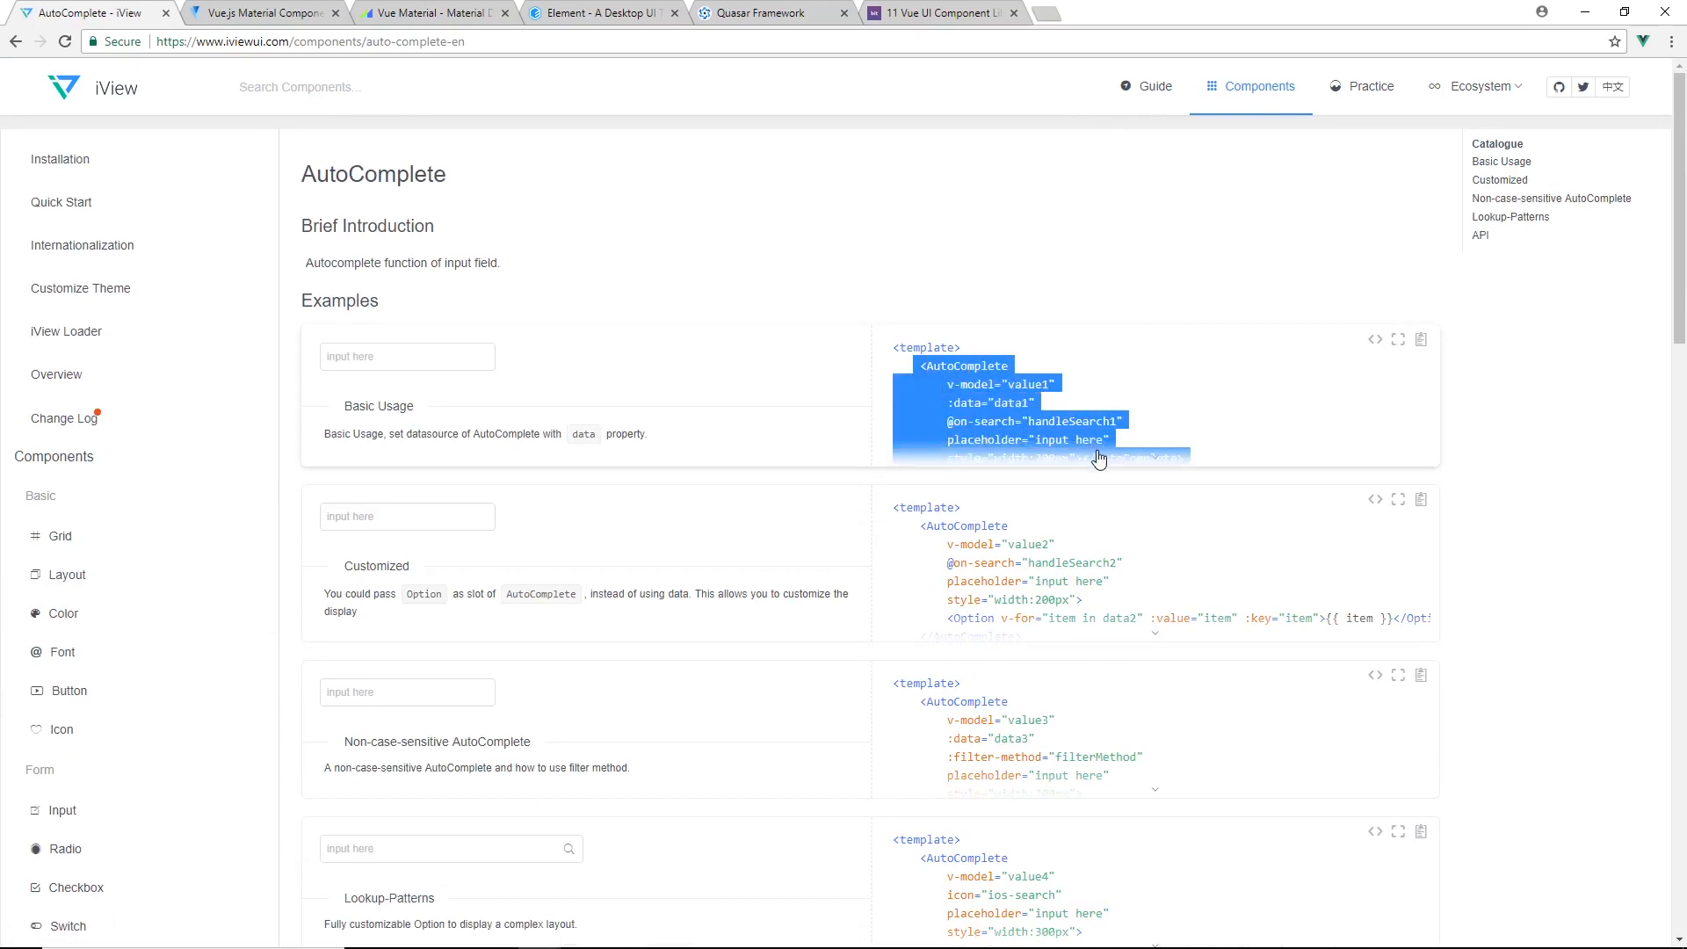
pyautogui.scroll(-3)
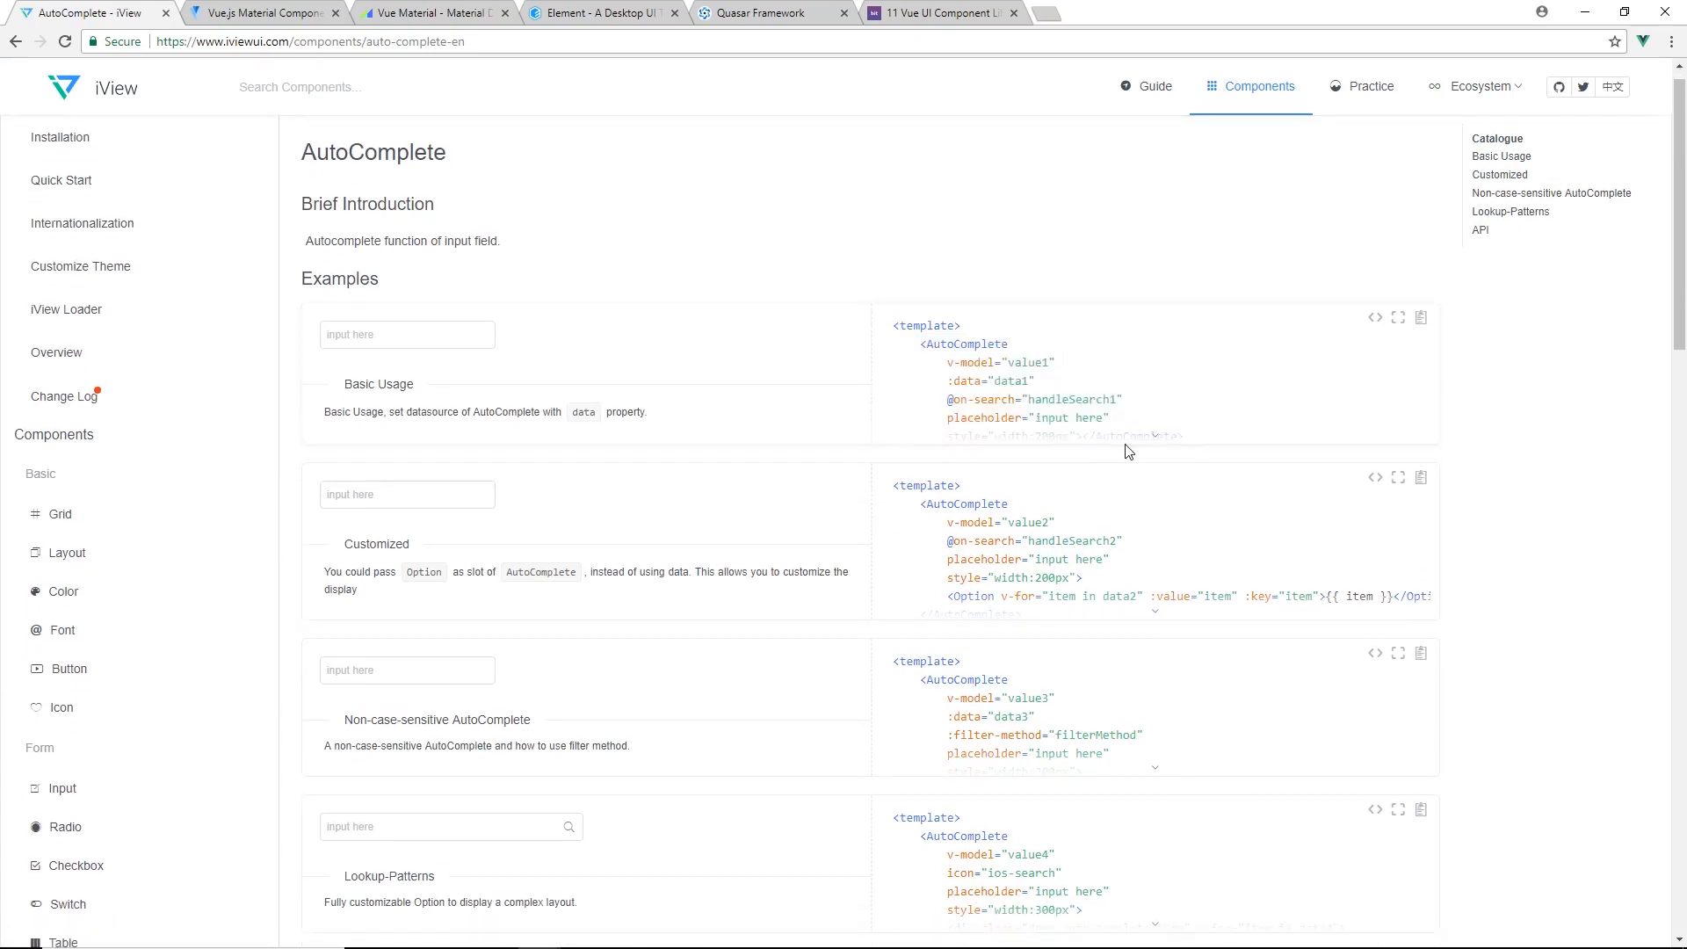
pyautogui.scroll(-3)
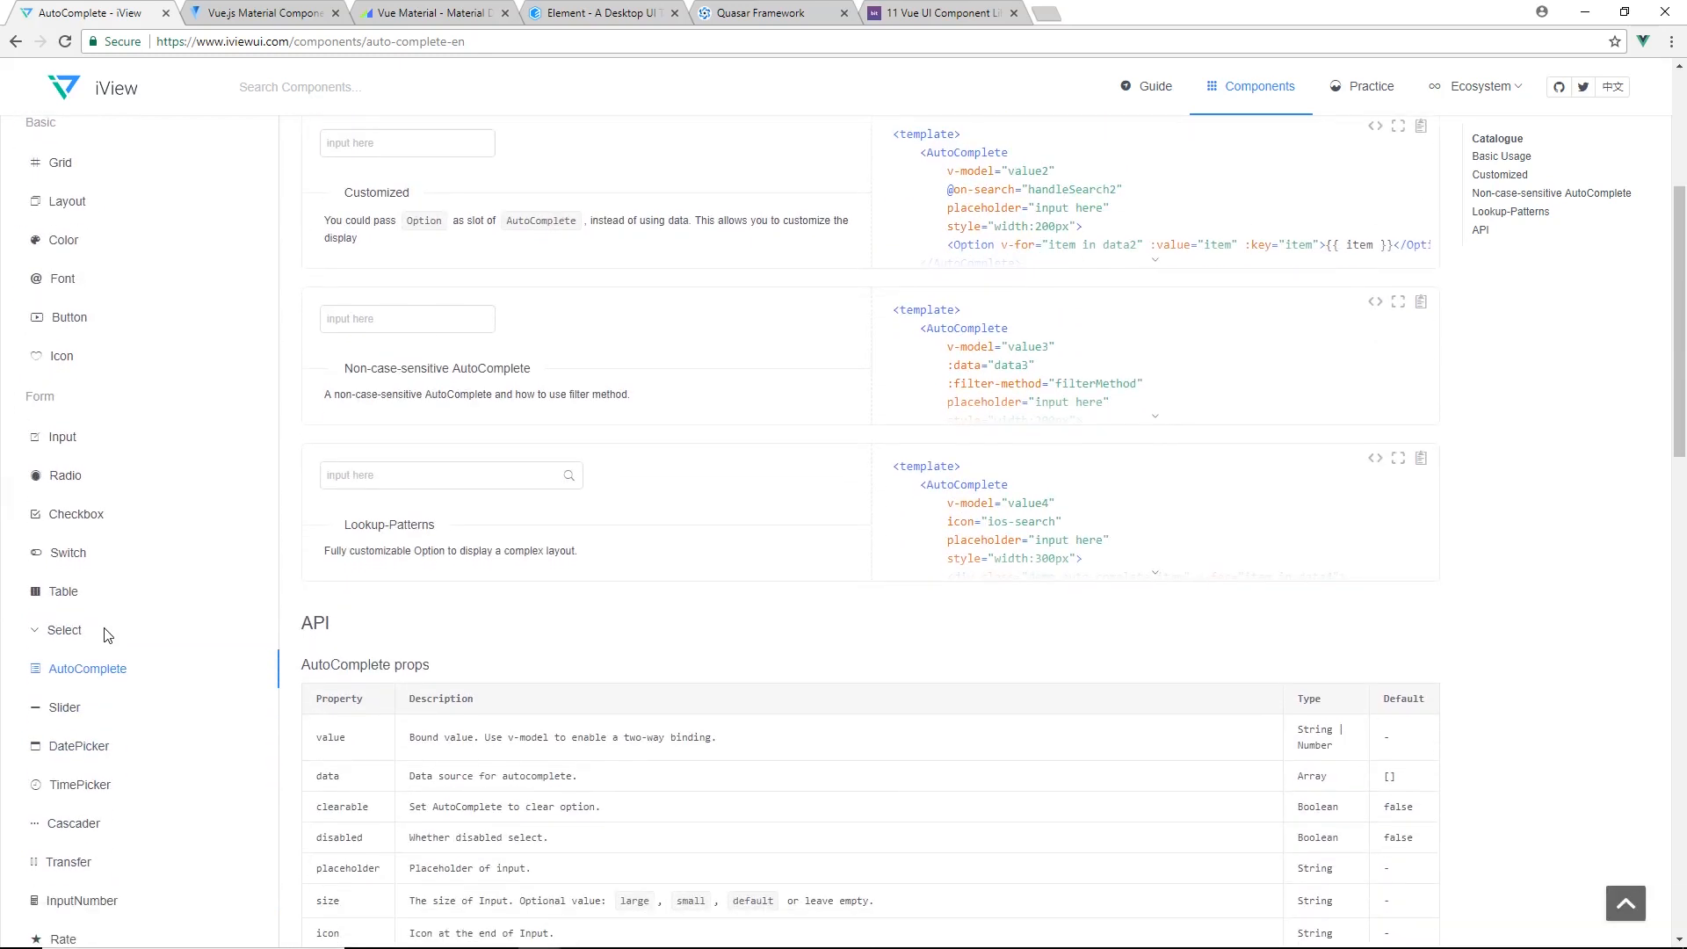
pyautogui.scroll(-3)
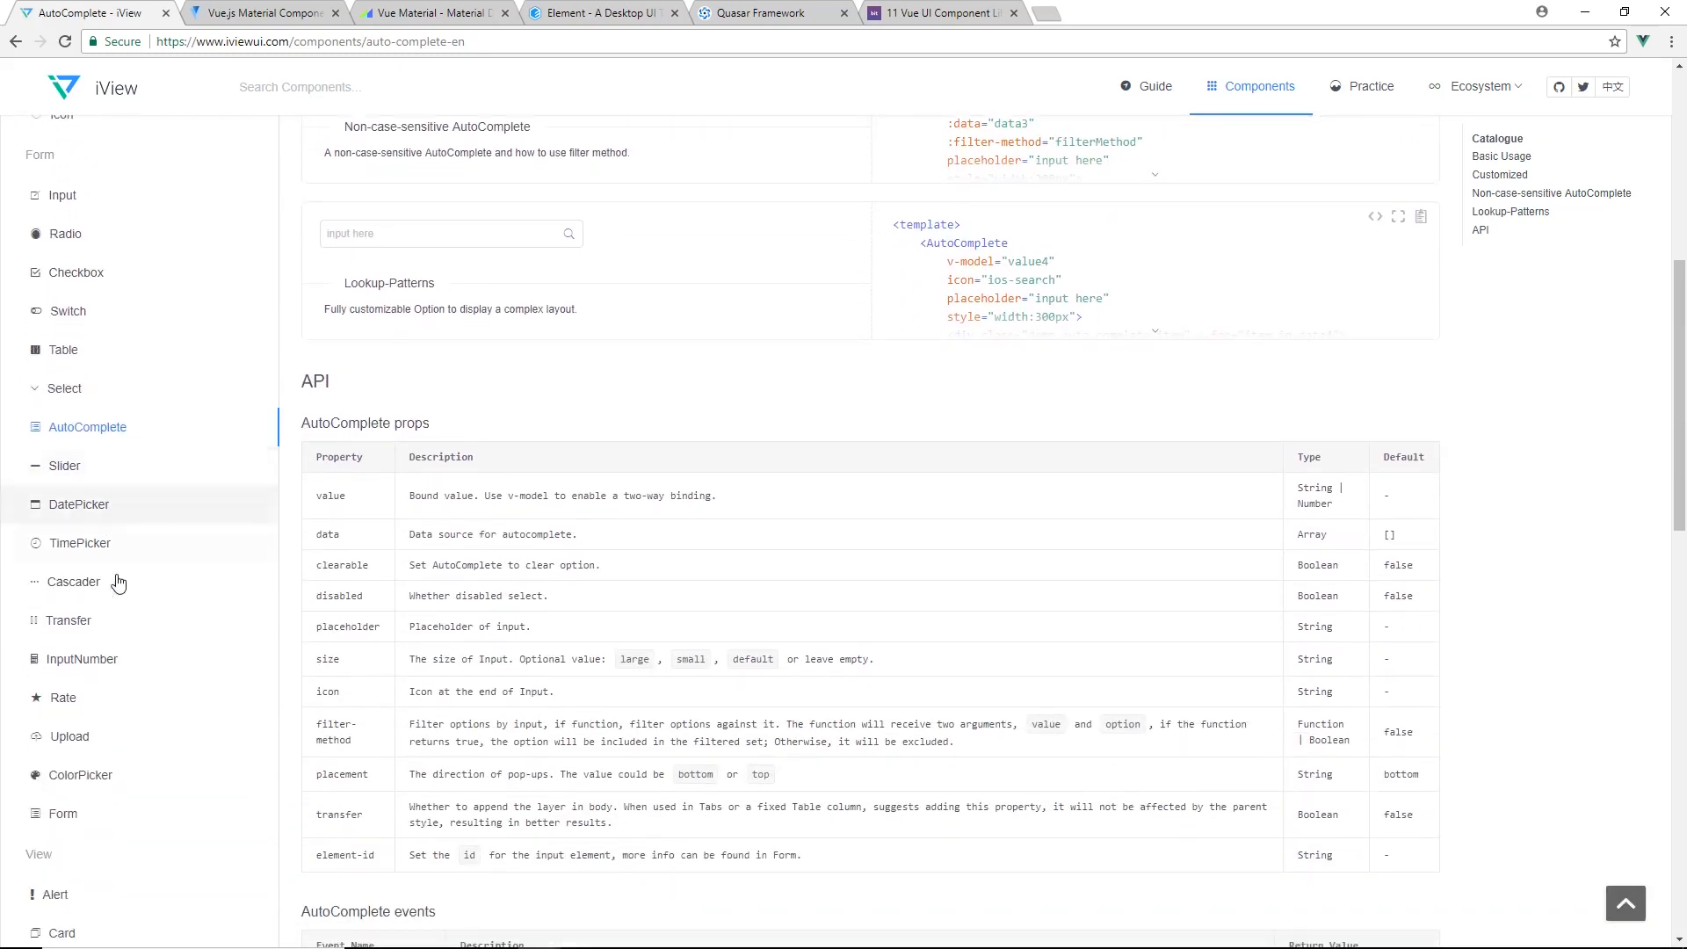
pyautogui.scroll(-3)
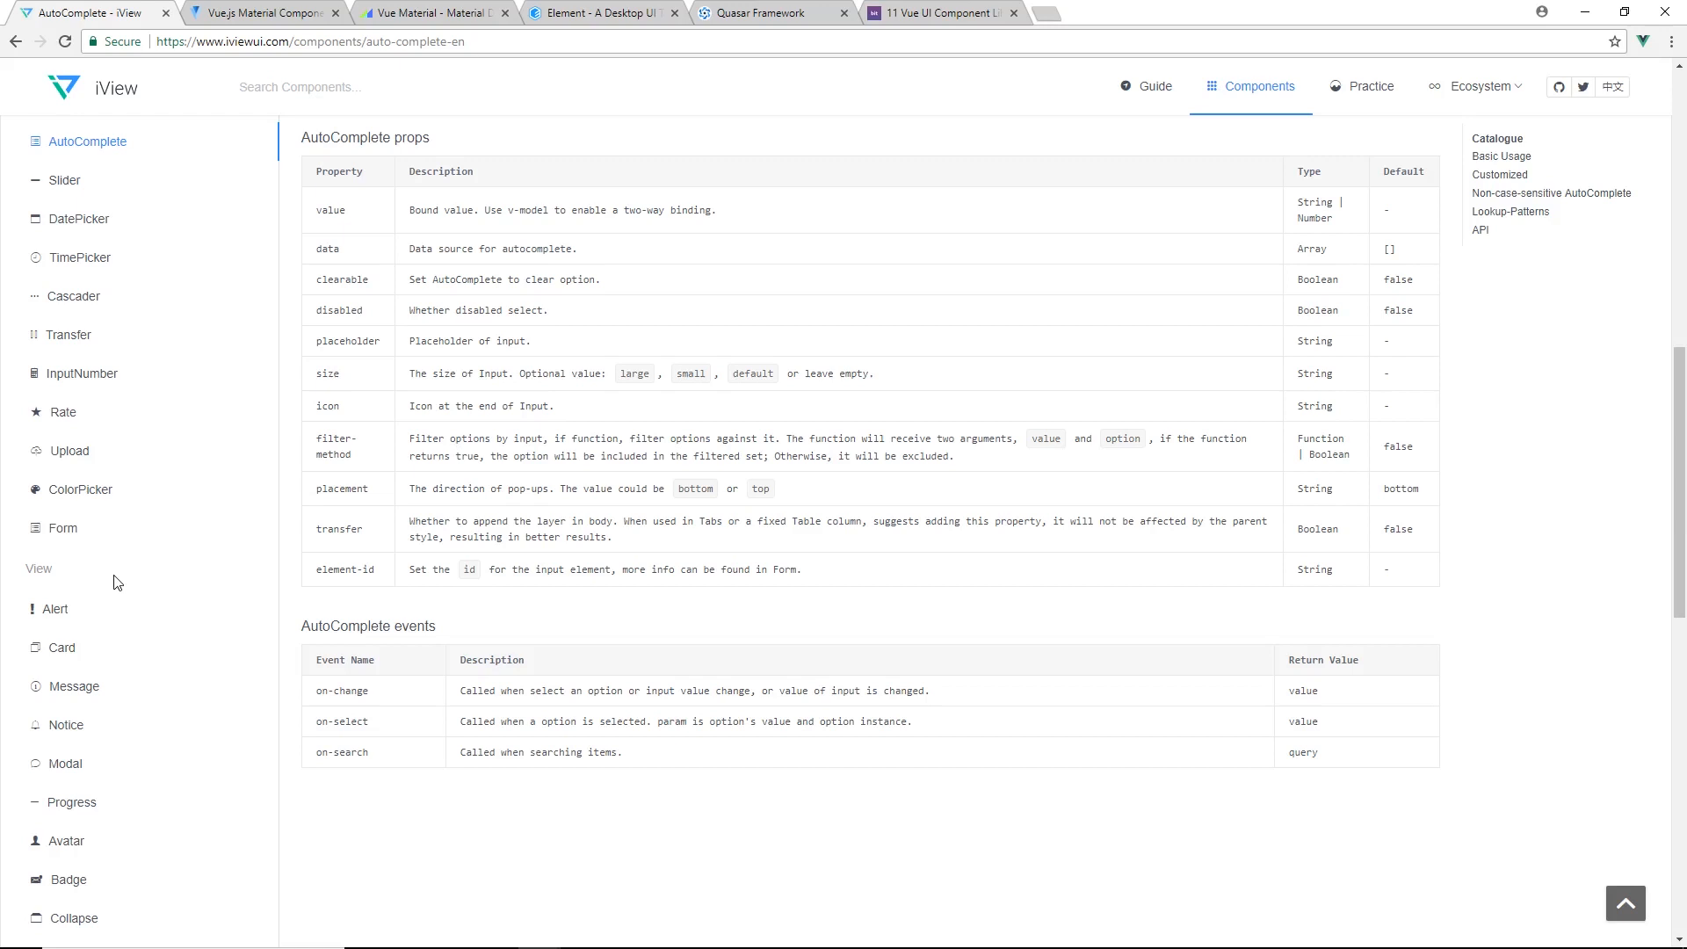
pyautogui.moveTo(166, 554)
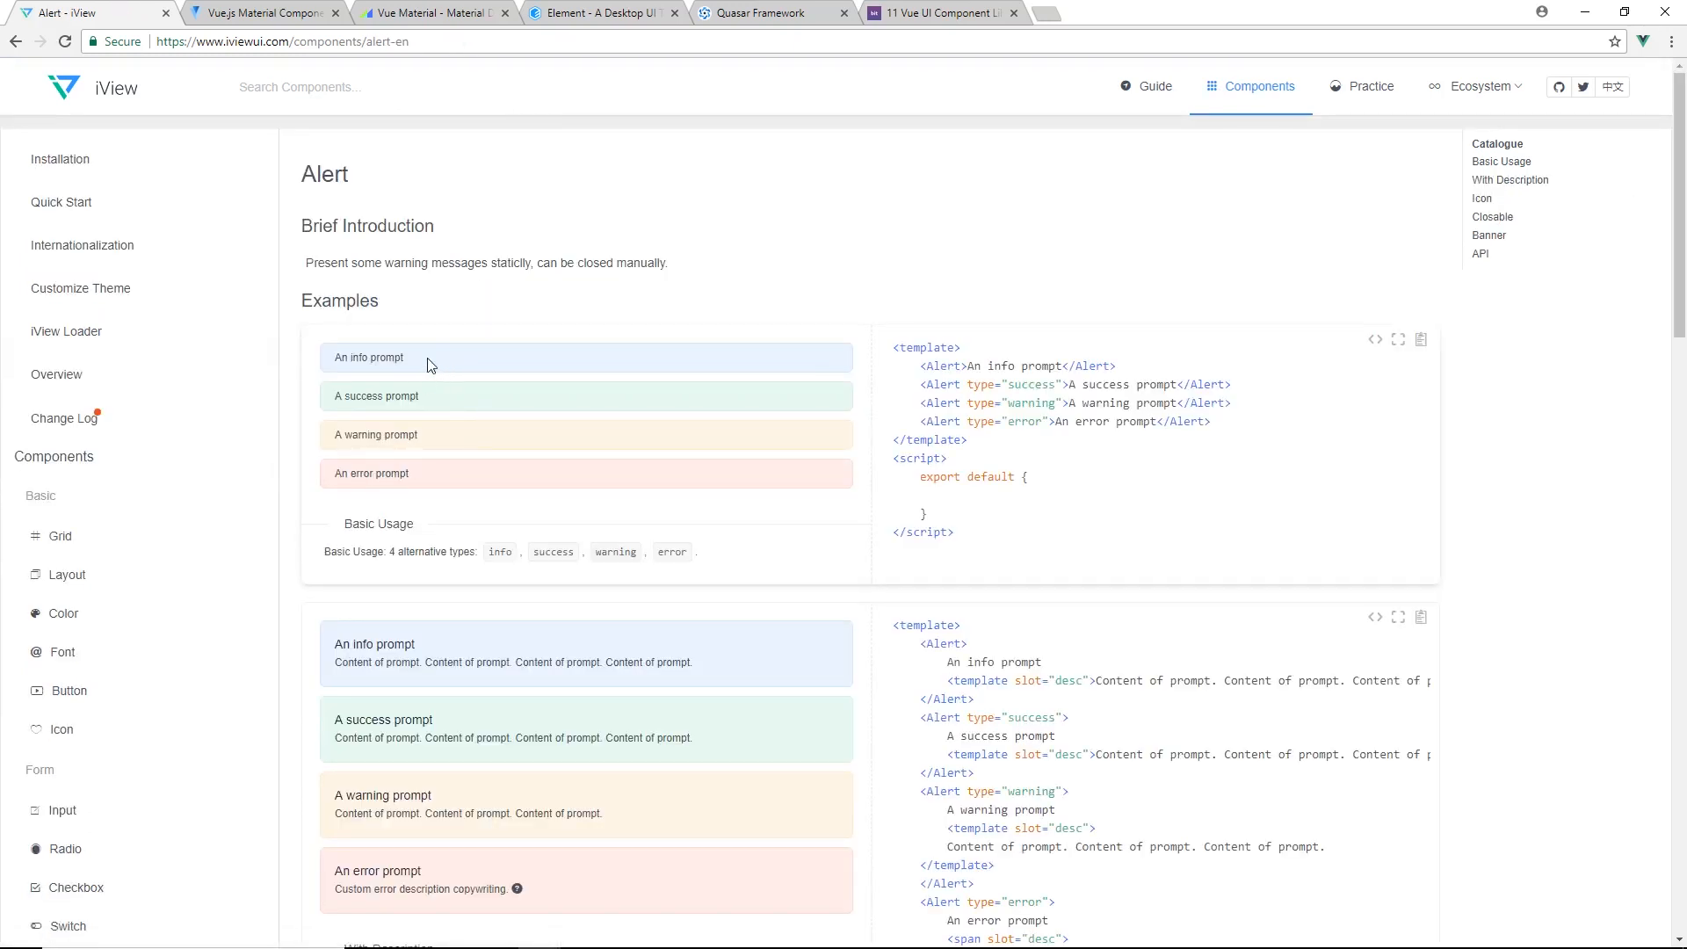
# Read through iView's Alert examples down to its props, events and slot API tables
pyautogui.scroll(-3)
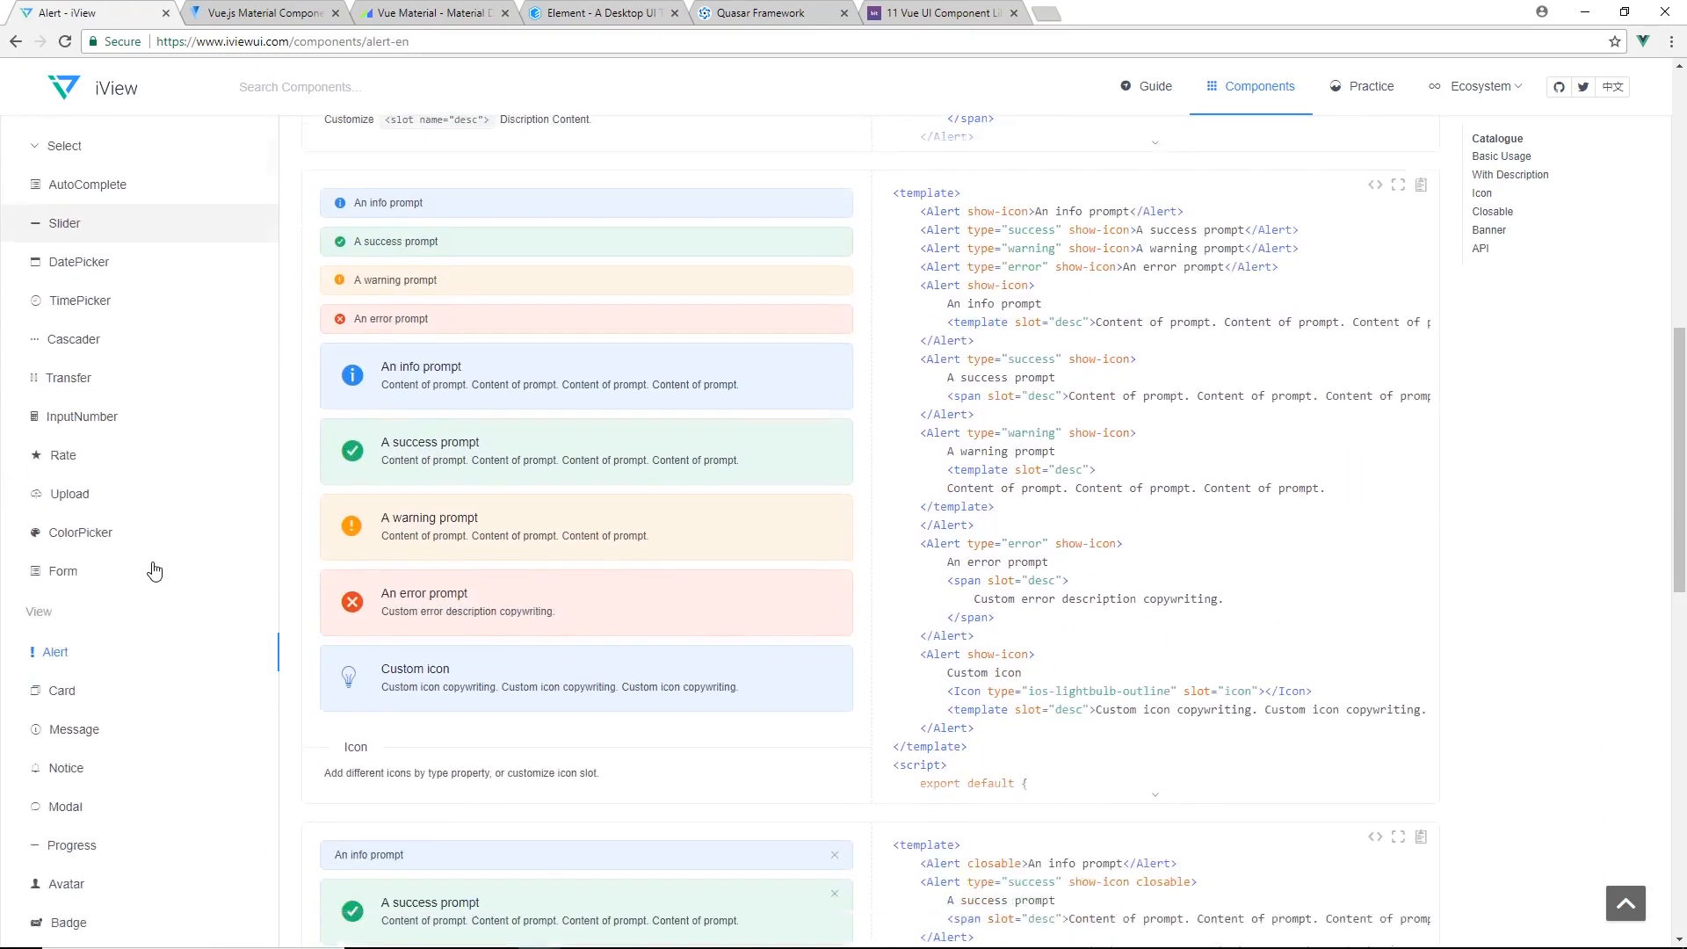
pyautogui.scroll(-3)
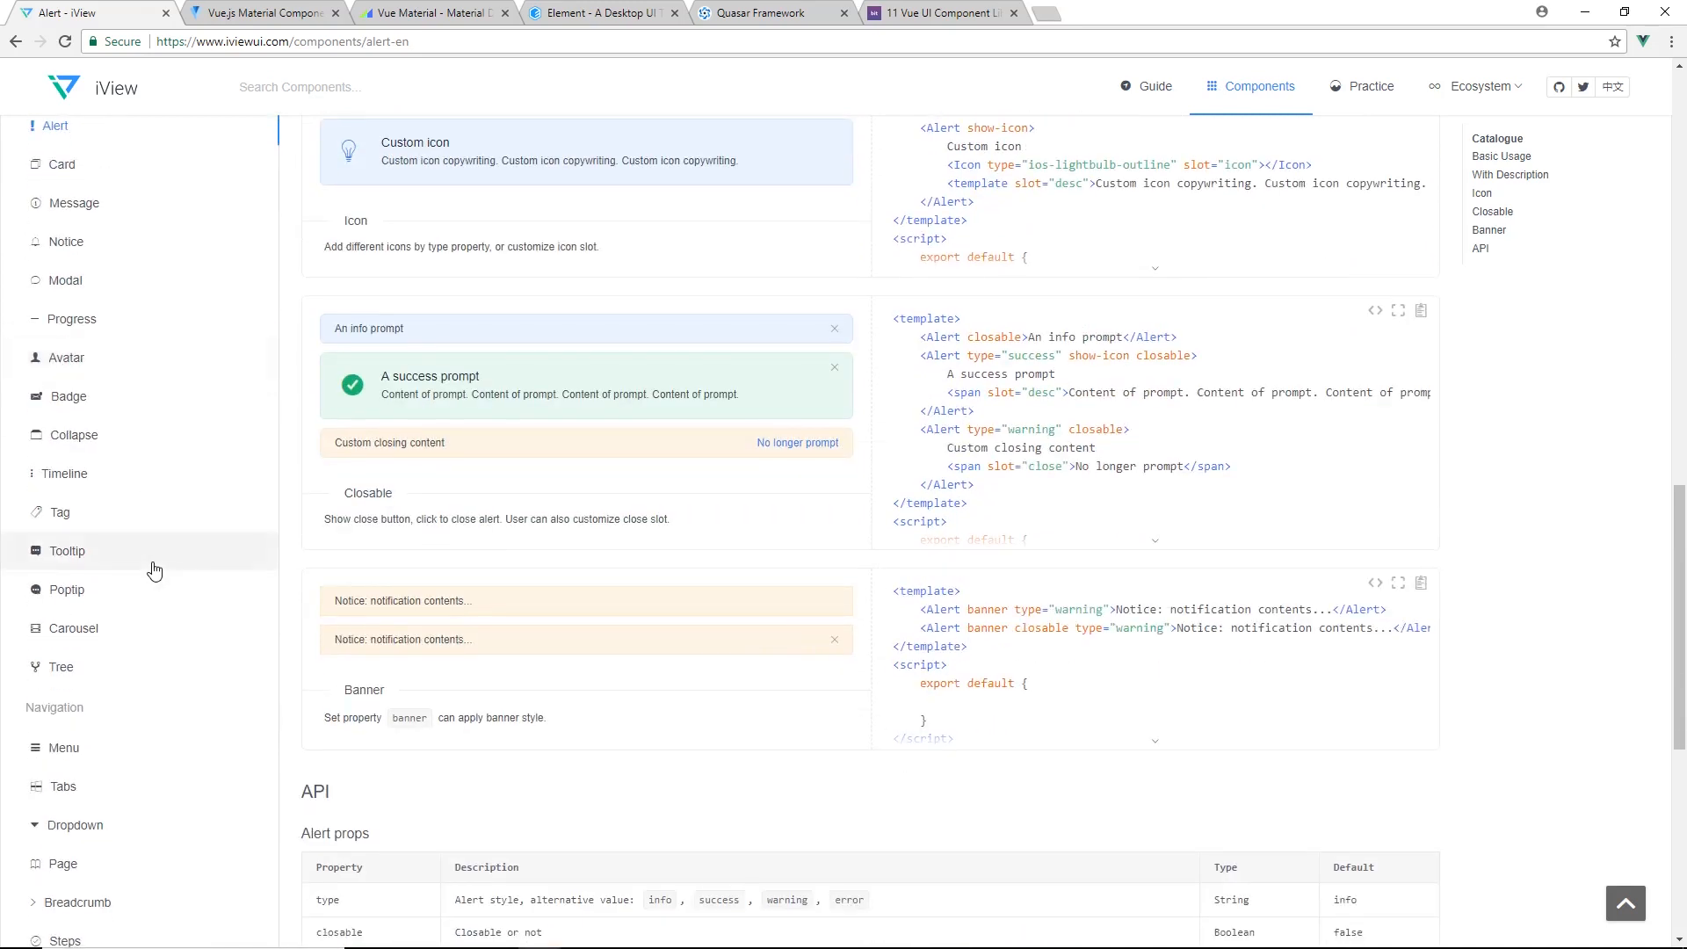
pyautogui.scroll(-3)
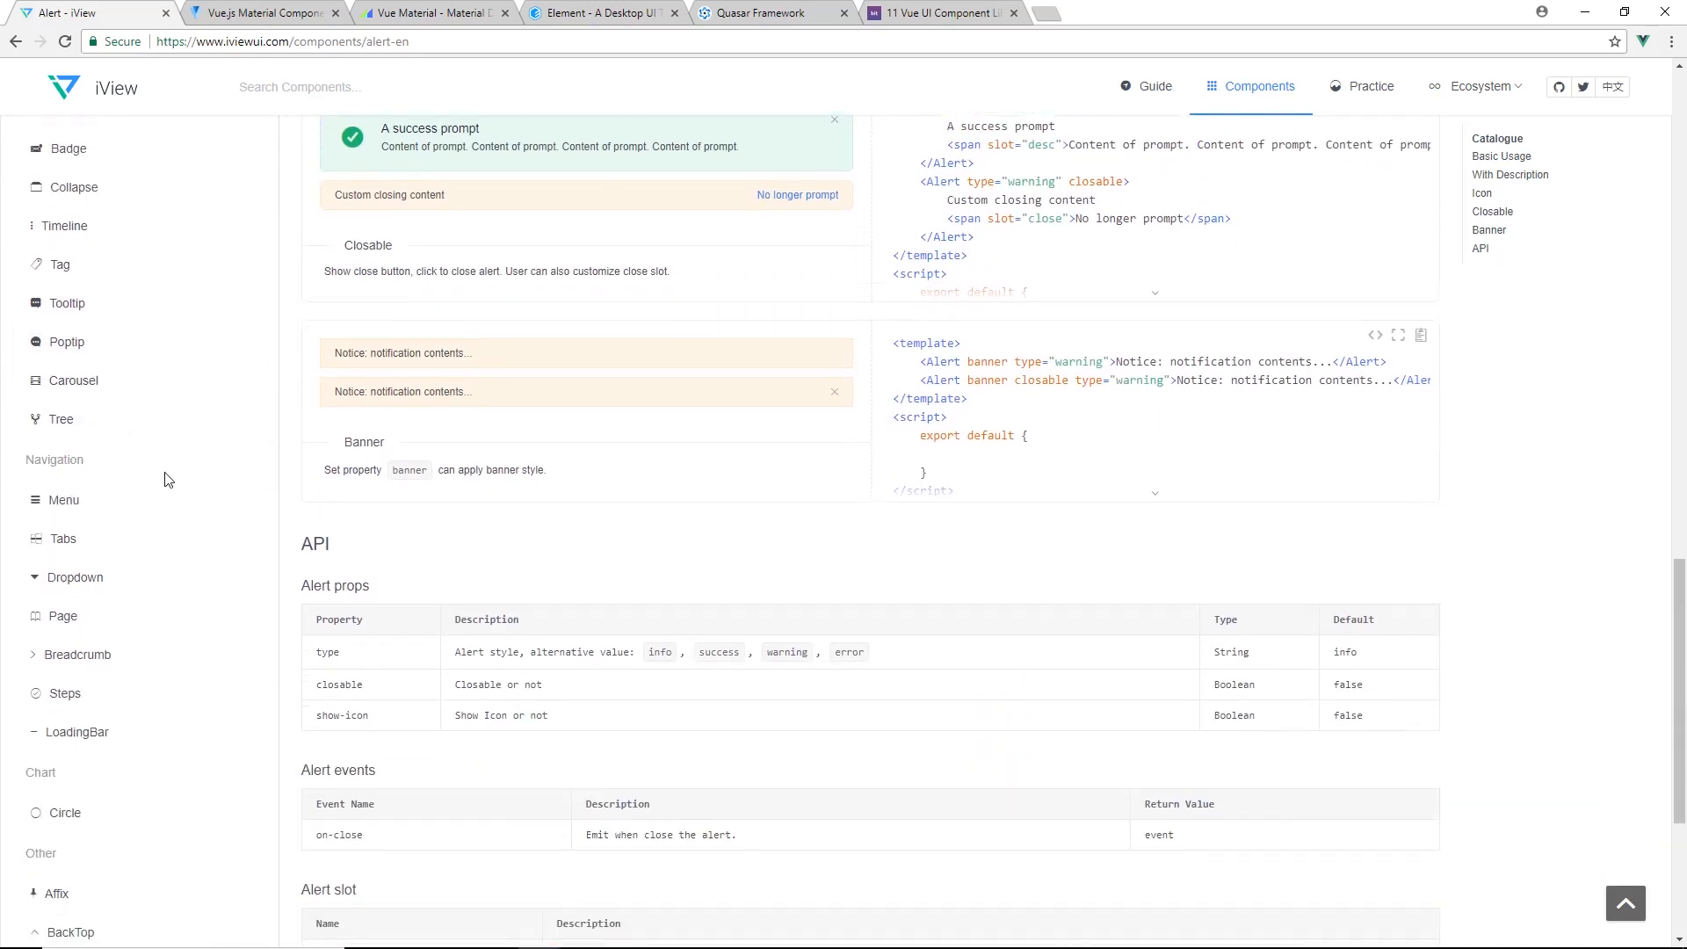
pyautogui.scroll(-3)
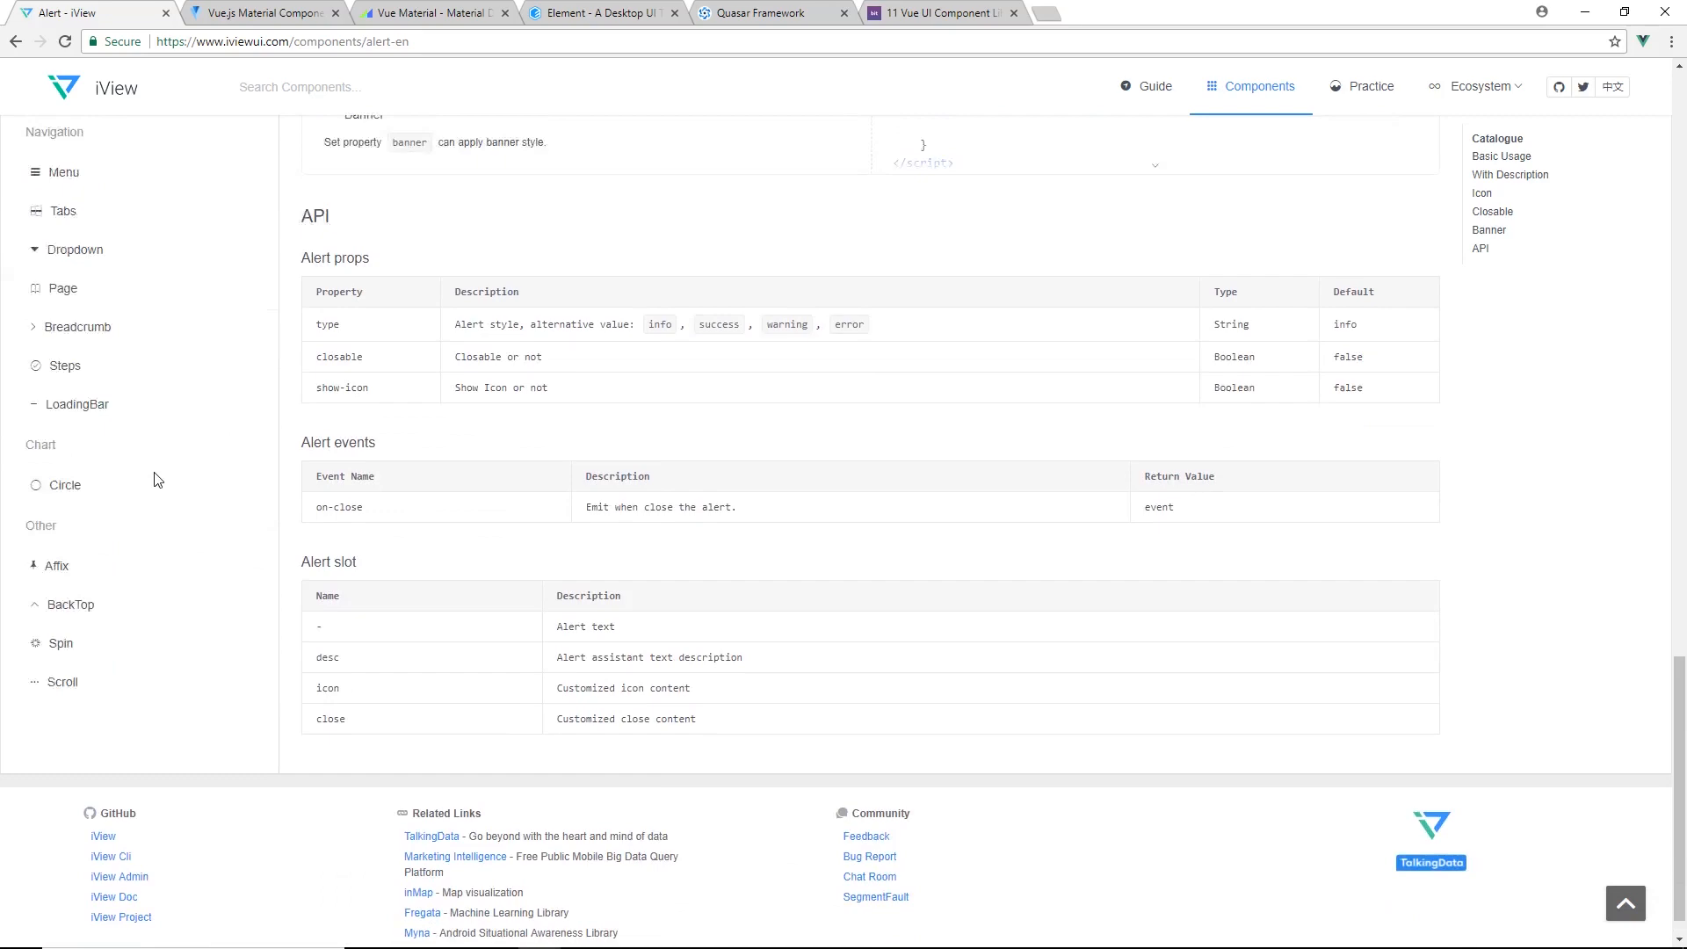
pyautogui.scroll(3)
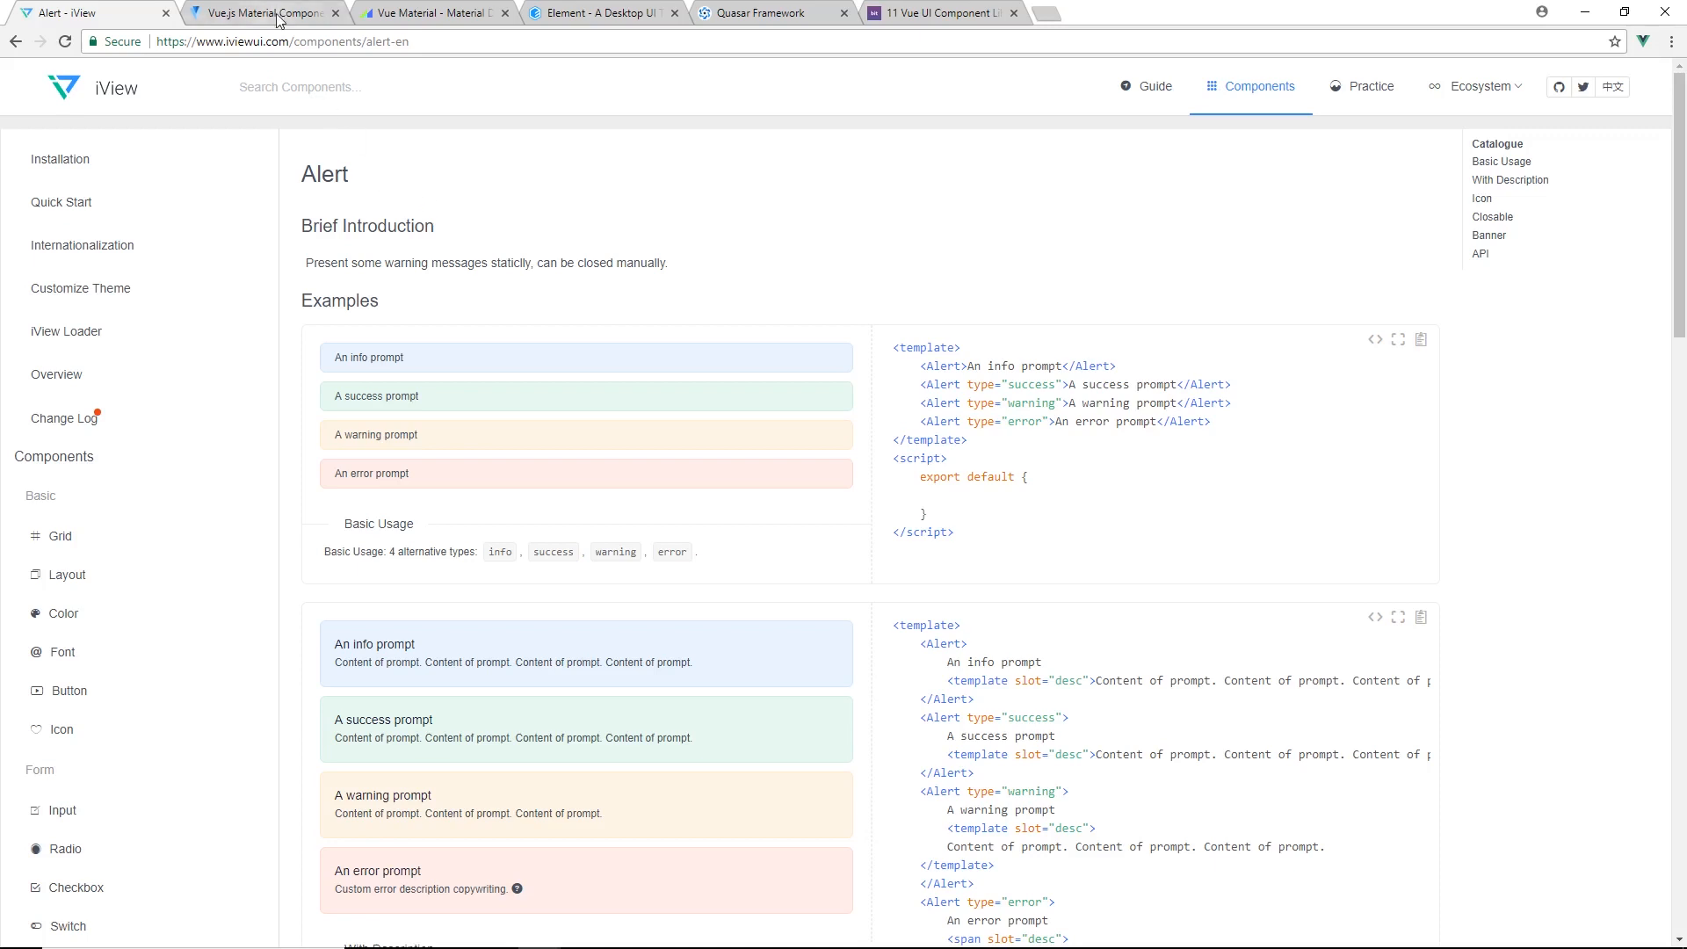
# Look over the Vuetify homepage and go to its Quick start guide via GET STARTED
pyautogui.click(259, 13)
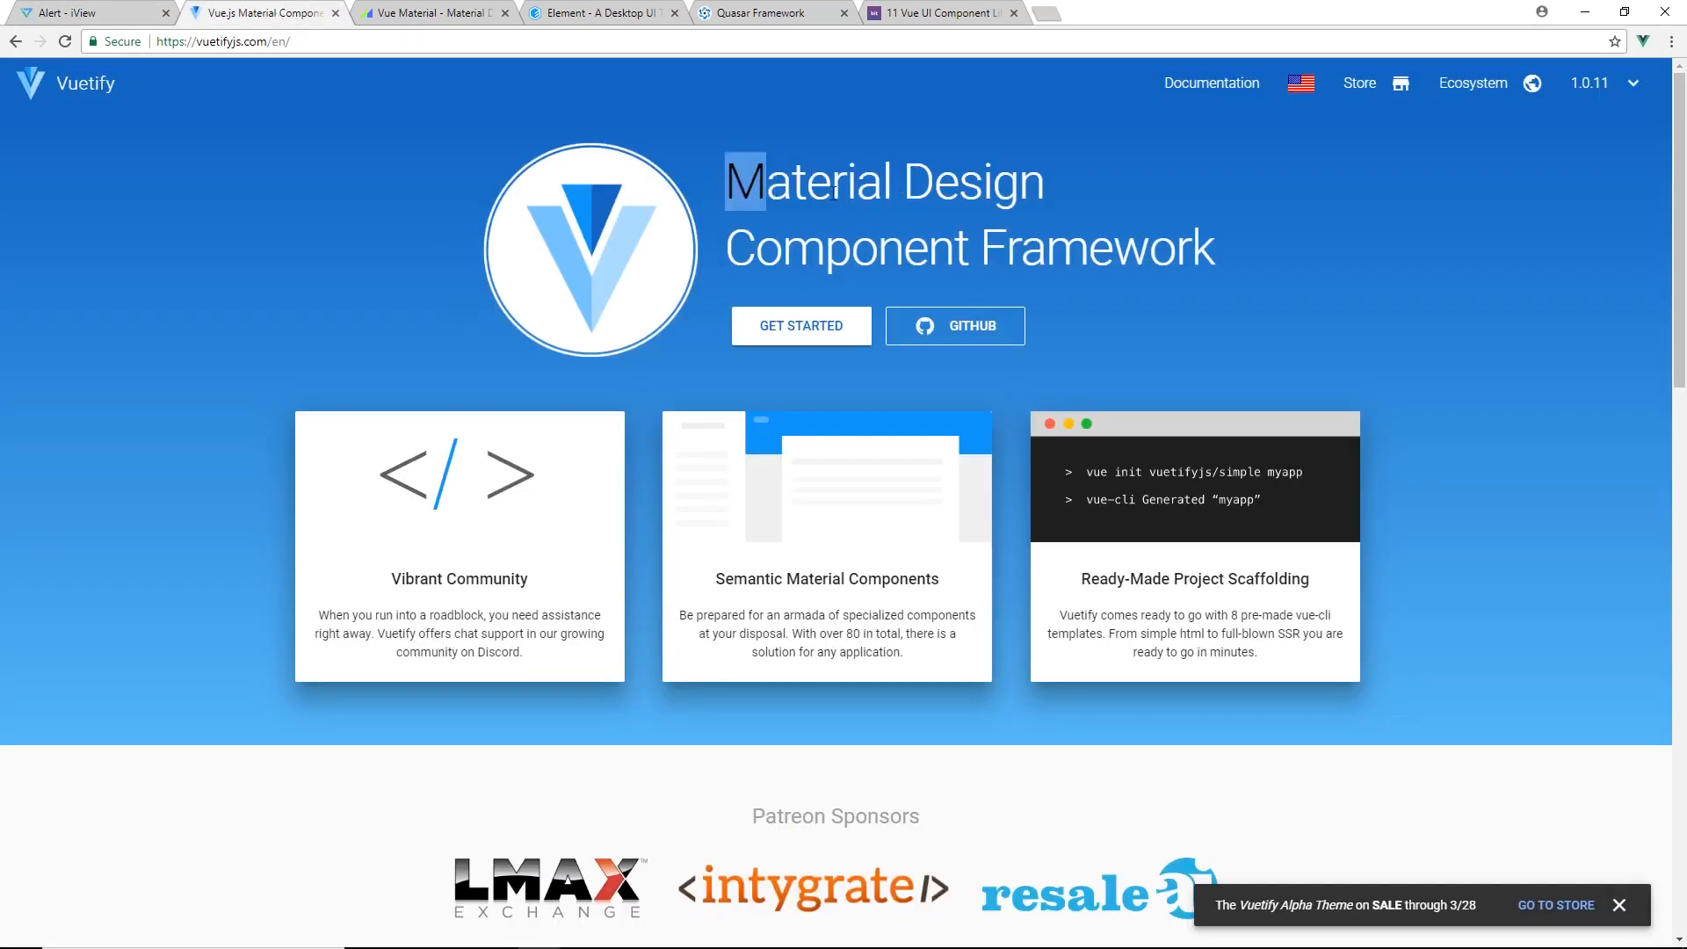
pyautogui.moveTo(801, 327)
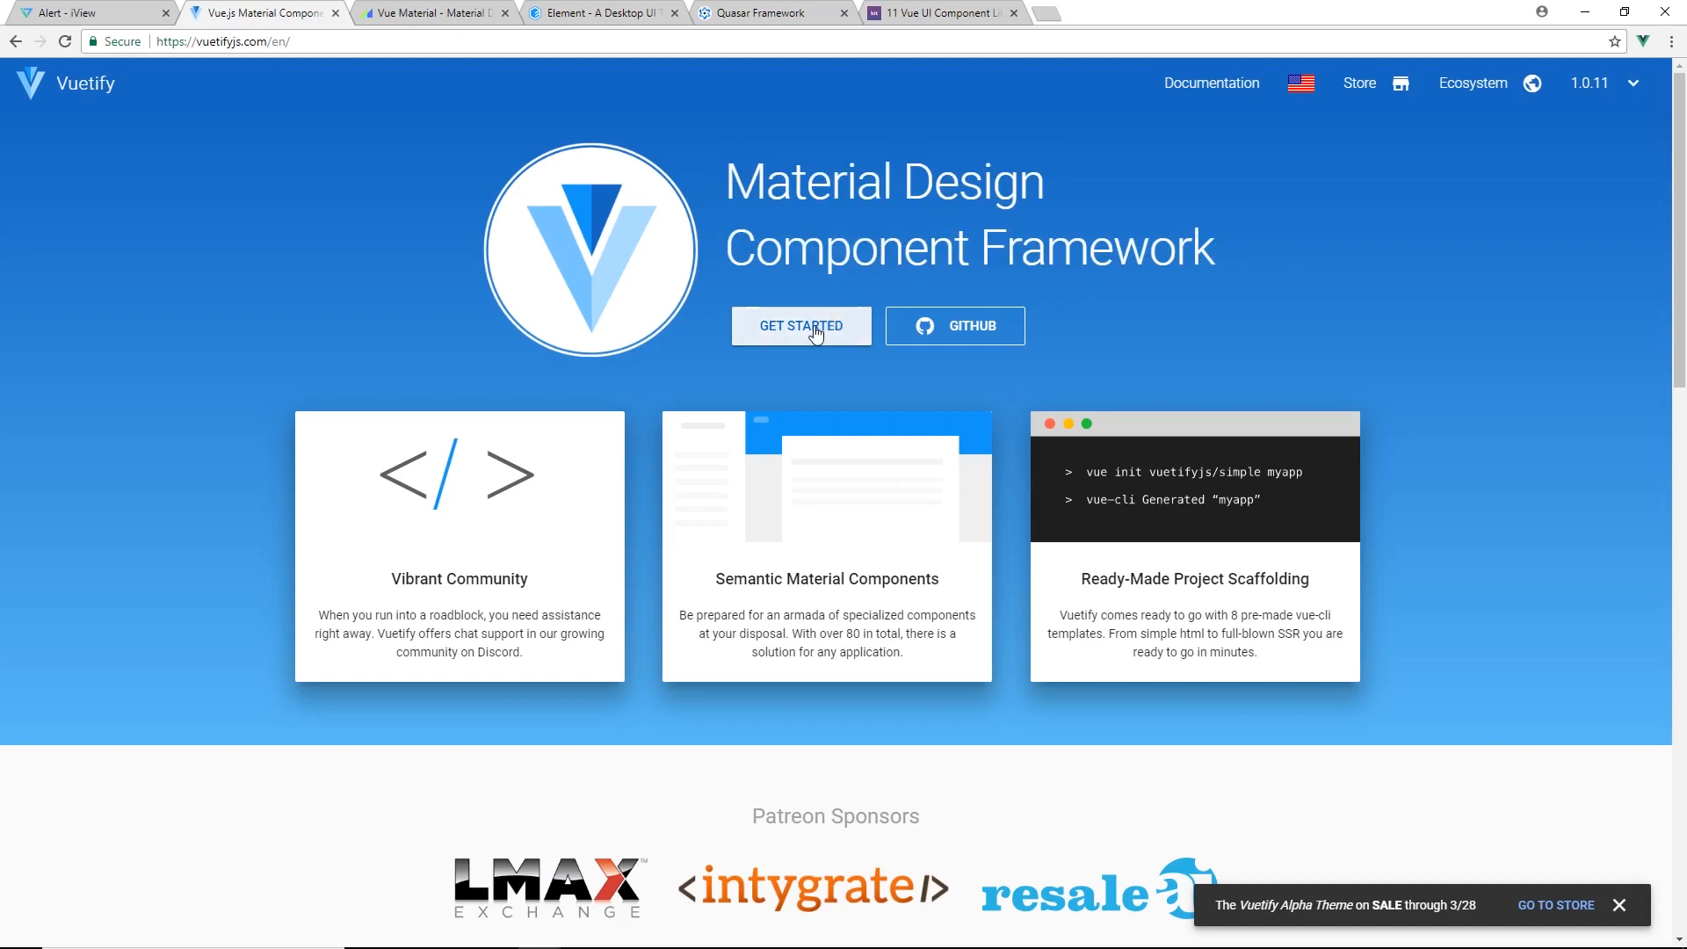
pyautogui.scroll(-3)
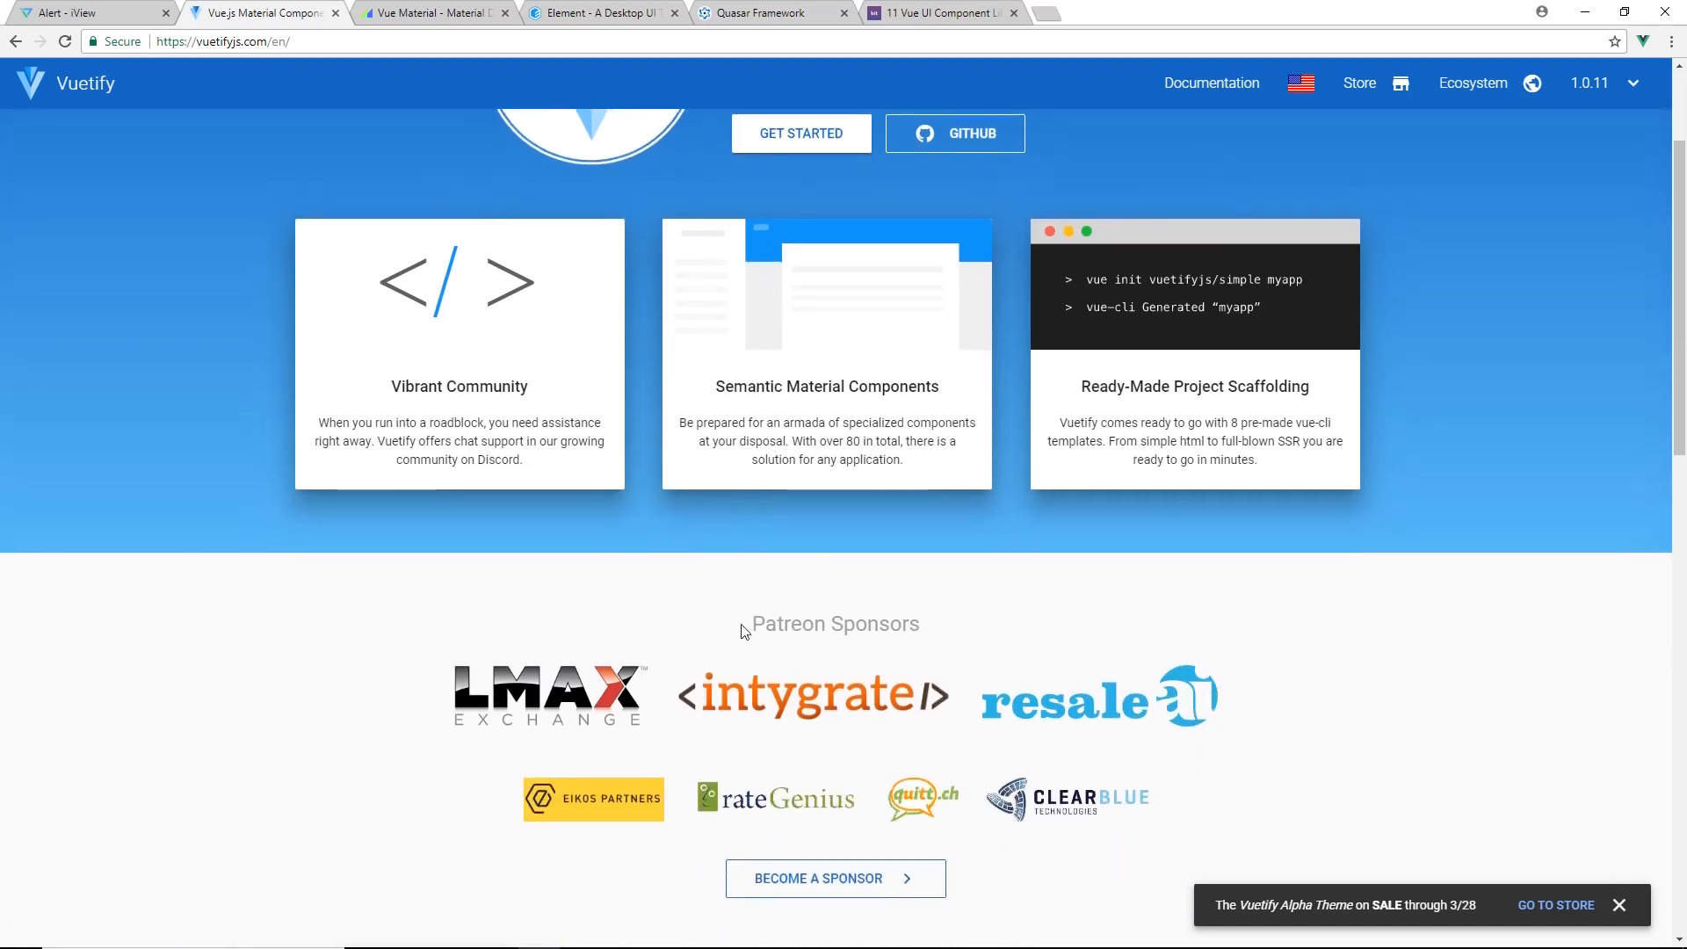
pyautogui.scroll(-3)
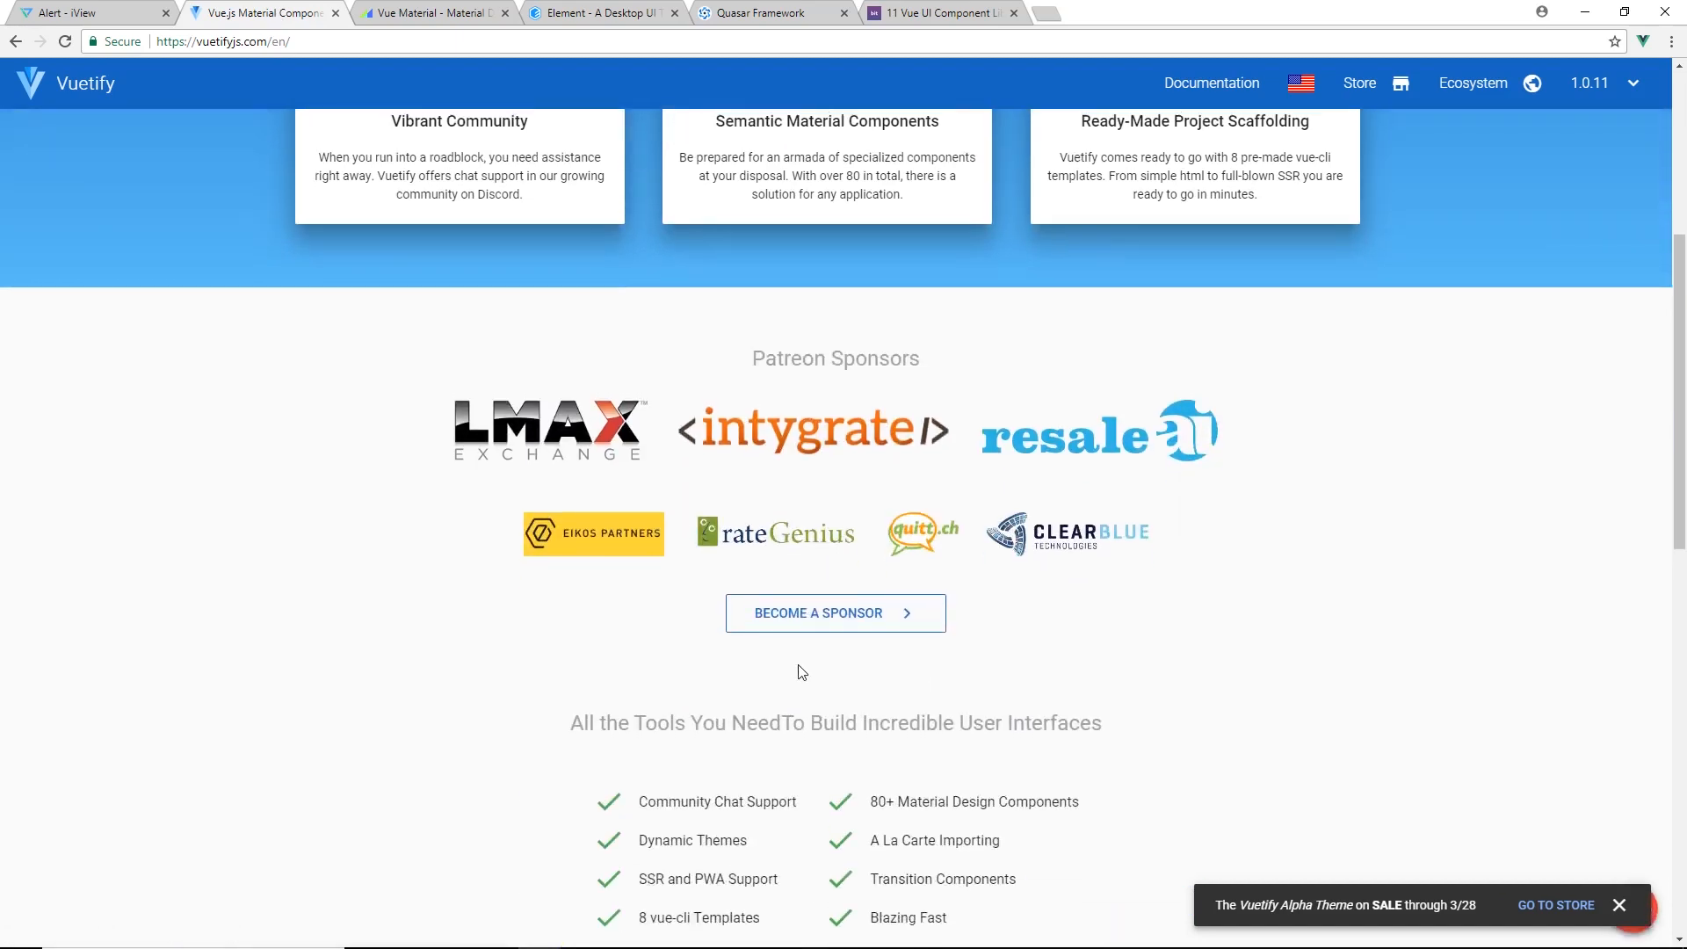
pyautogui.scroll(3)
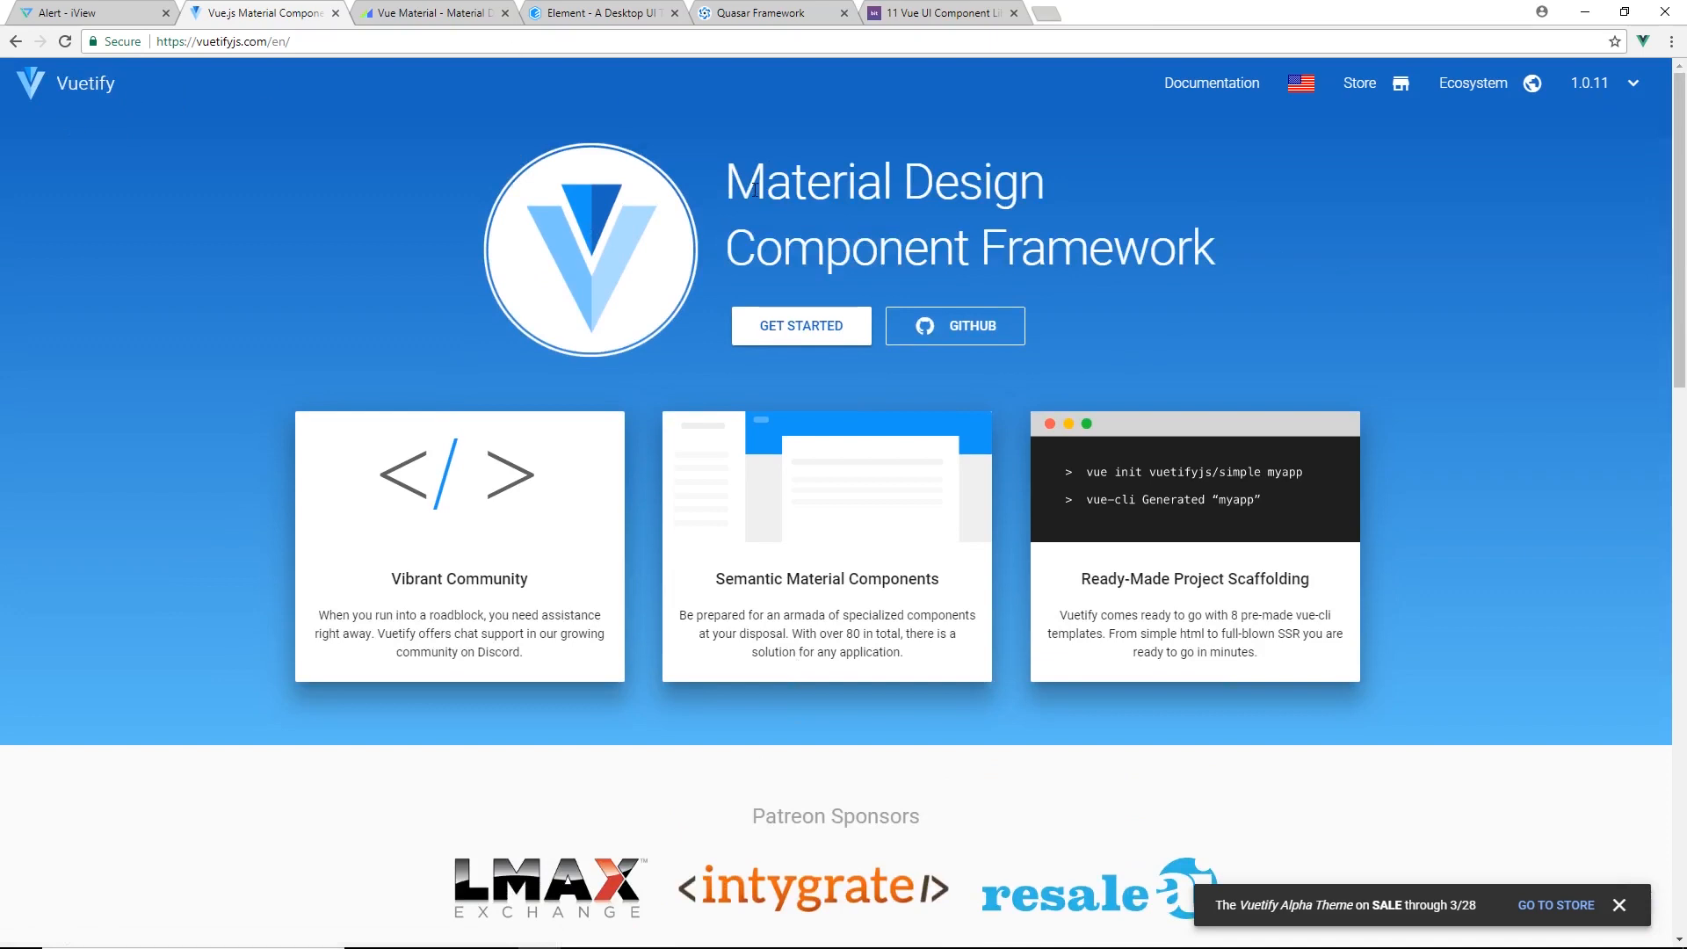
pyautogui.moveTo(752, 209)
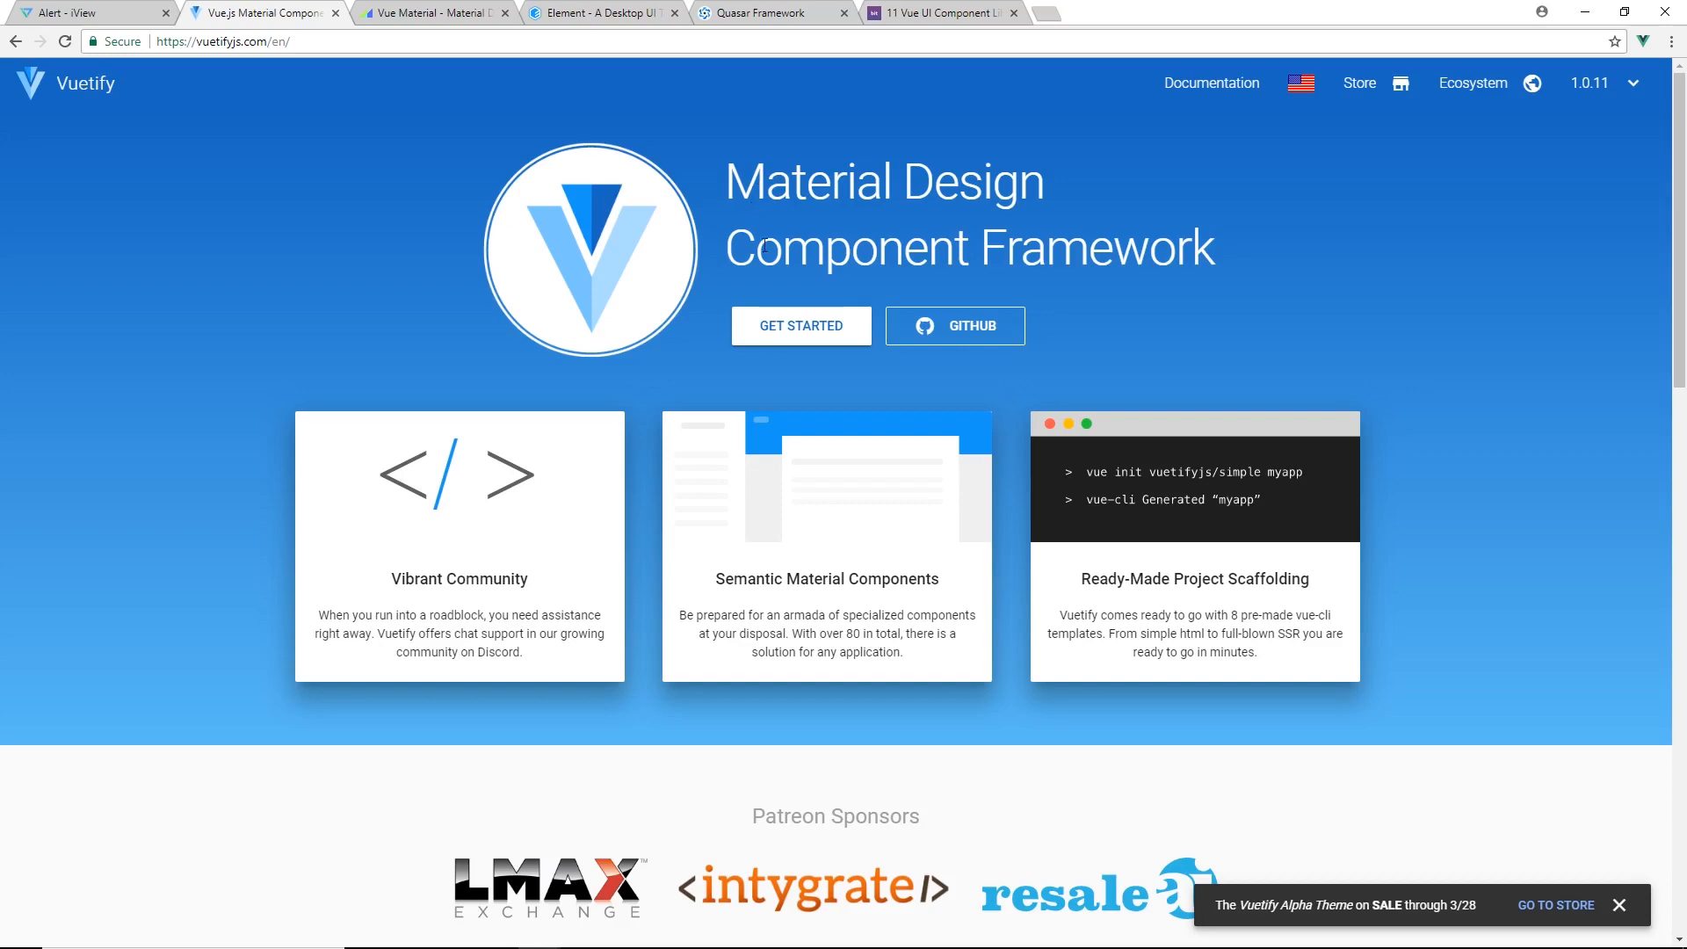
pyautogui.click(801, 325)
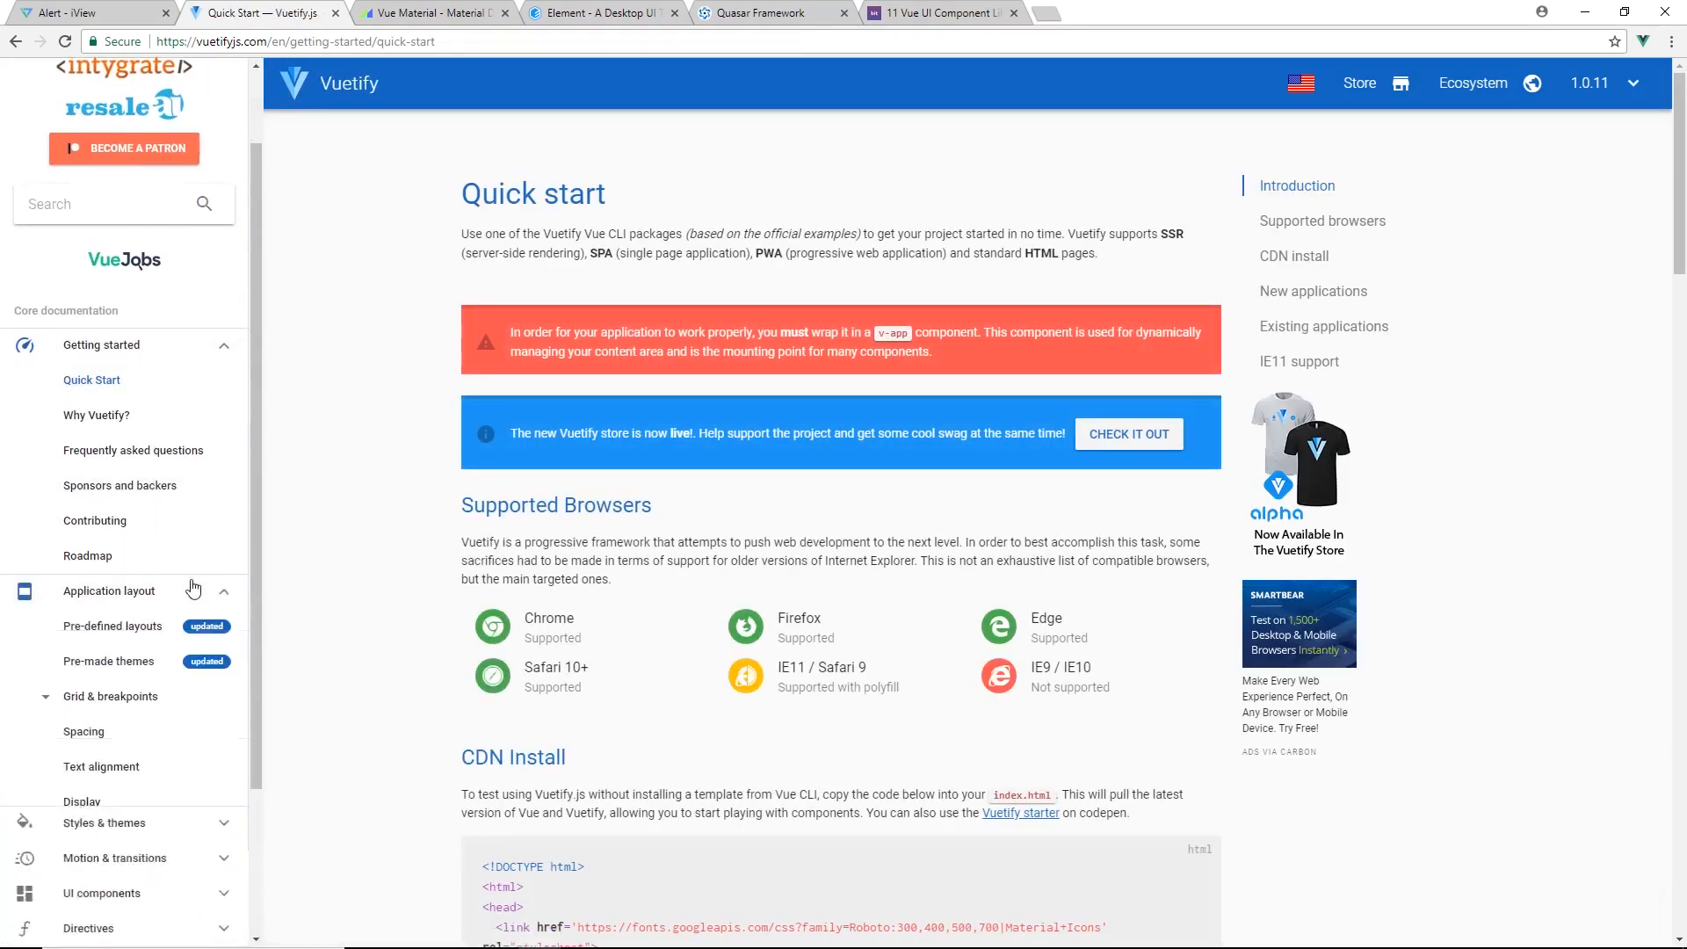
# Browse Vuetify's Text alignment and Theme documentation pages
pyautogui.scroll(-3)
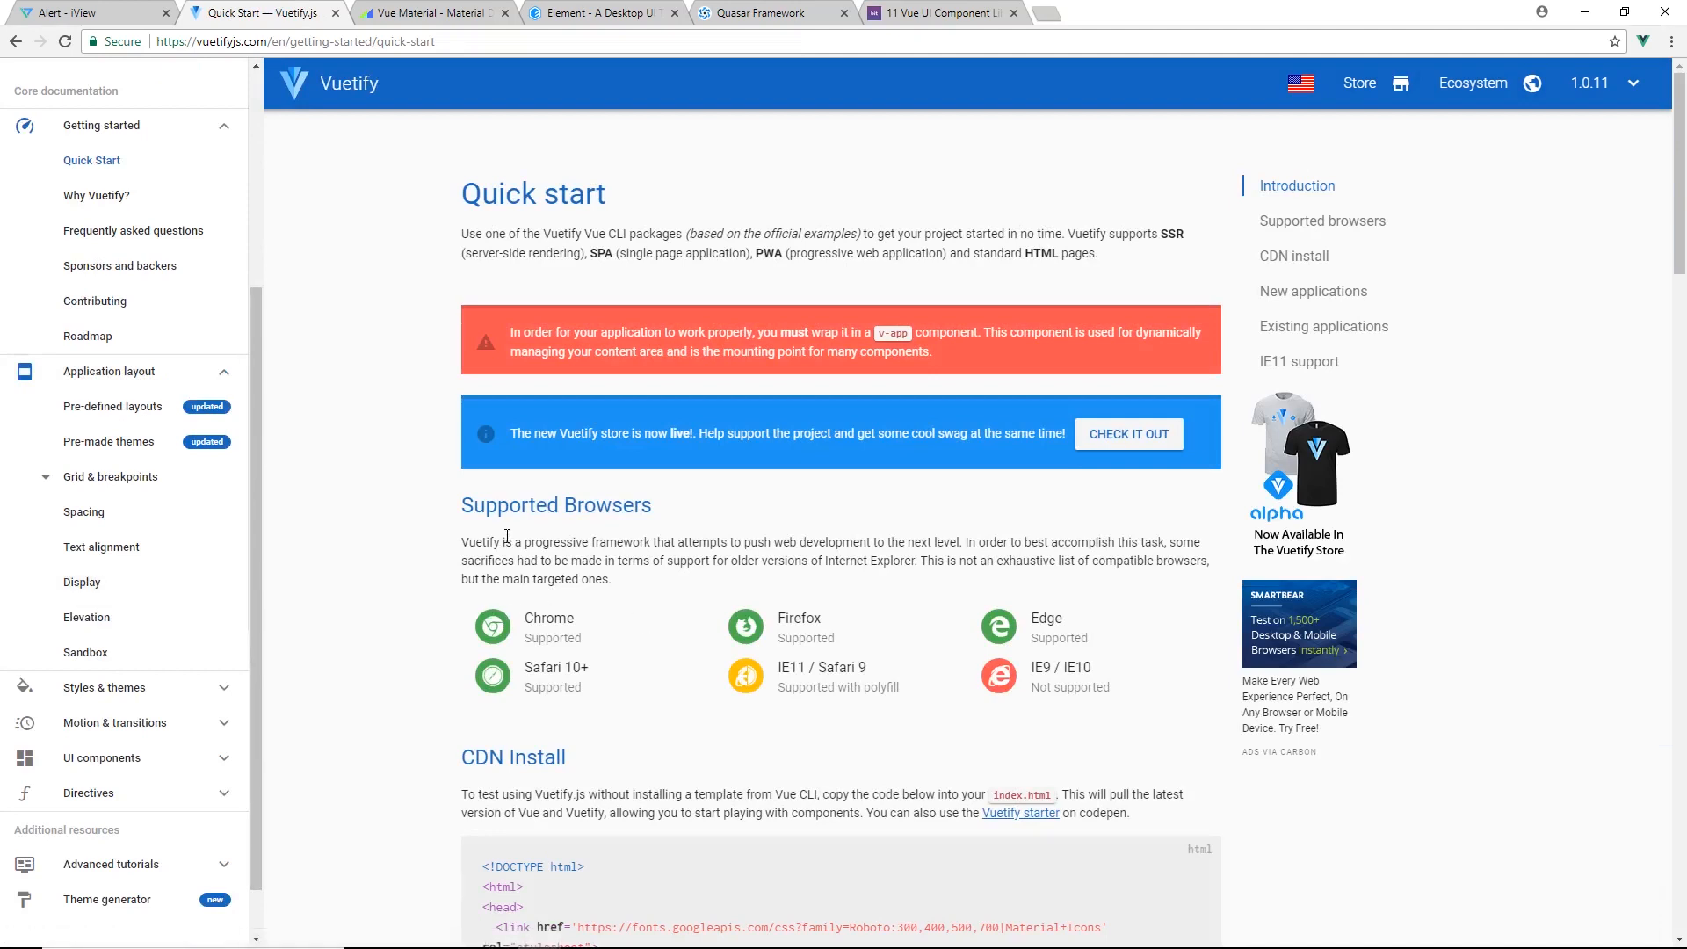
pyautogui.moveTo(85, 511)
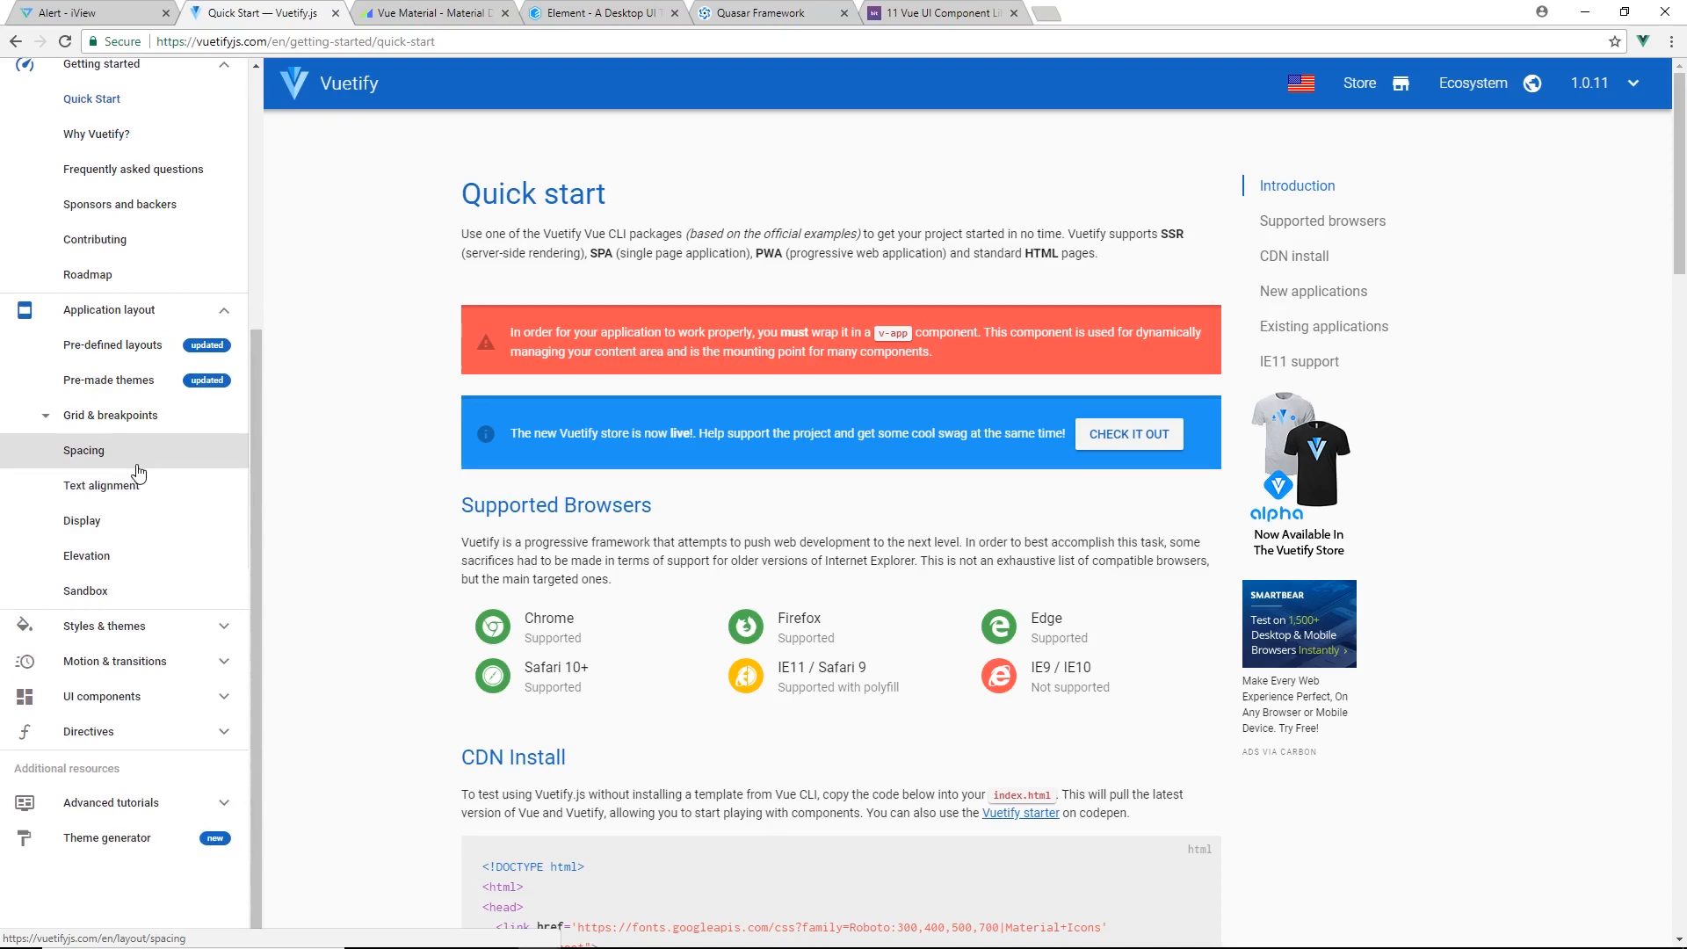
pyautogui.click(102, 485)
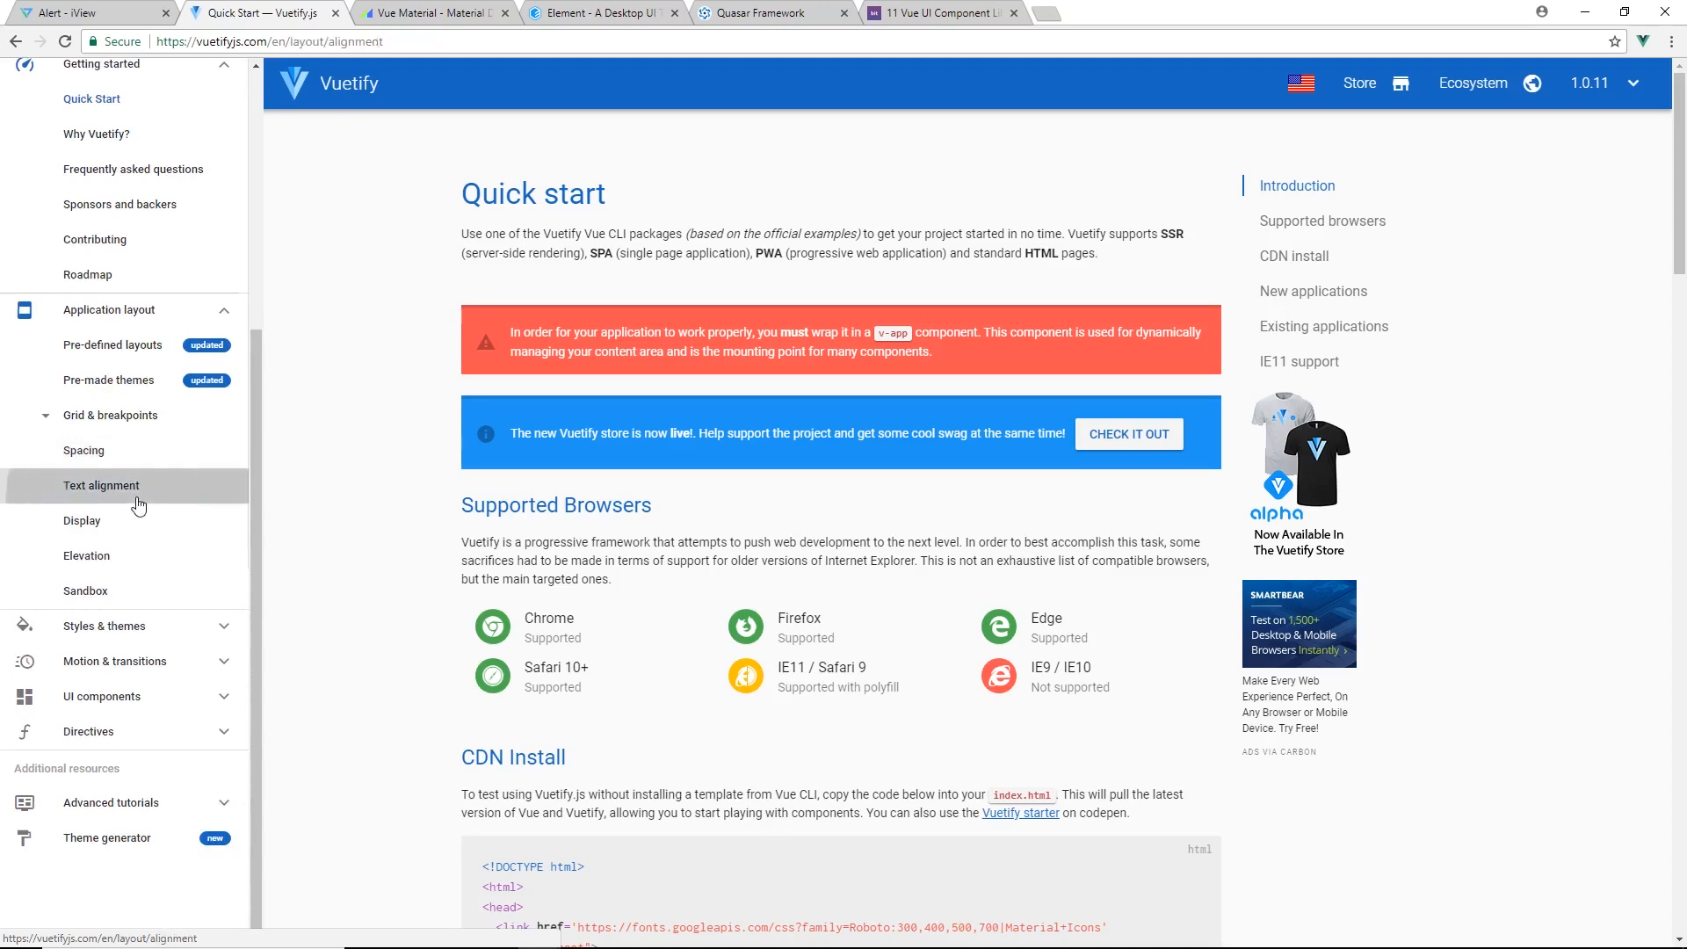
pyautogui.click(100, 485)
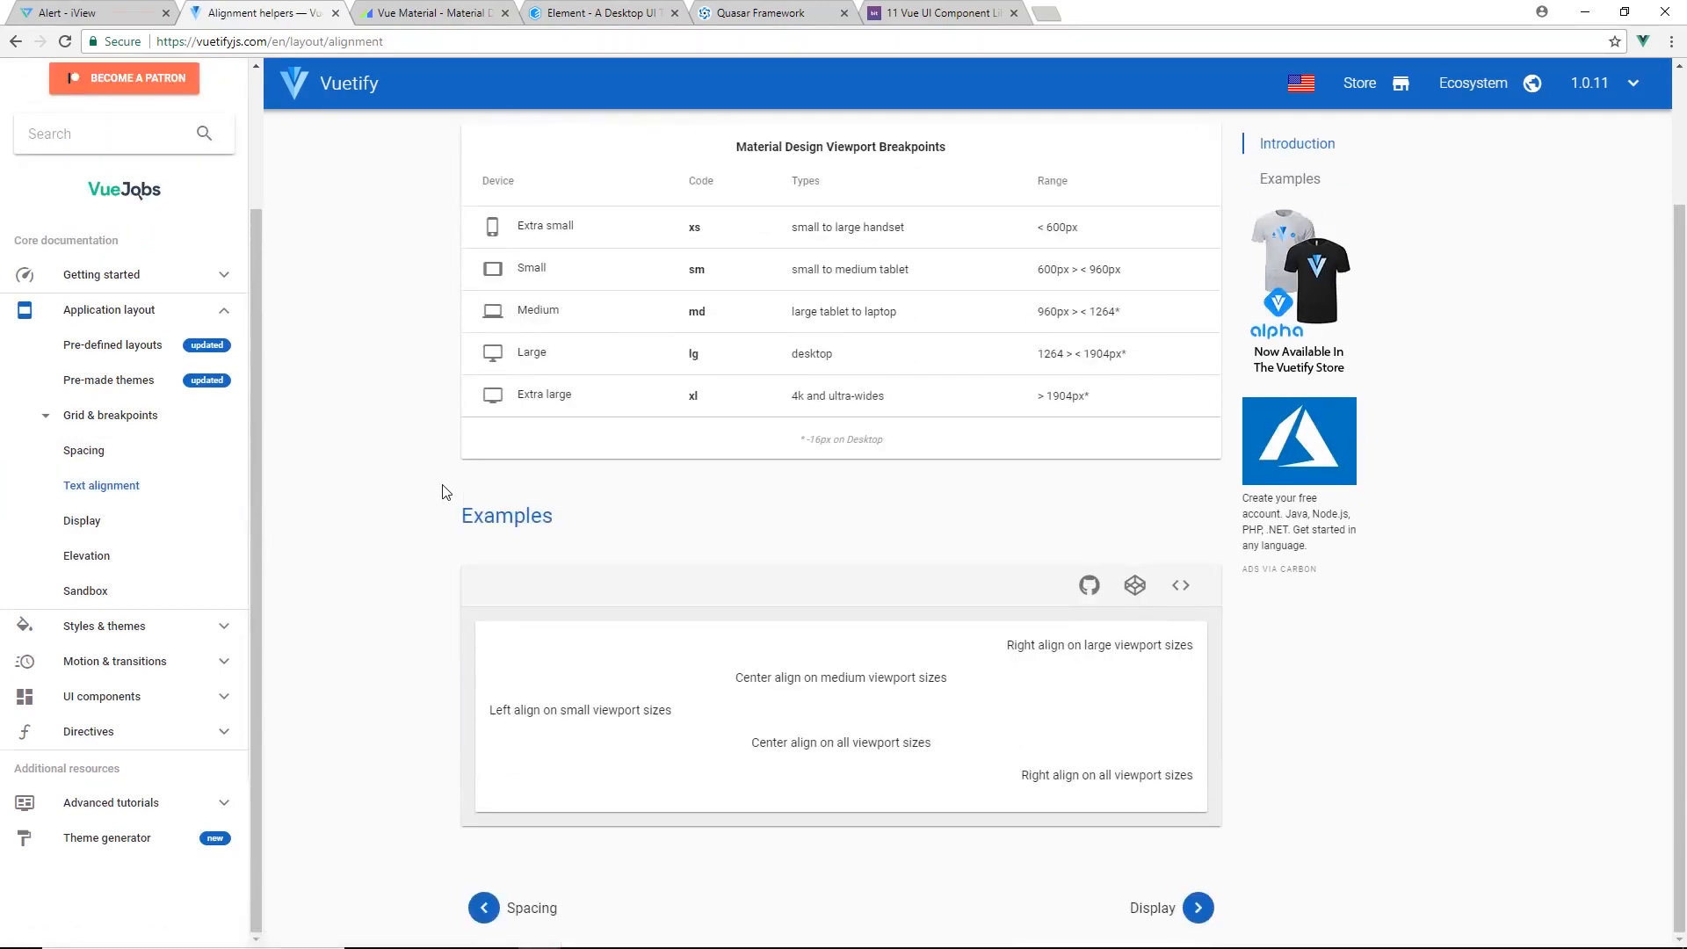
pyautogui.moveTo(151, 424)
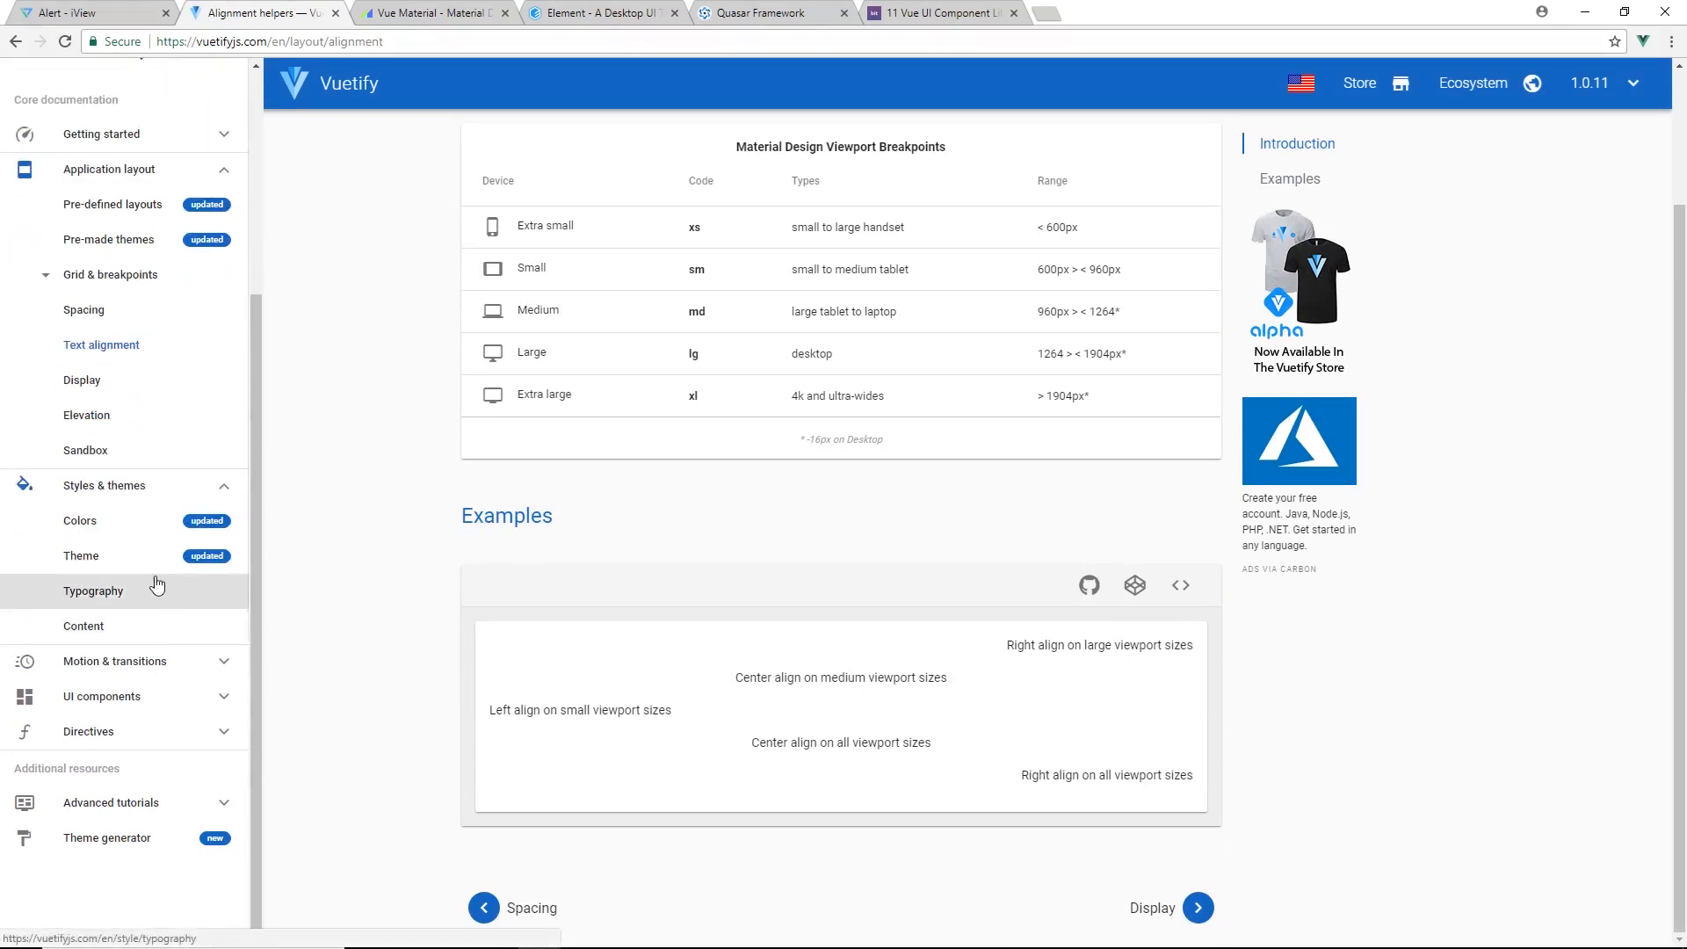
pyautogui.click(80, 556)
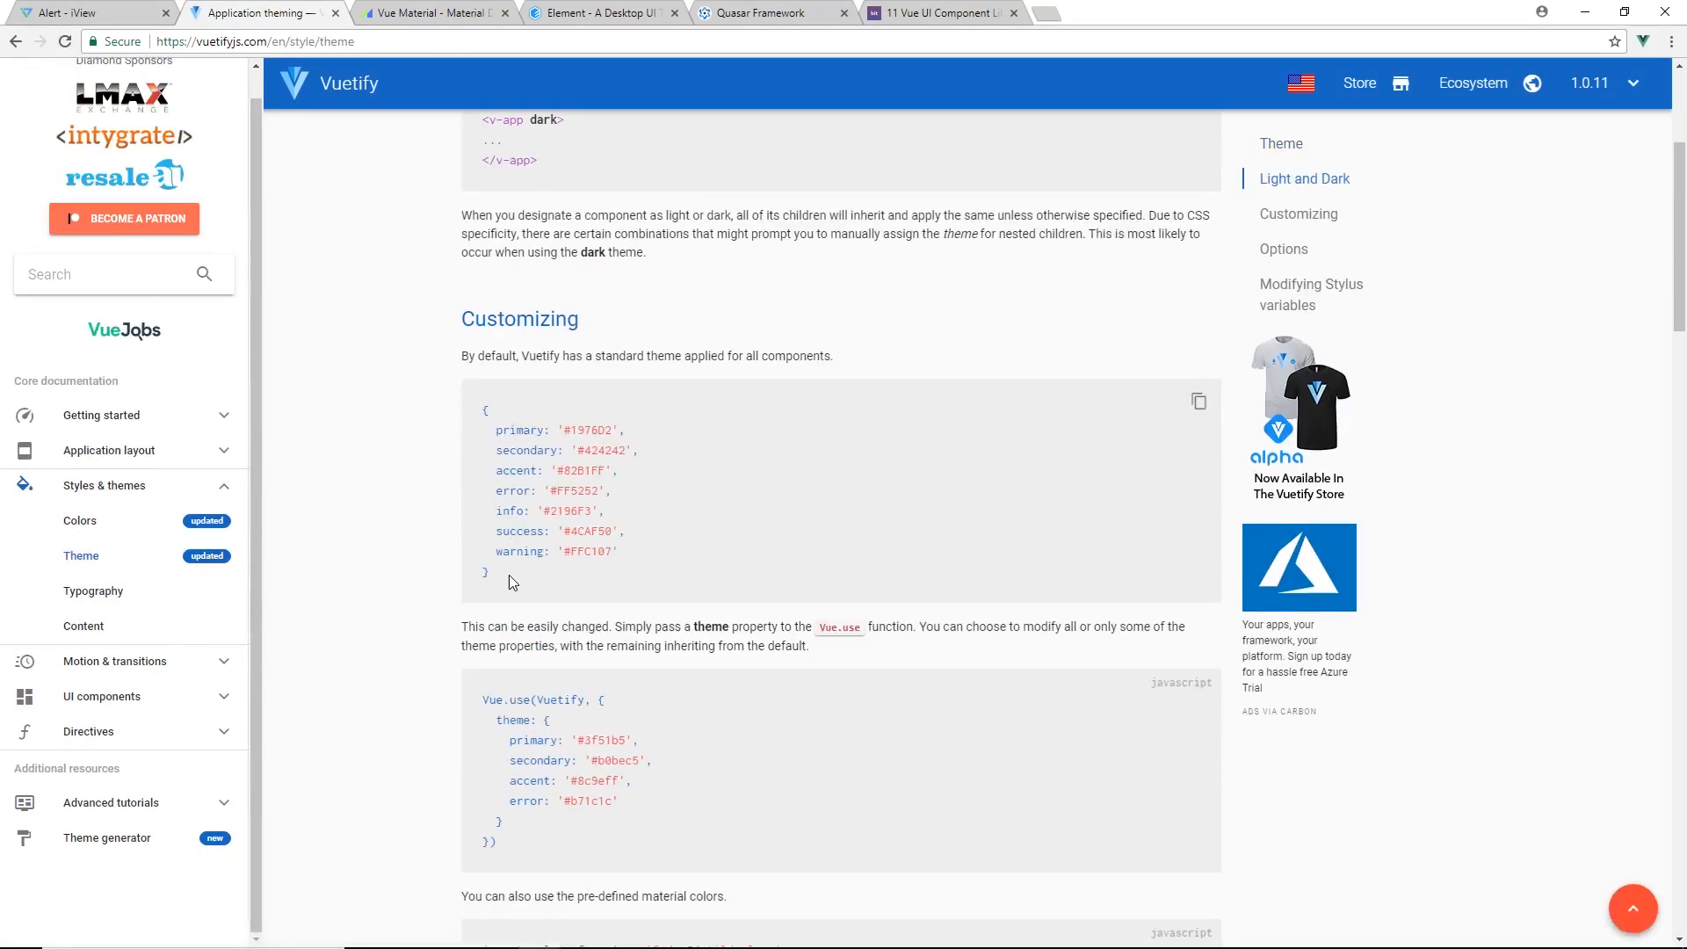
pyautogui.scroll(-3)
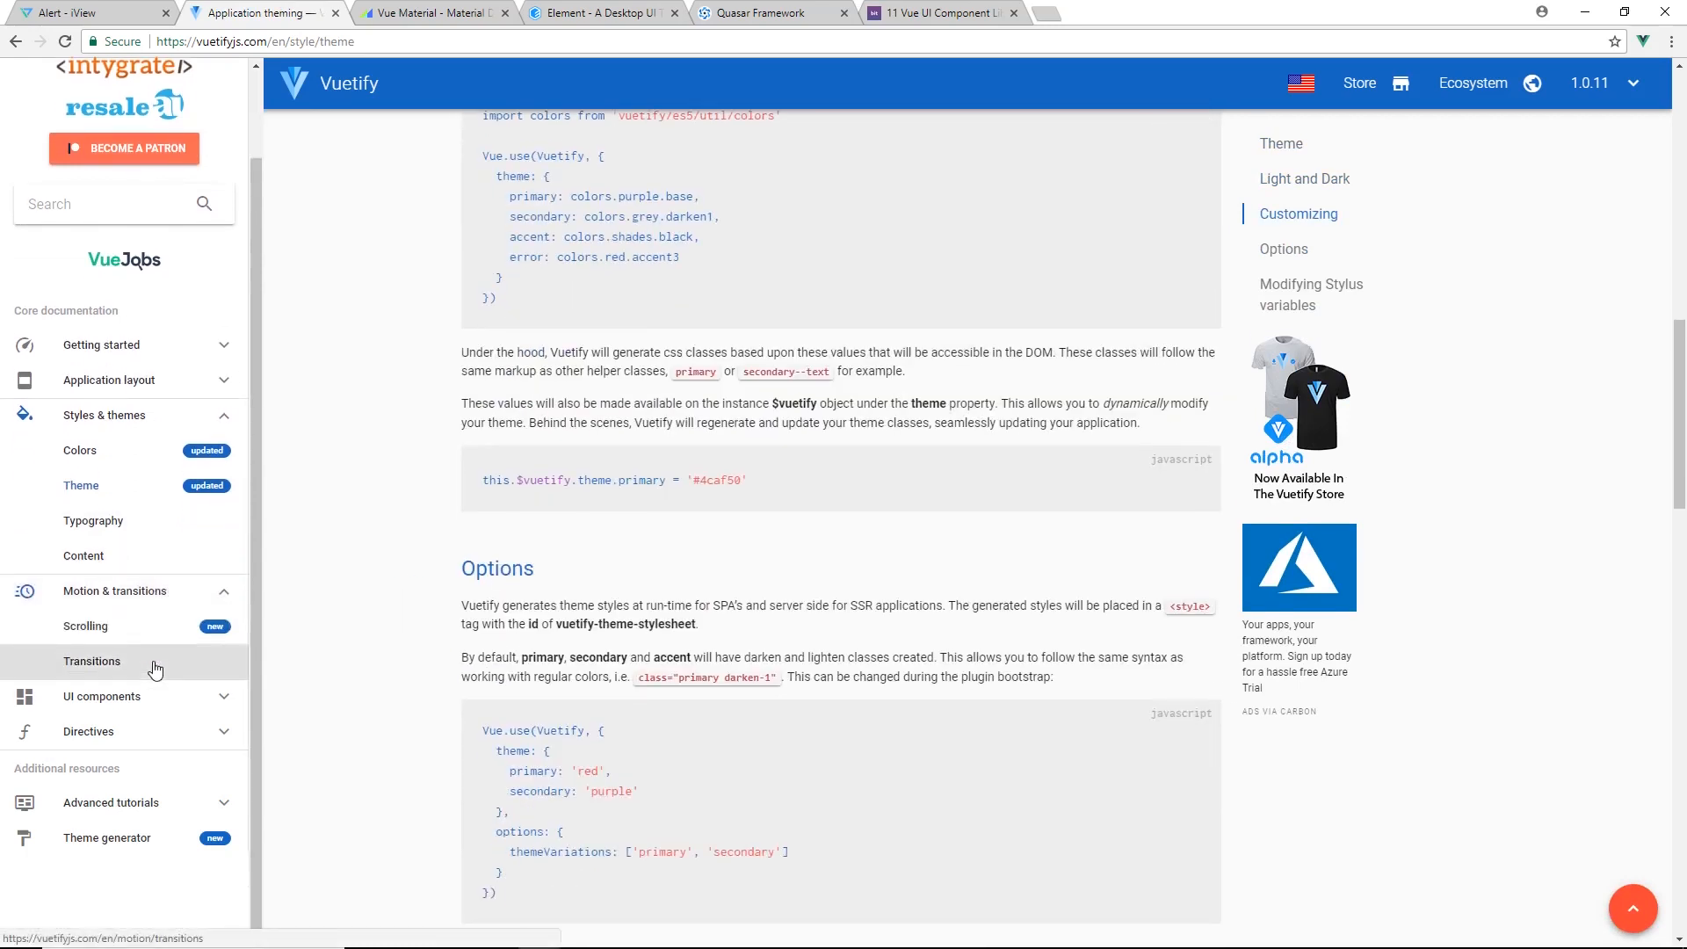
# On the Transitions page, try the slide transition demo and reach the scale and fade demos
pyautogui.click(93, 661)
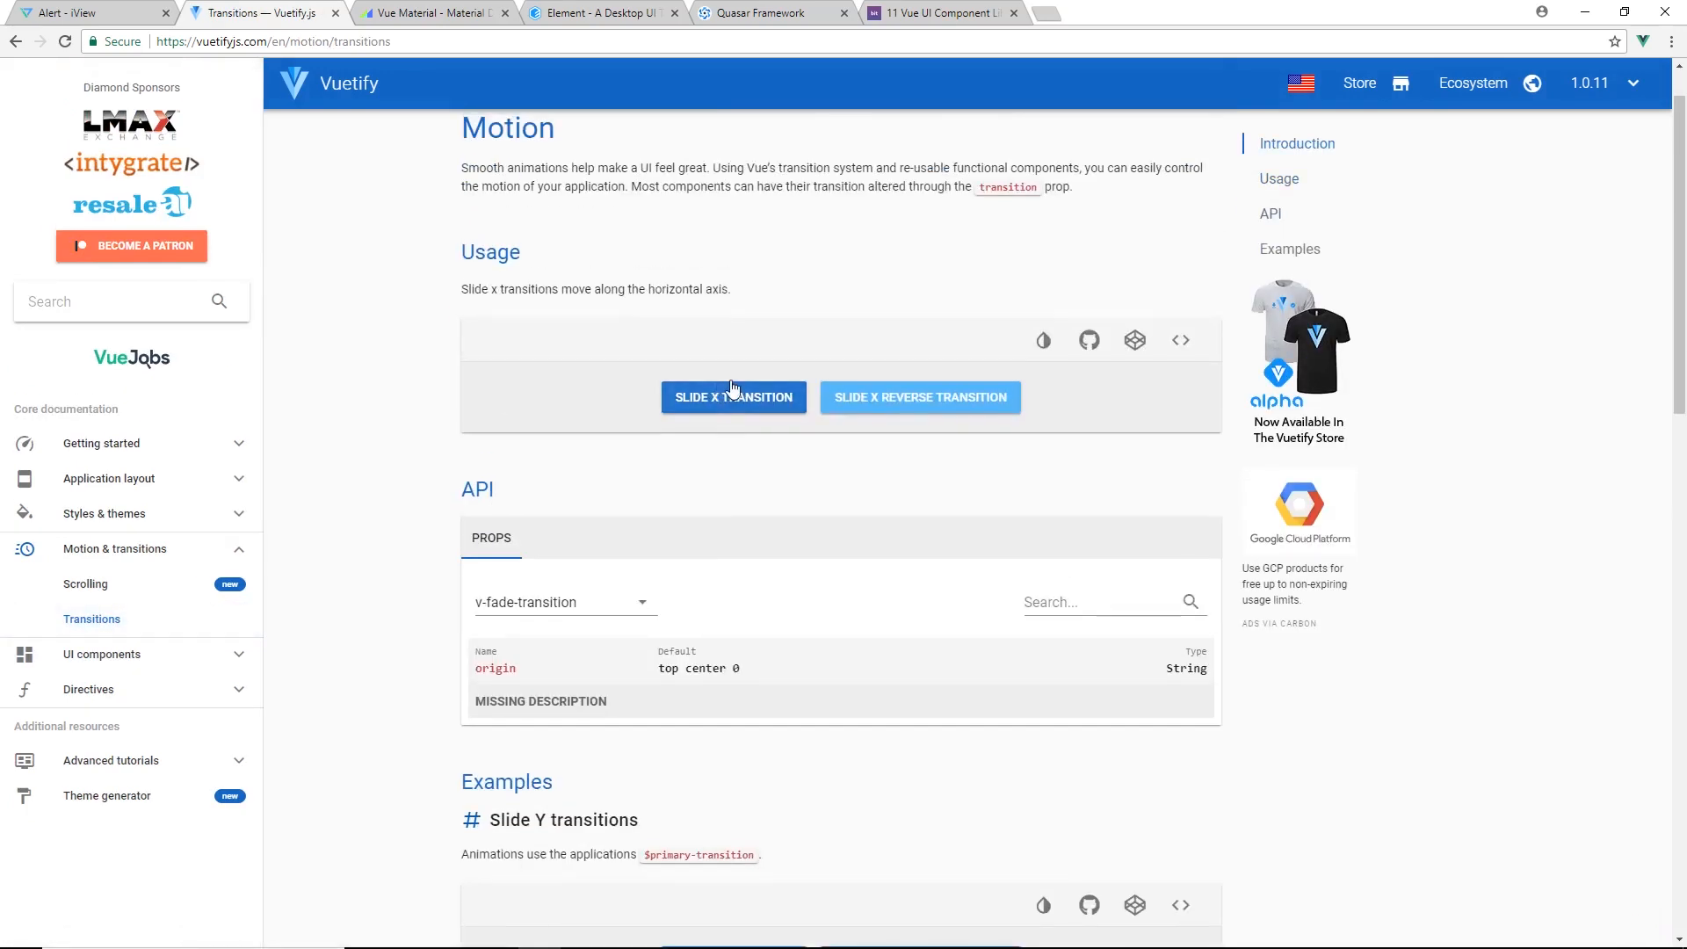
pyautogui.click(919, 398)
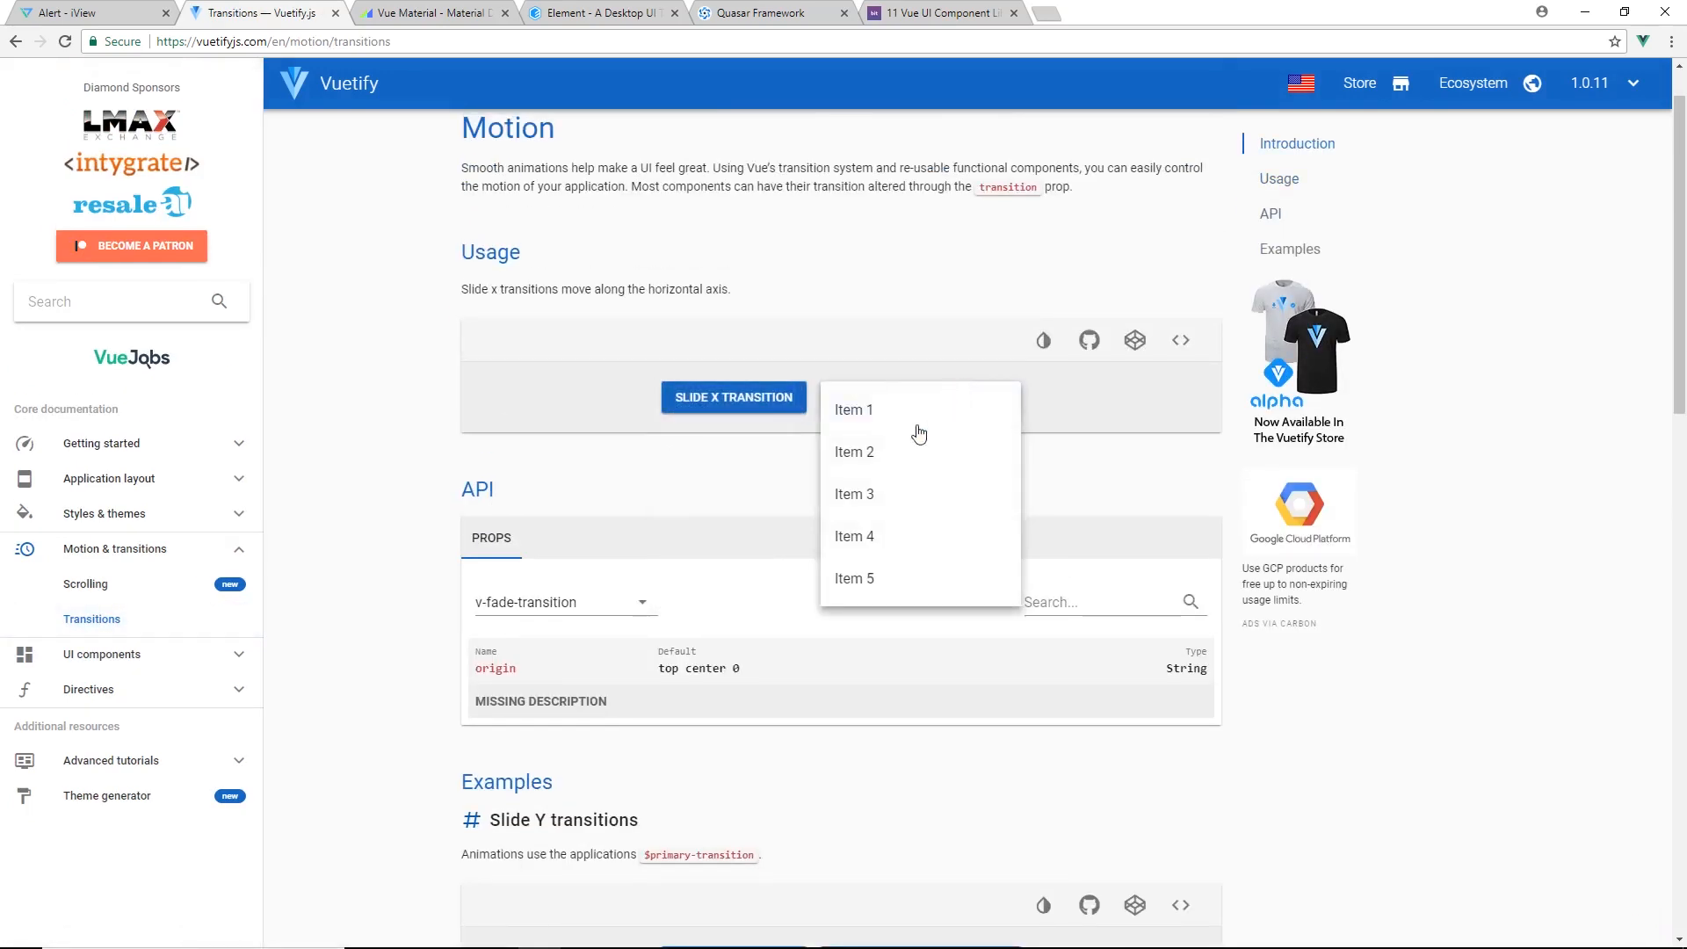
pyautogui.scroll(-3)
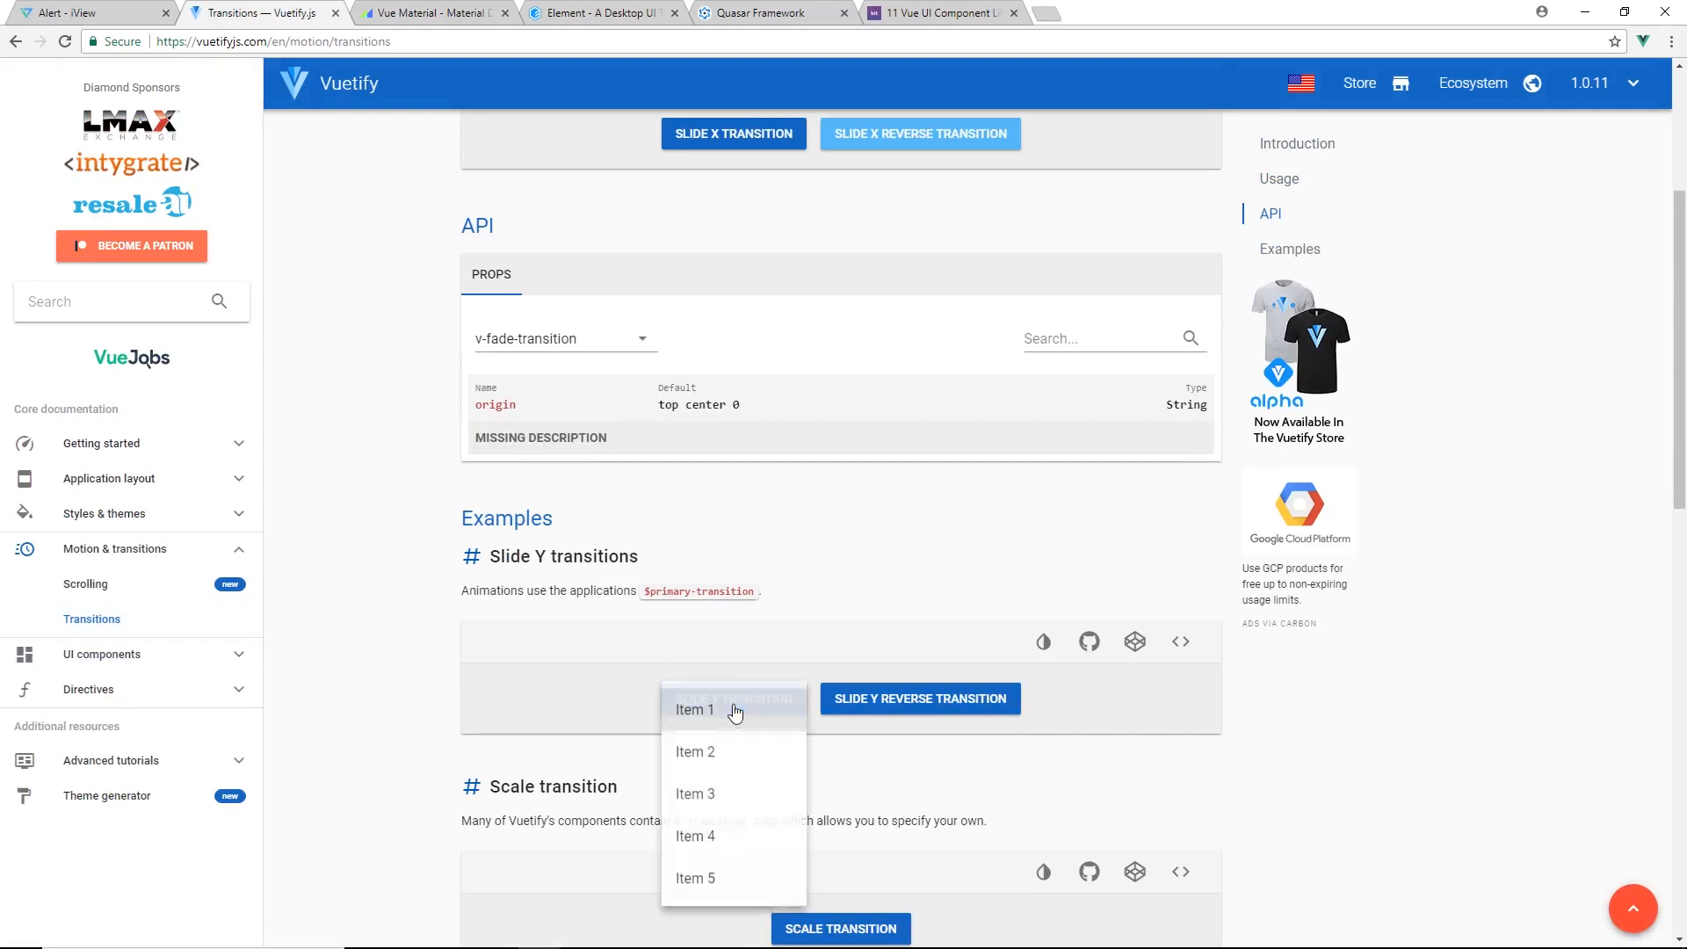
pyautogui.scroll(-3)
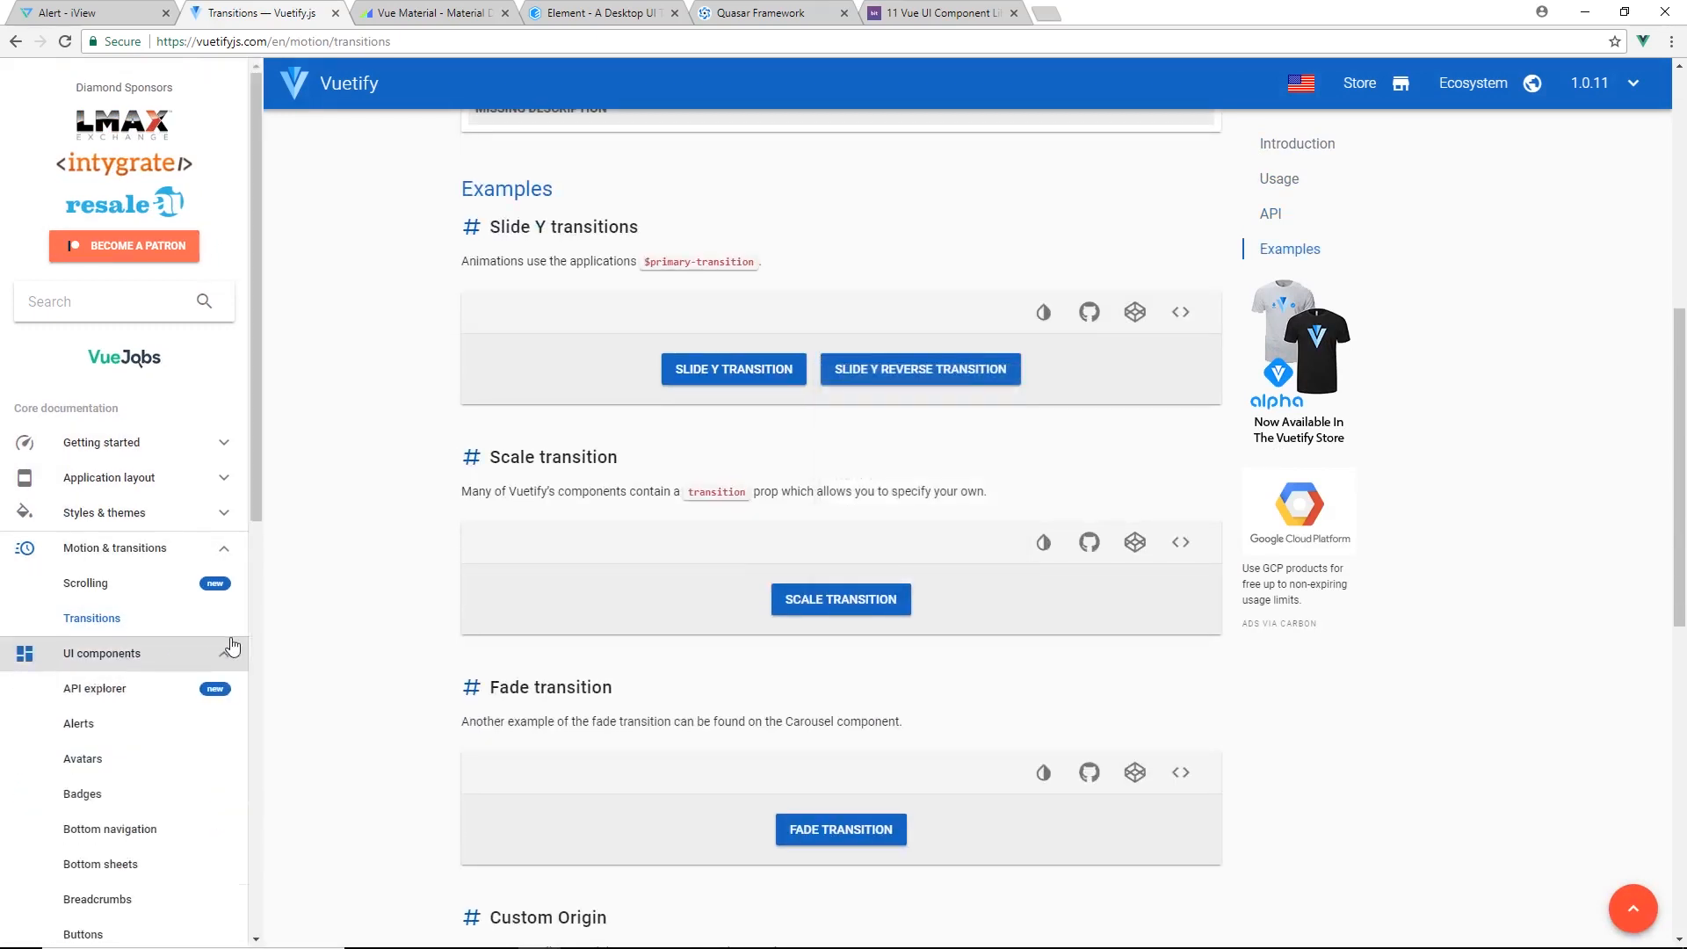
# Pass through Vuetify's Cards and Jumbotrons pages to the Toolbars usage demo and props table
pyautogui.scroll(-3)
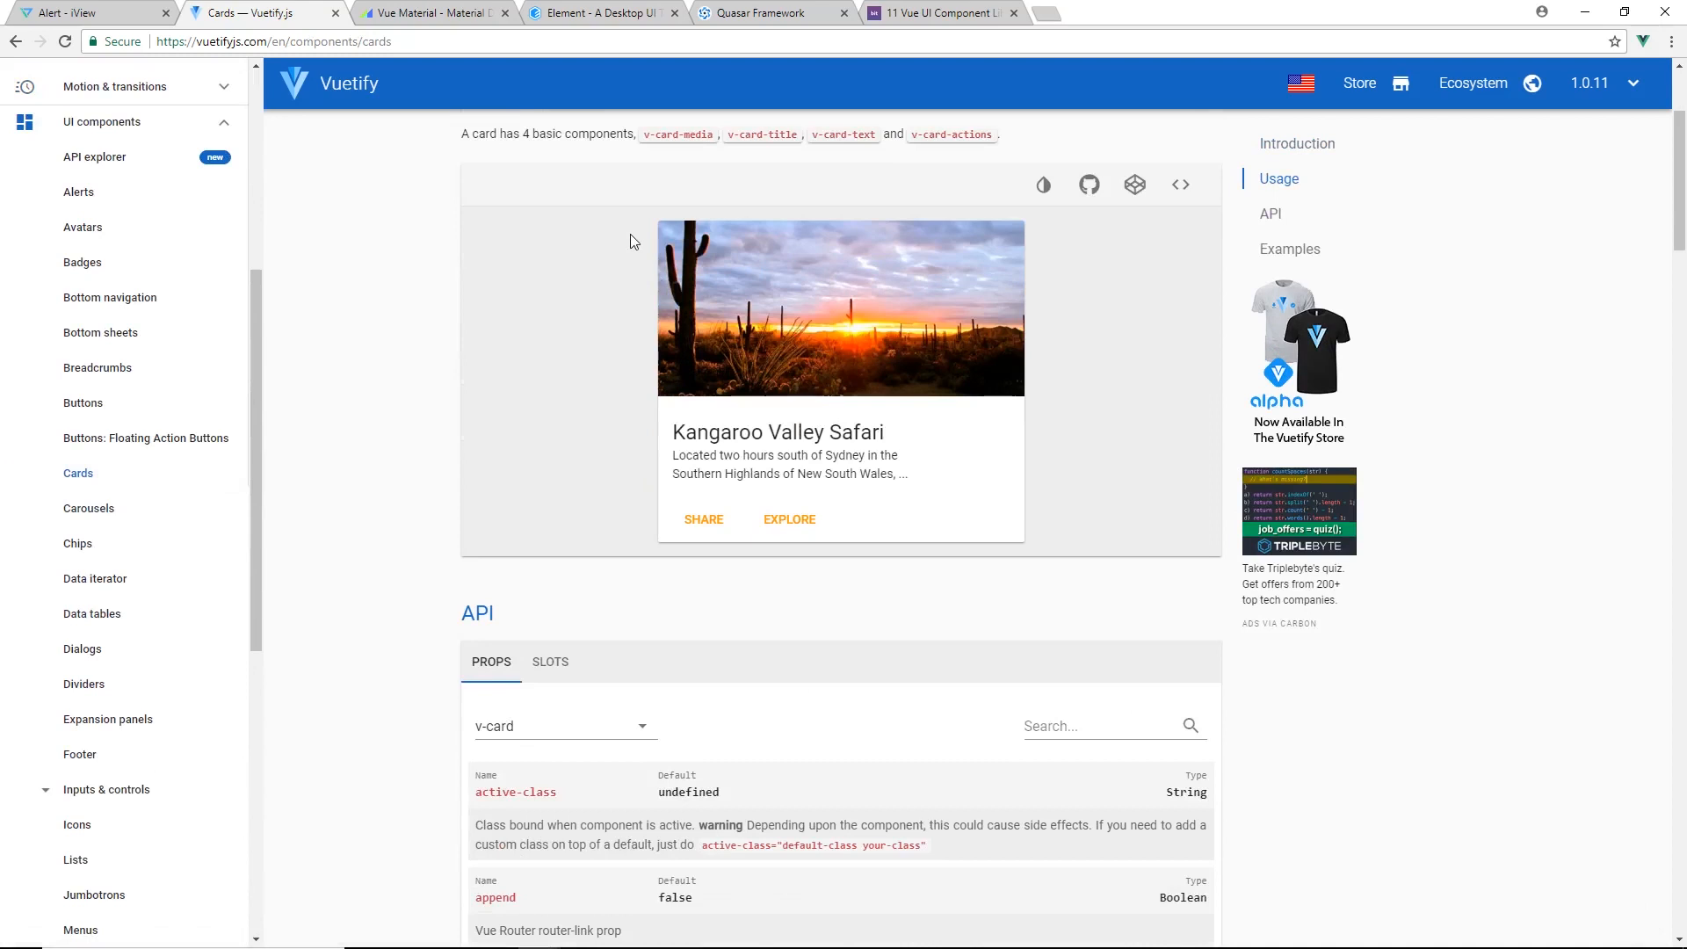
pyautogui.scroll(-3)
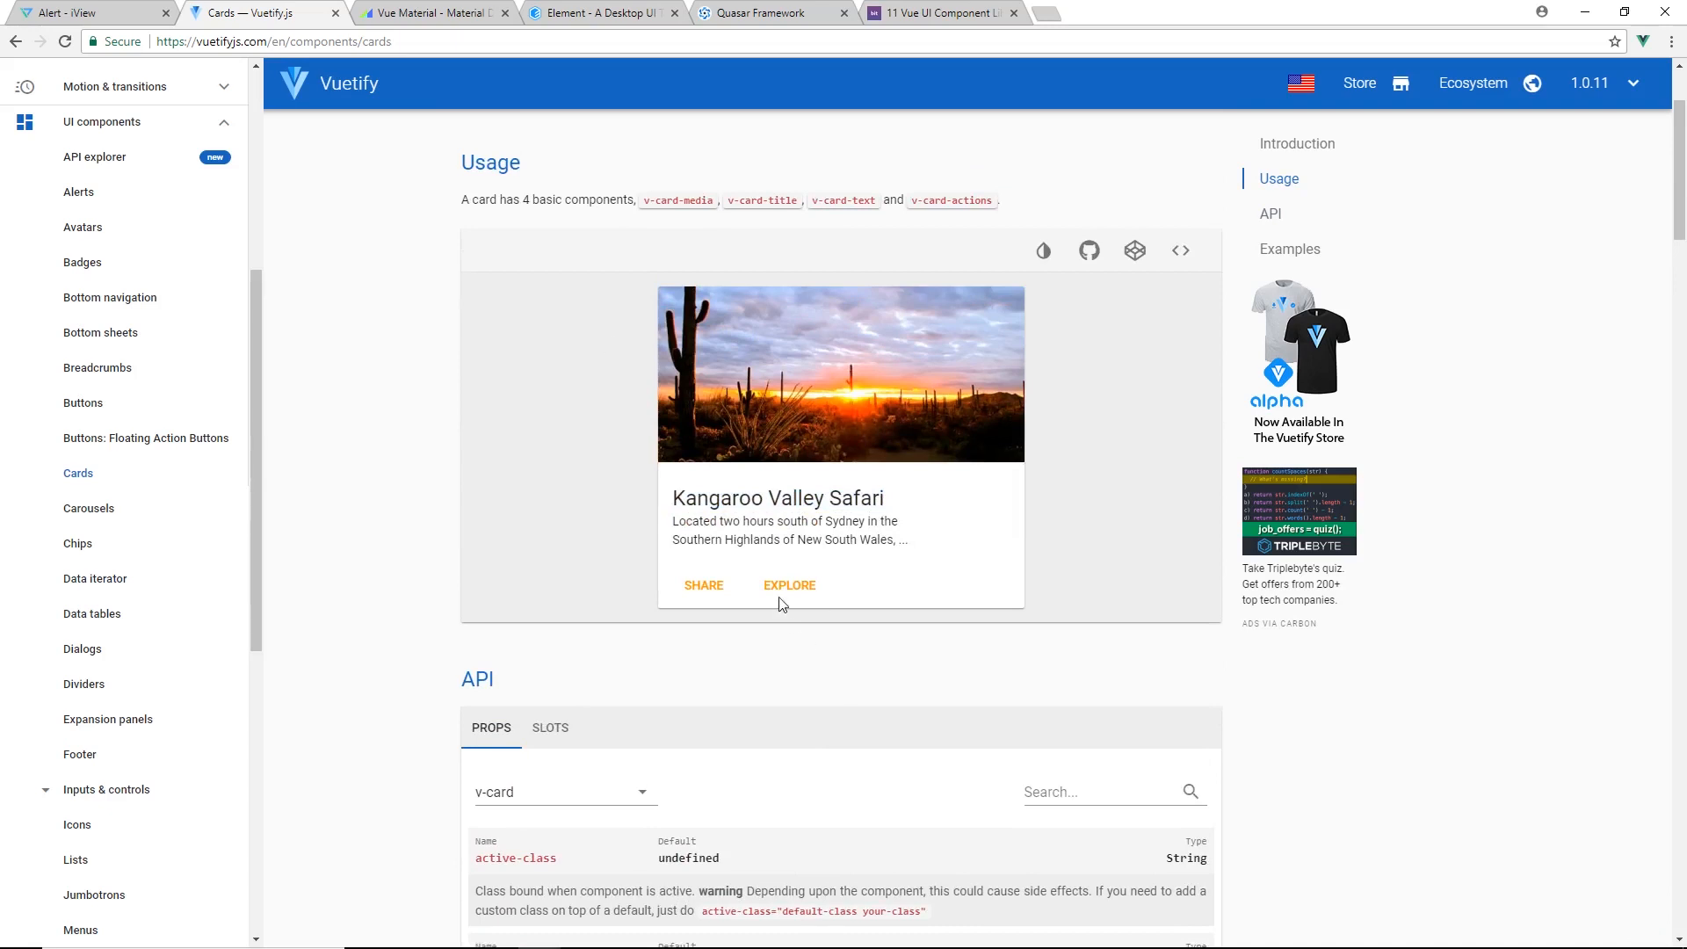
pyautogui.moveTo(703, 594)
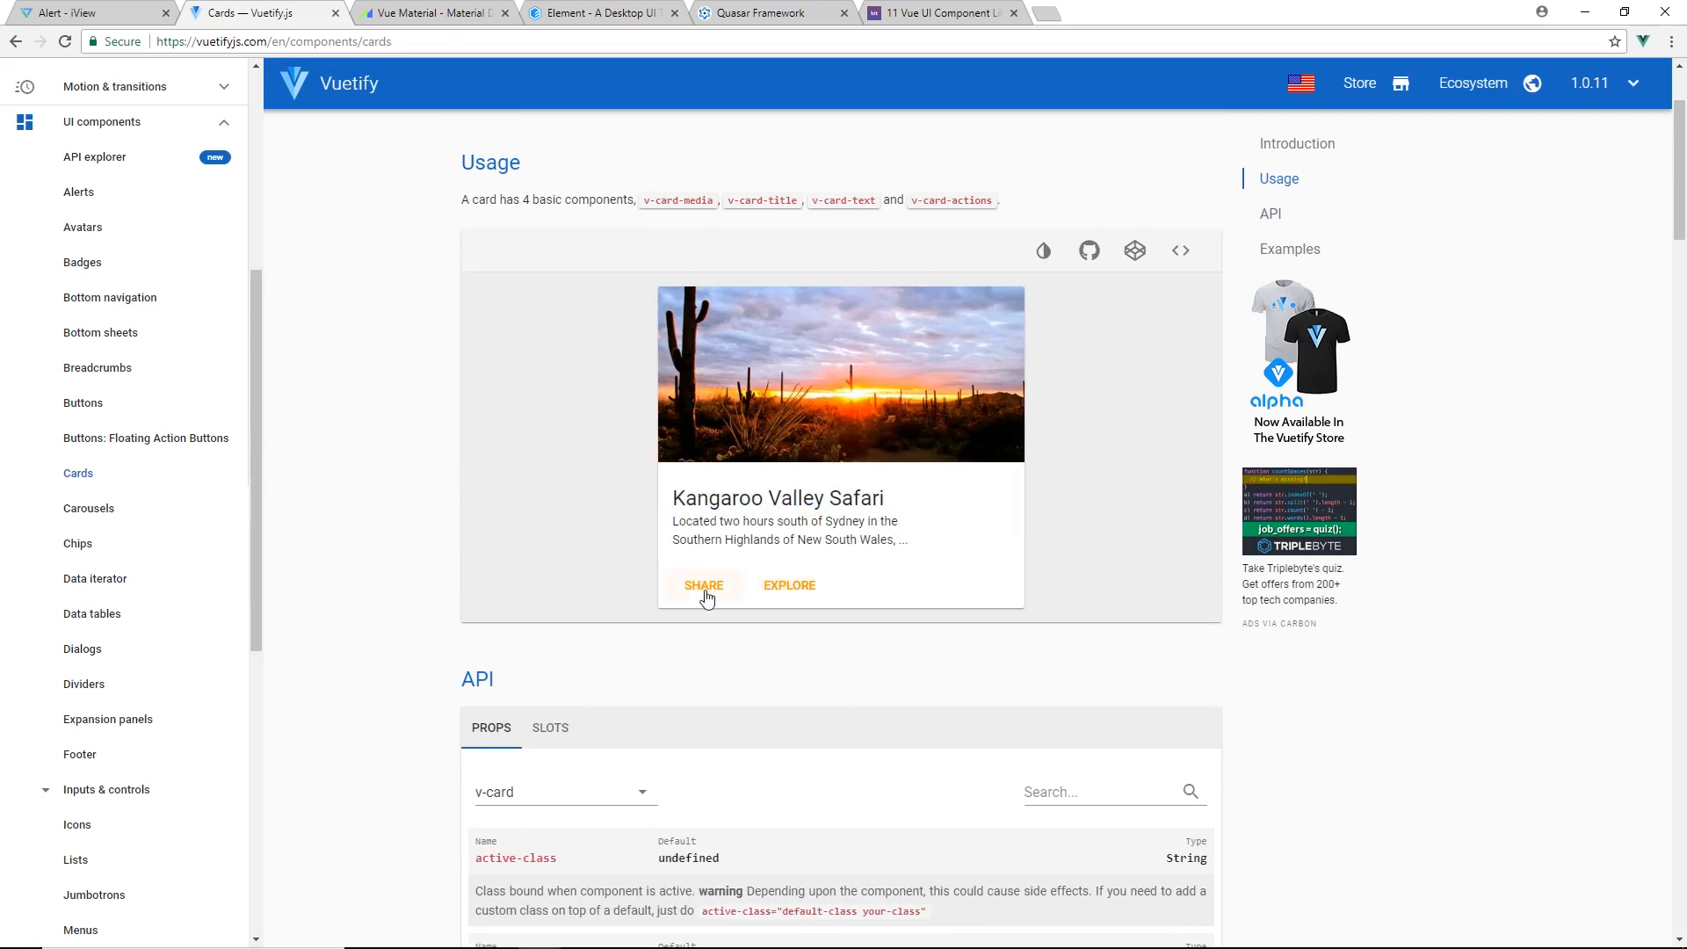
pyautogui.scroll(-3)
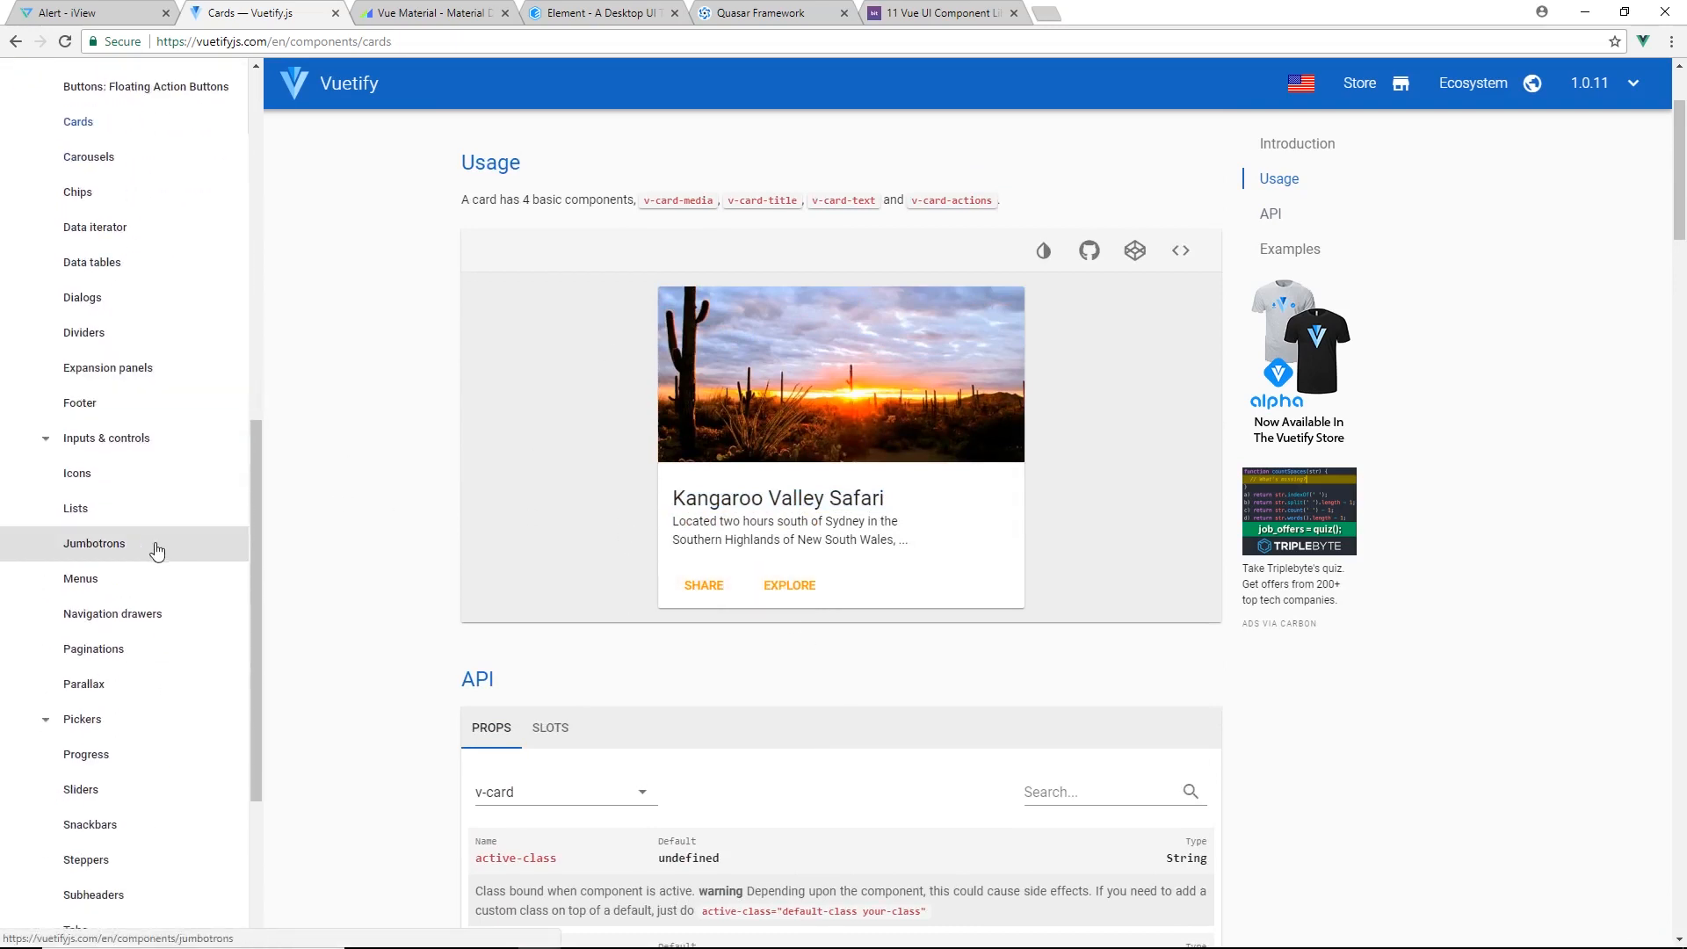
pyautogui.click(93, 543)
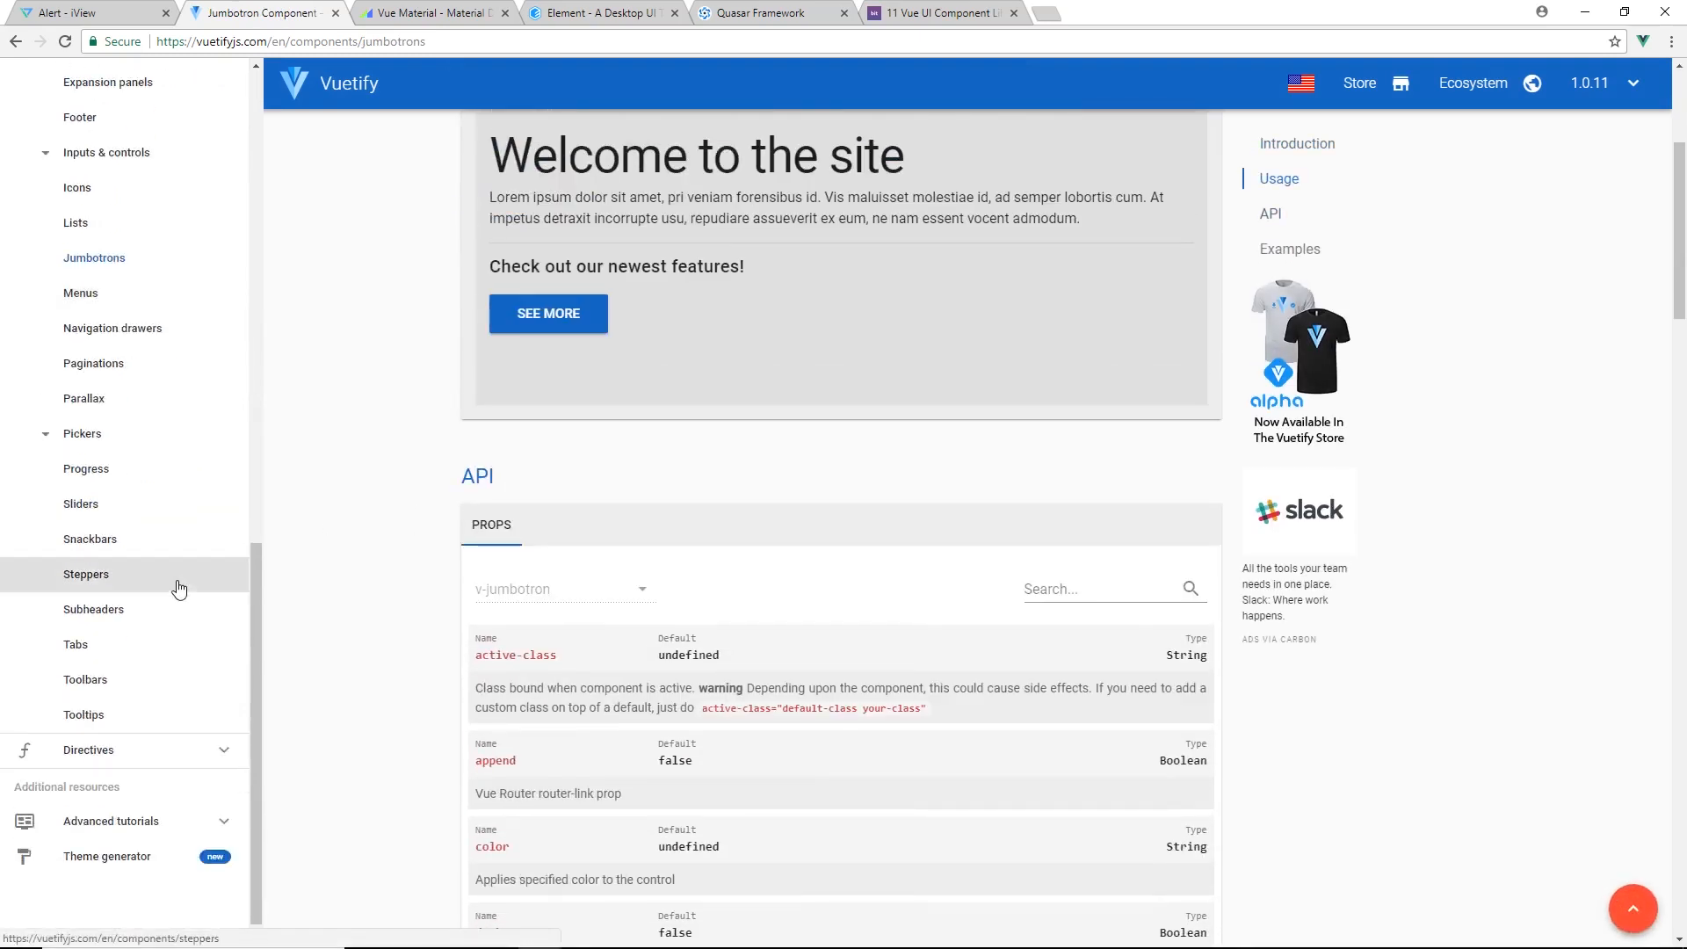
pyautogui.click(85, 678)
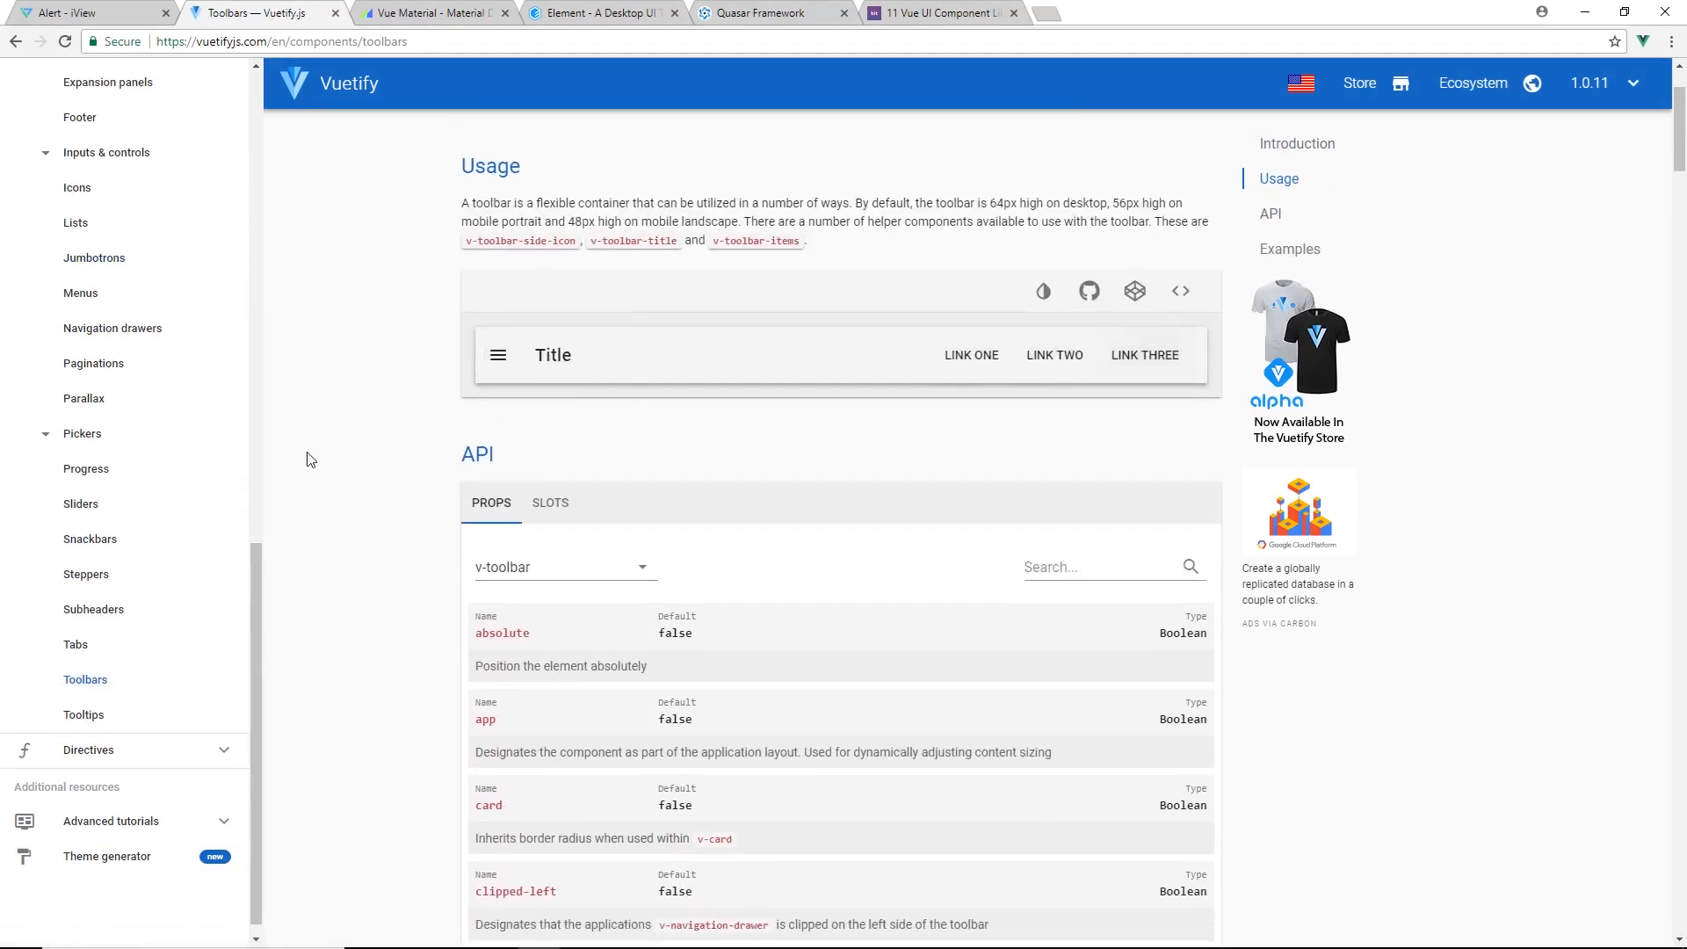
pyautogui.scroll(-3)
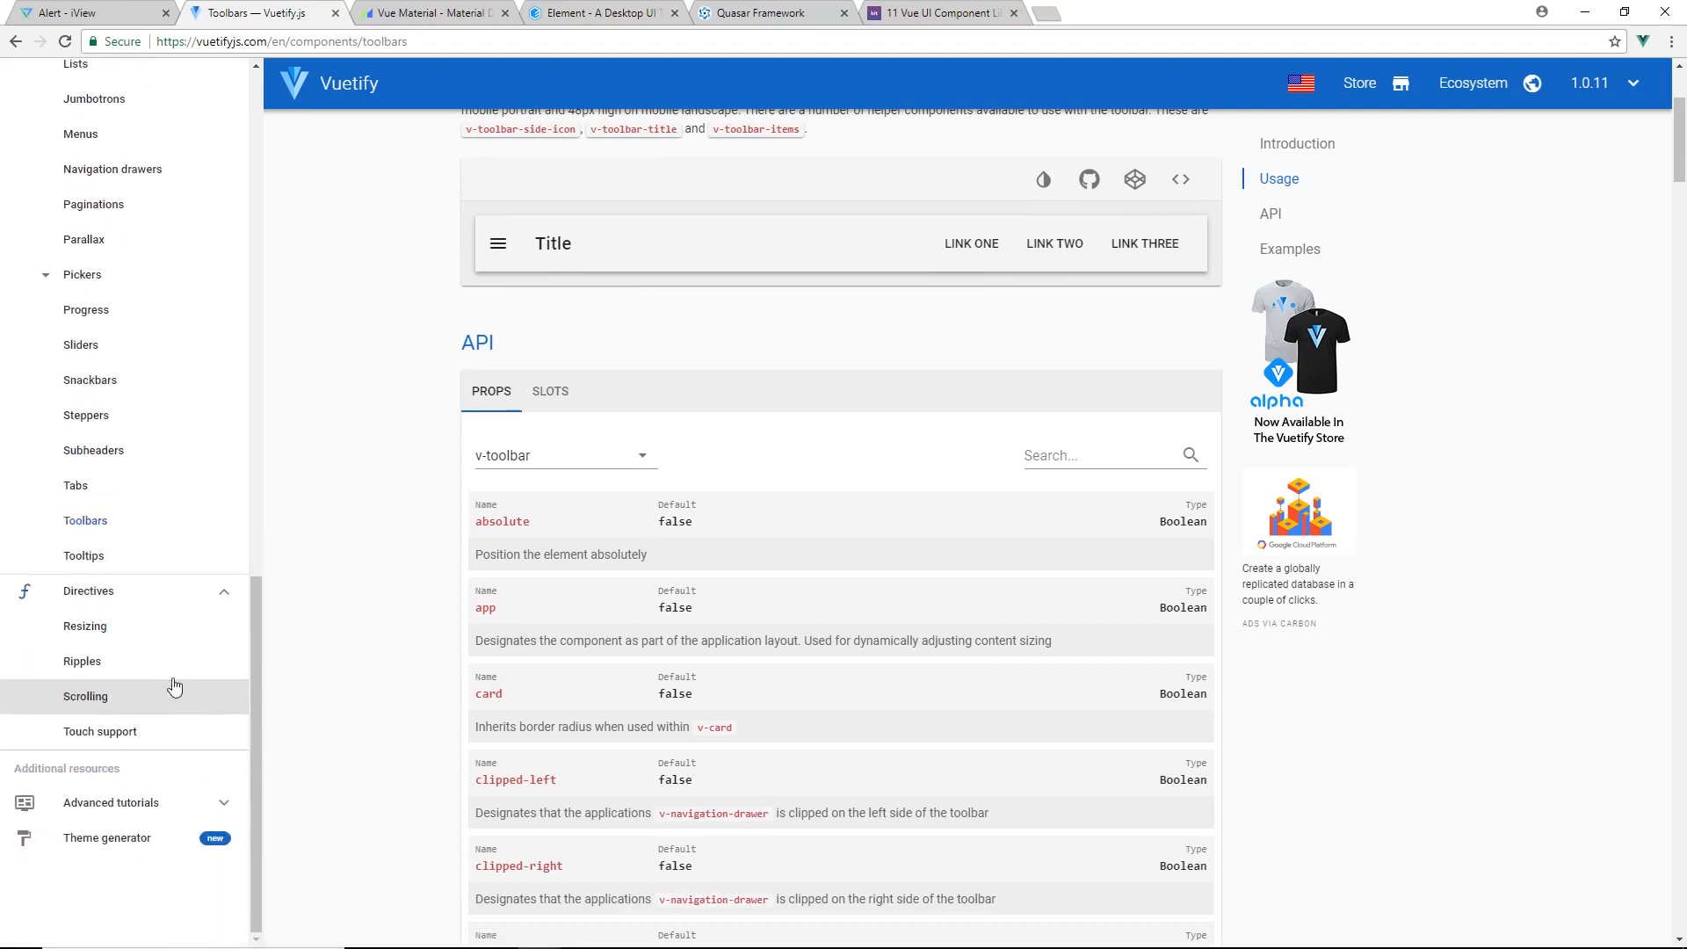
# View the Ripple directive's custom color and tabs examples, then expand the Application layout topics
pyautogui.click(82, 661)
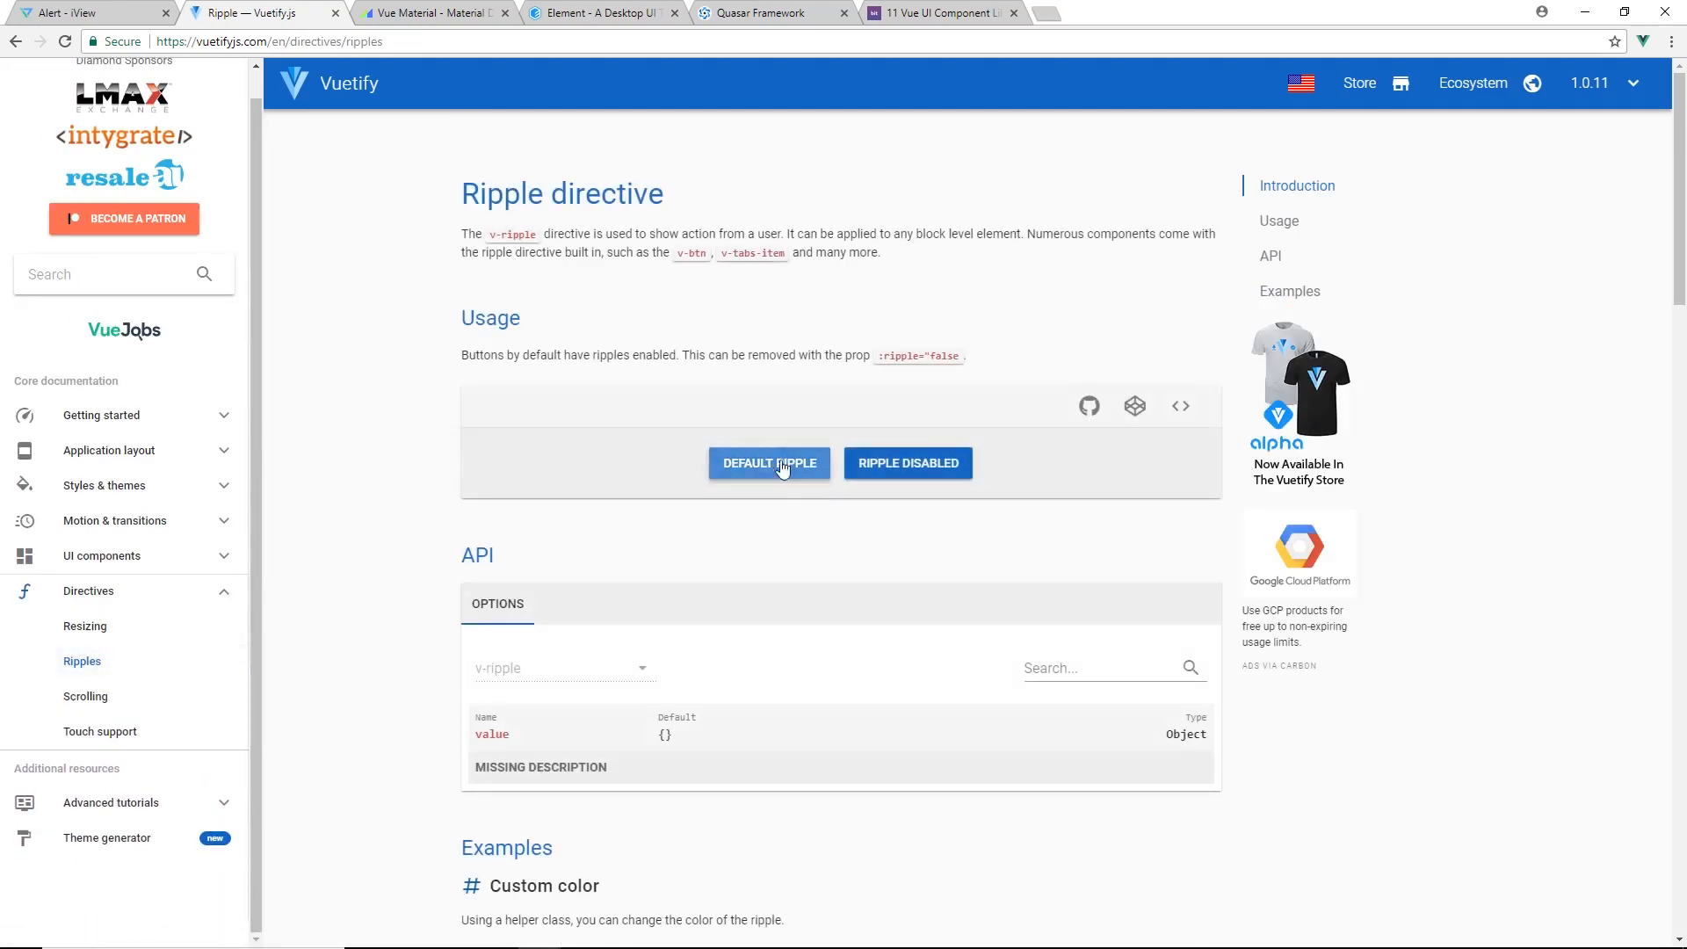
pyautogui.scroll(-3)
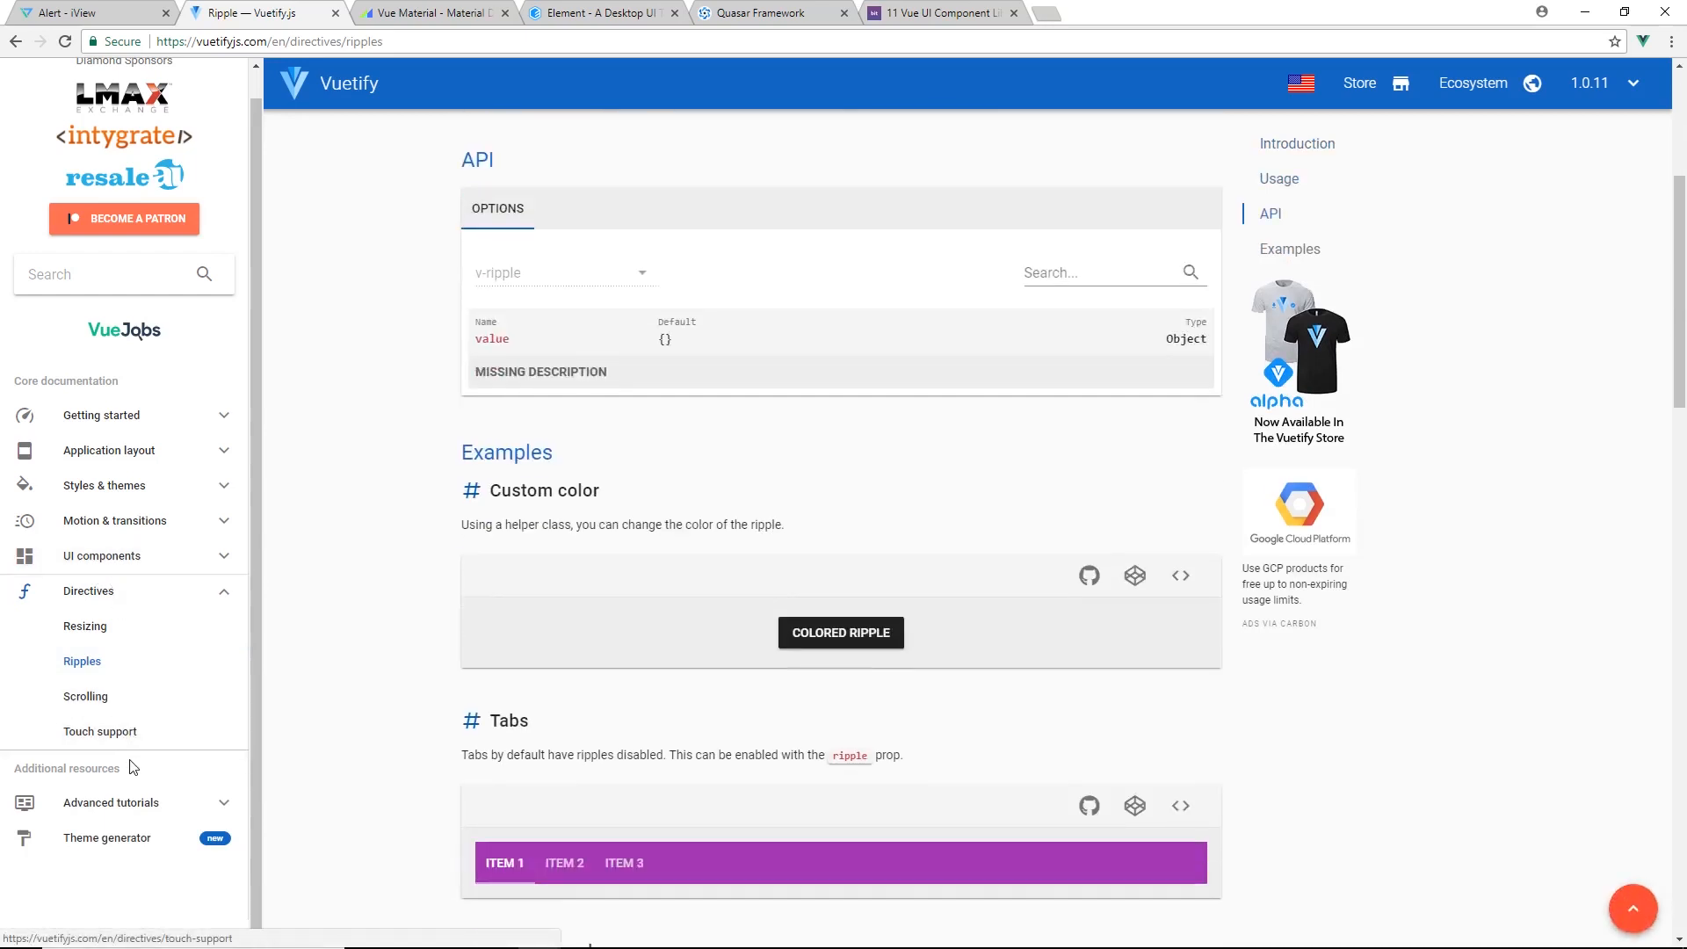
pyautogui.scroll(-3)
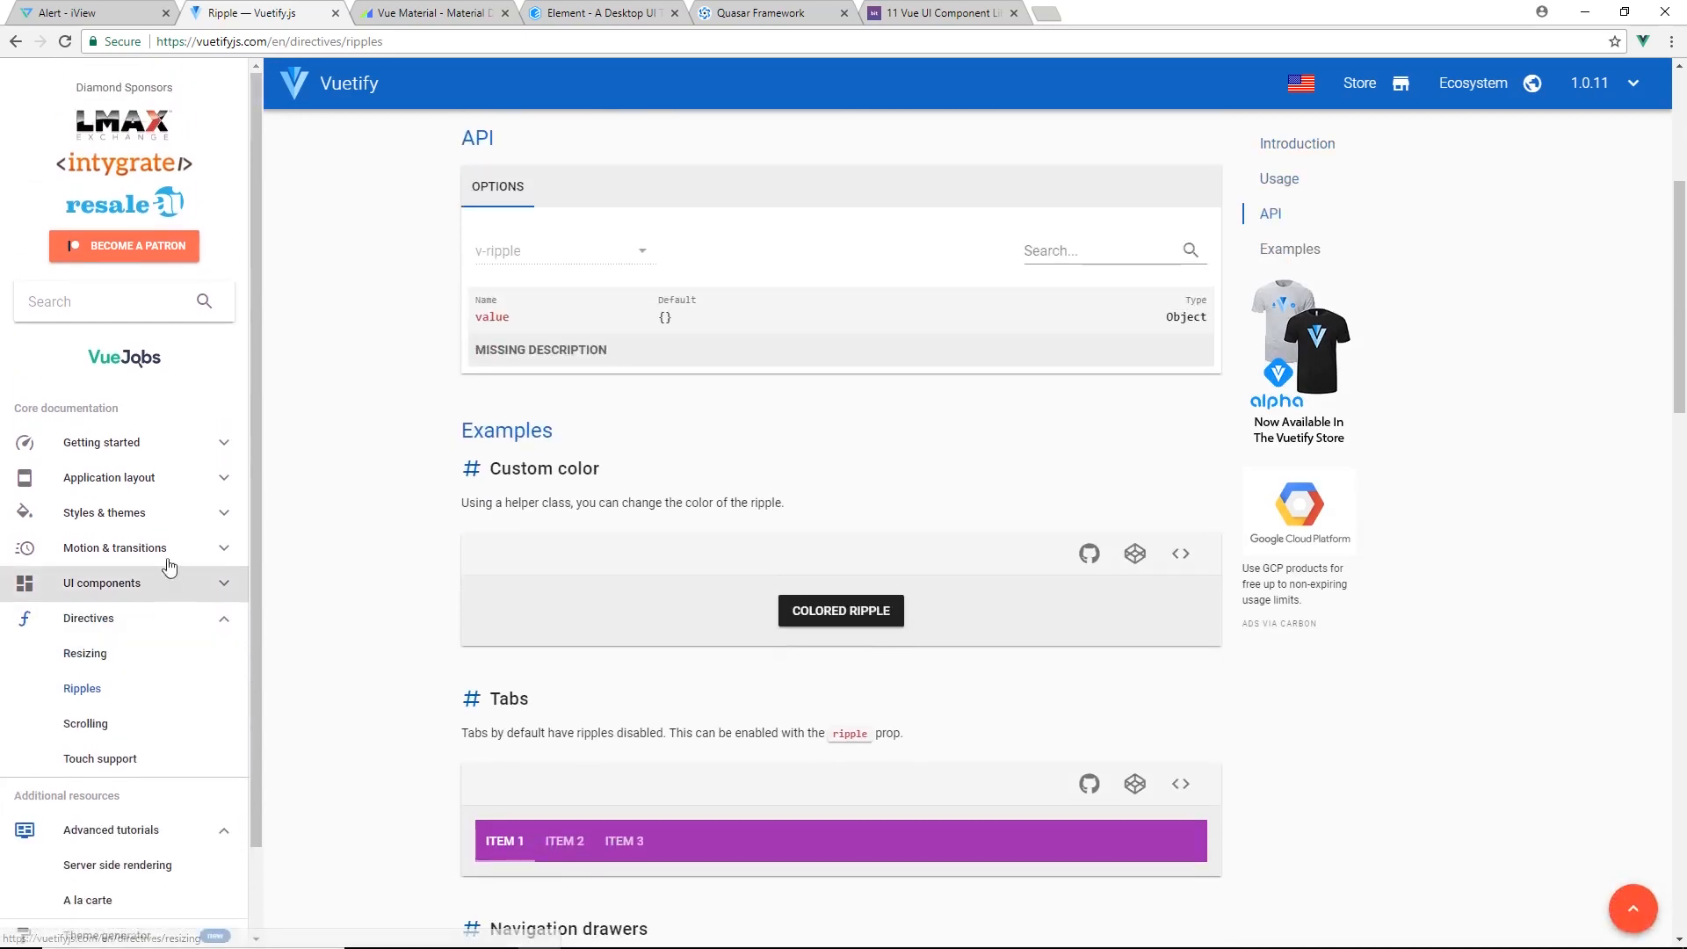
pyautogui.click(104, 511)
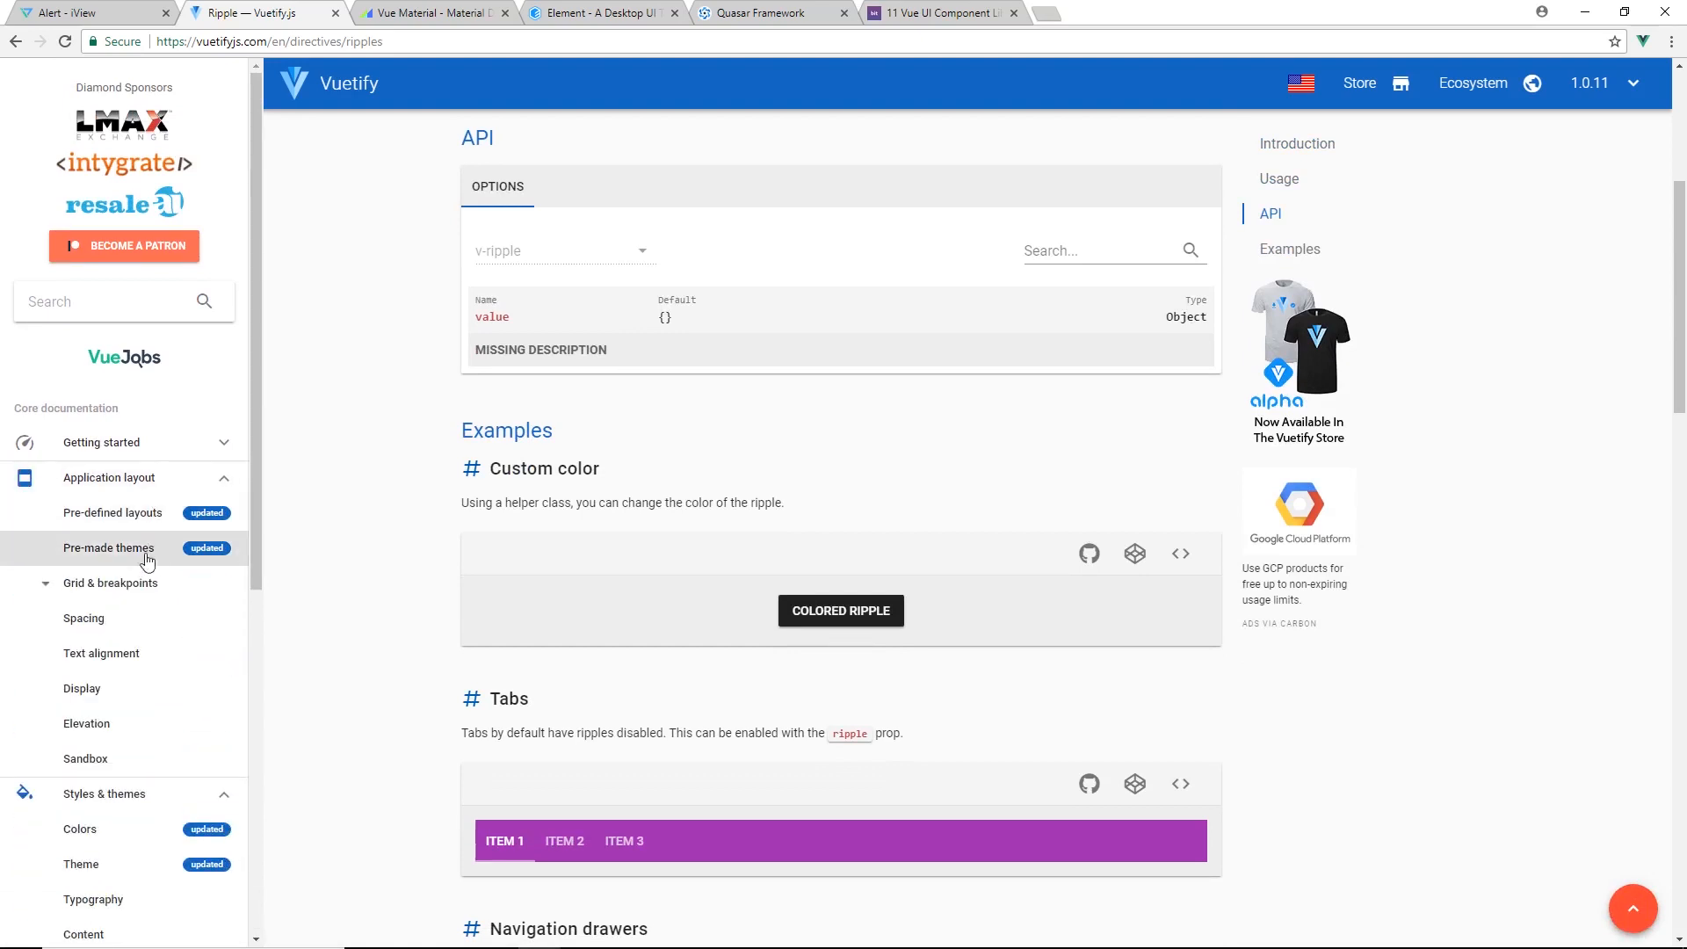
pyautogui.scroll(-3)
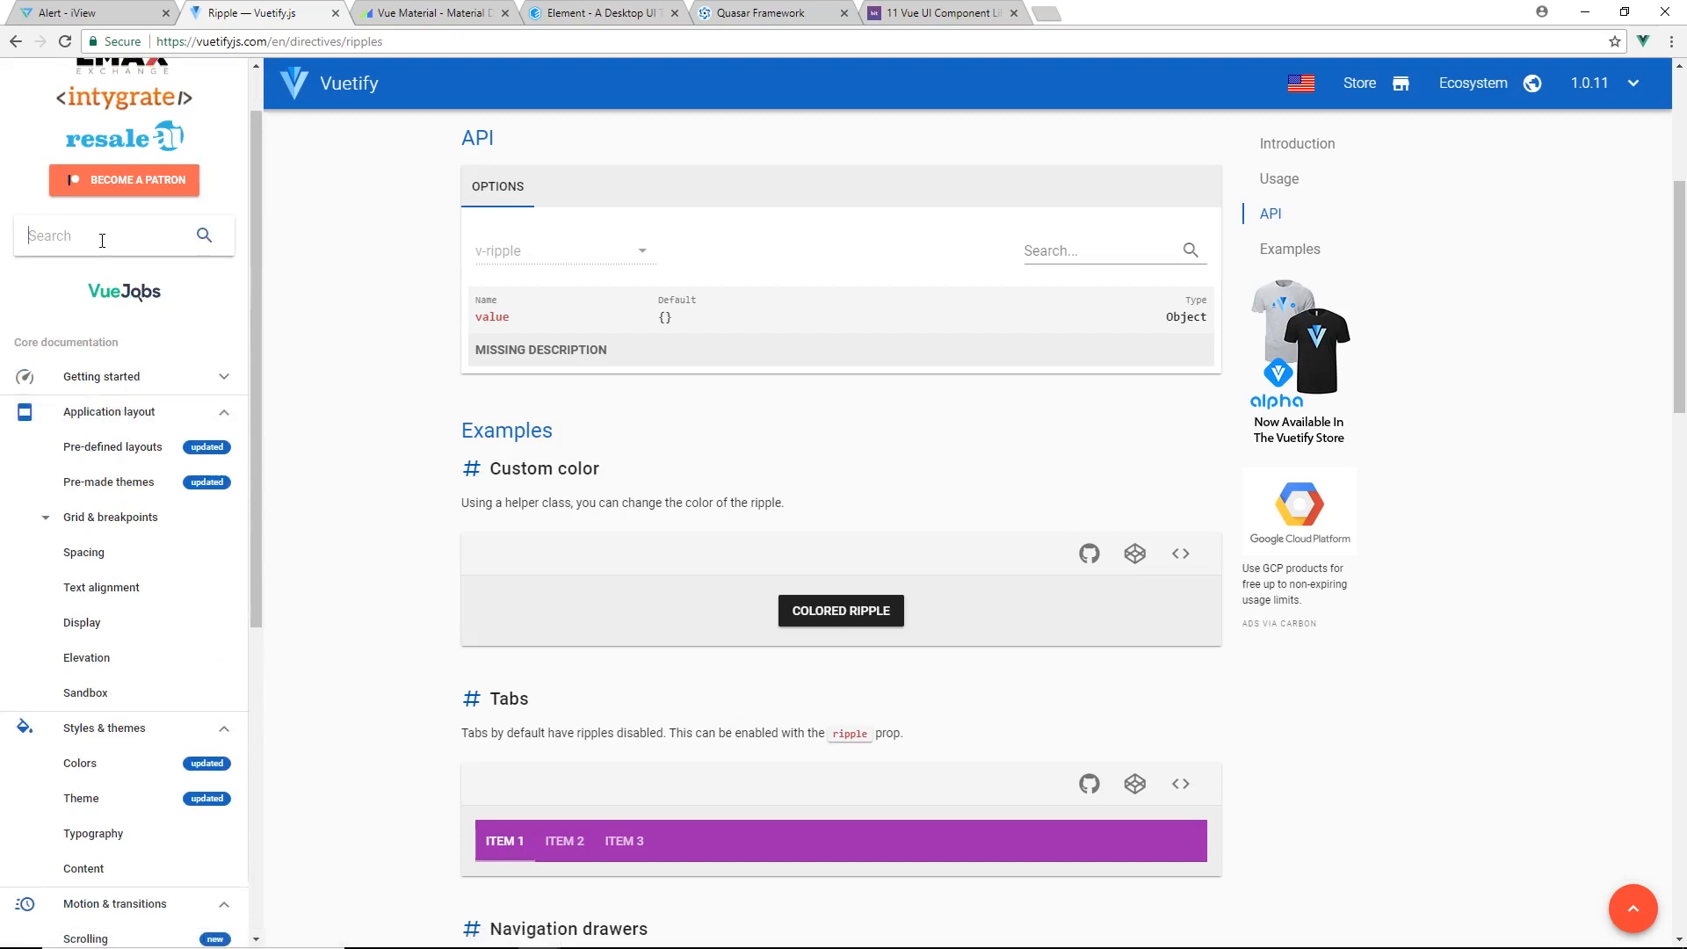
# Search the sidebar for 'buttons', view the Button page, then reach the Snackbar usage demo
pyautogui.write('buttons')
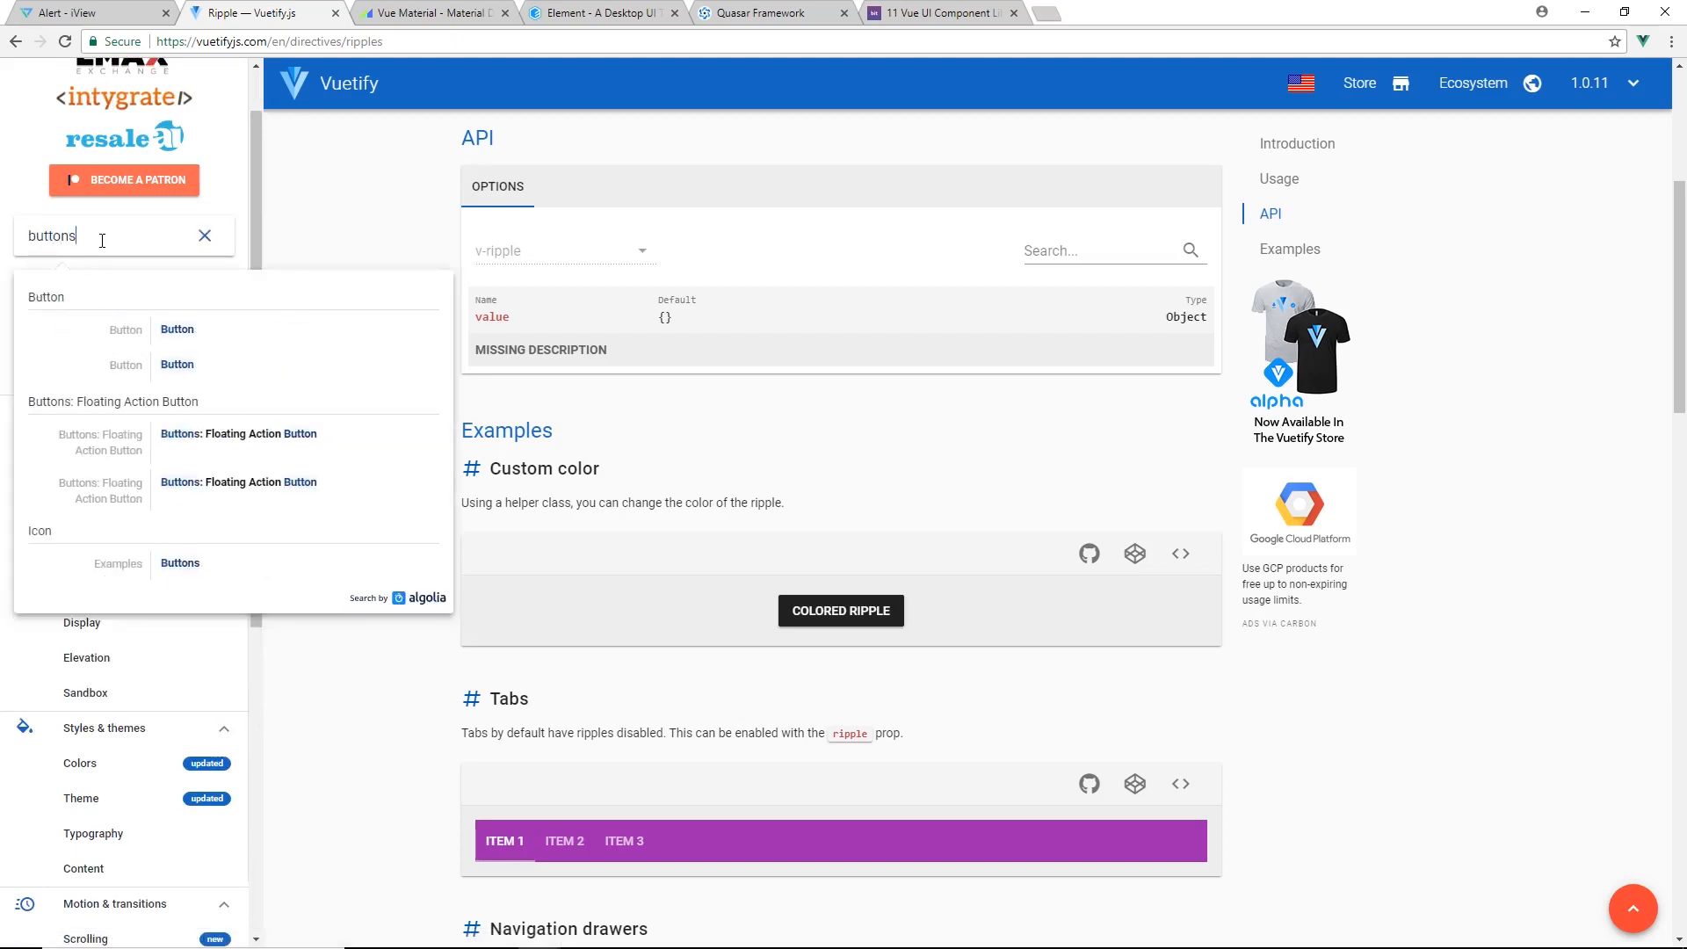
pyautogui.click(175, 329)
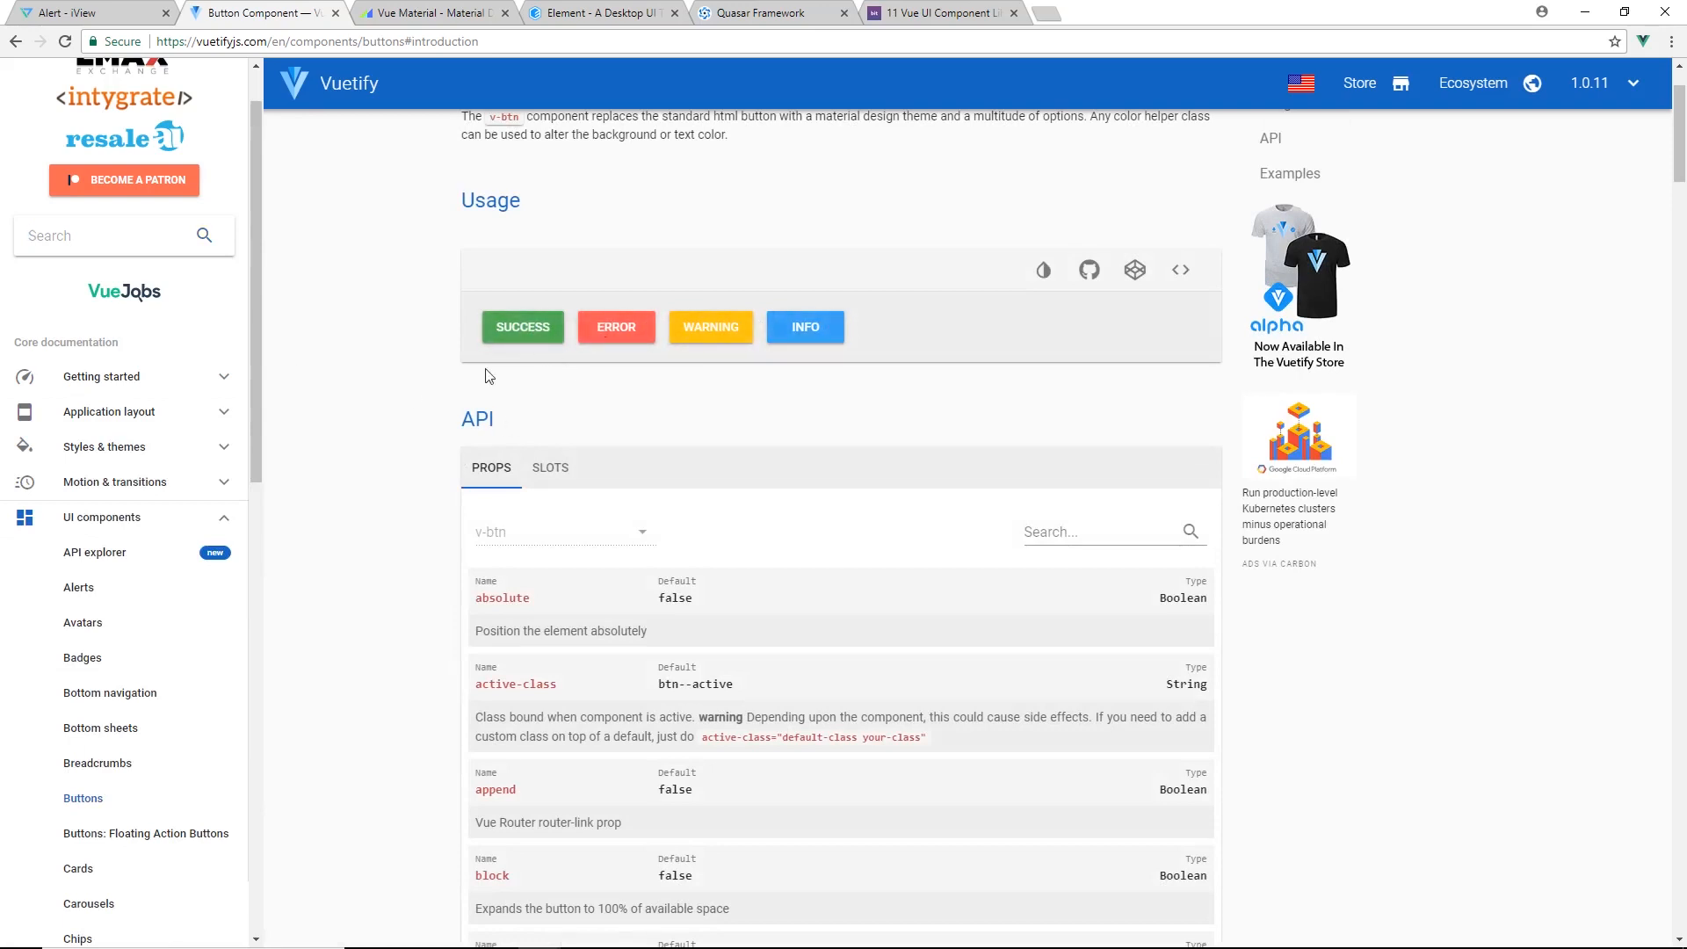
pyautogui.scroll(-3)
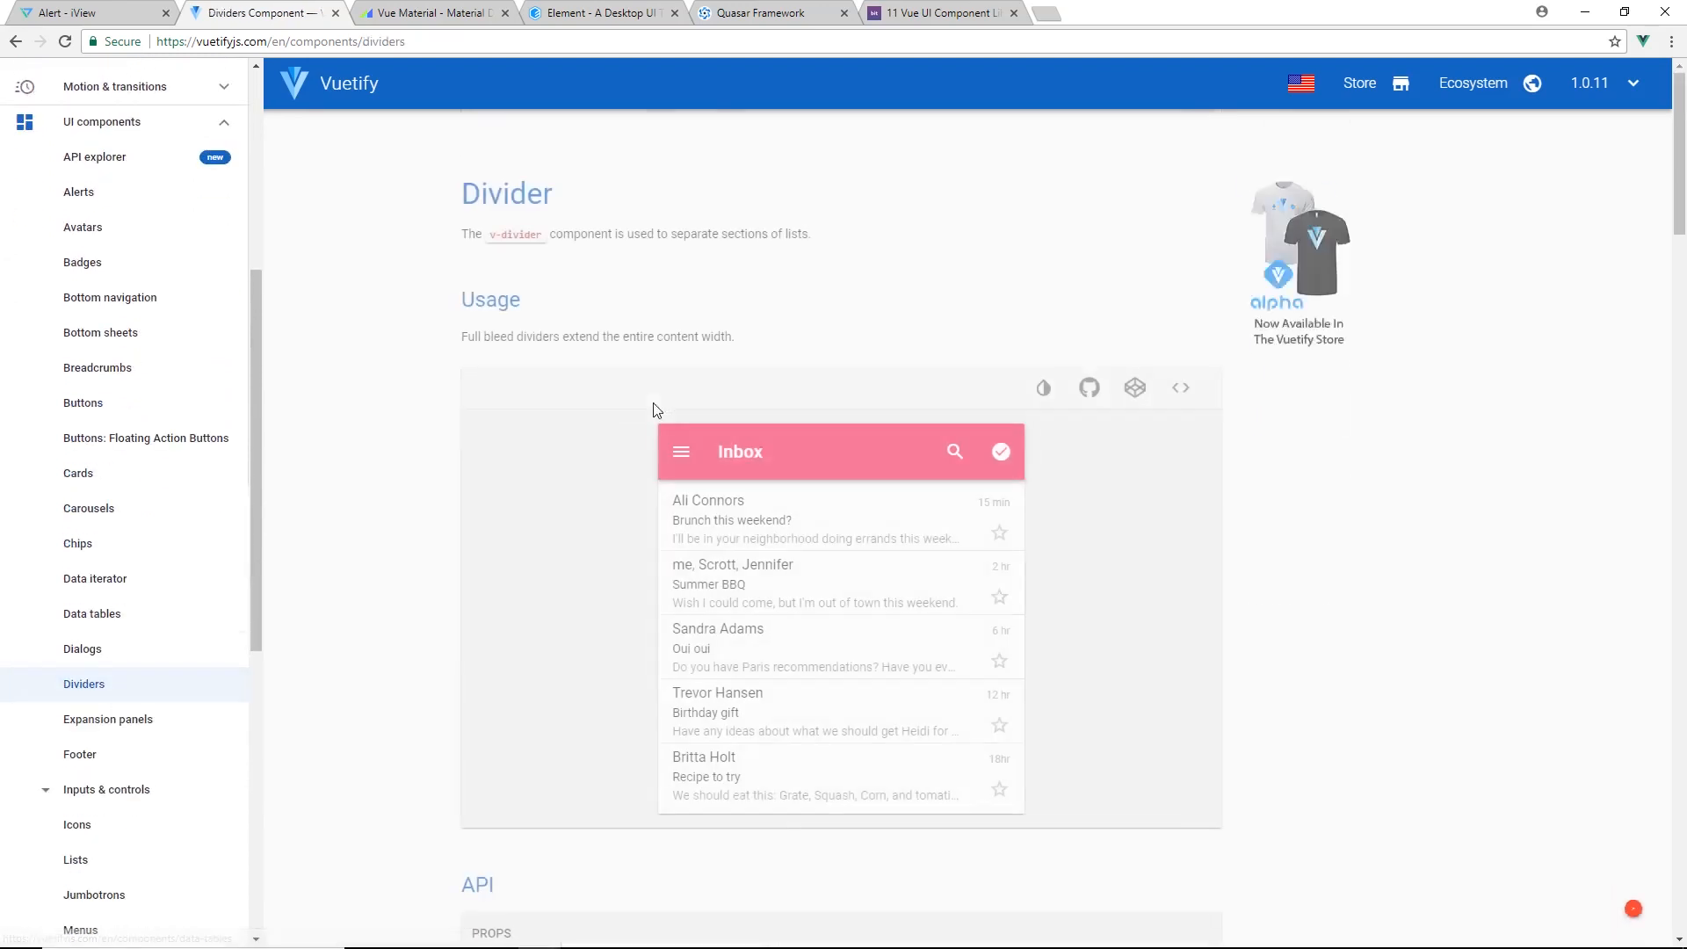
pyautogui.scroll(-3)
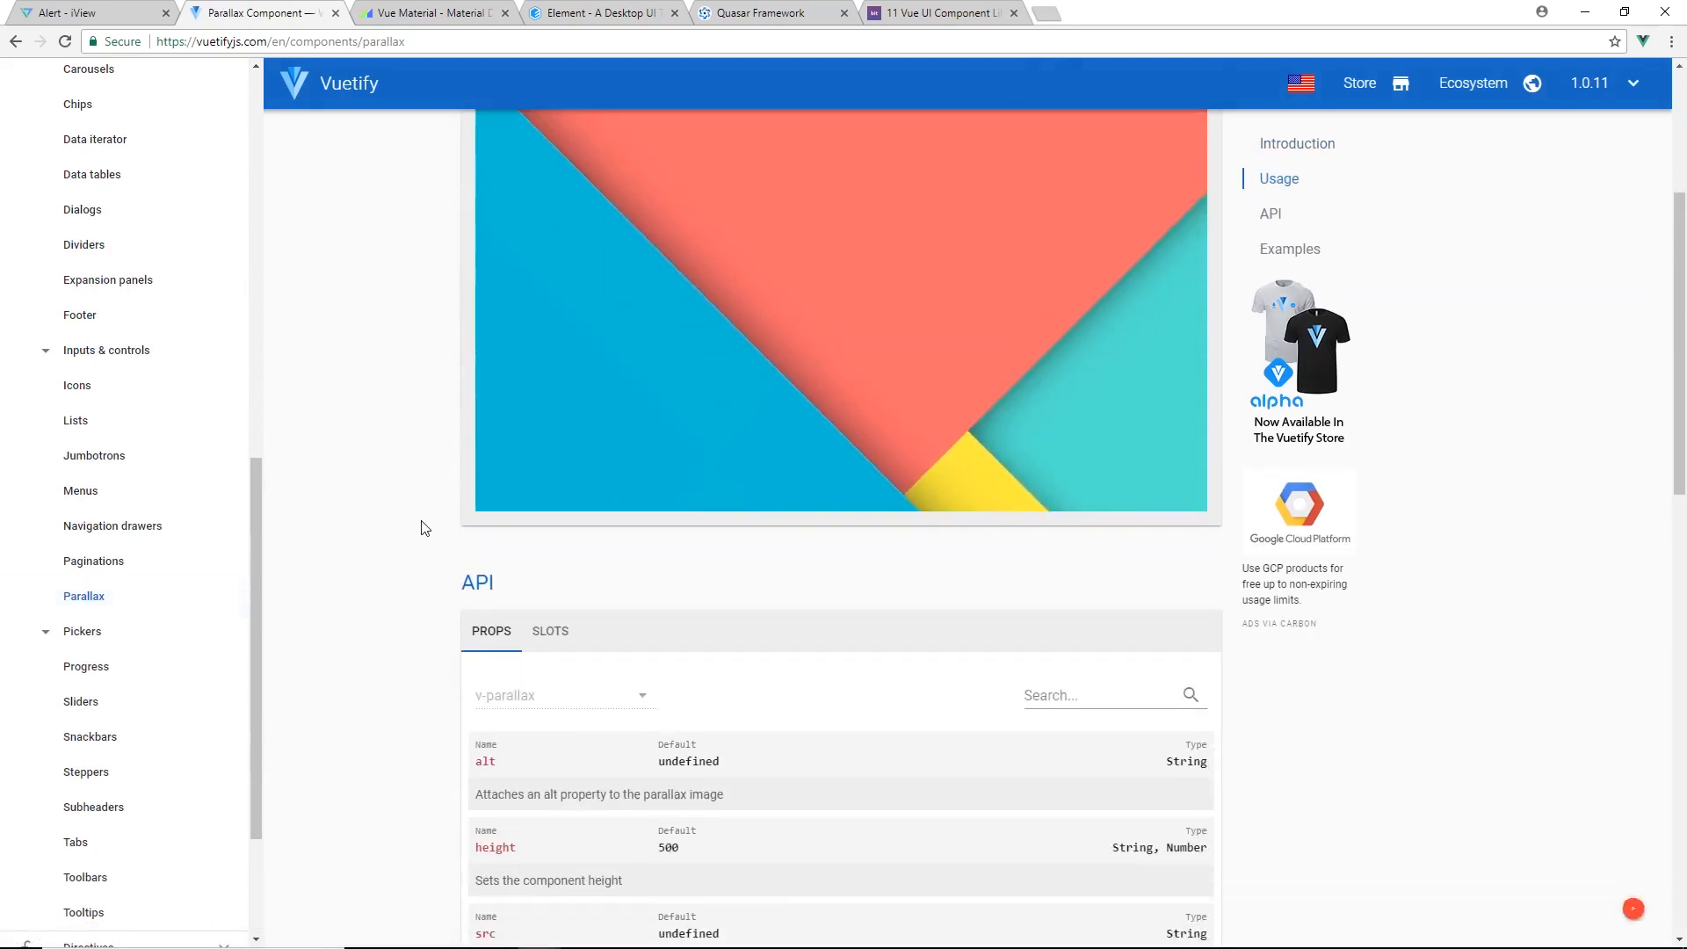
pyautogui.scroll(3)
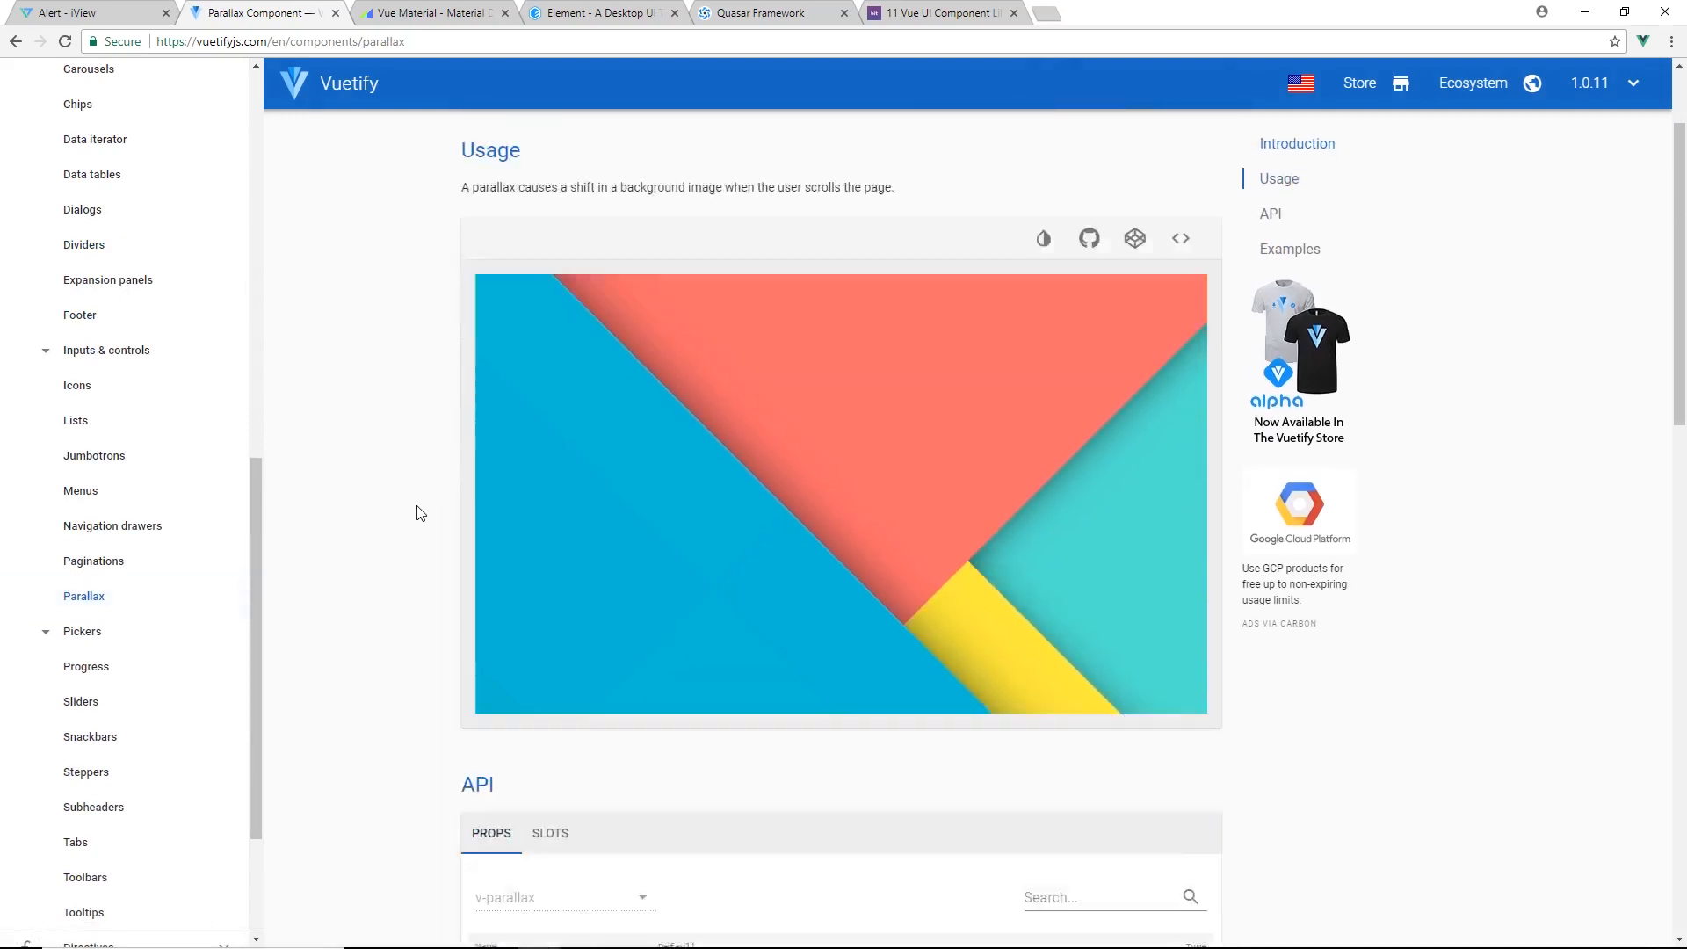
pyautogui.scroll(-3)
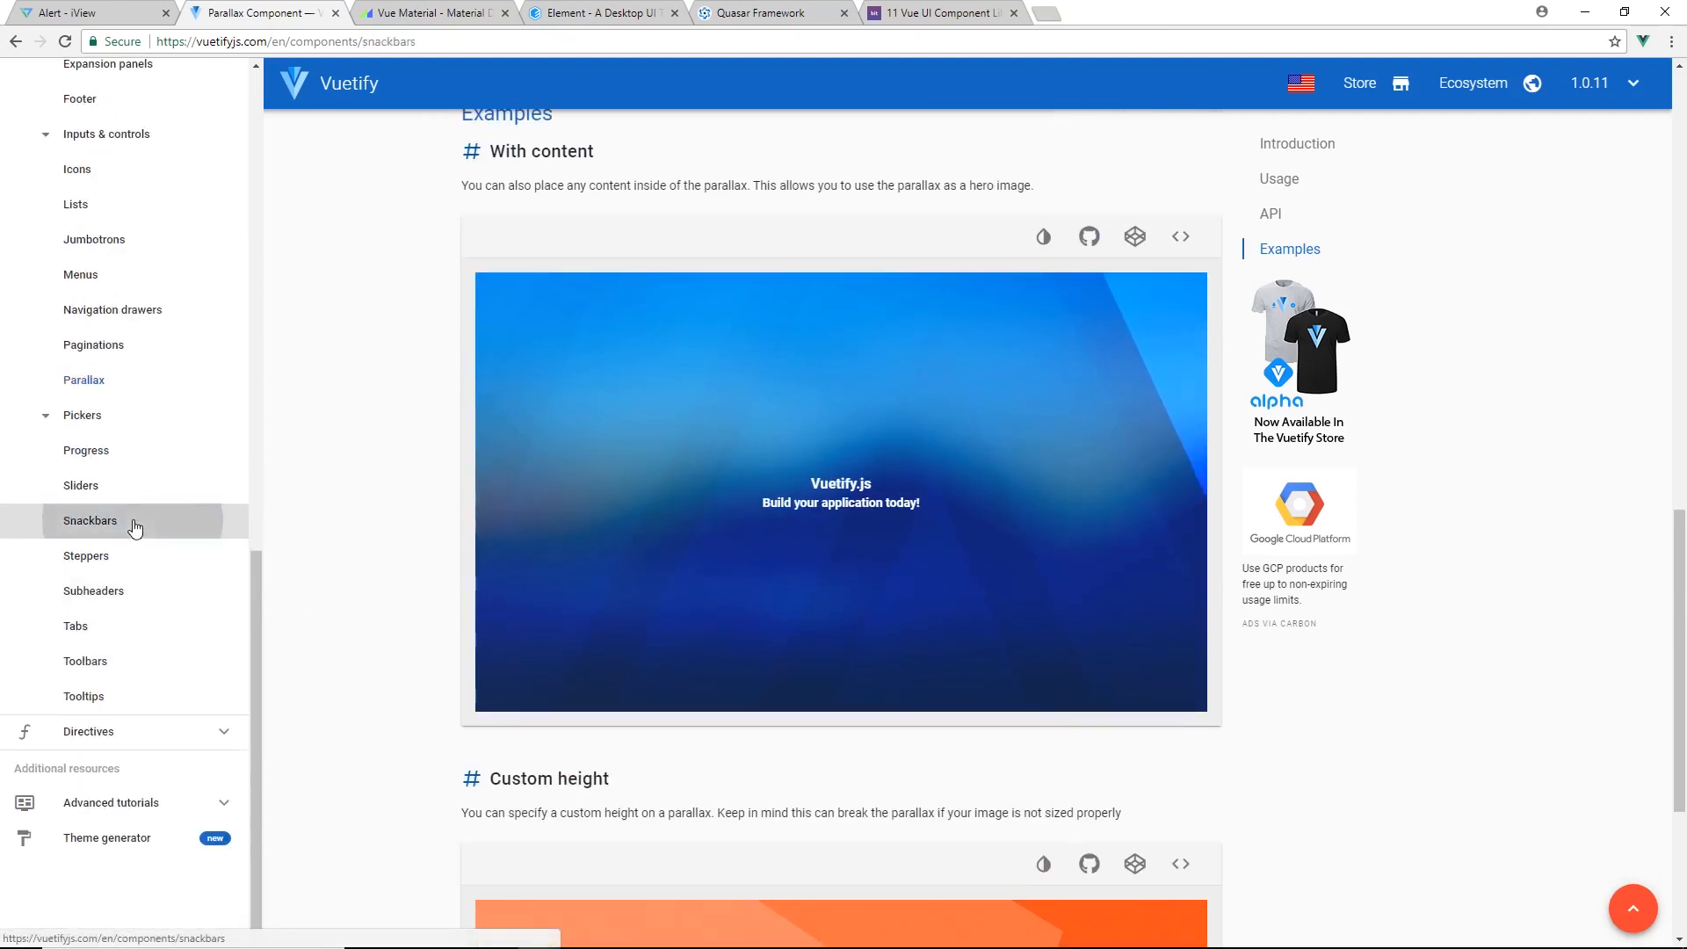
pyautogui.click(90, 520)
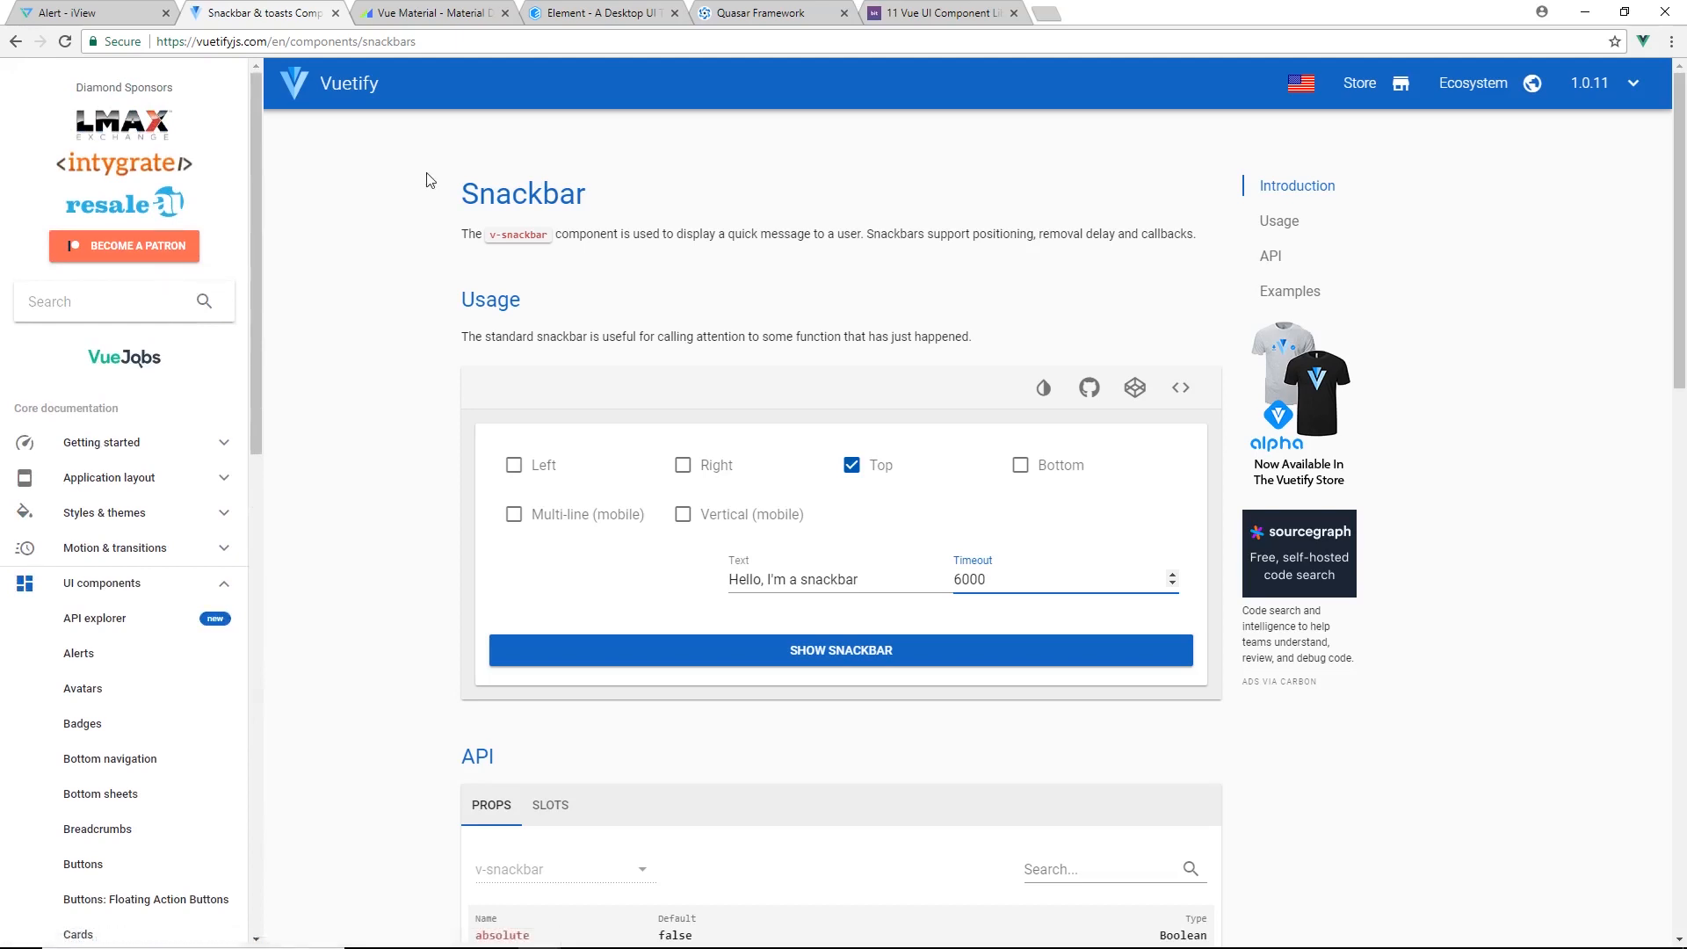
# Switch to the Vue Material tab, glance over its homepage, and go to the Getting Started guide
pyautogui.click(431, 12)
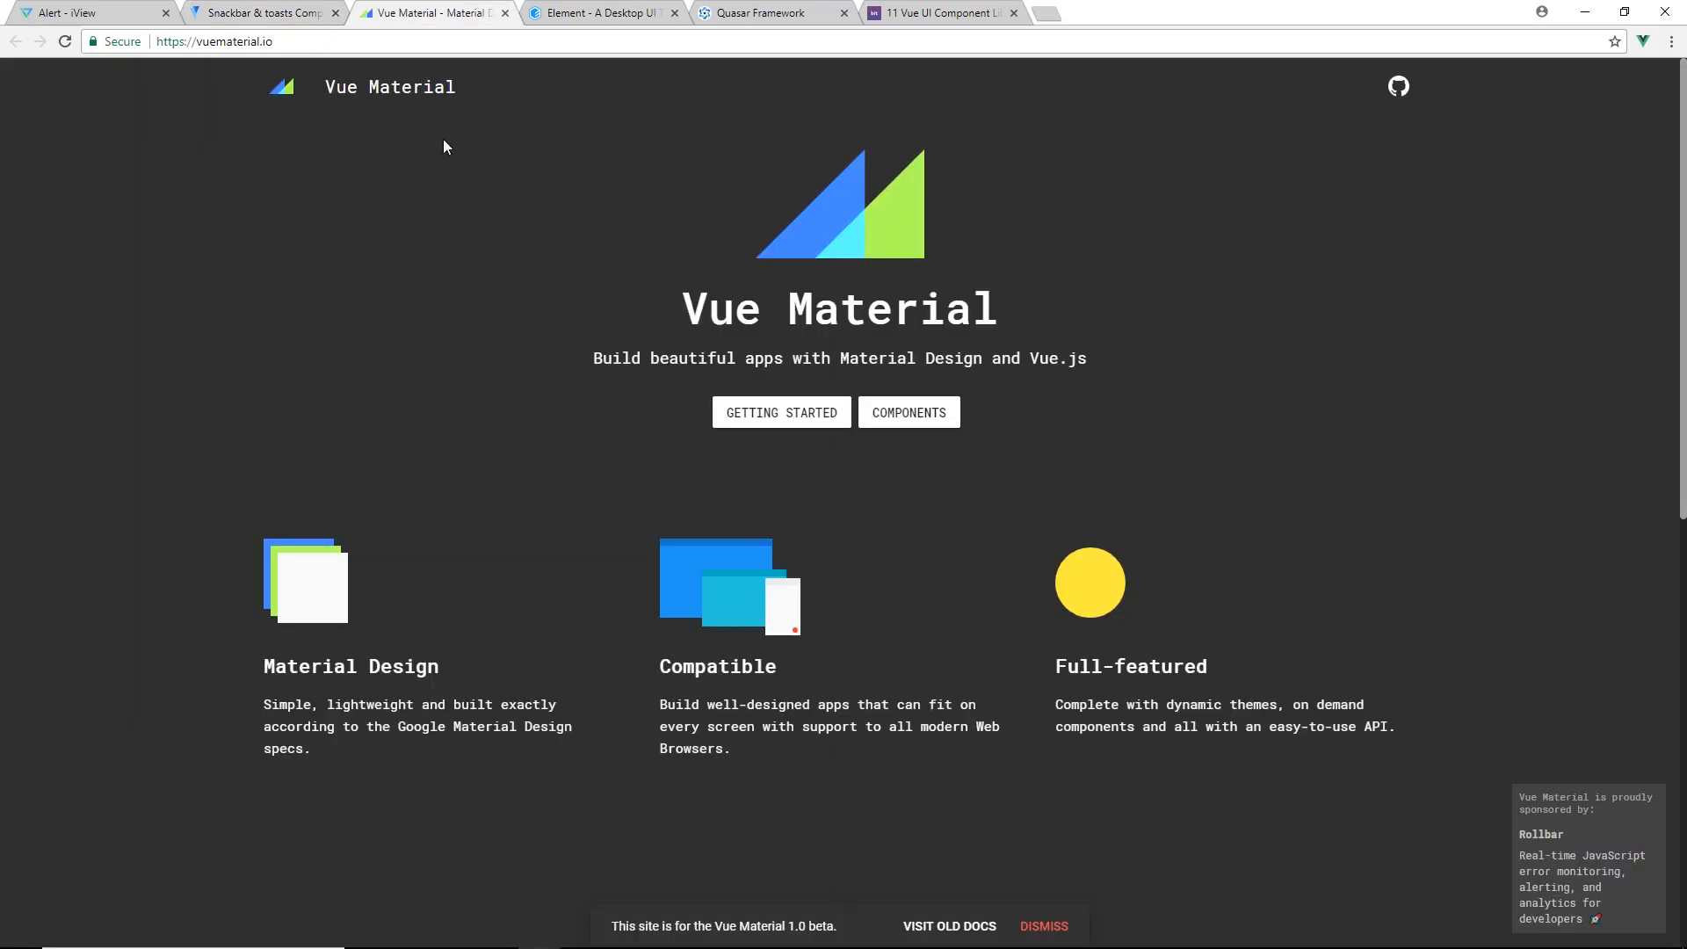
pyautogui.click(259, 13)
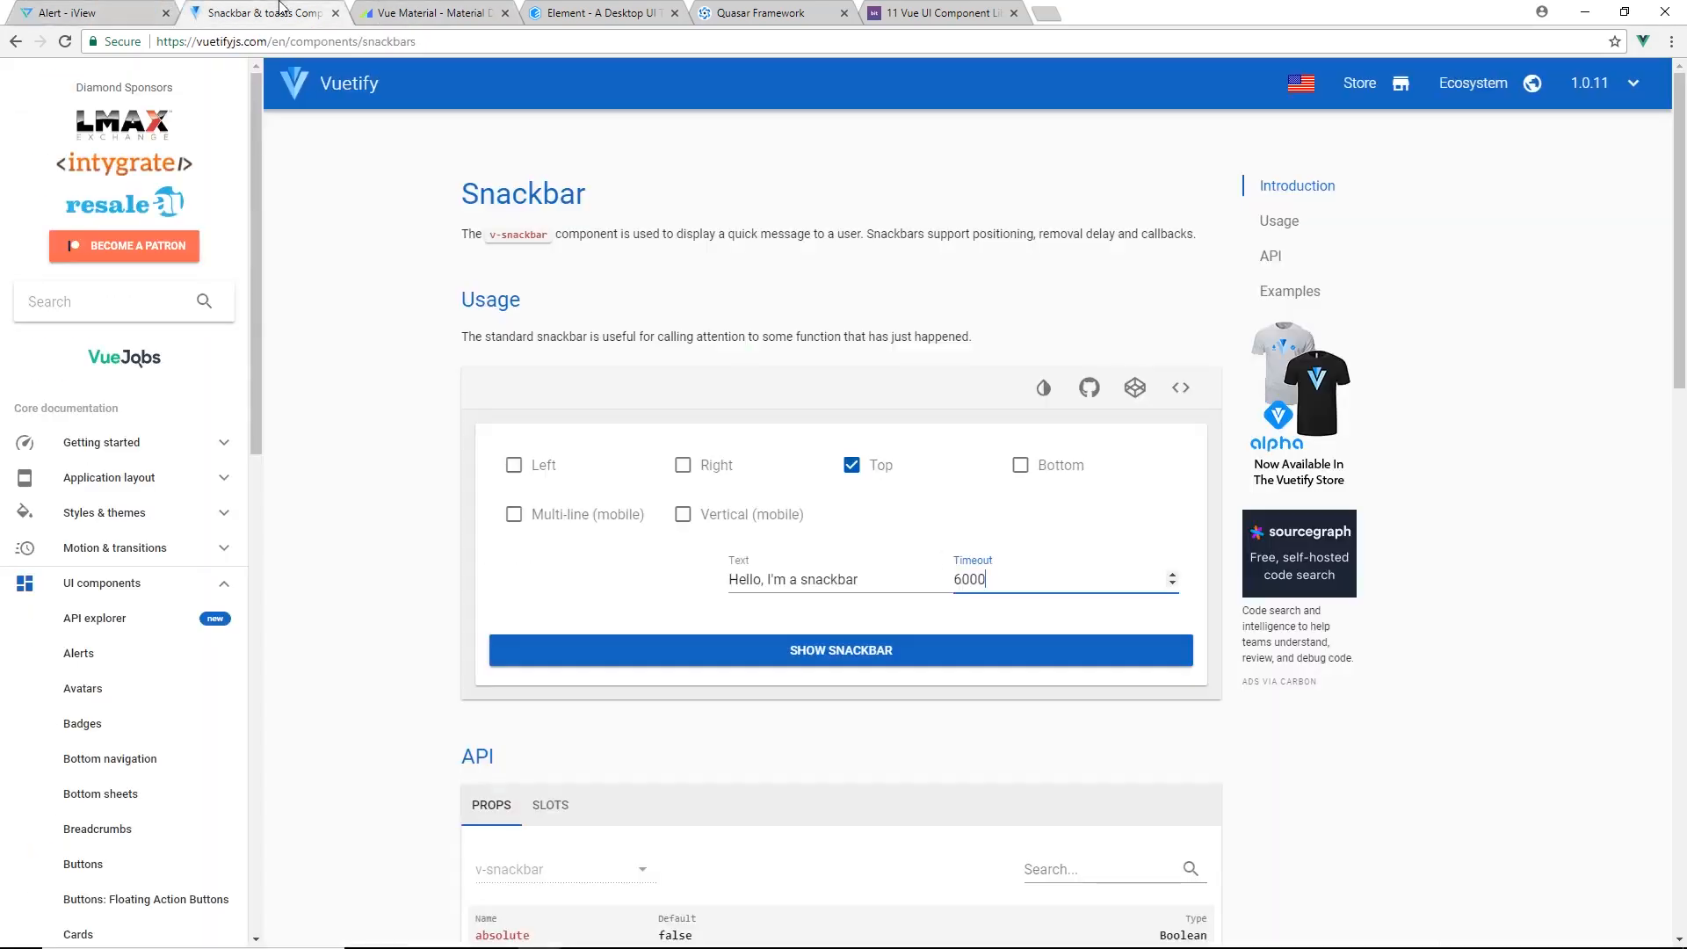
pyautogui.click(430, 12)
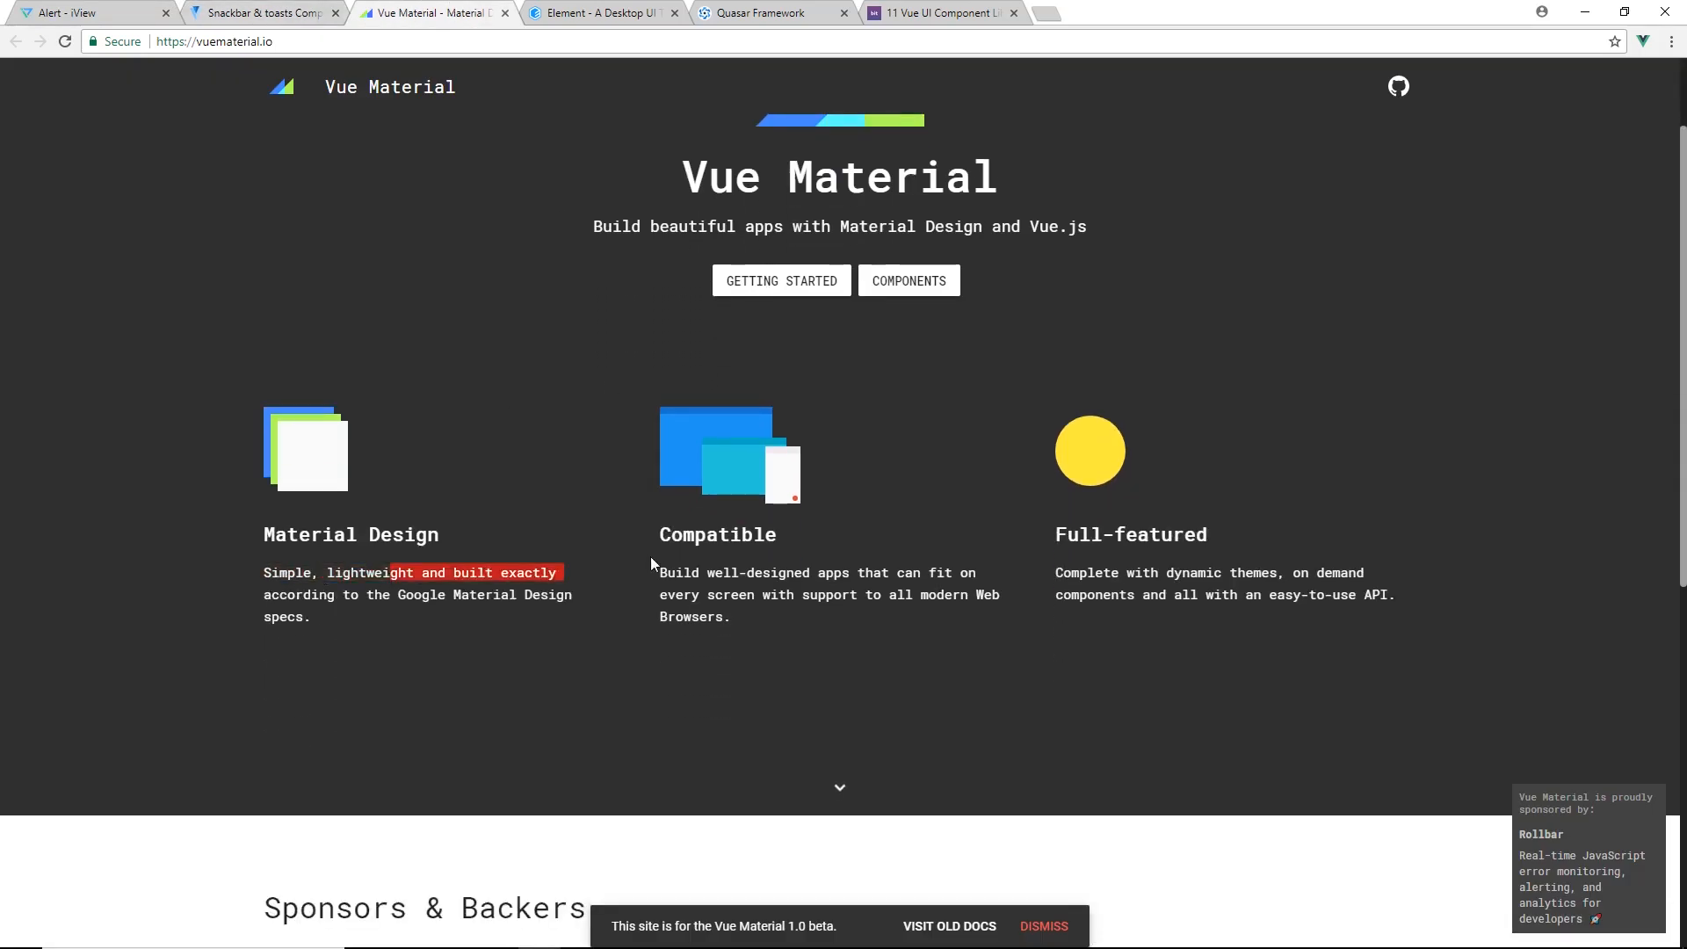
pyautogui.scroll(-3)
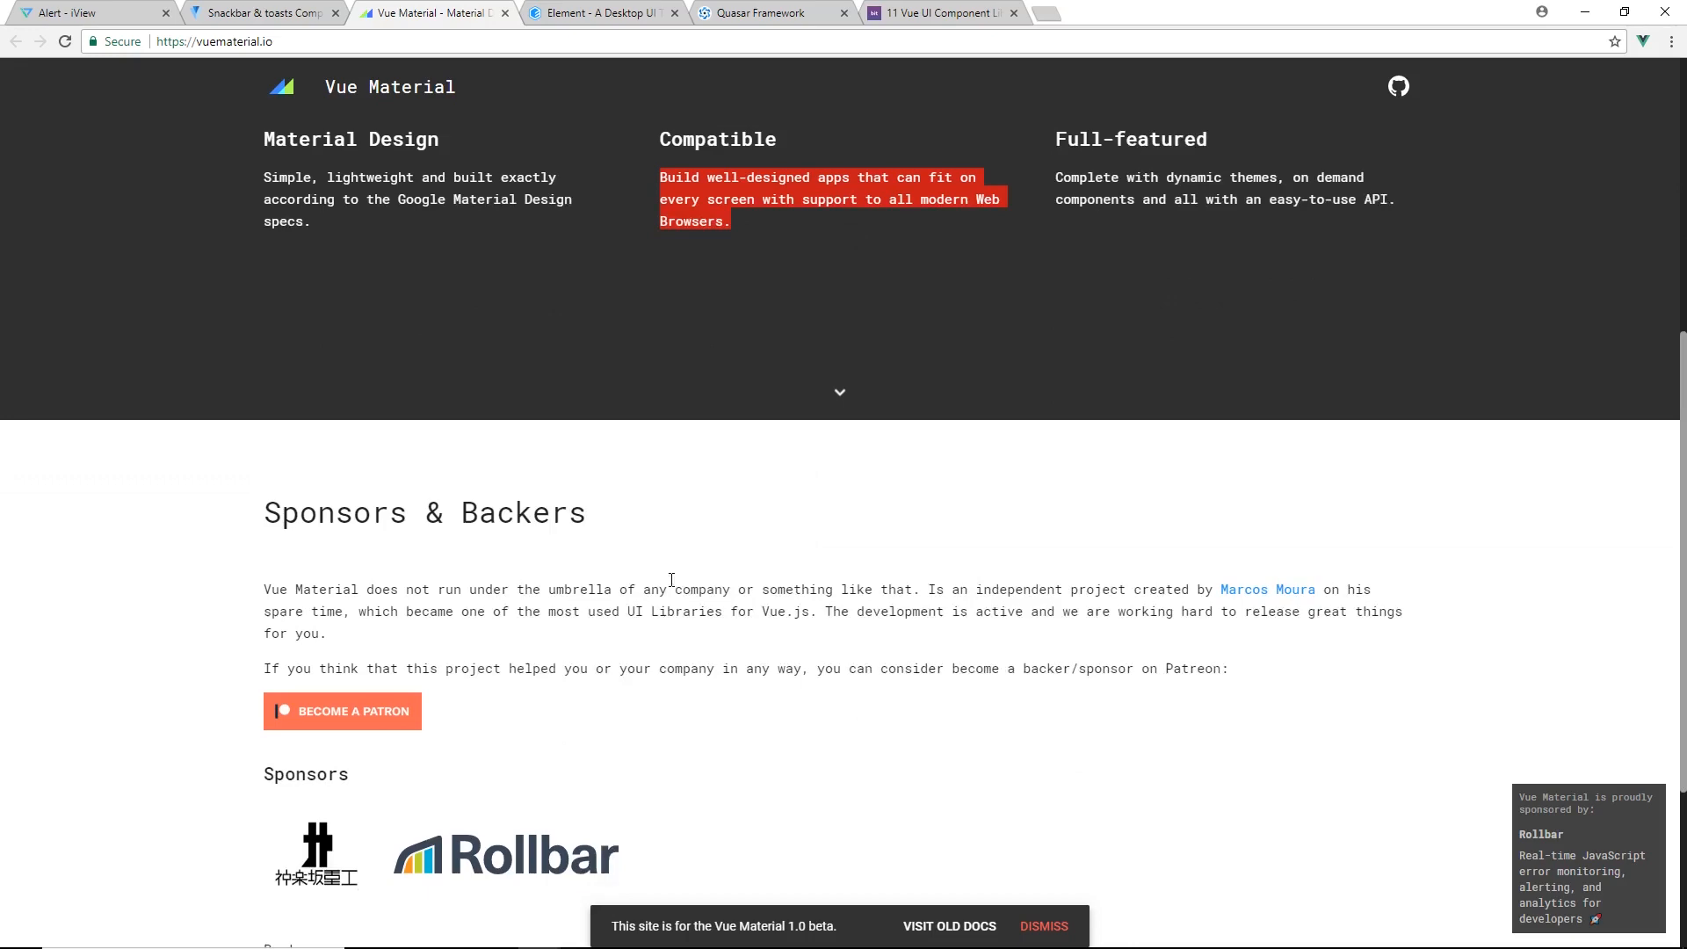
pyautogui.scroll(-3)
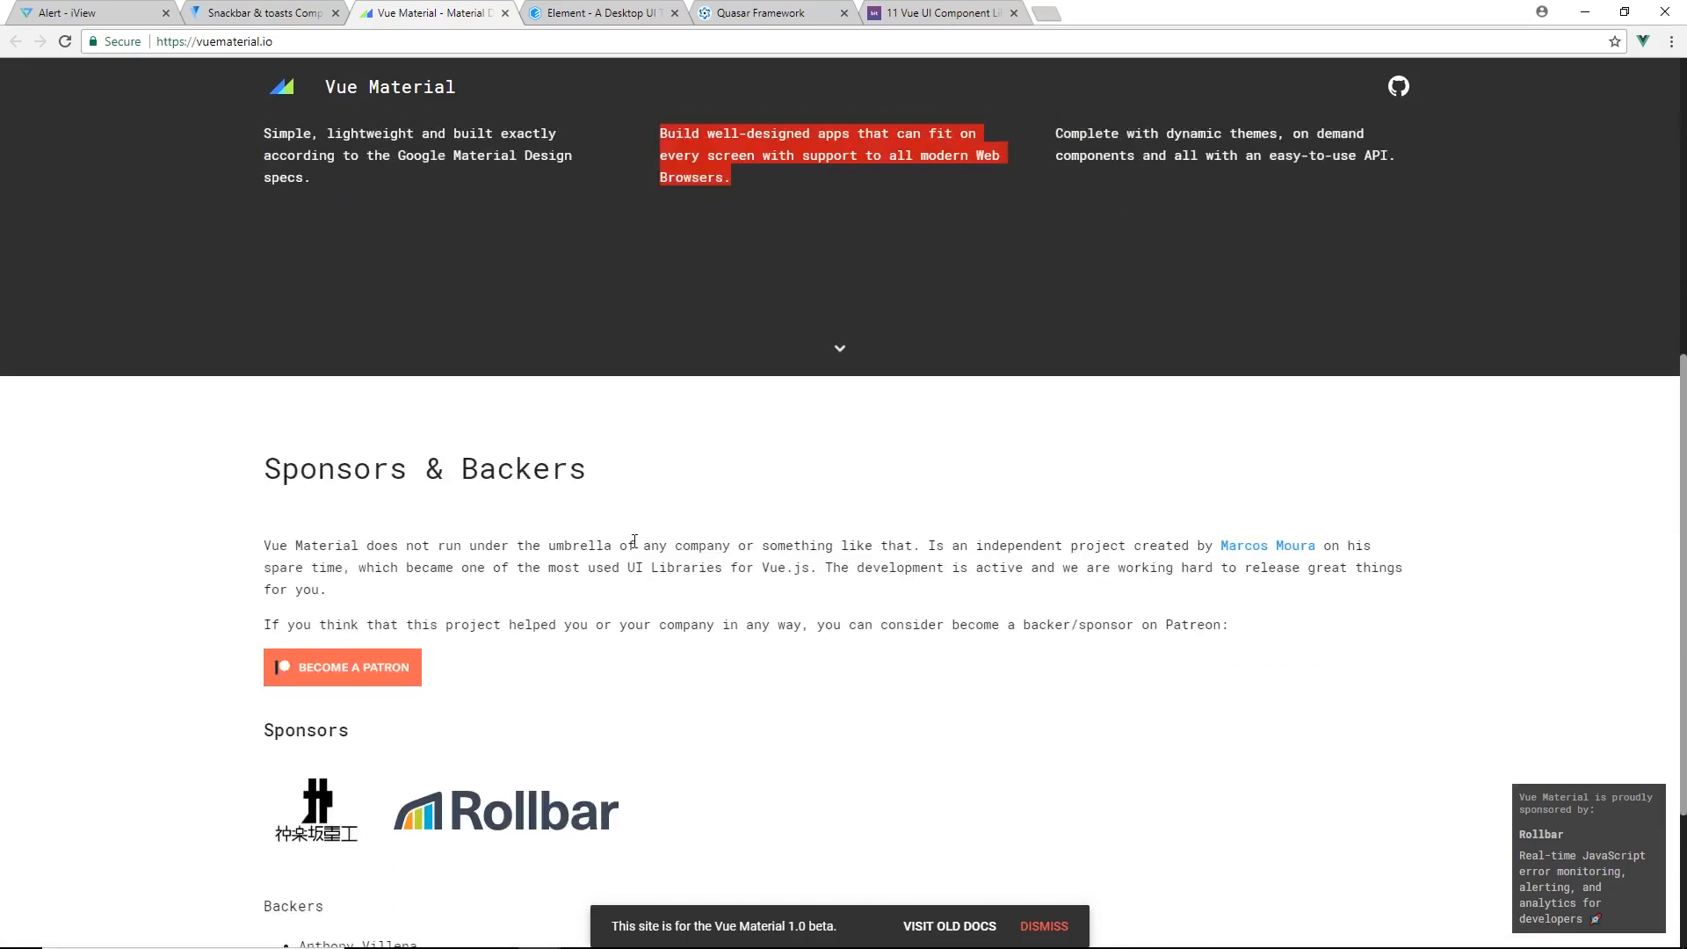
pyautogui.scroll(3)
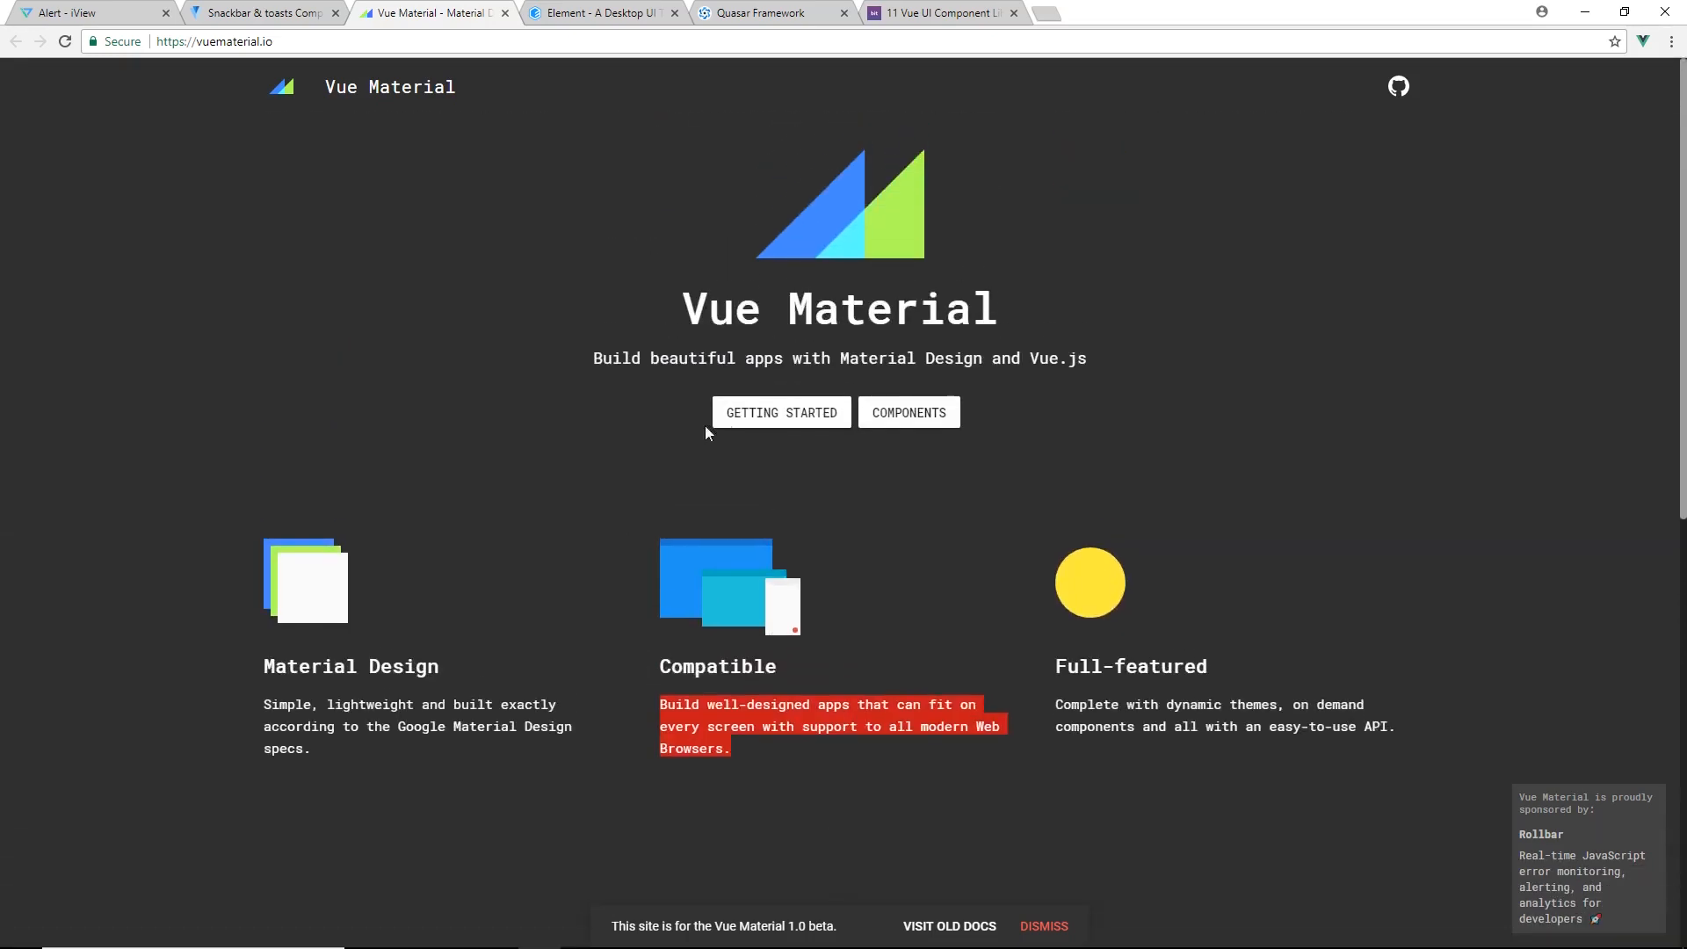
pyautogui.click(781, 411)
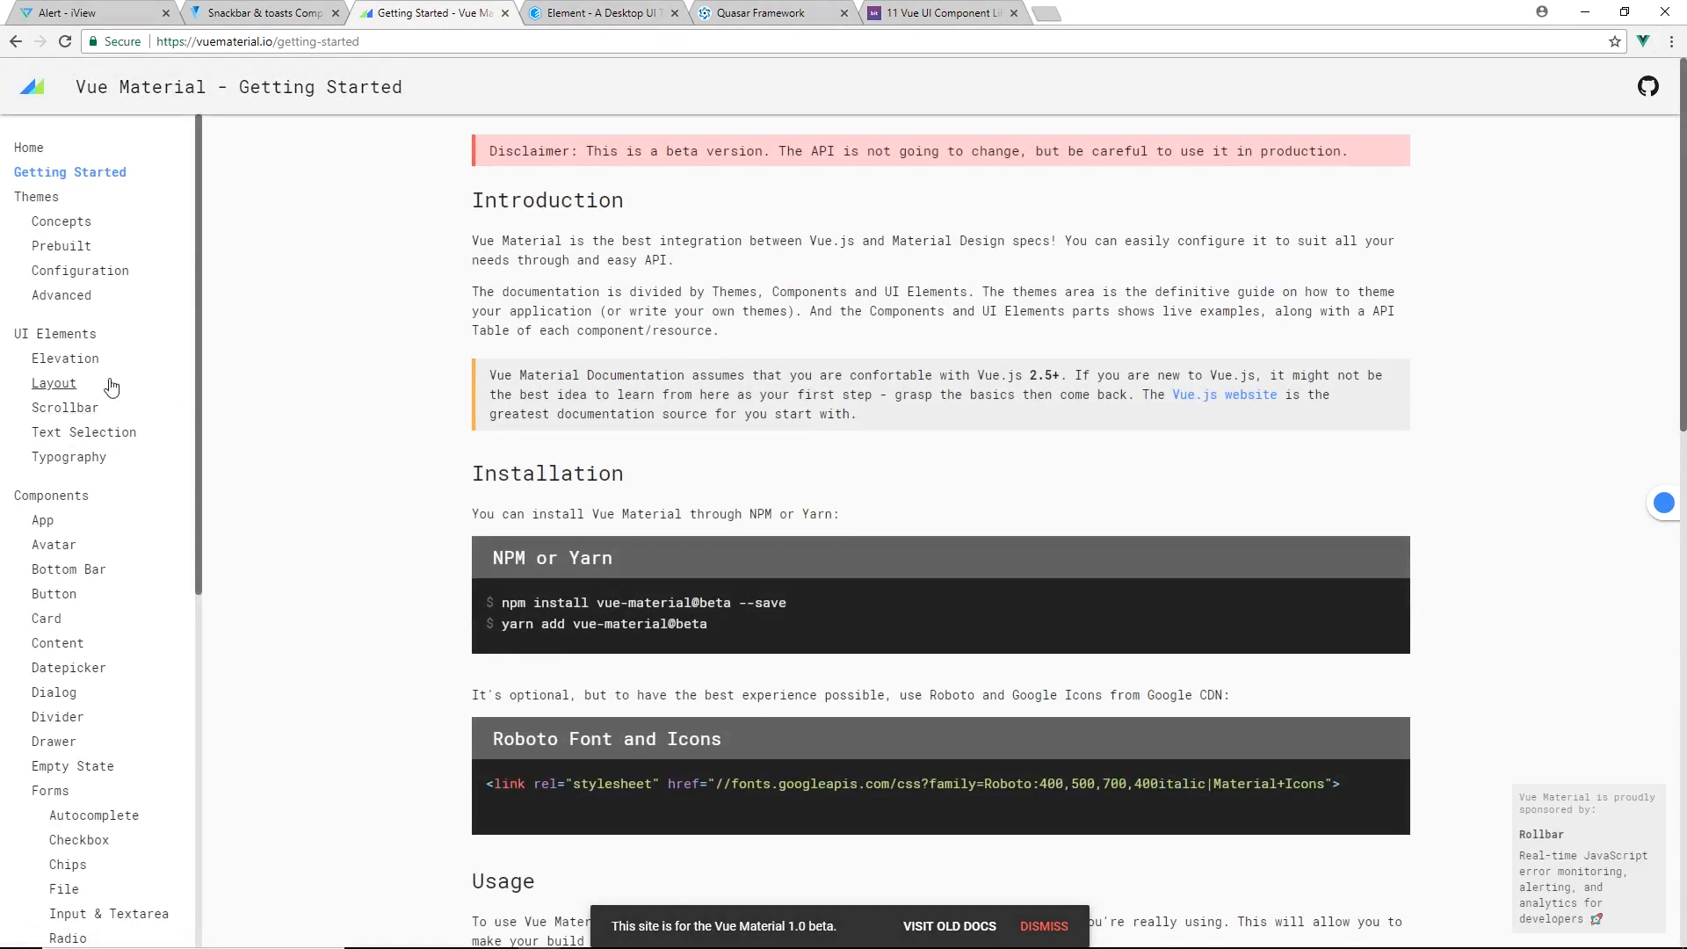
# Browse Vue Material's Elevation, Layout, Scrollbar and Avatar documentation pages
pyautogui.click(65, 358)
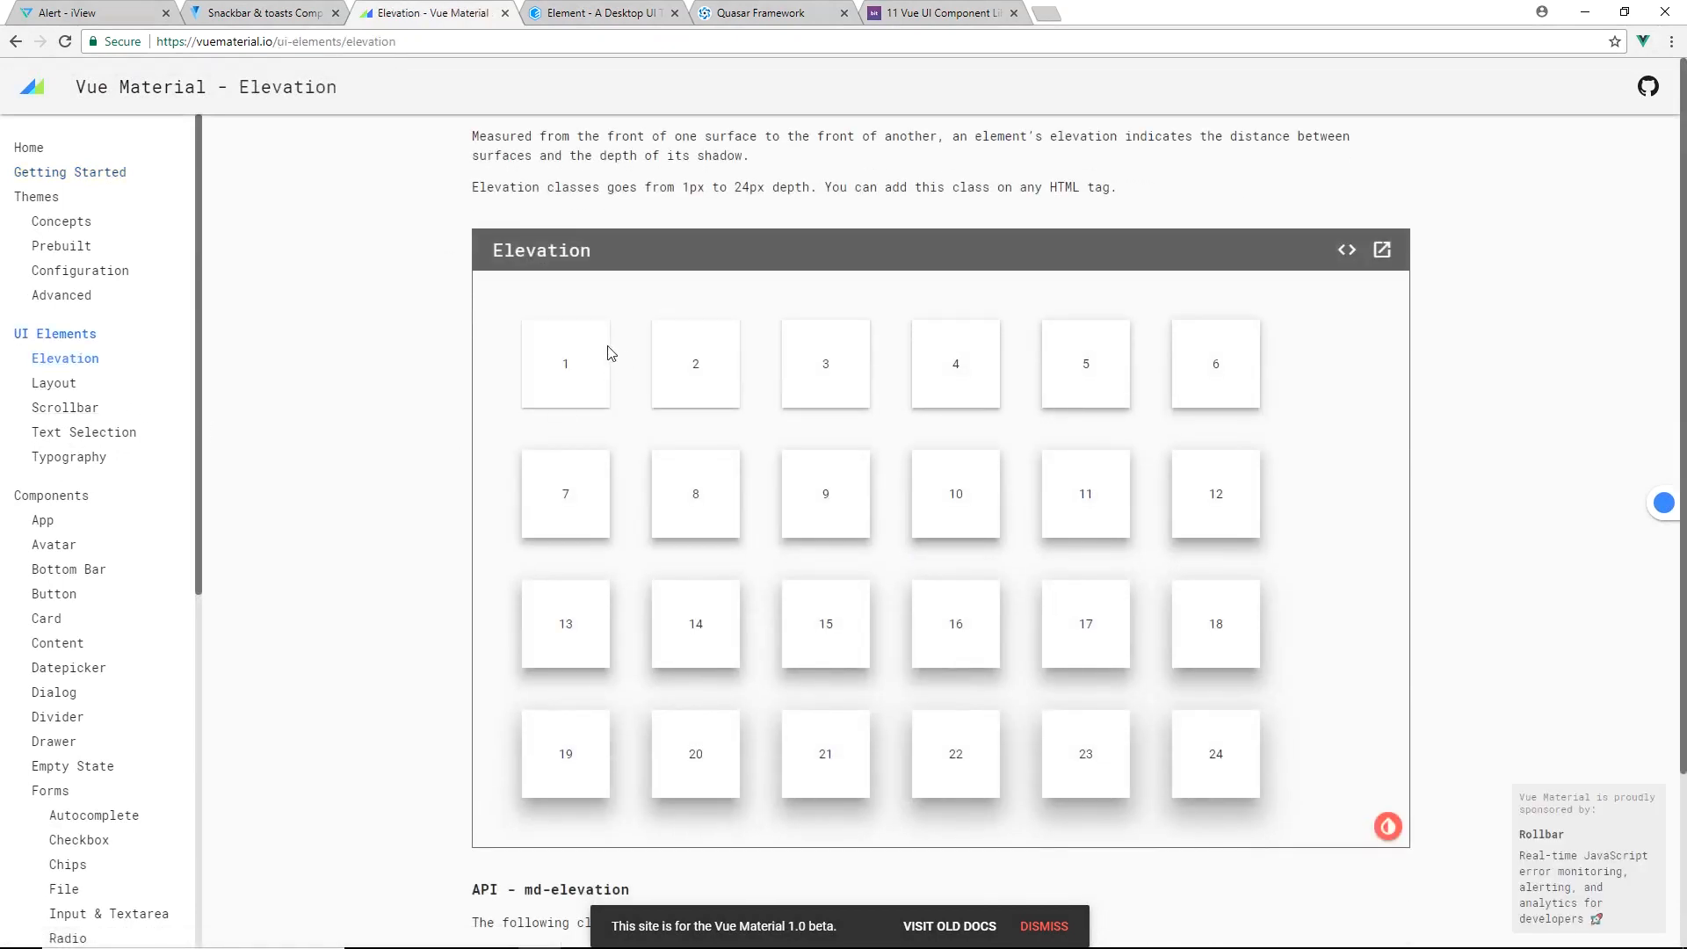
pyautogui.moveTo(65, 406)
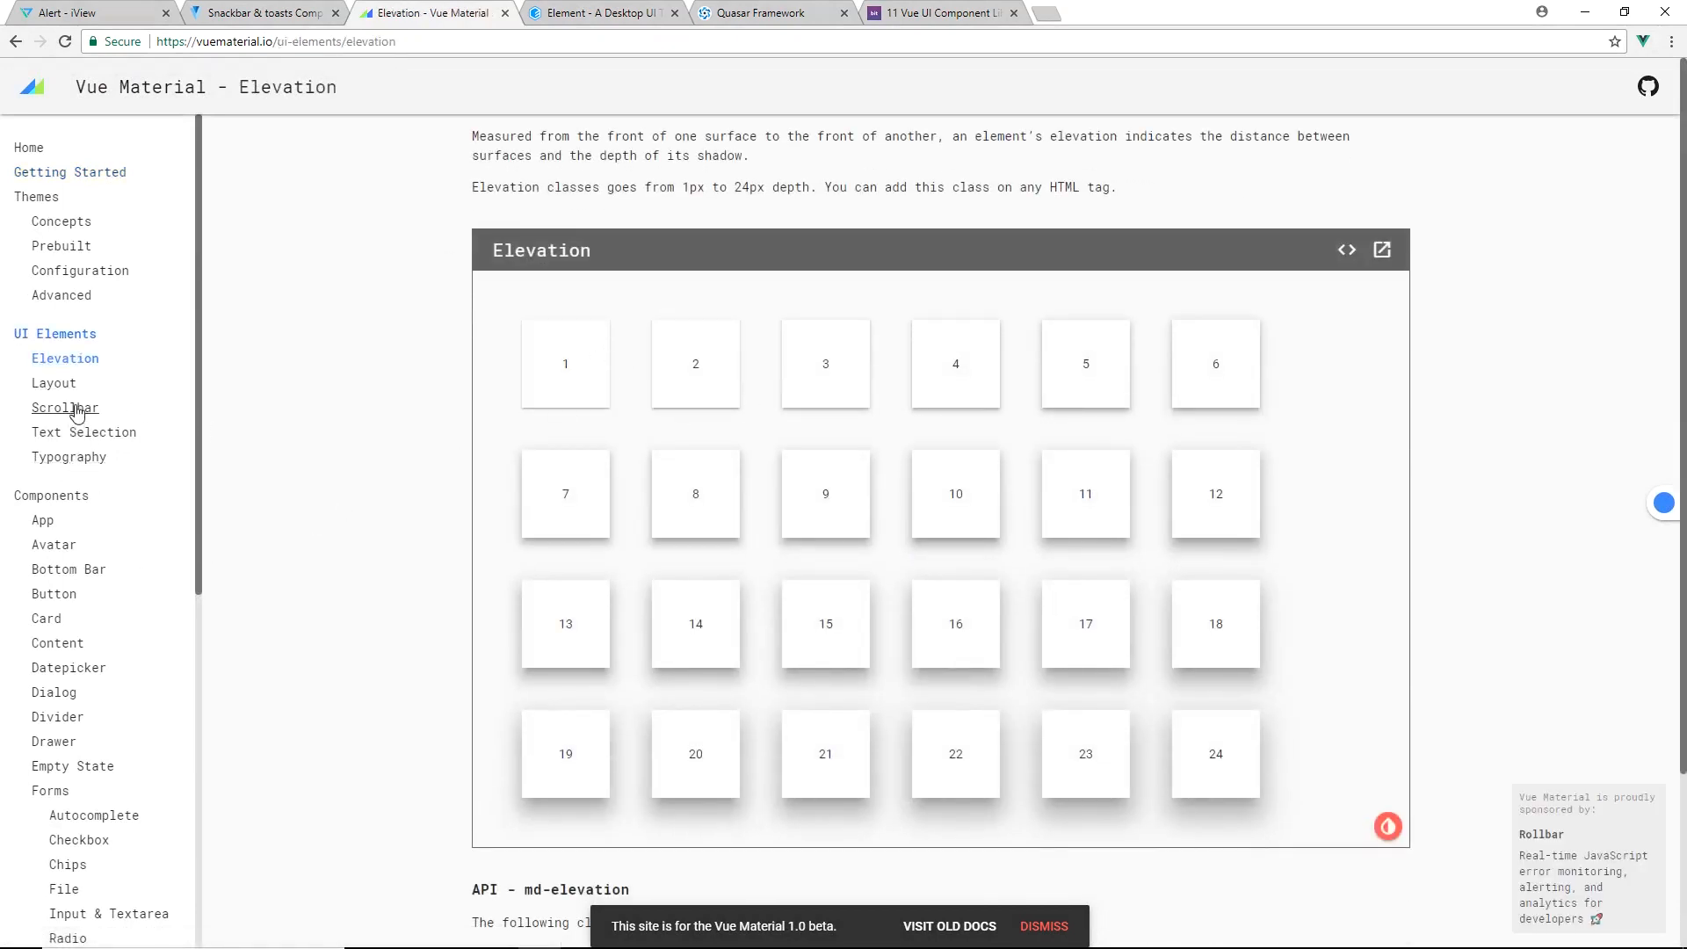
pyautogui.click(52, 382)
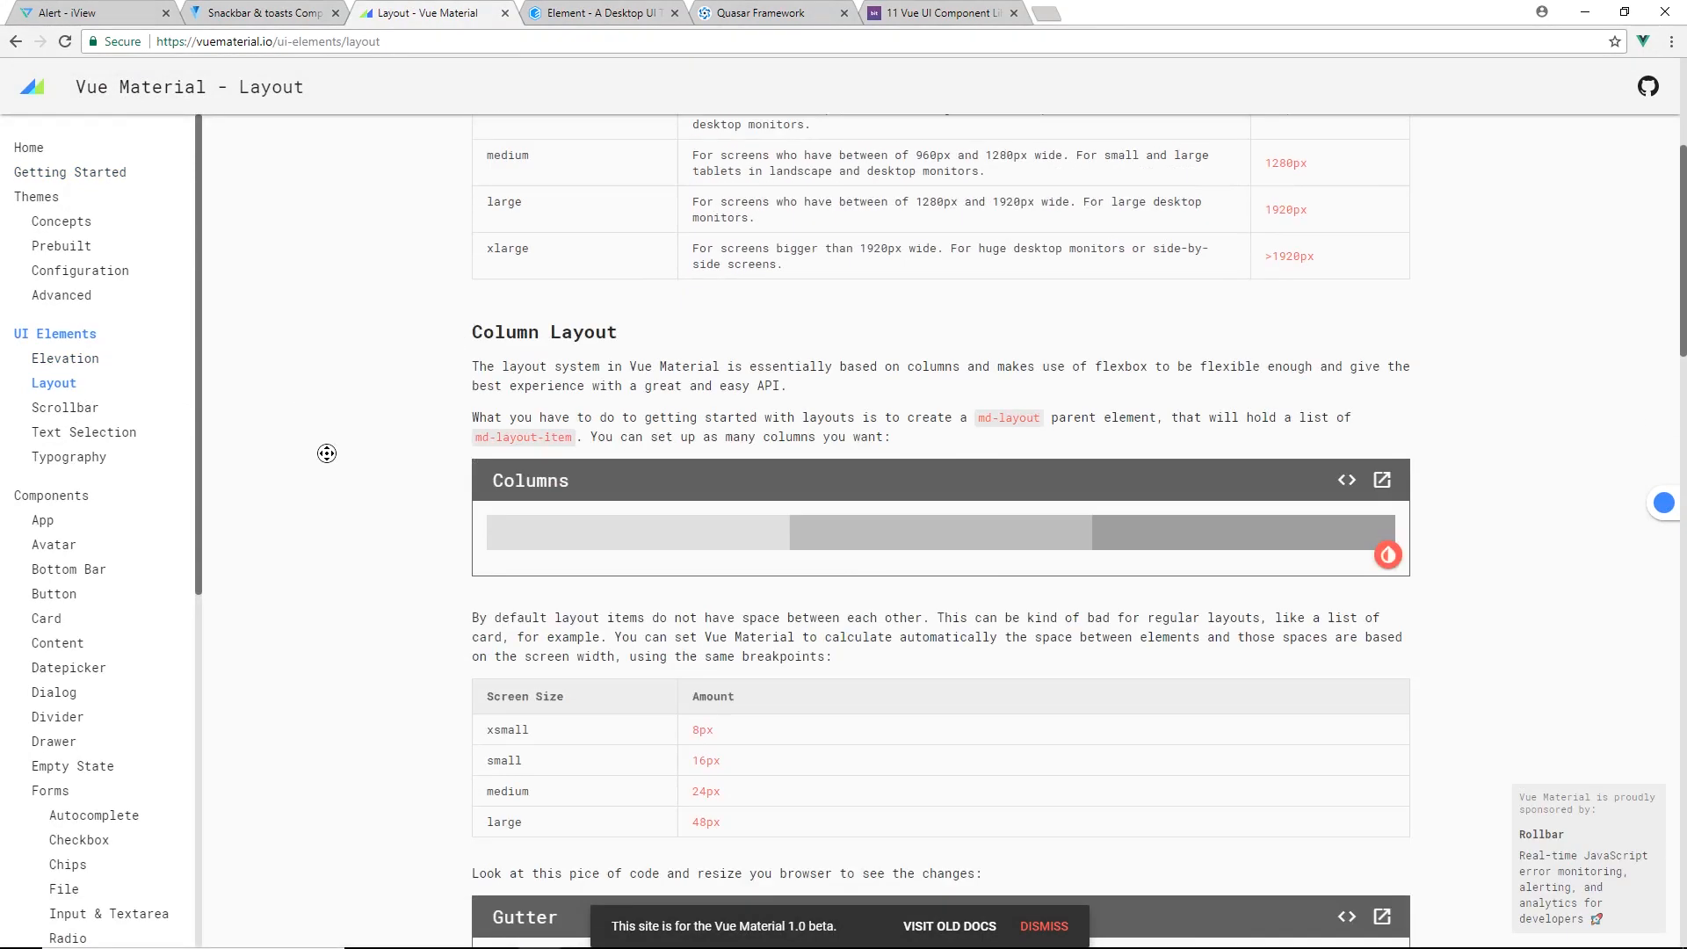
pyautogui.moveTo(69, 457)
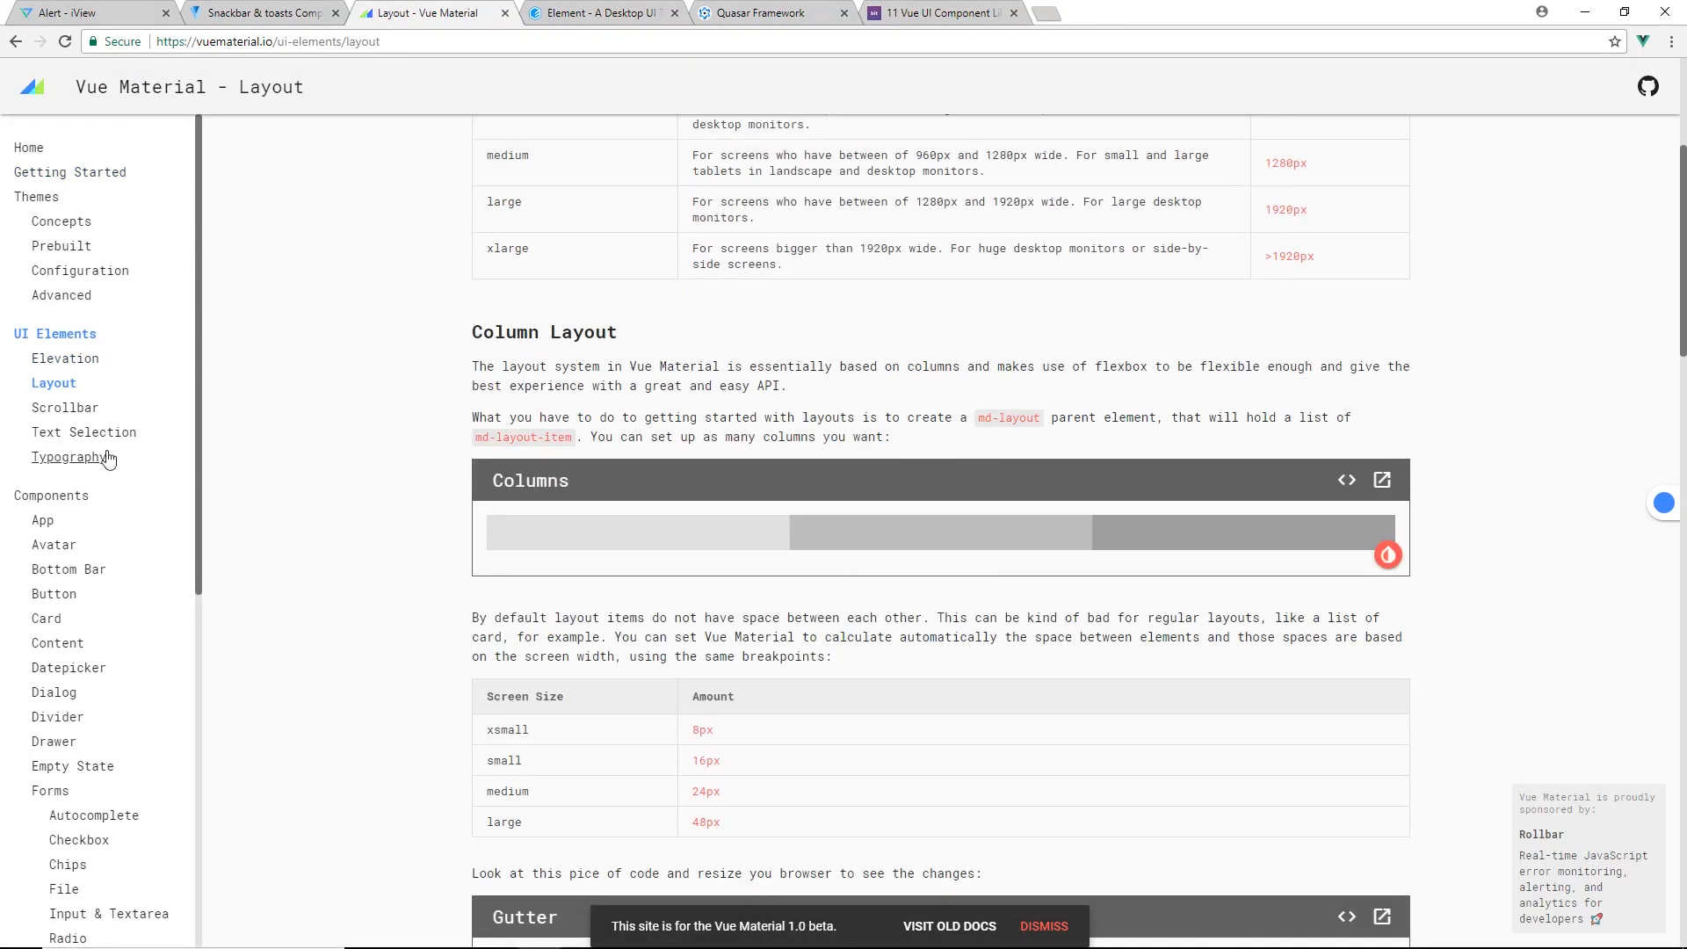
pyautogui.click(65, 406)
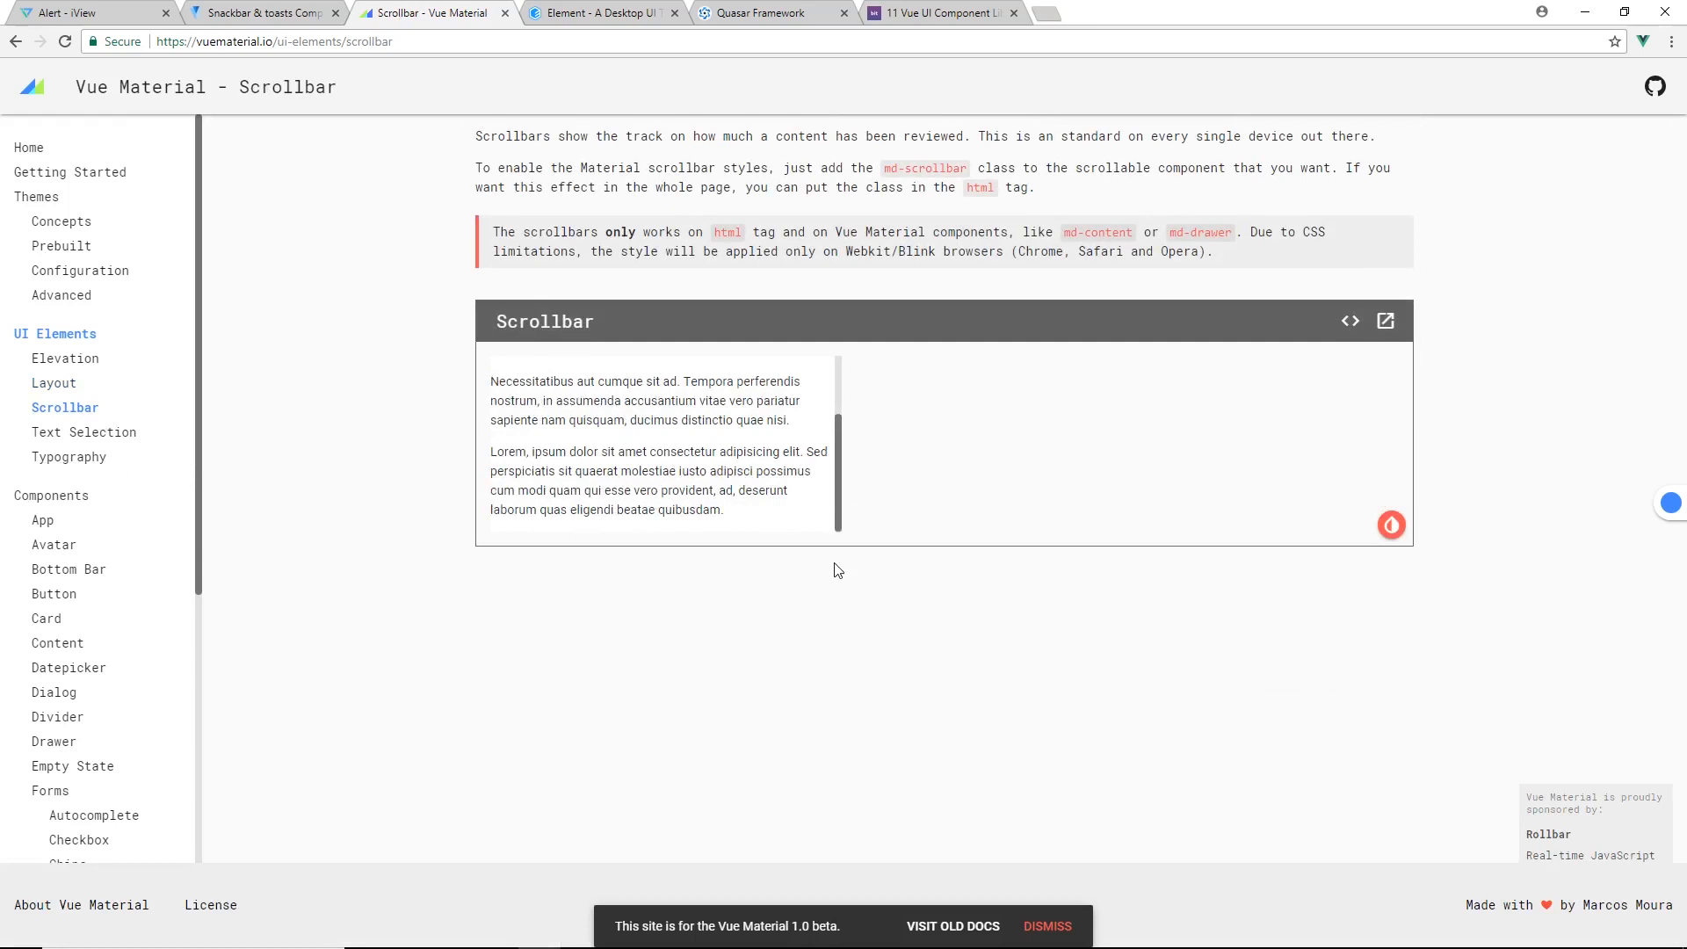
pyautogui.scroll(-3)
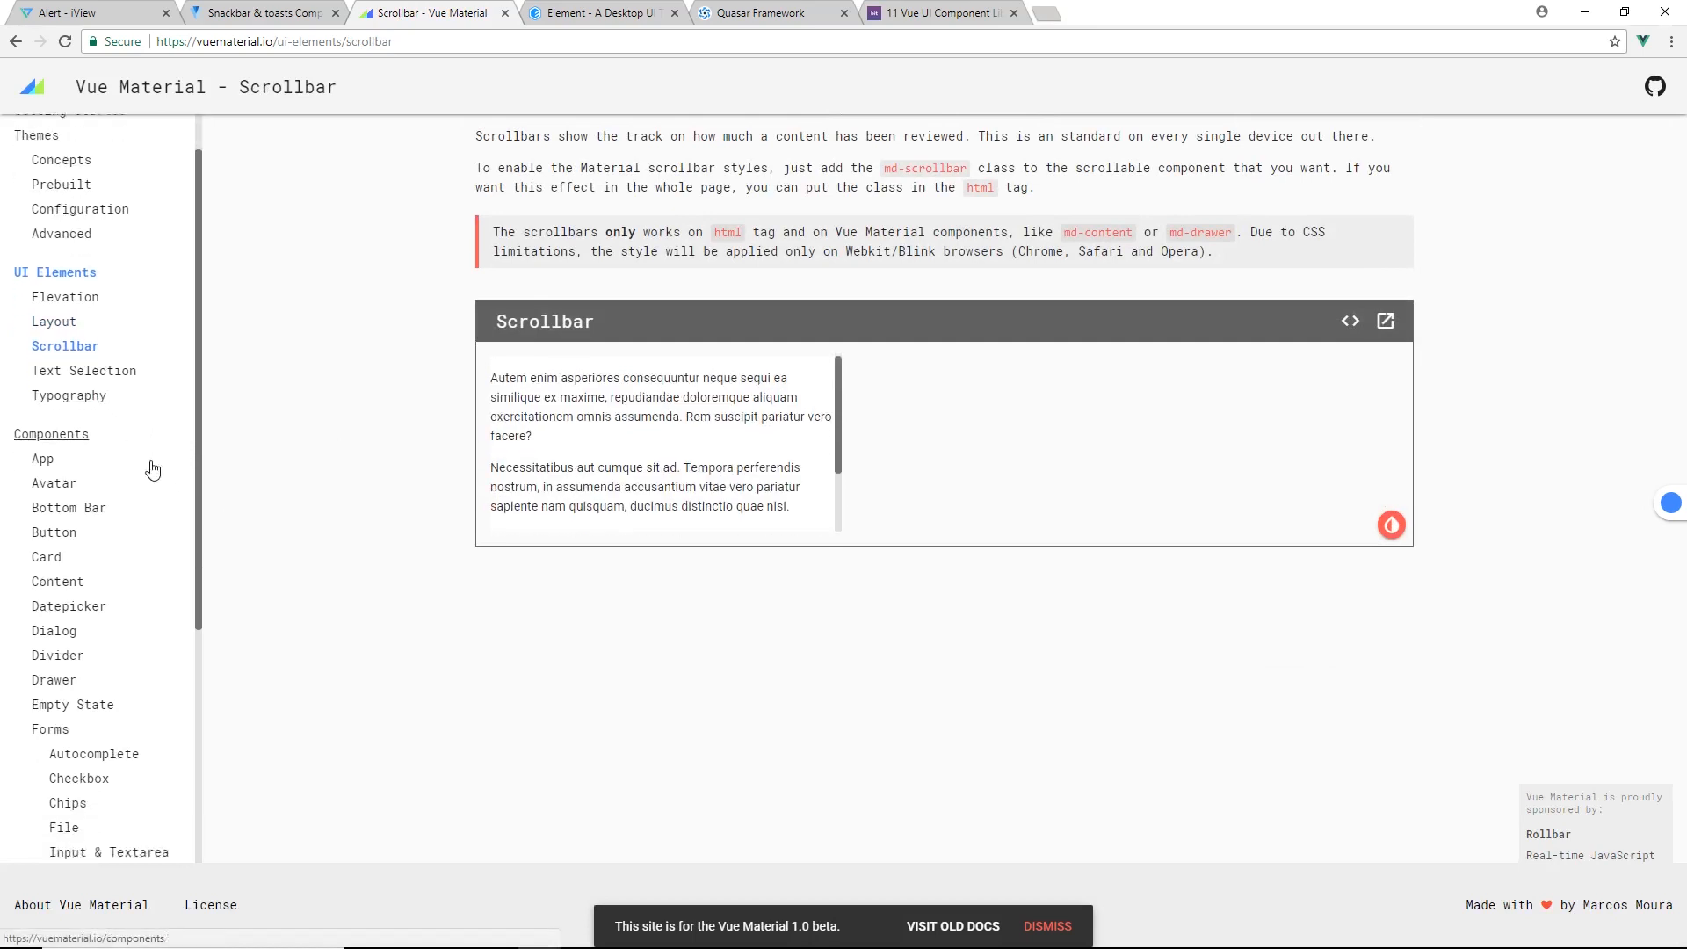
pyautogui.click(55, 482)
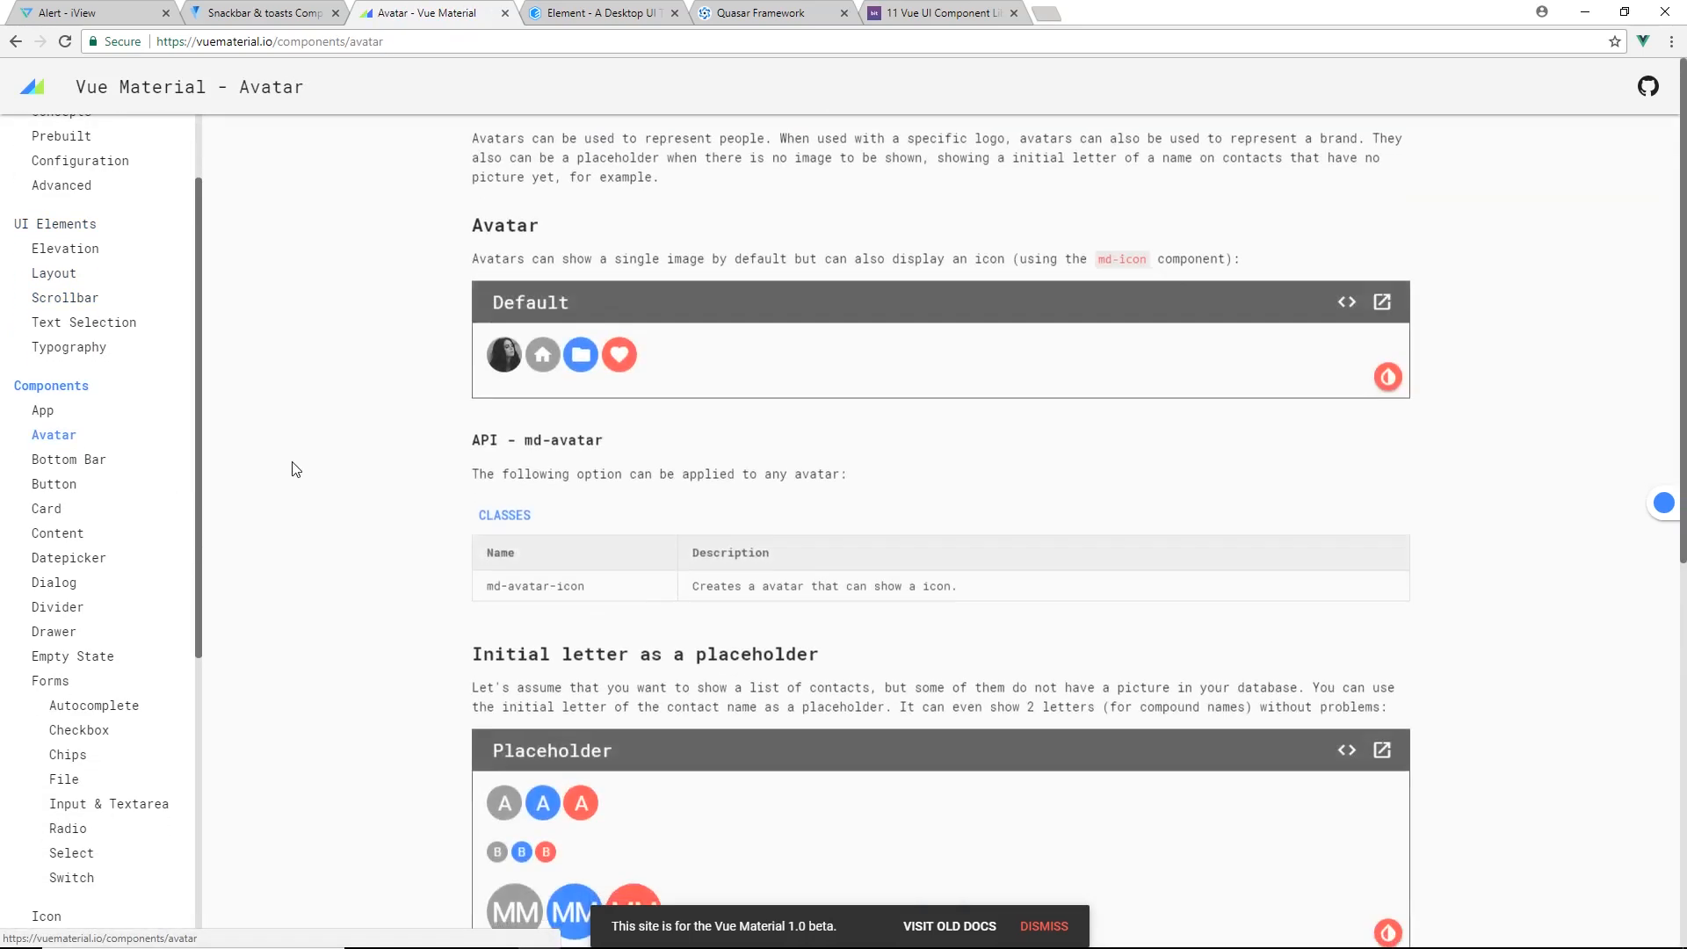
pyautogui.scroll(-3)
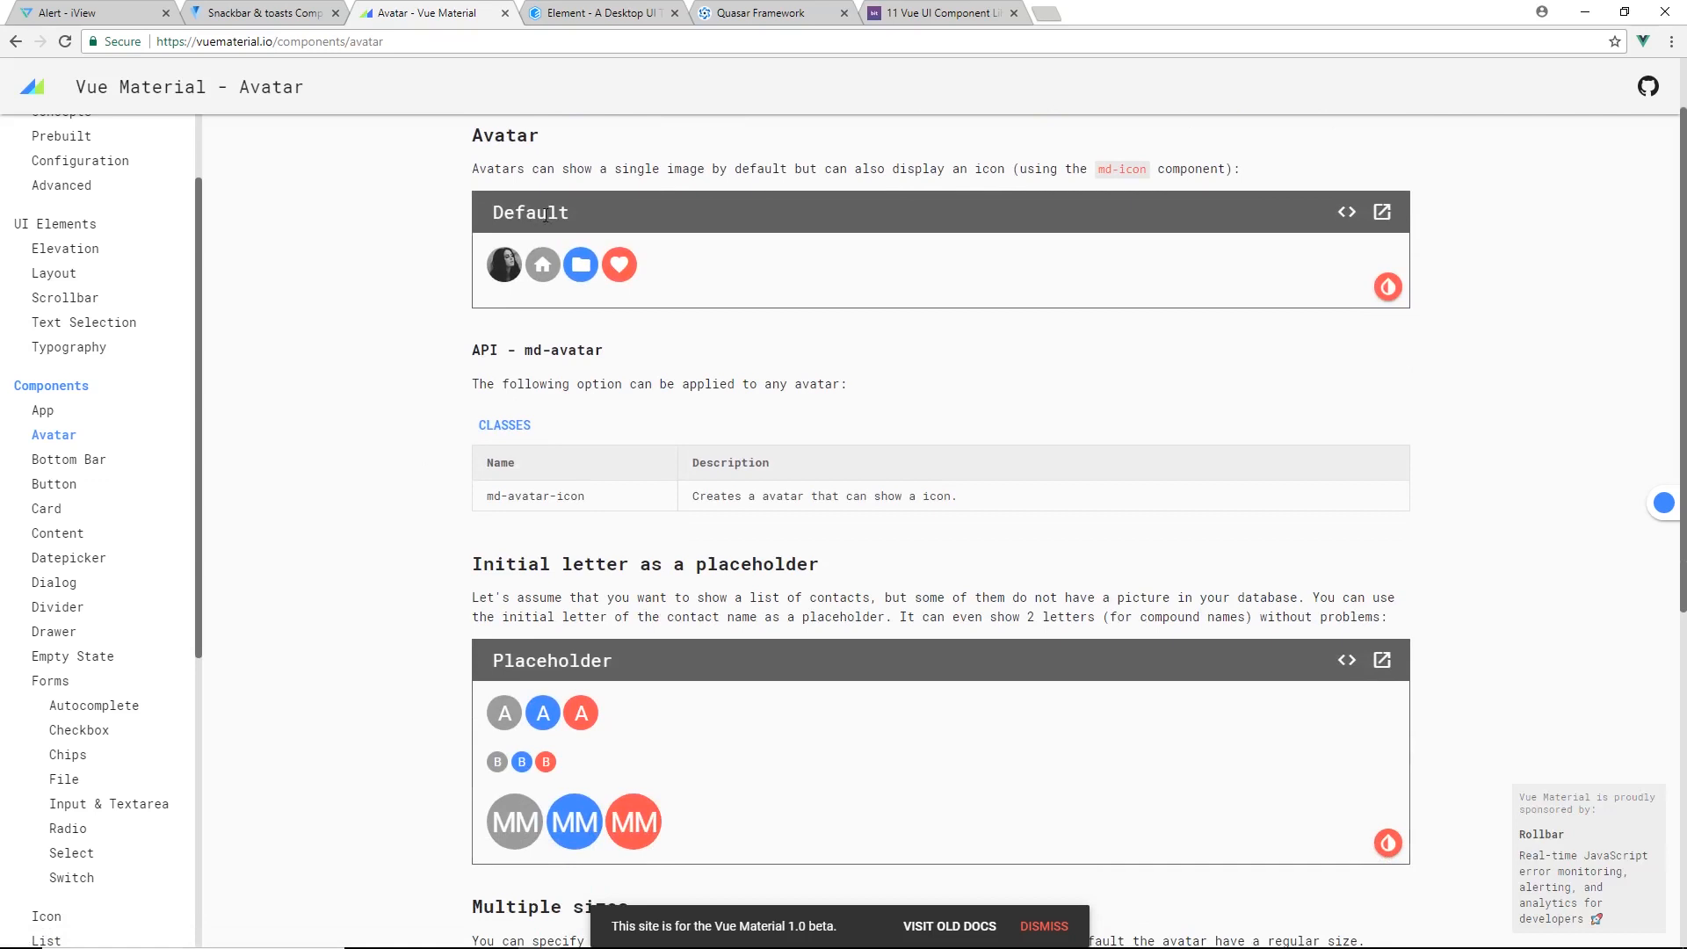
pyautogui.scroll(-3)
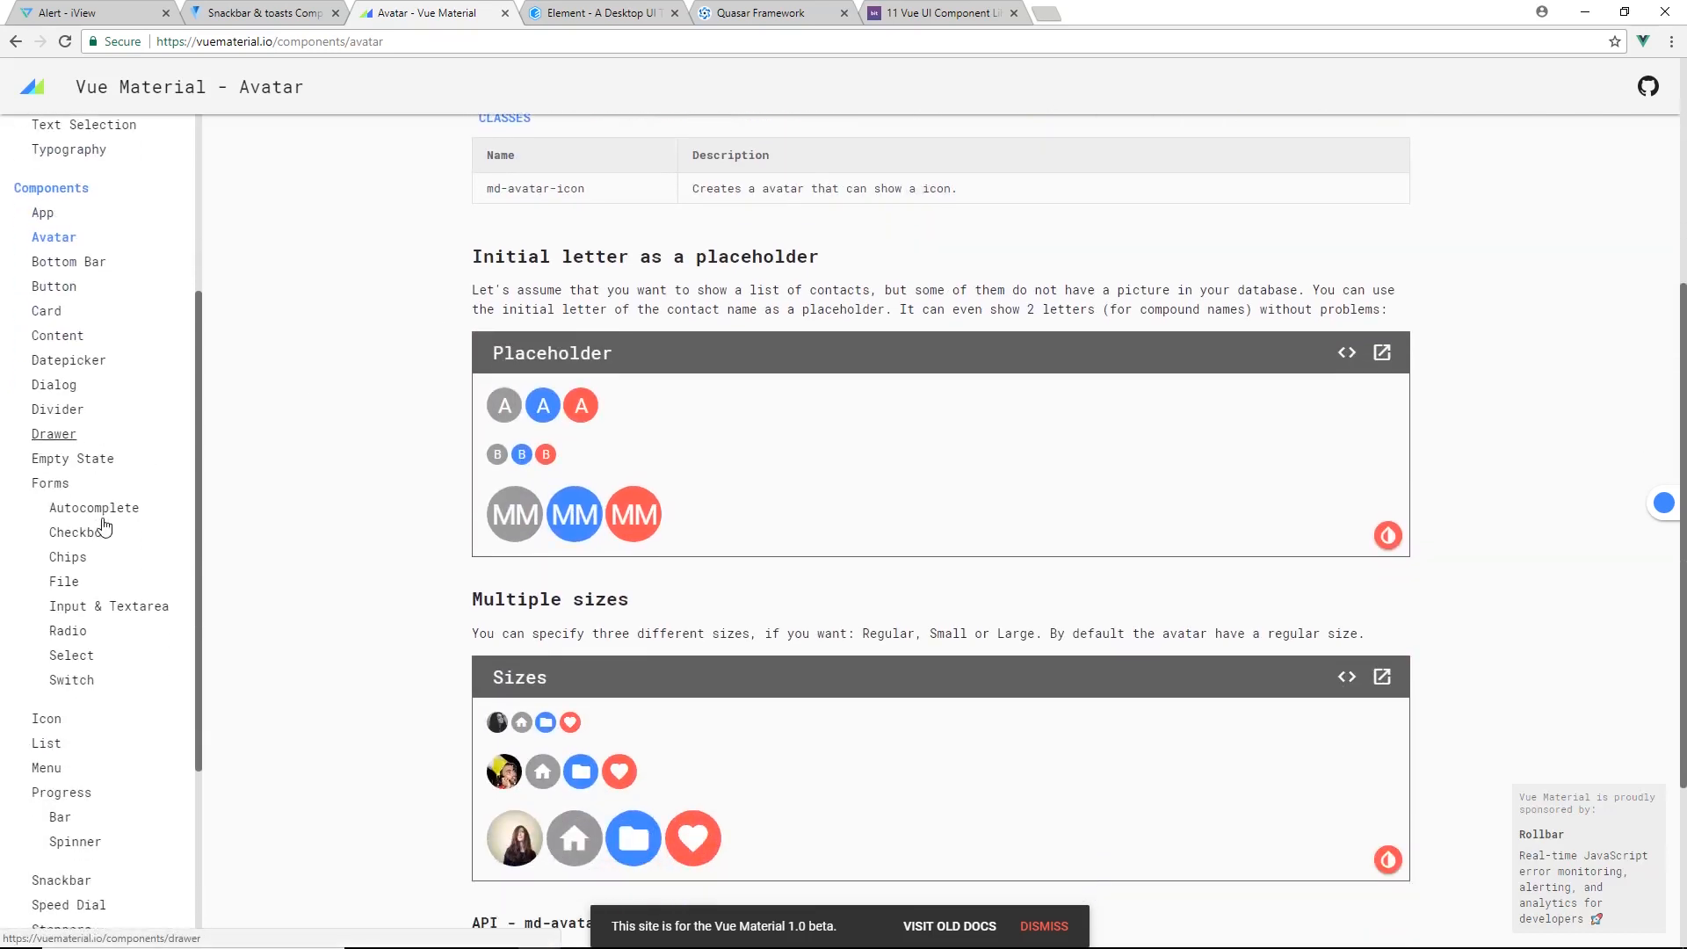
# View the Forms docs, pick M as gender in the example form, then the Select docs
pyautogui.click(49, 483)
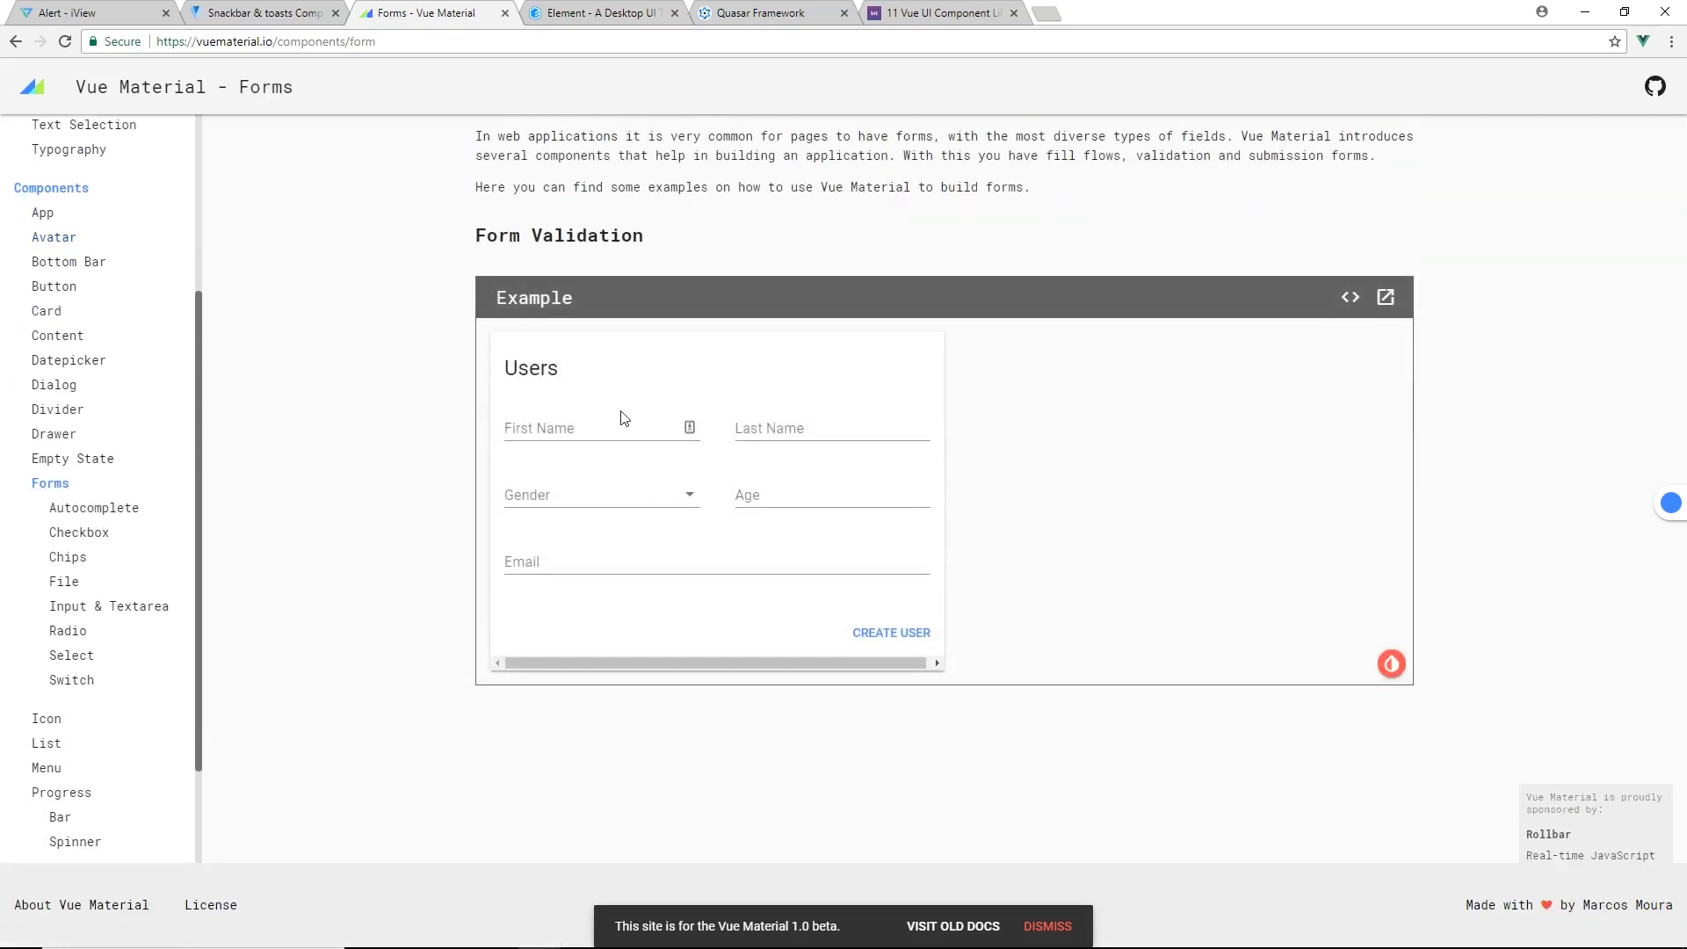
pyautogui.click(601, 496)
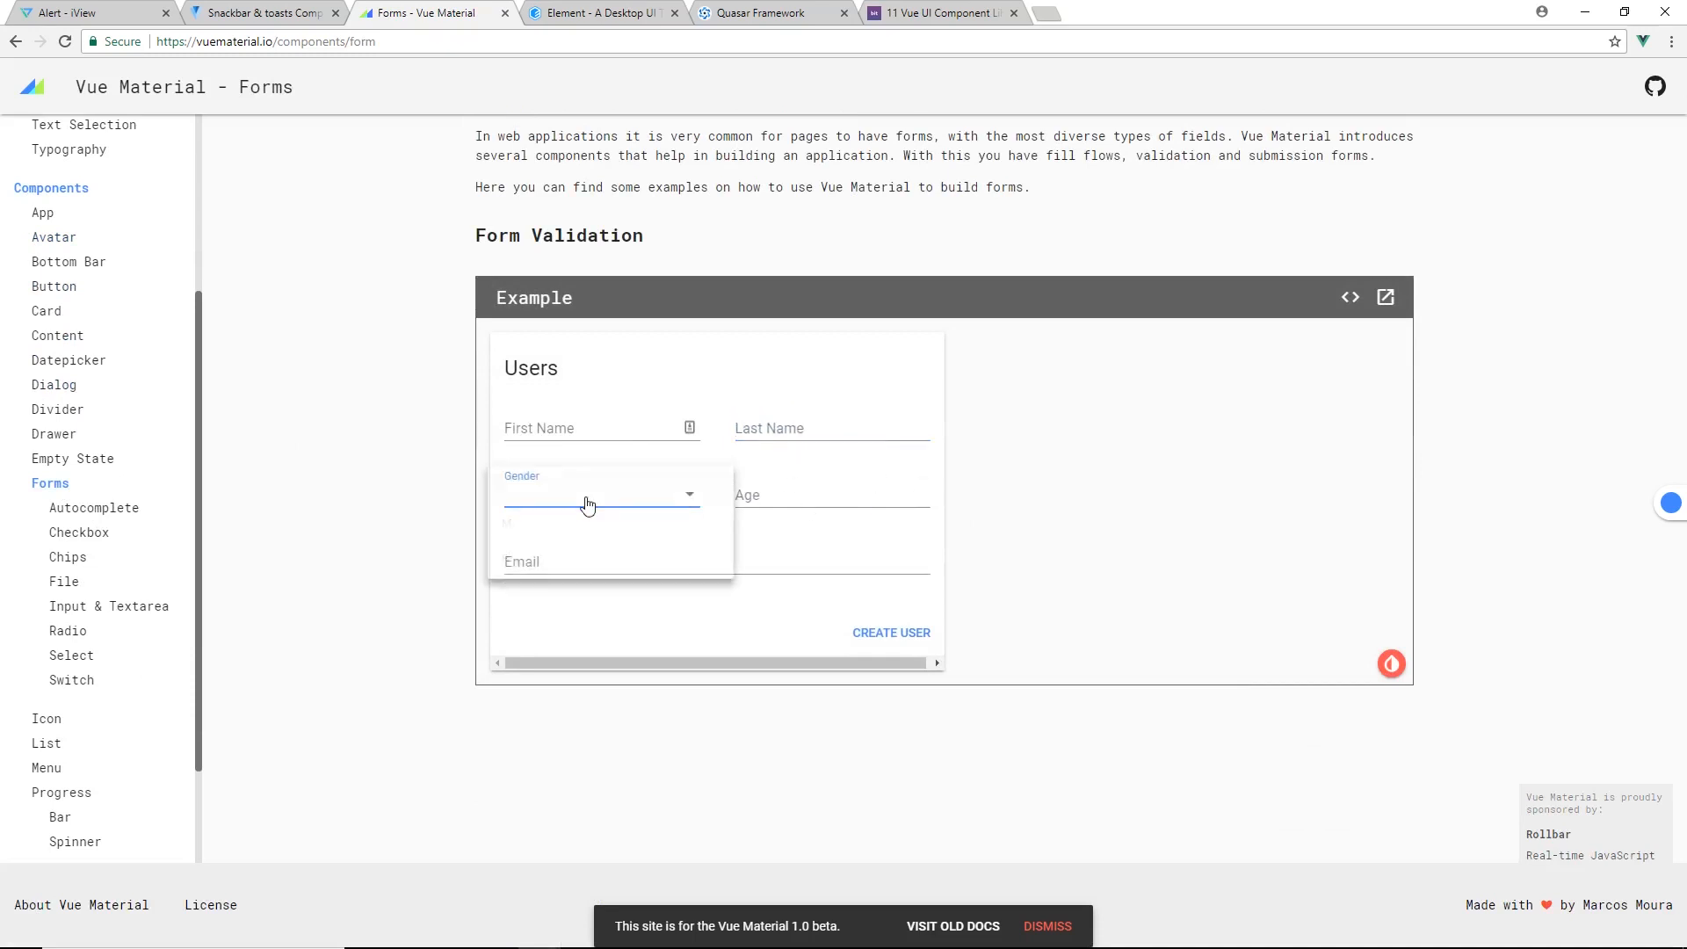
pyautogui.click(587, 522)
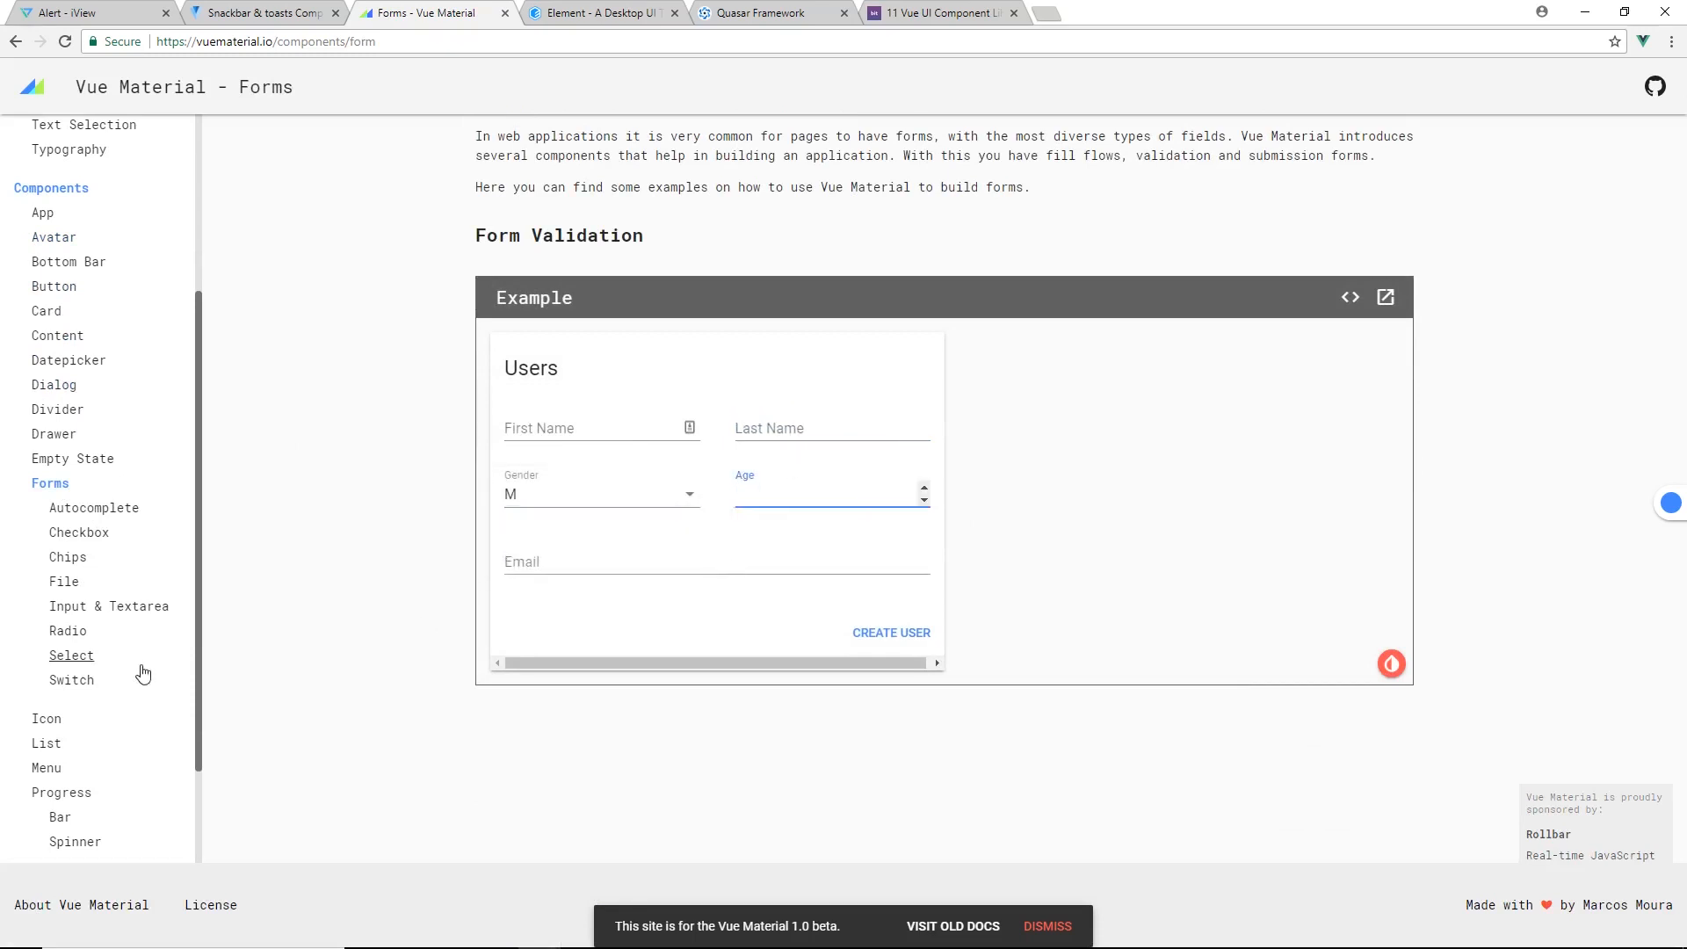
pyautogui.click(71, 656)
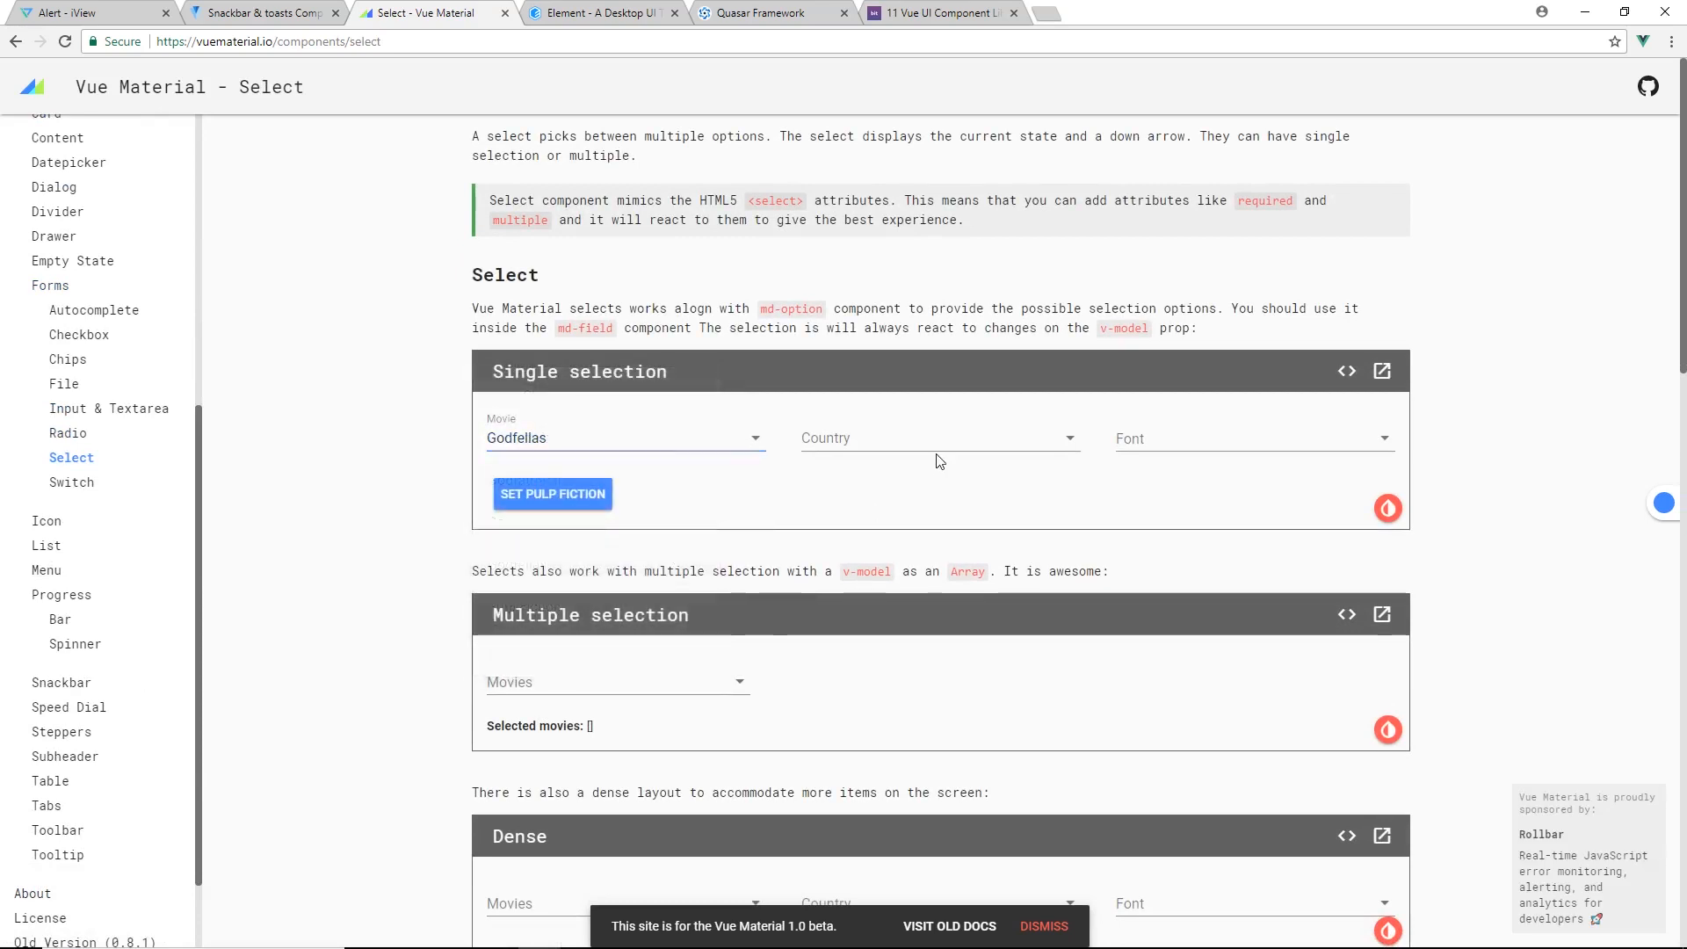
pyautogui.scroll(-3)
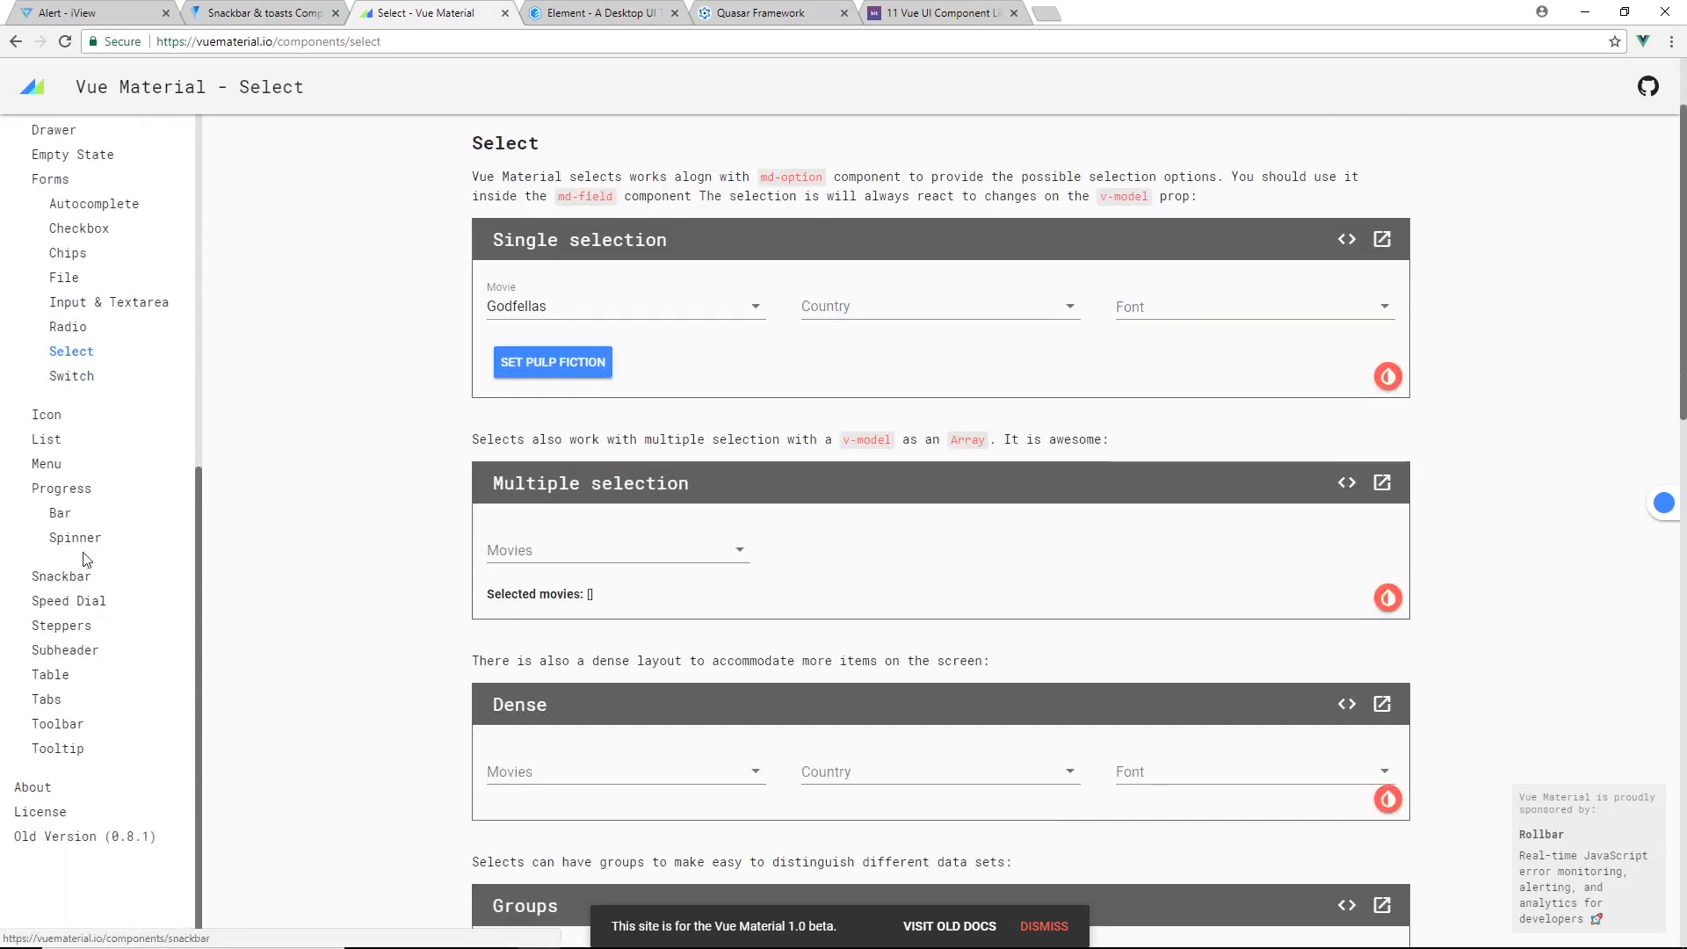
# View the Progress Bar docs, dragging the determinate demo to about 68%, then Subheader
pyautogui.click(59, 513)
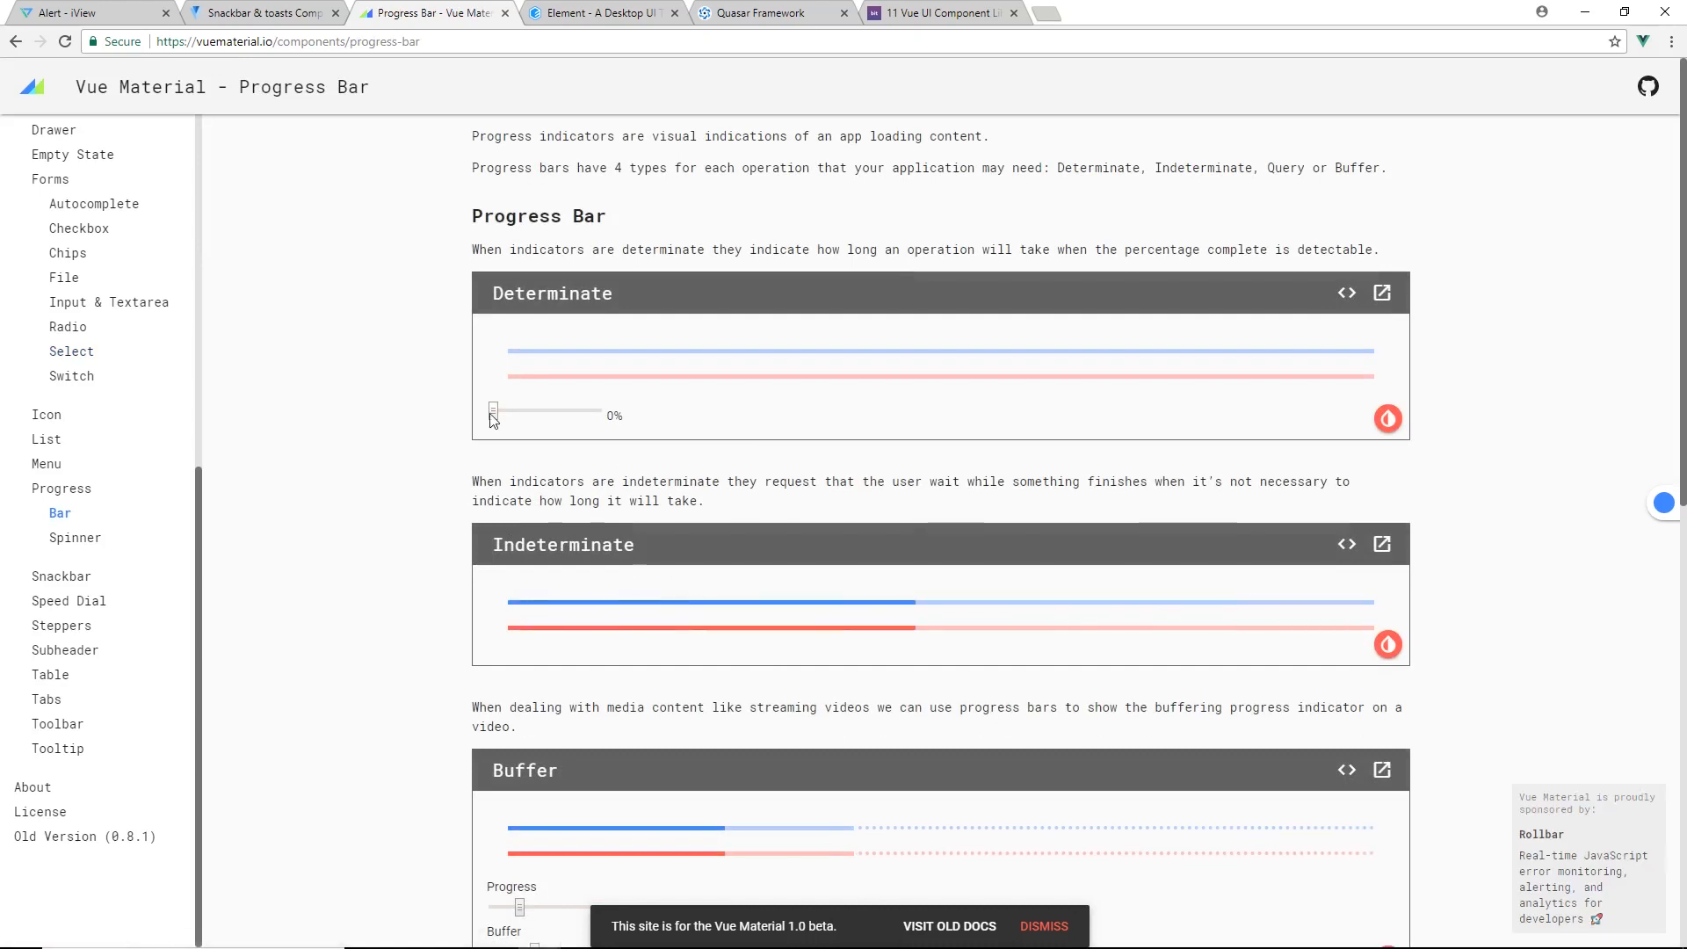
pyautogui.moveTo(492, 411); pyautogui.dragTo(550, 411)
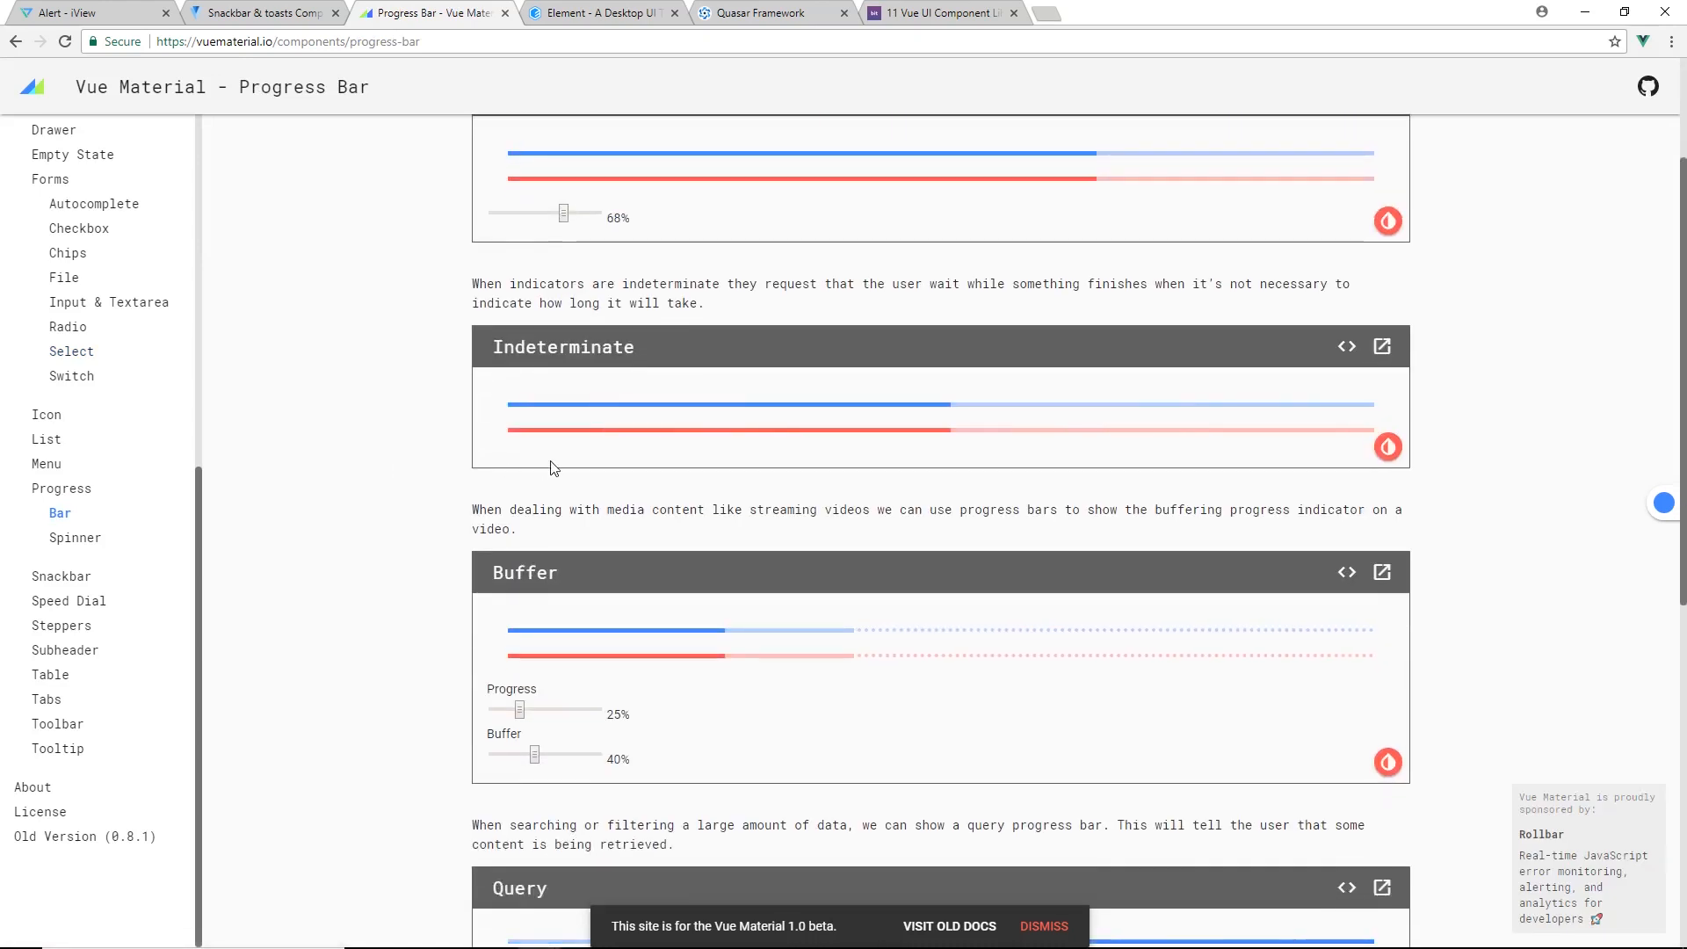
pyautogui.scroll(-3)
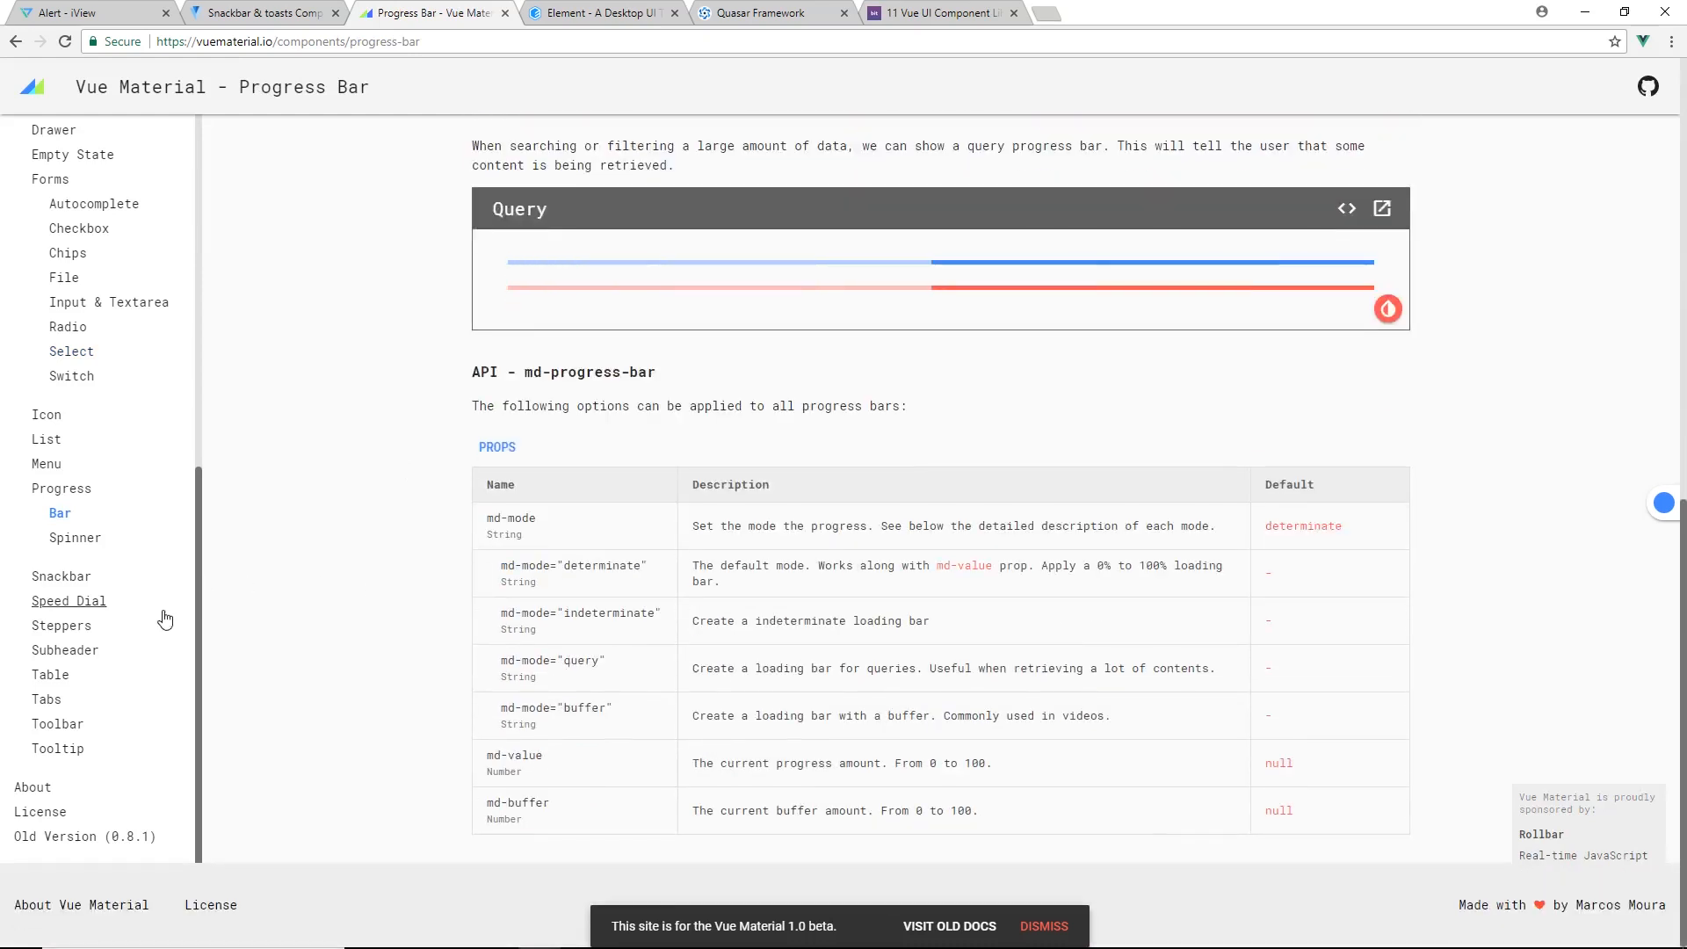
pyautogui.click(65, 650)
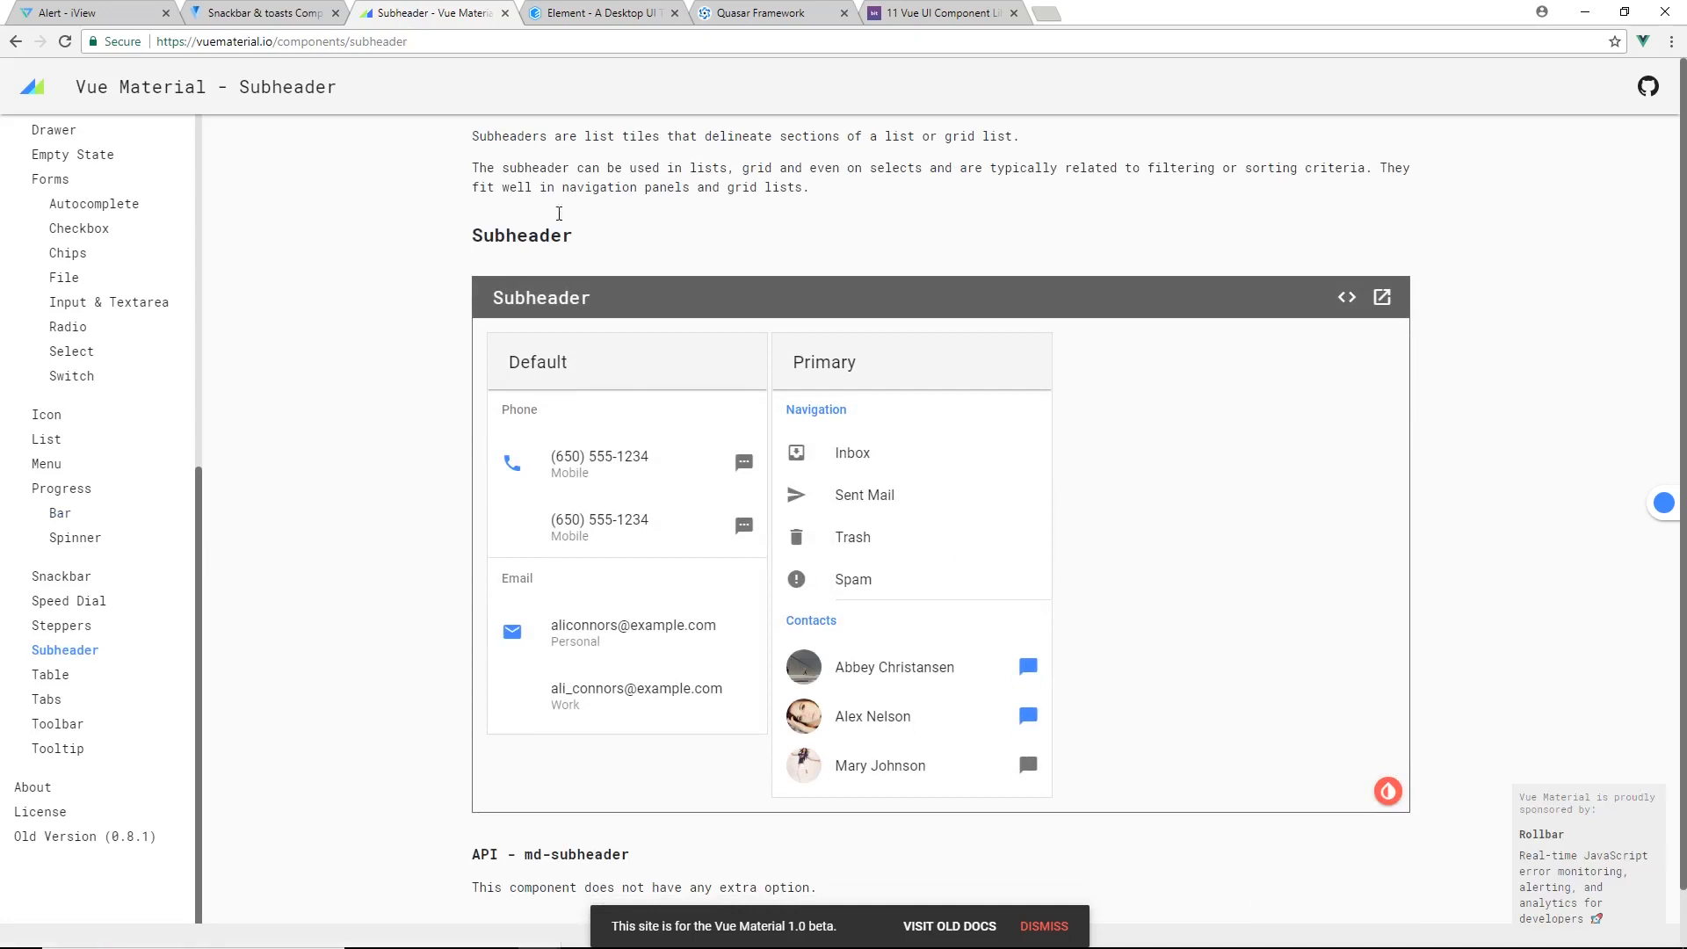
pyautogui.moveTo(65, 650)
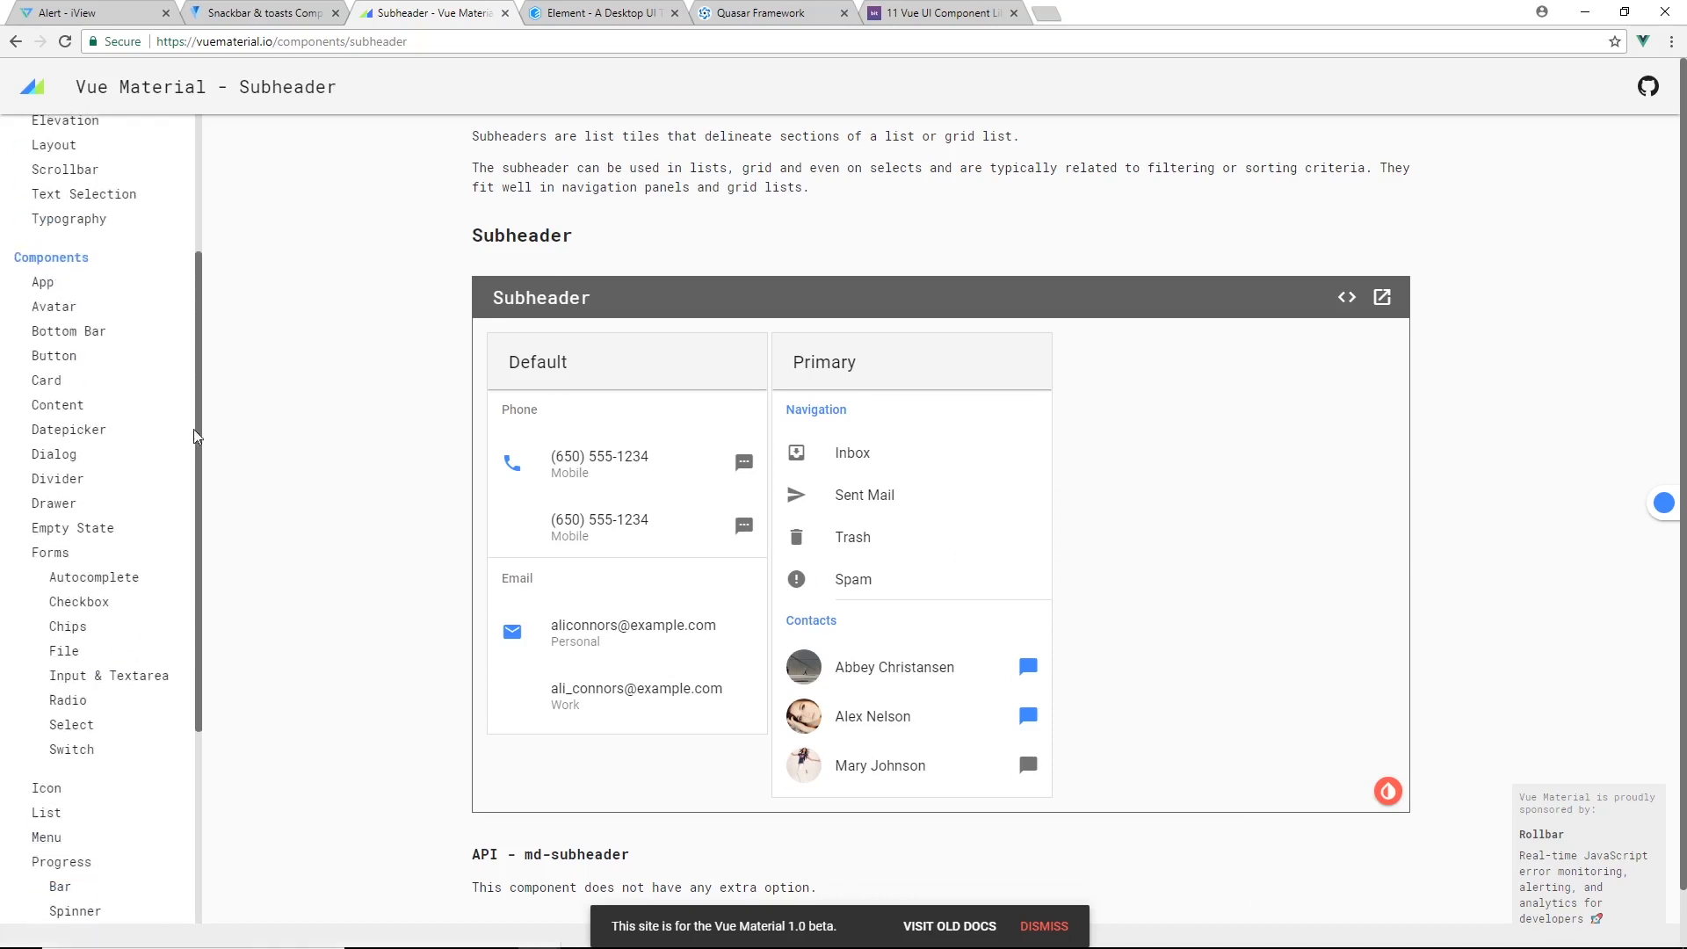
# Try the raised PRIMARY demo on the Button docs, then switch to the Element site
pyautogui.click(55, 357)
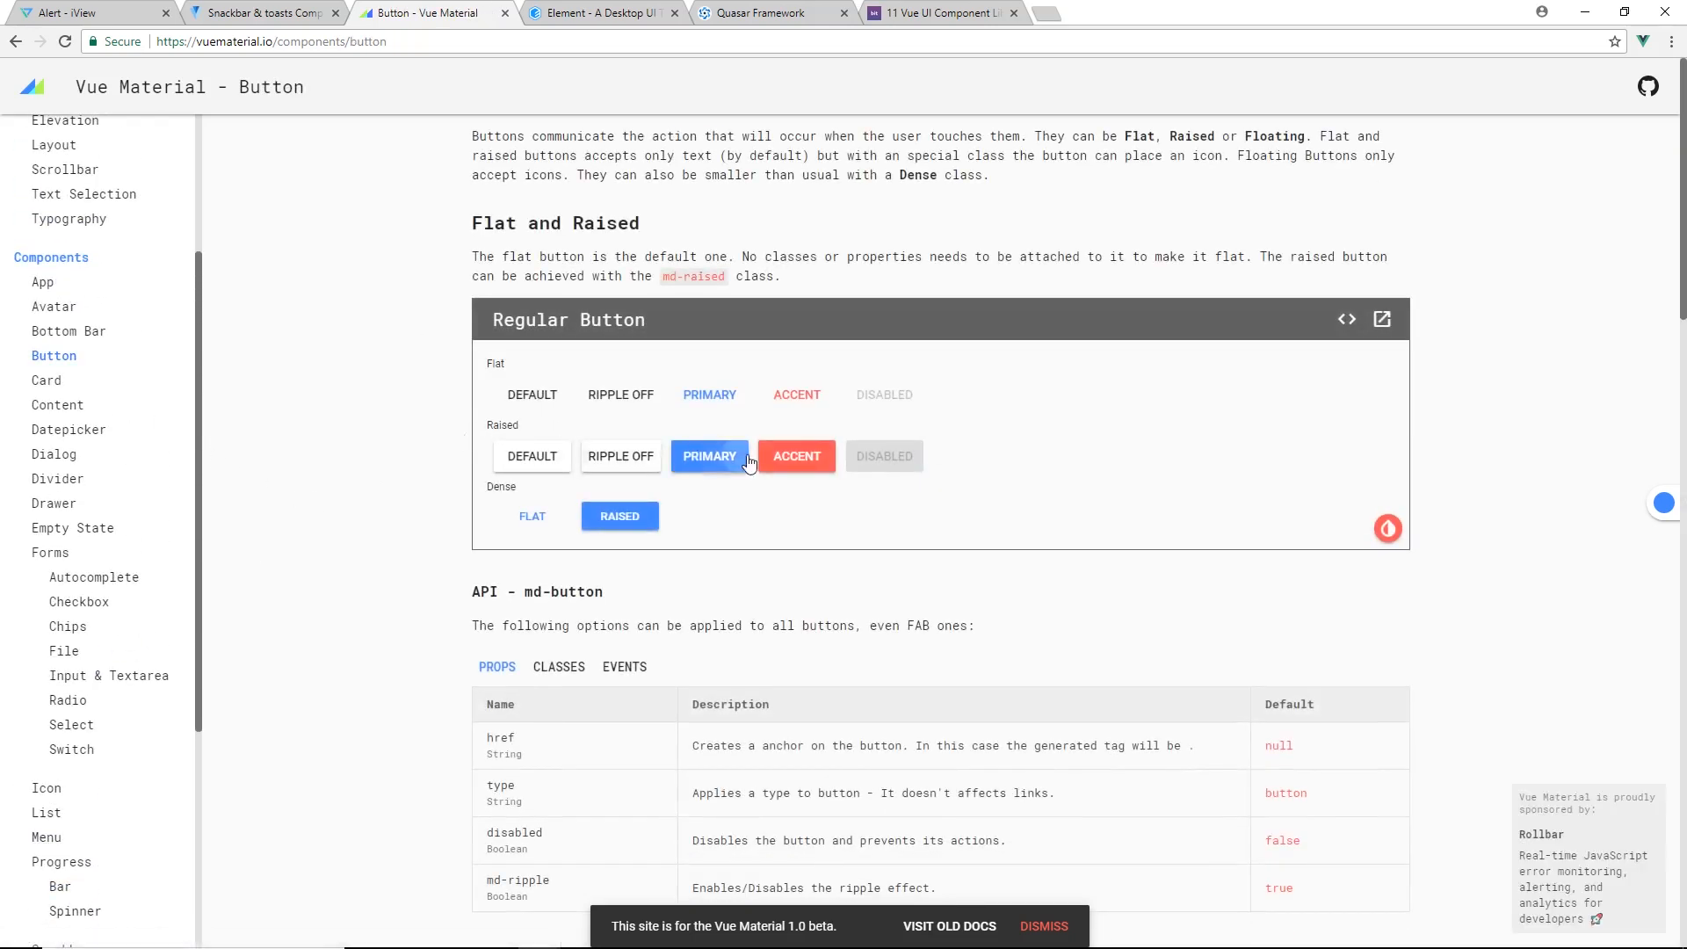
pyautogui.click(709, 456)
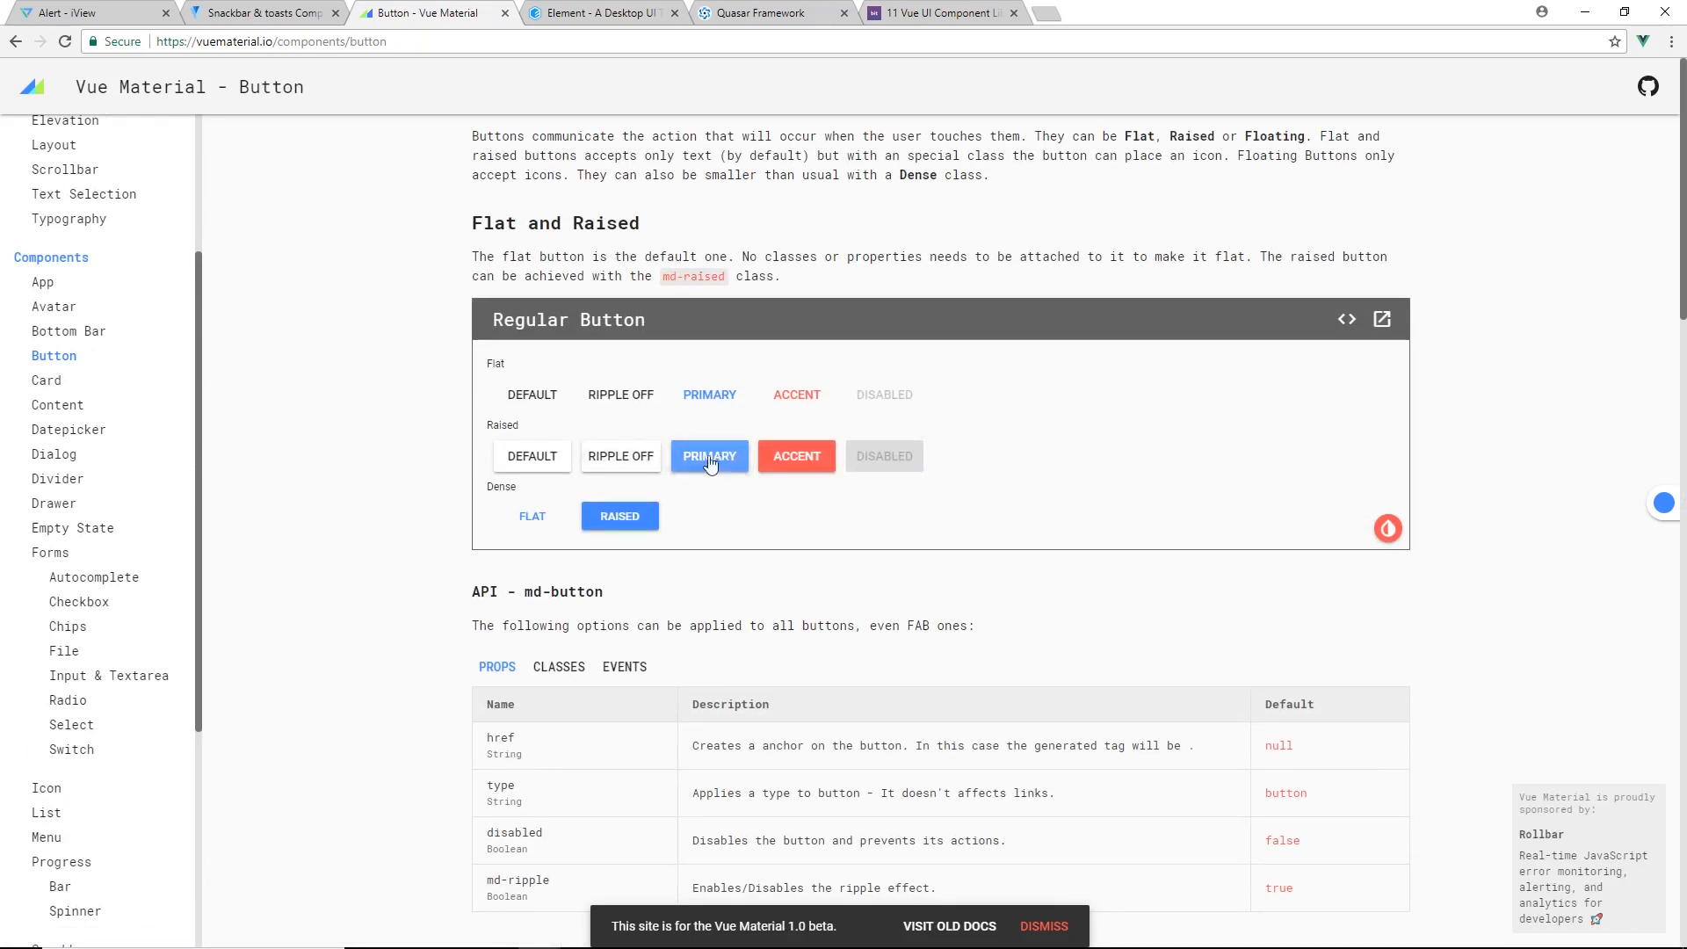
pyautogui.scroll(-3)
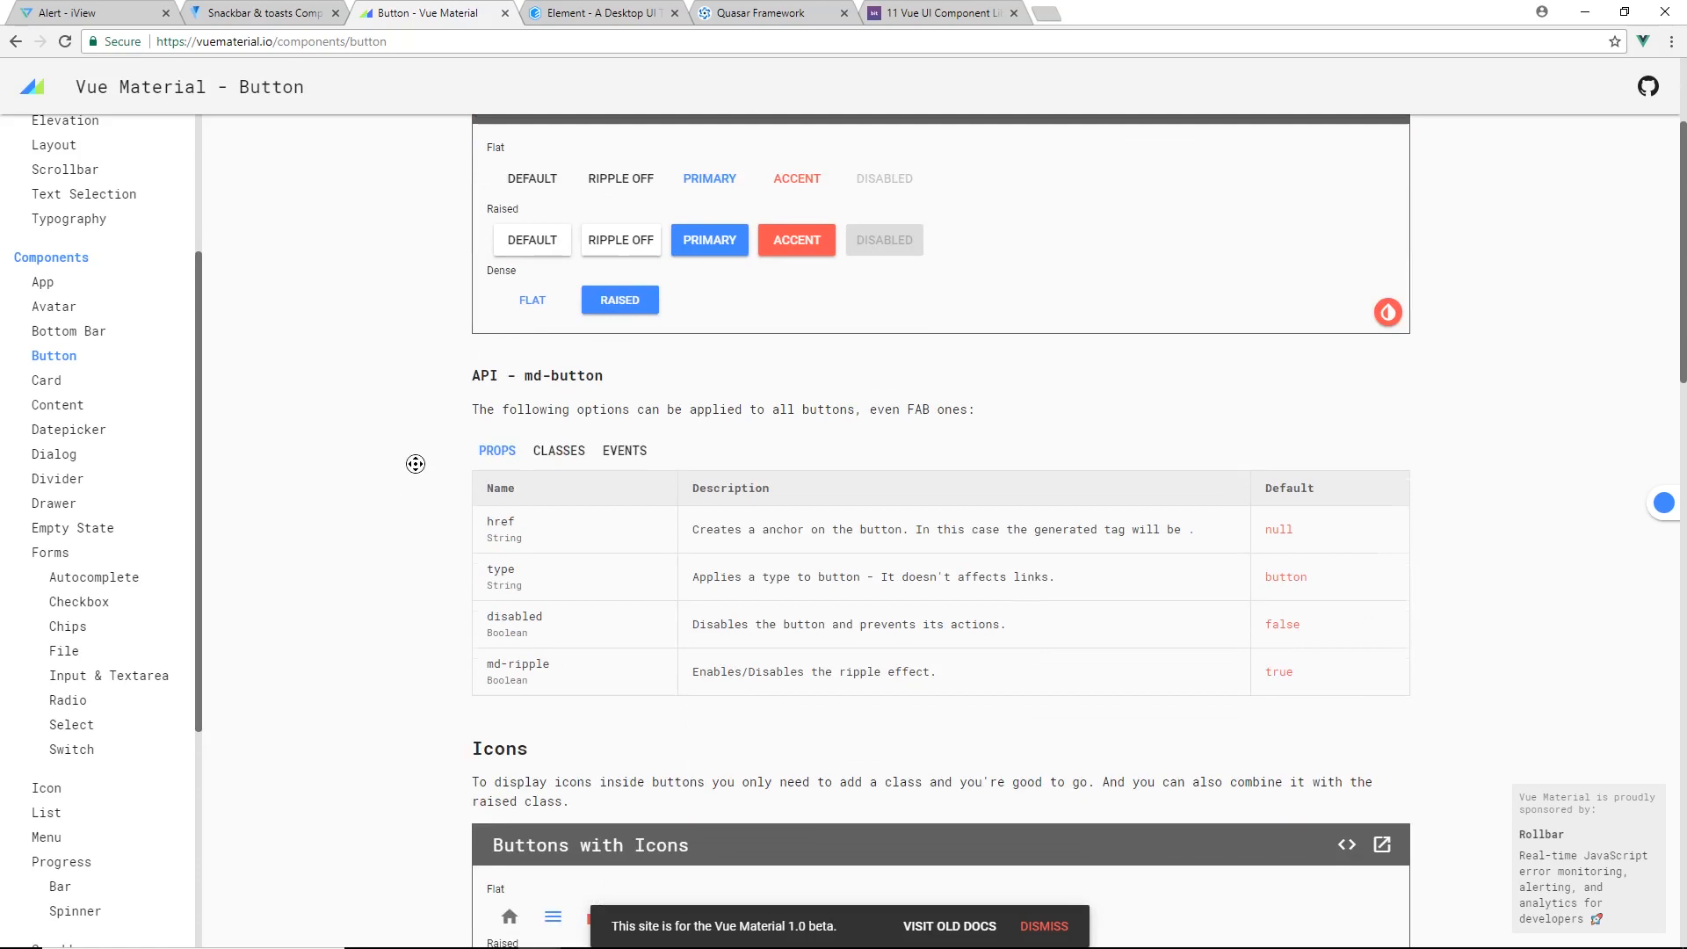
pyautogui.click(603, 12)
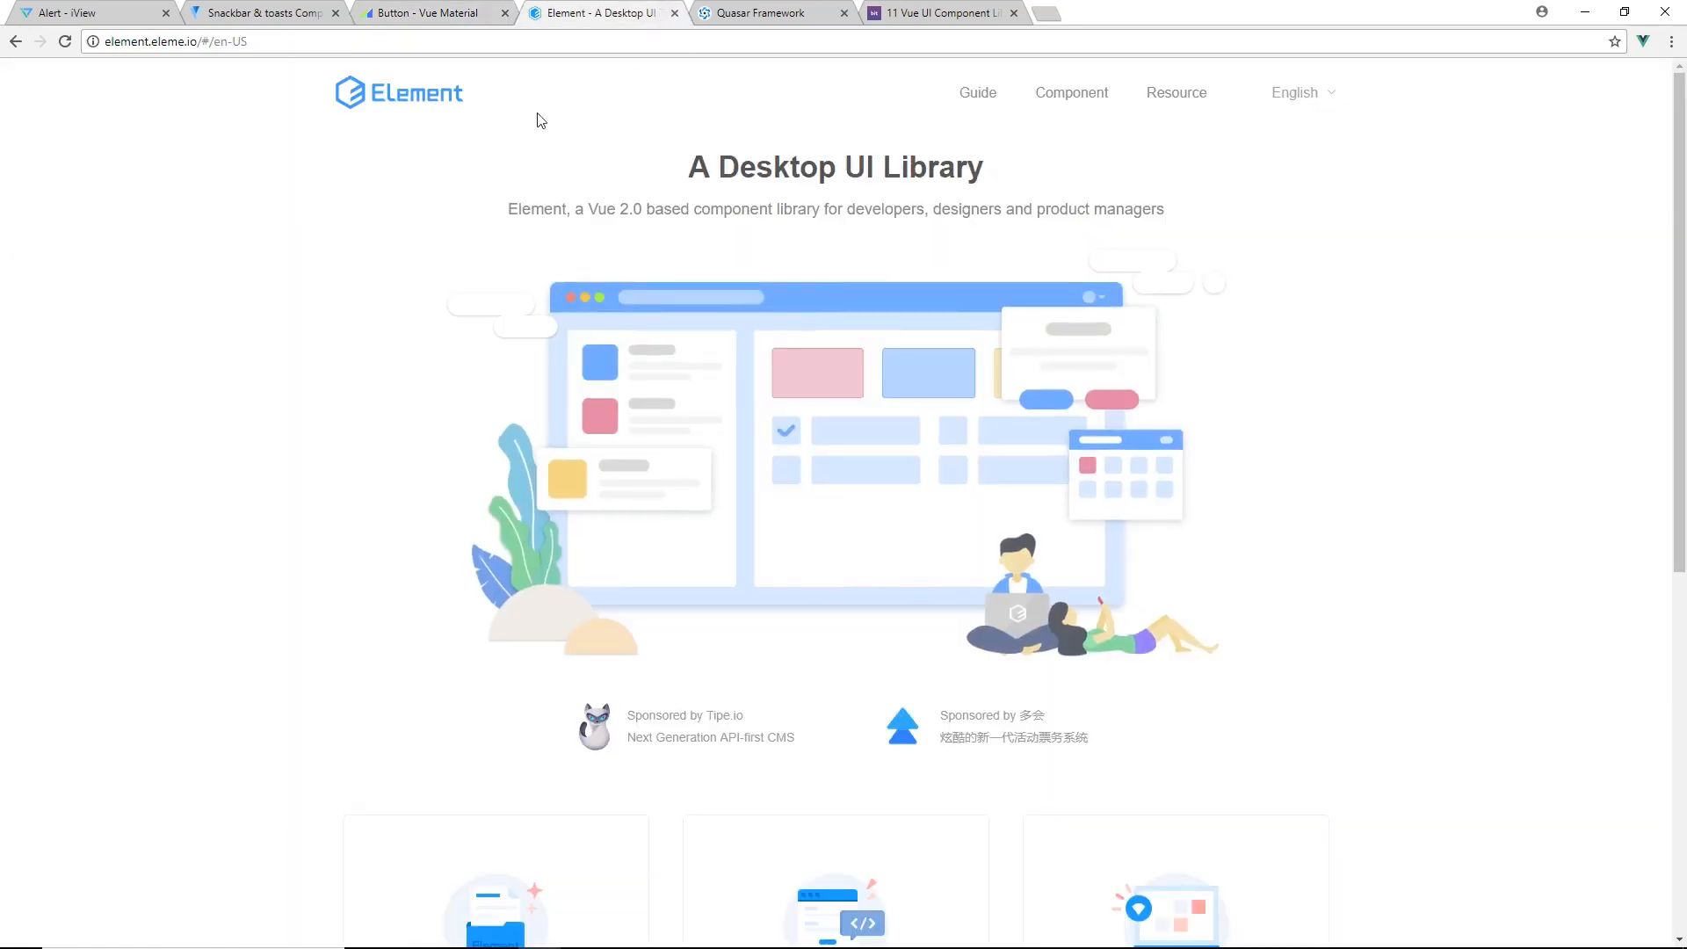
pyautogui.moveTo(362, 269)
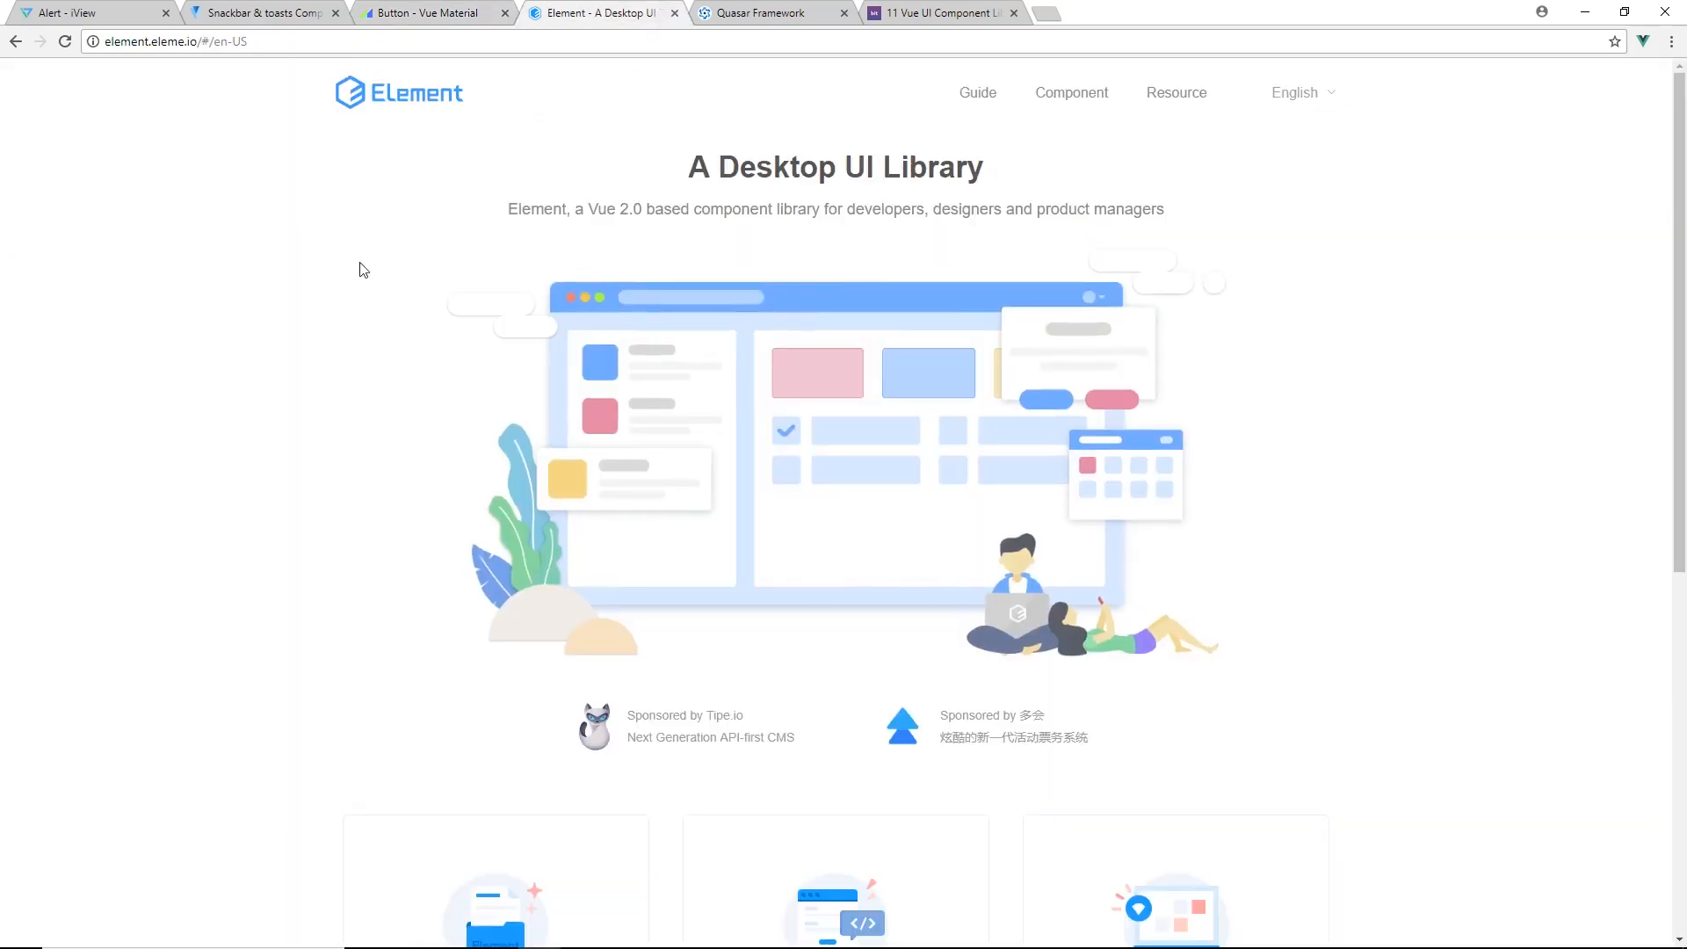
pyautogui.moveTo(708, 735)
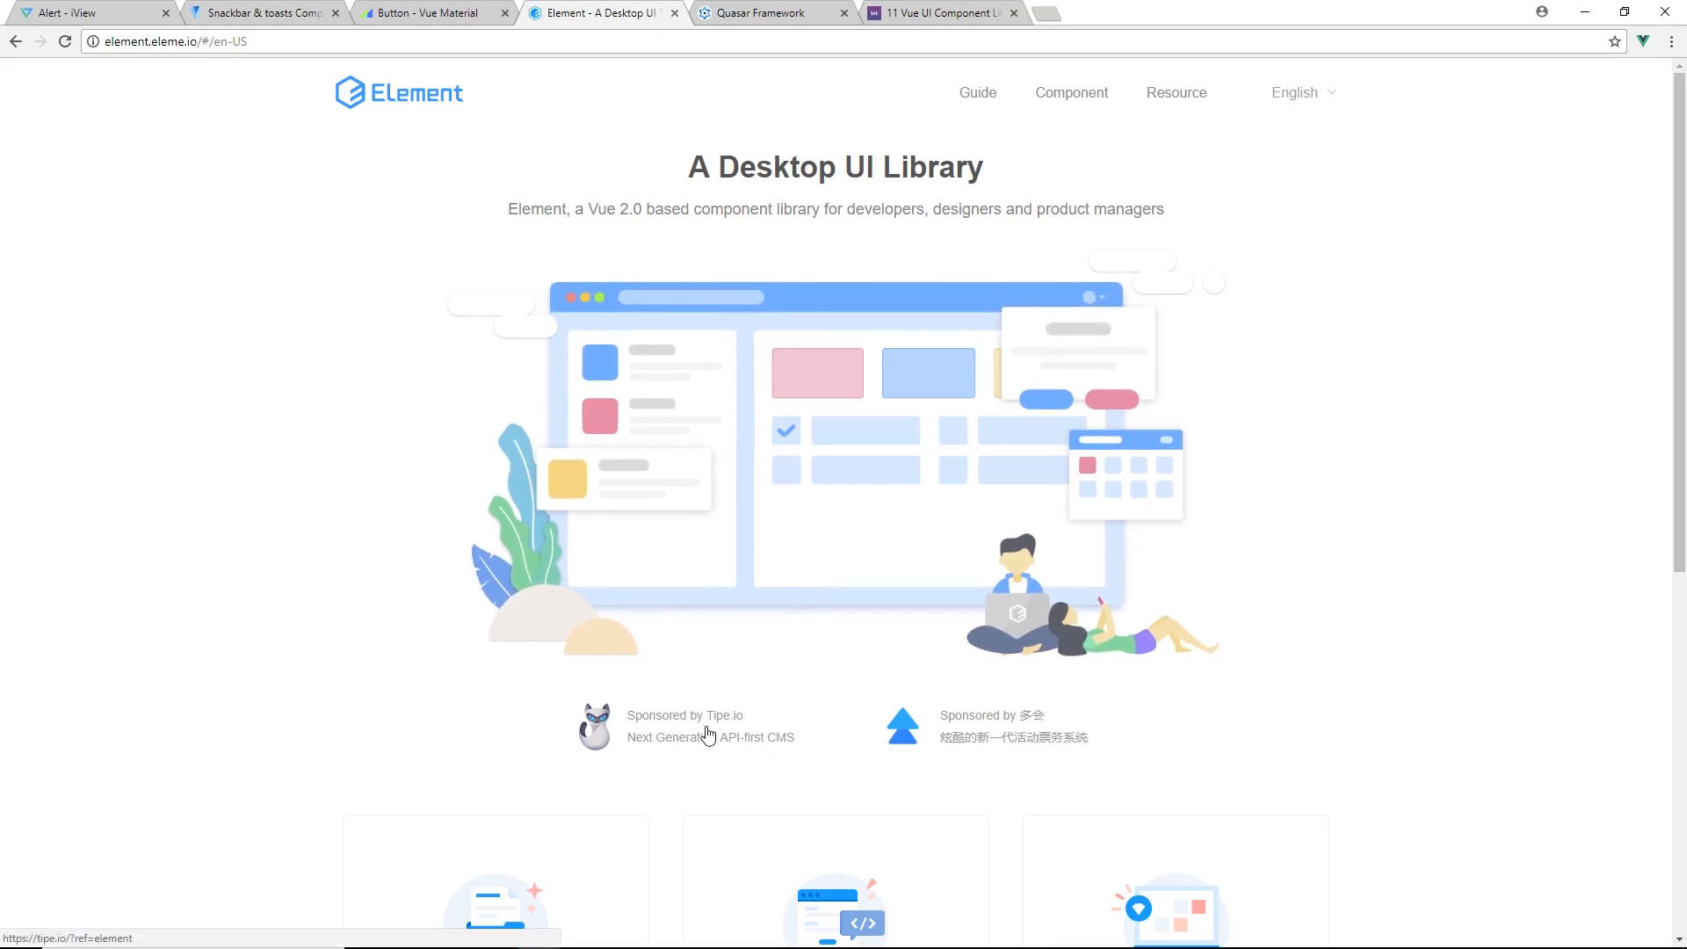
# Read Element's installation guide and its Layout component documentation
pyautogui.scroll(-3)
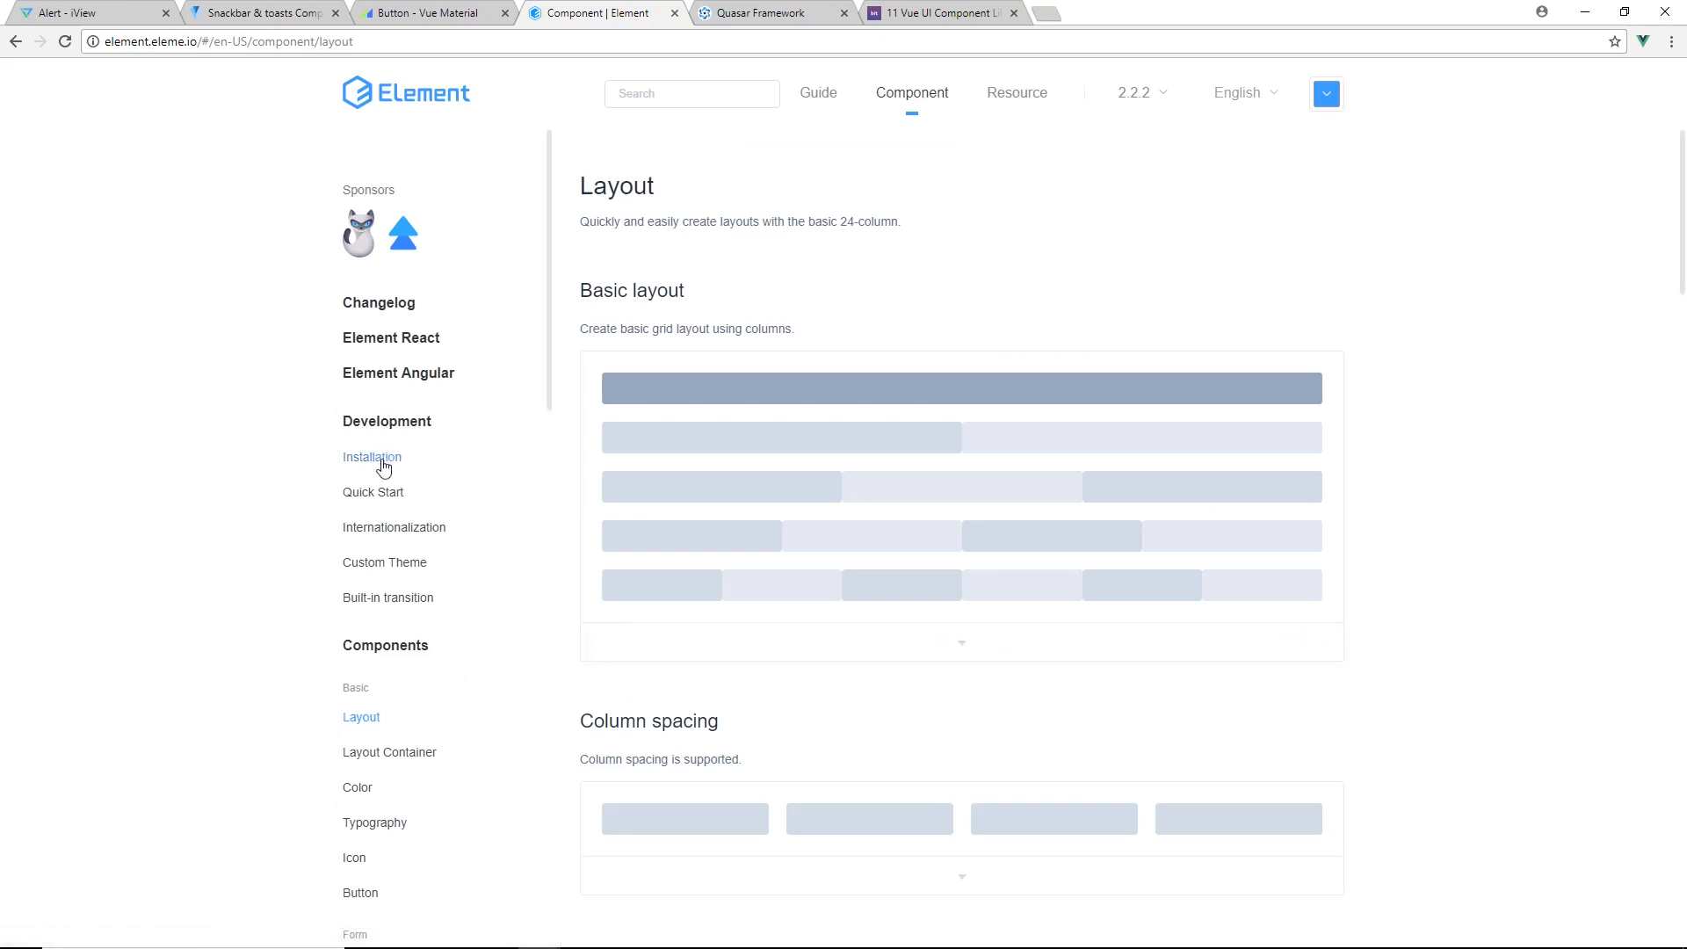
pyautogui.click(371, 457)
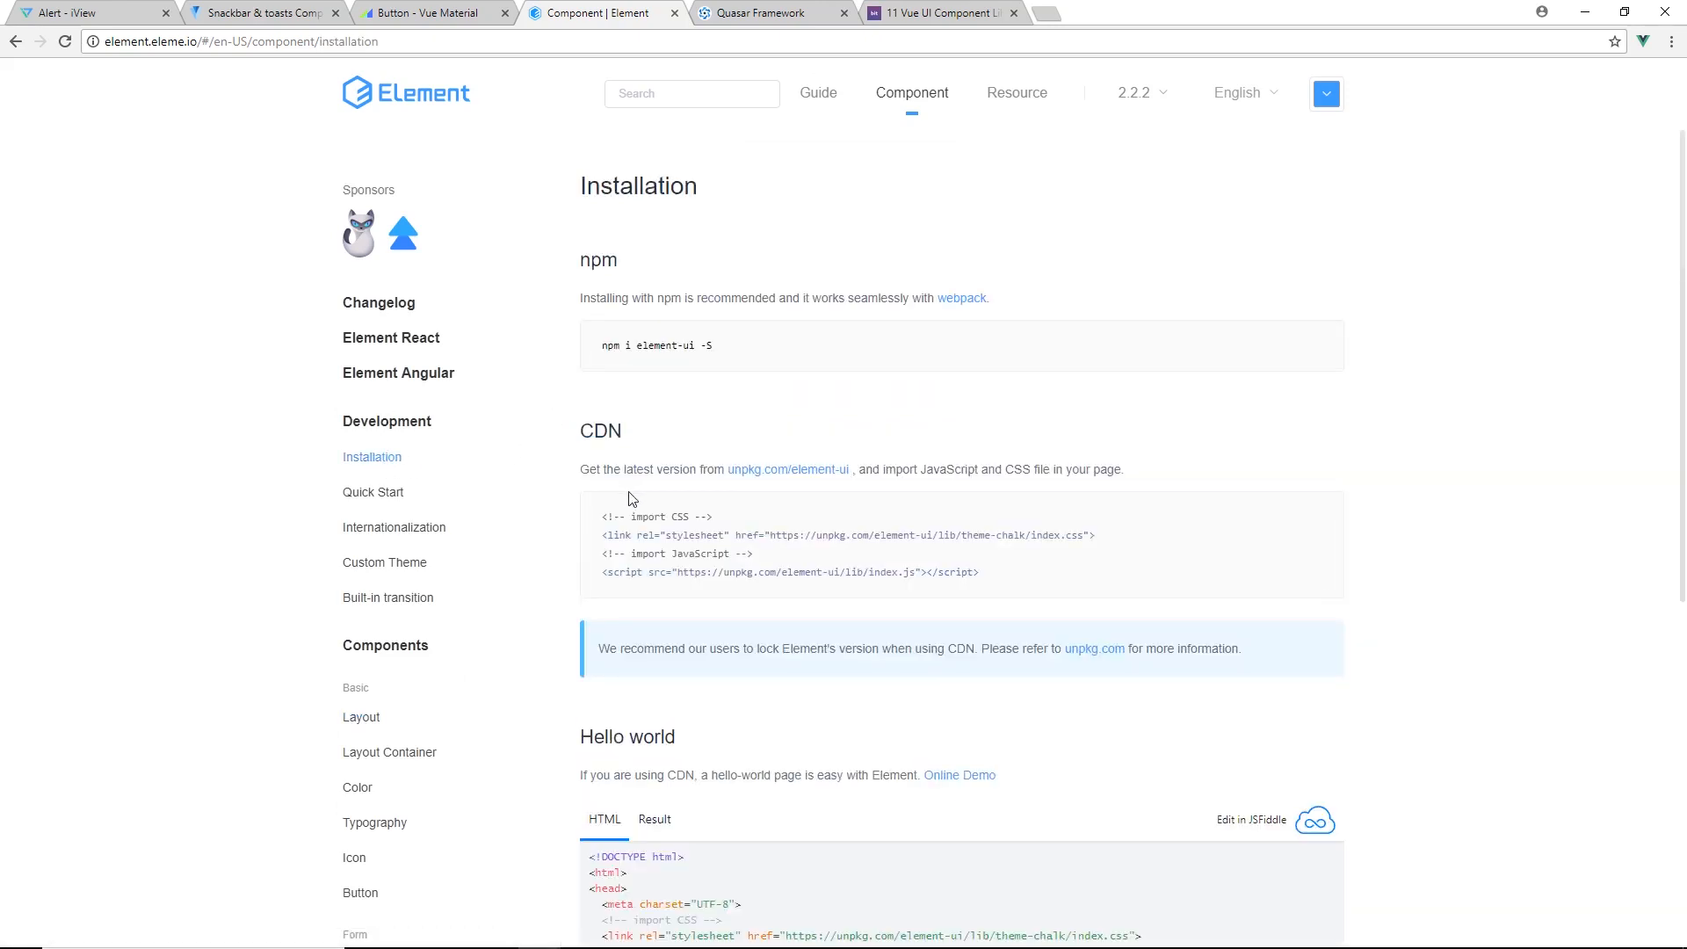
pyautogui.scroll(-3)
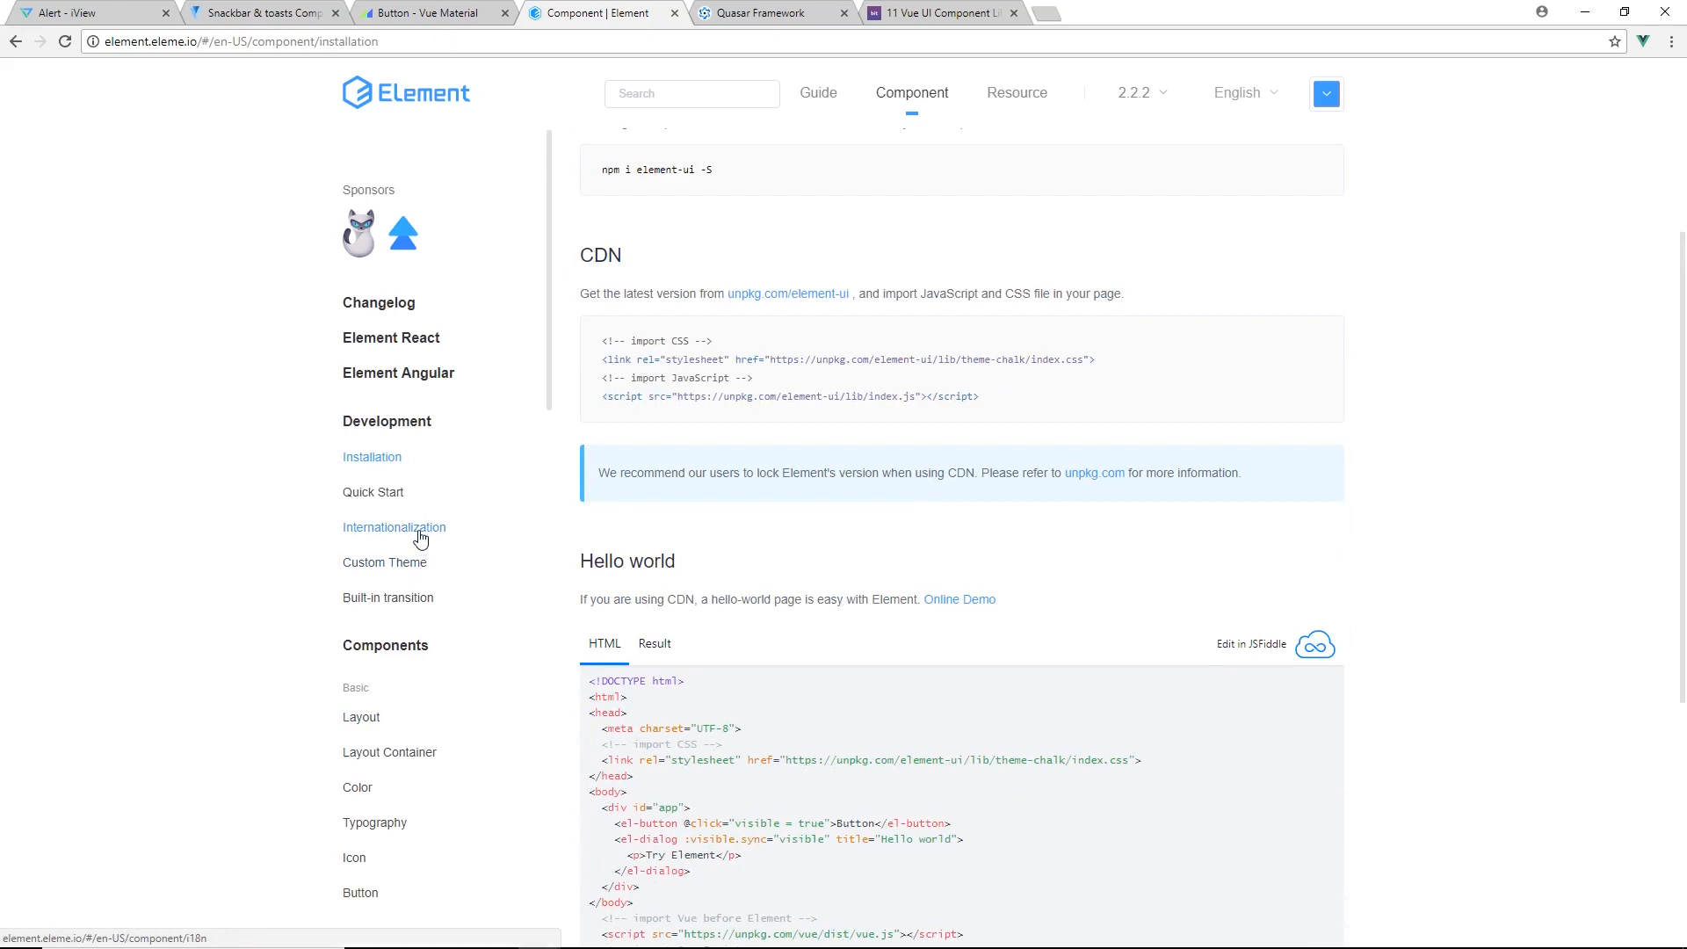
pyautogui.click(360, 717)
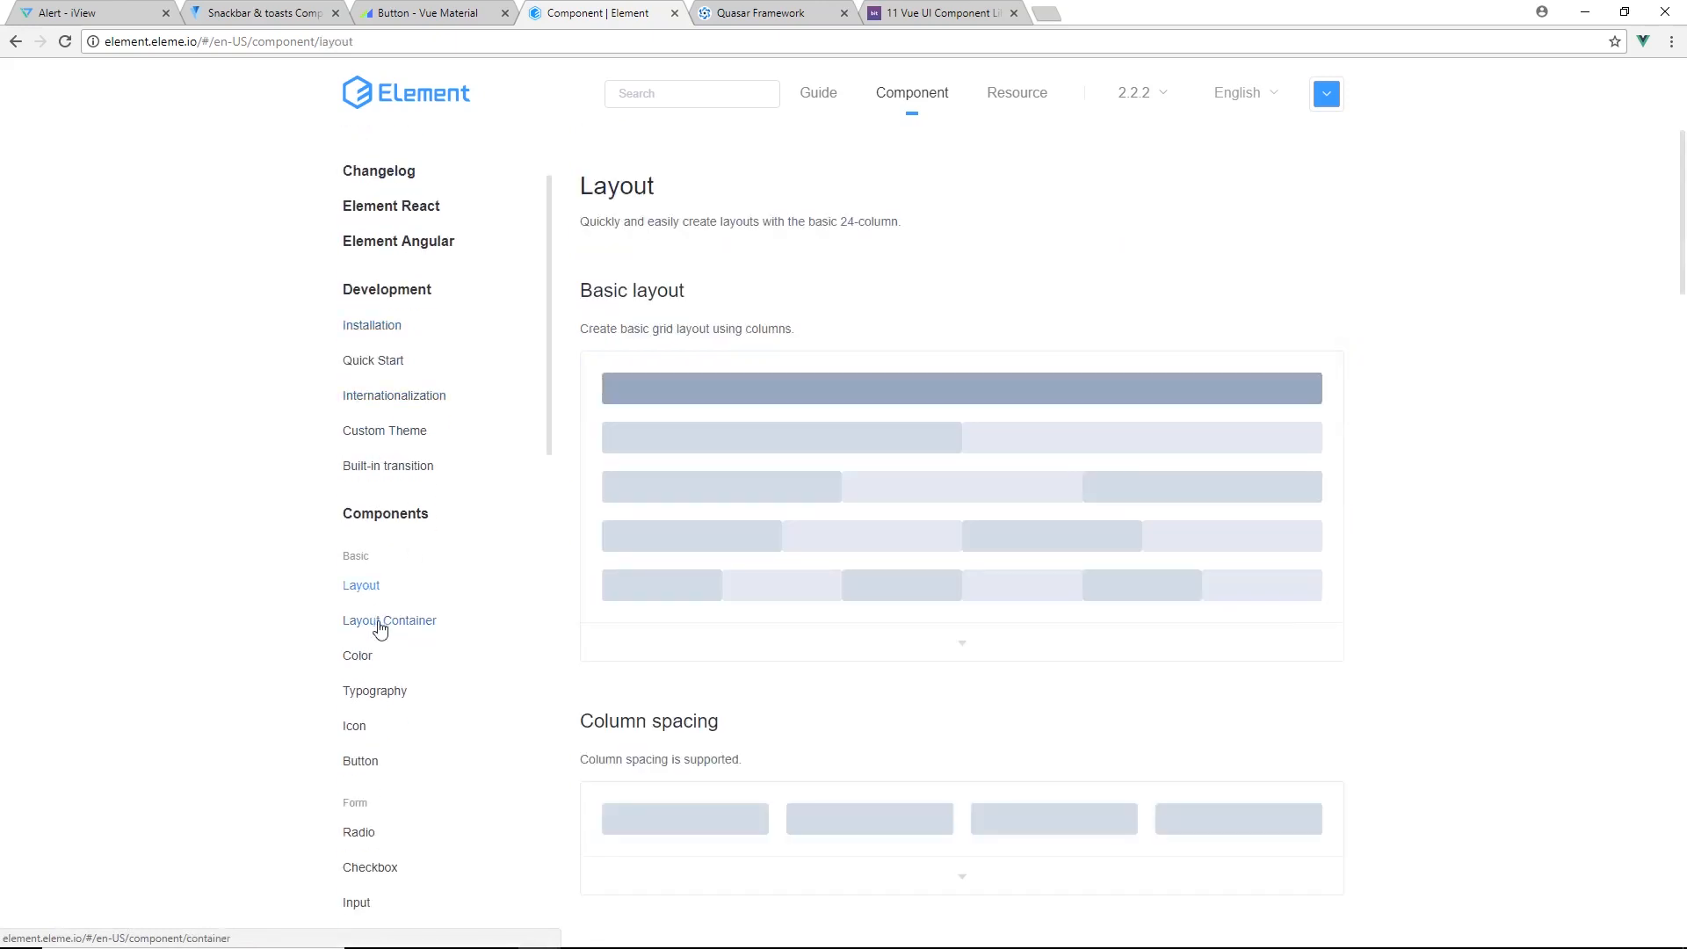
# View the Color documentation and land on the Radio component page
pyautogui.scroll(-3)
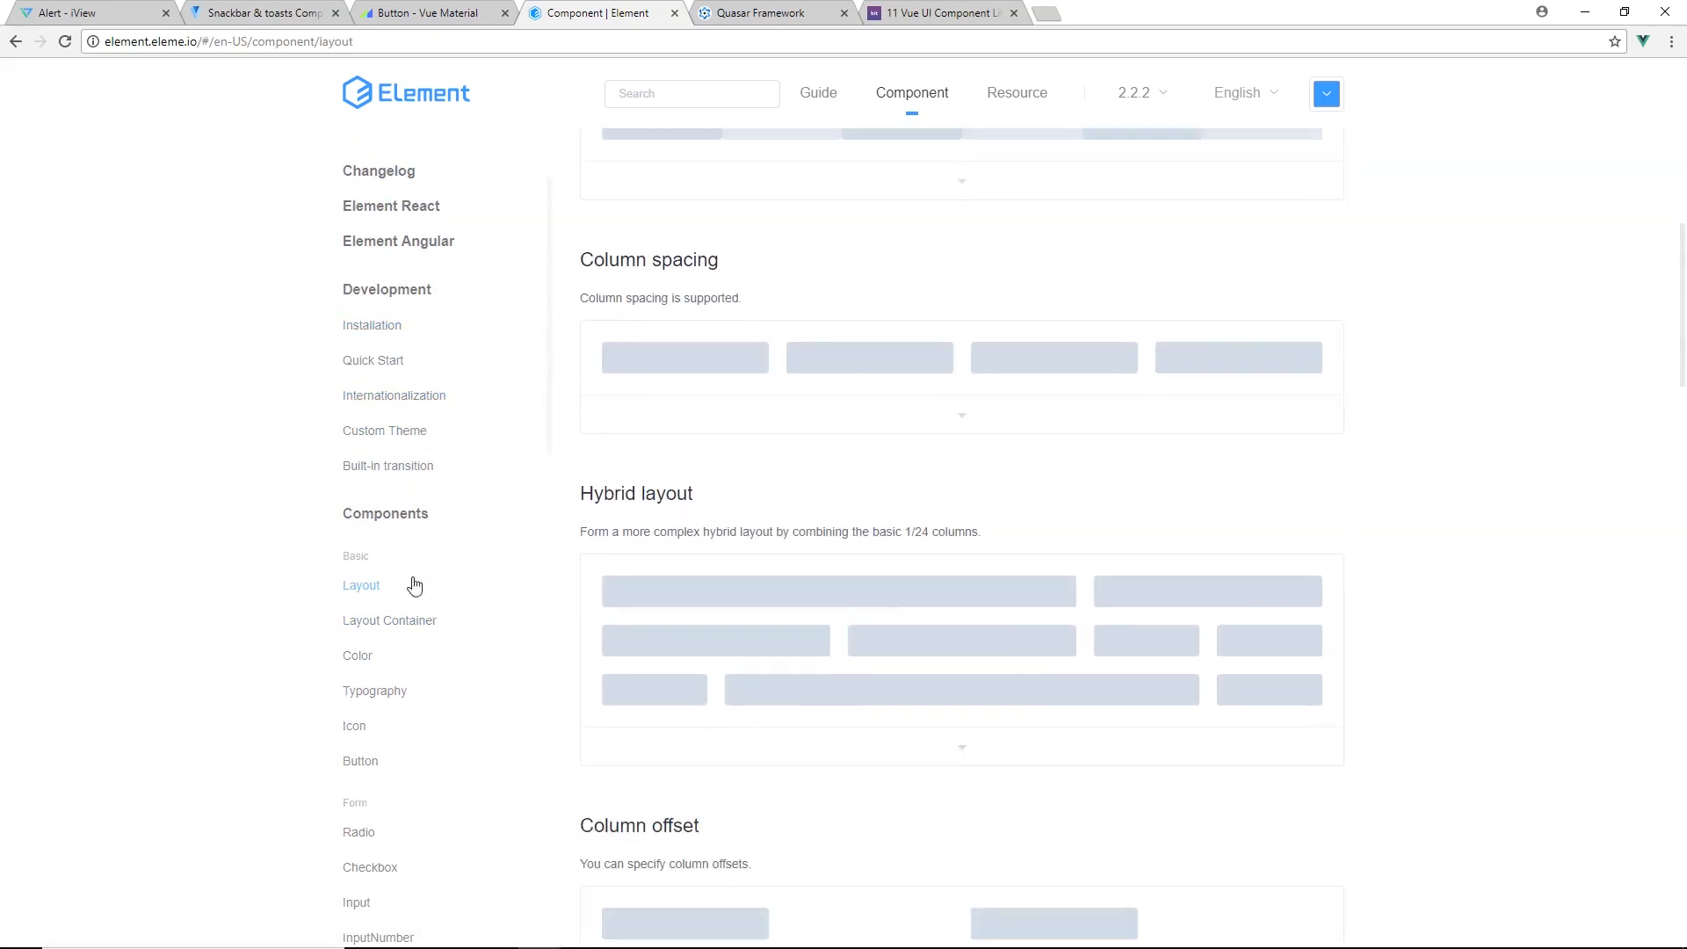
pyautogui.click(389, 621)
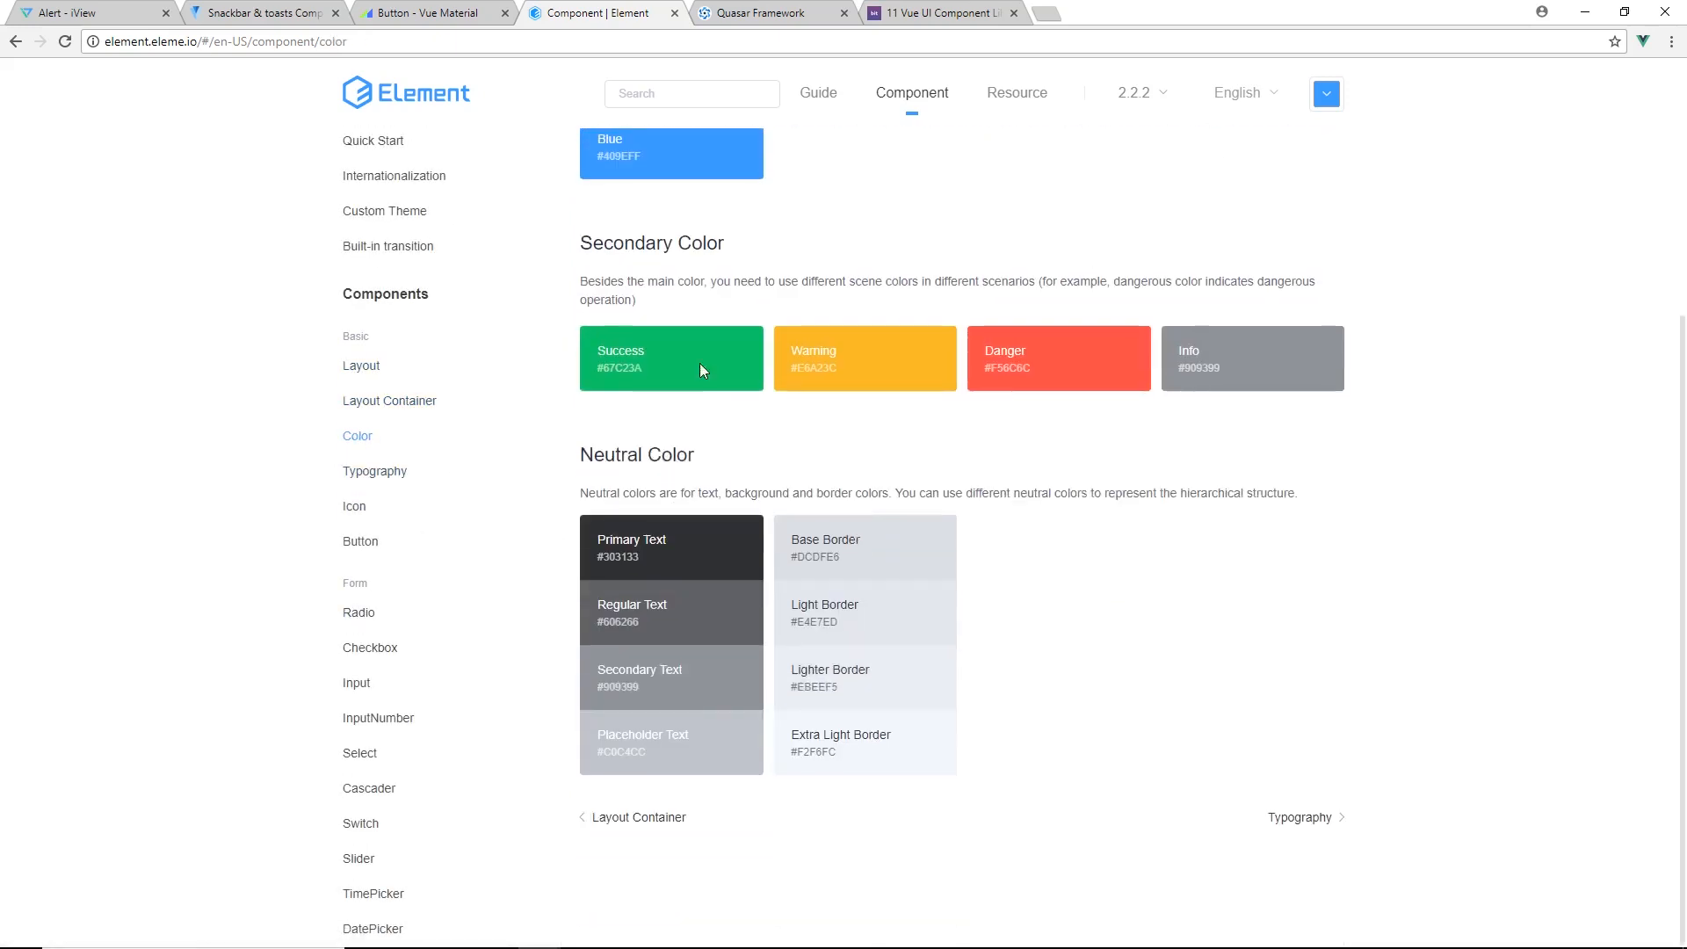
pyautogui.click(358, 612)
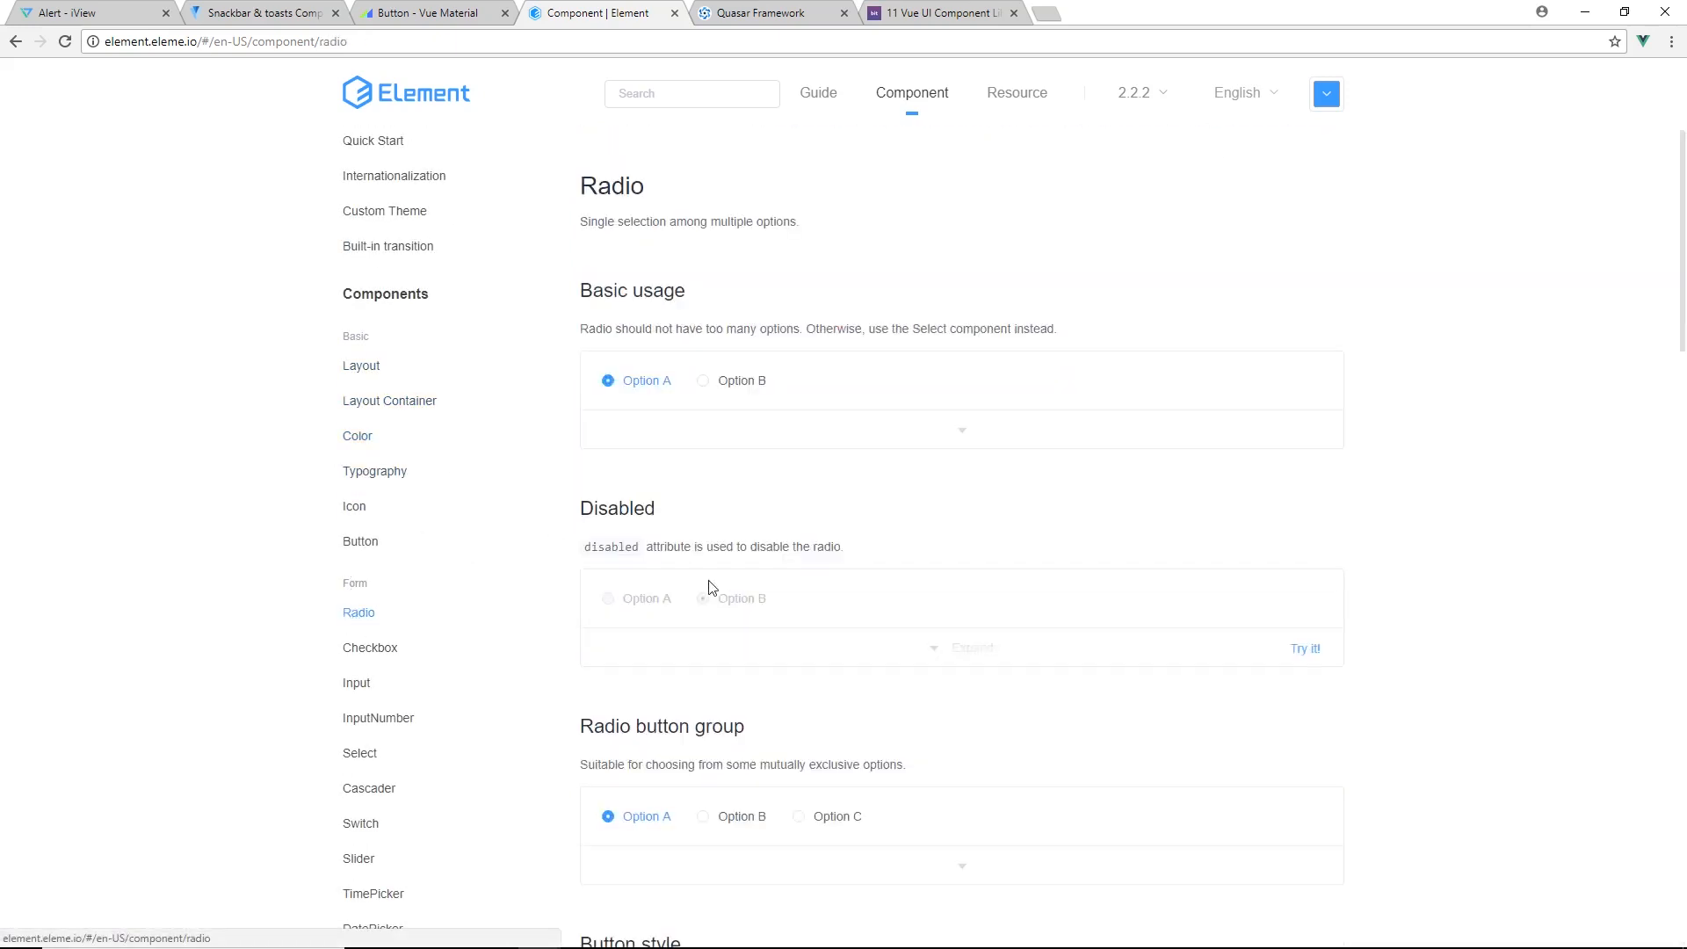
# Read through Element's Input and Loading component documentation
pyautogui.click(357, 682)
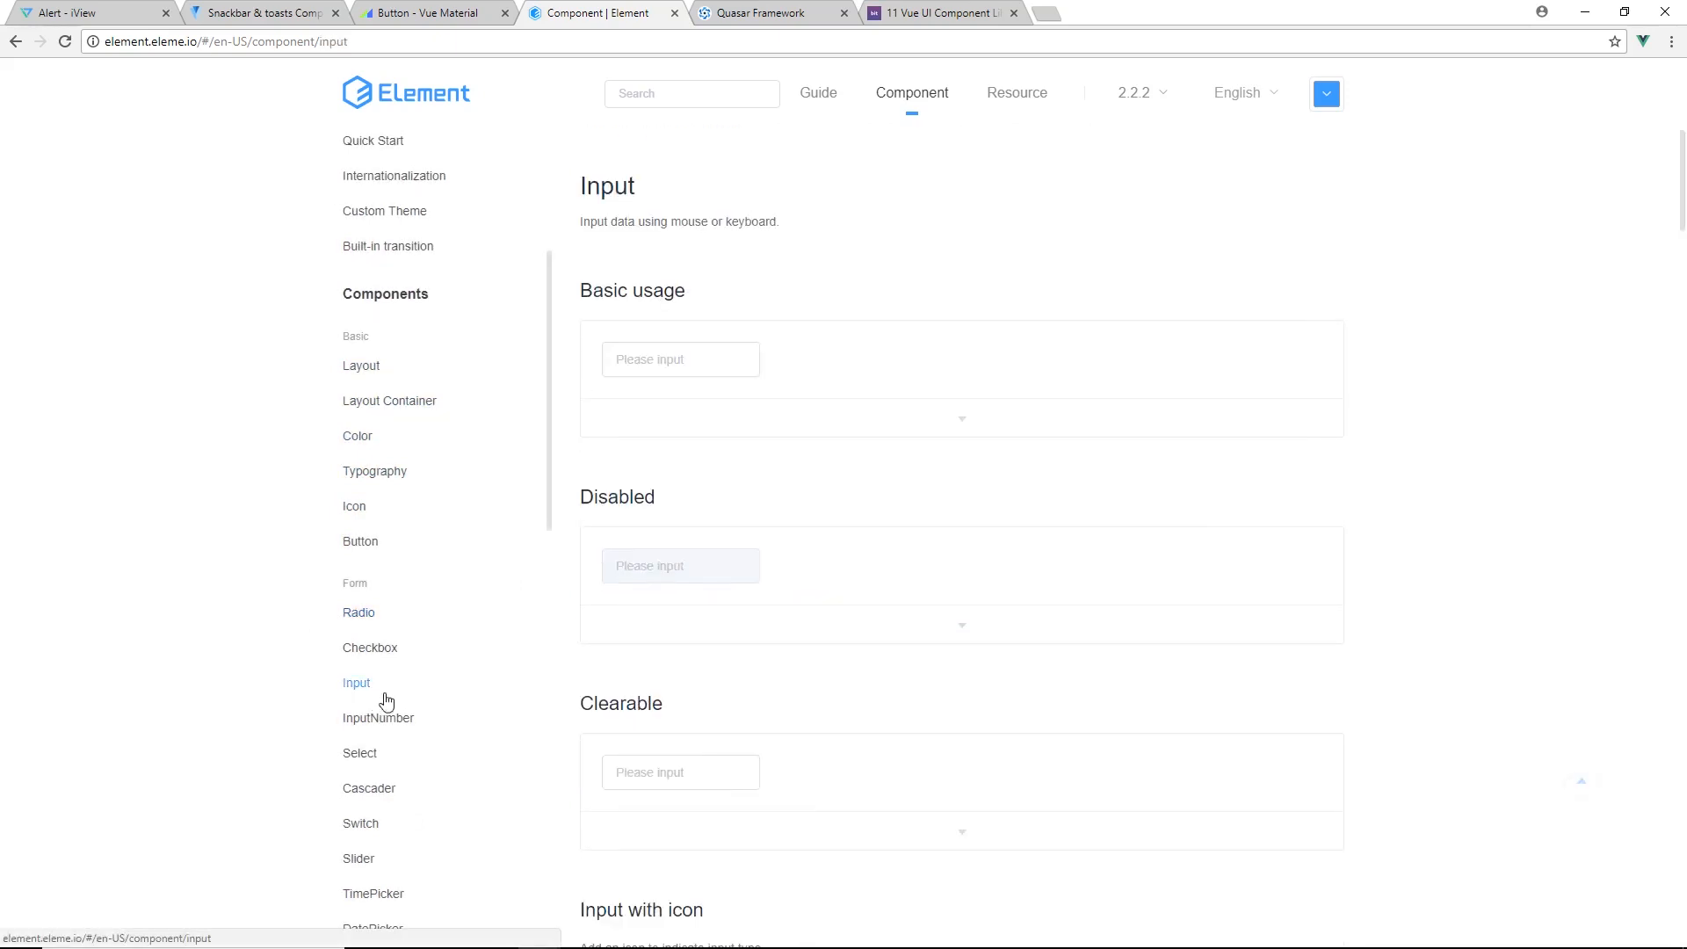
pyautogui.scroll(-3)
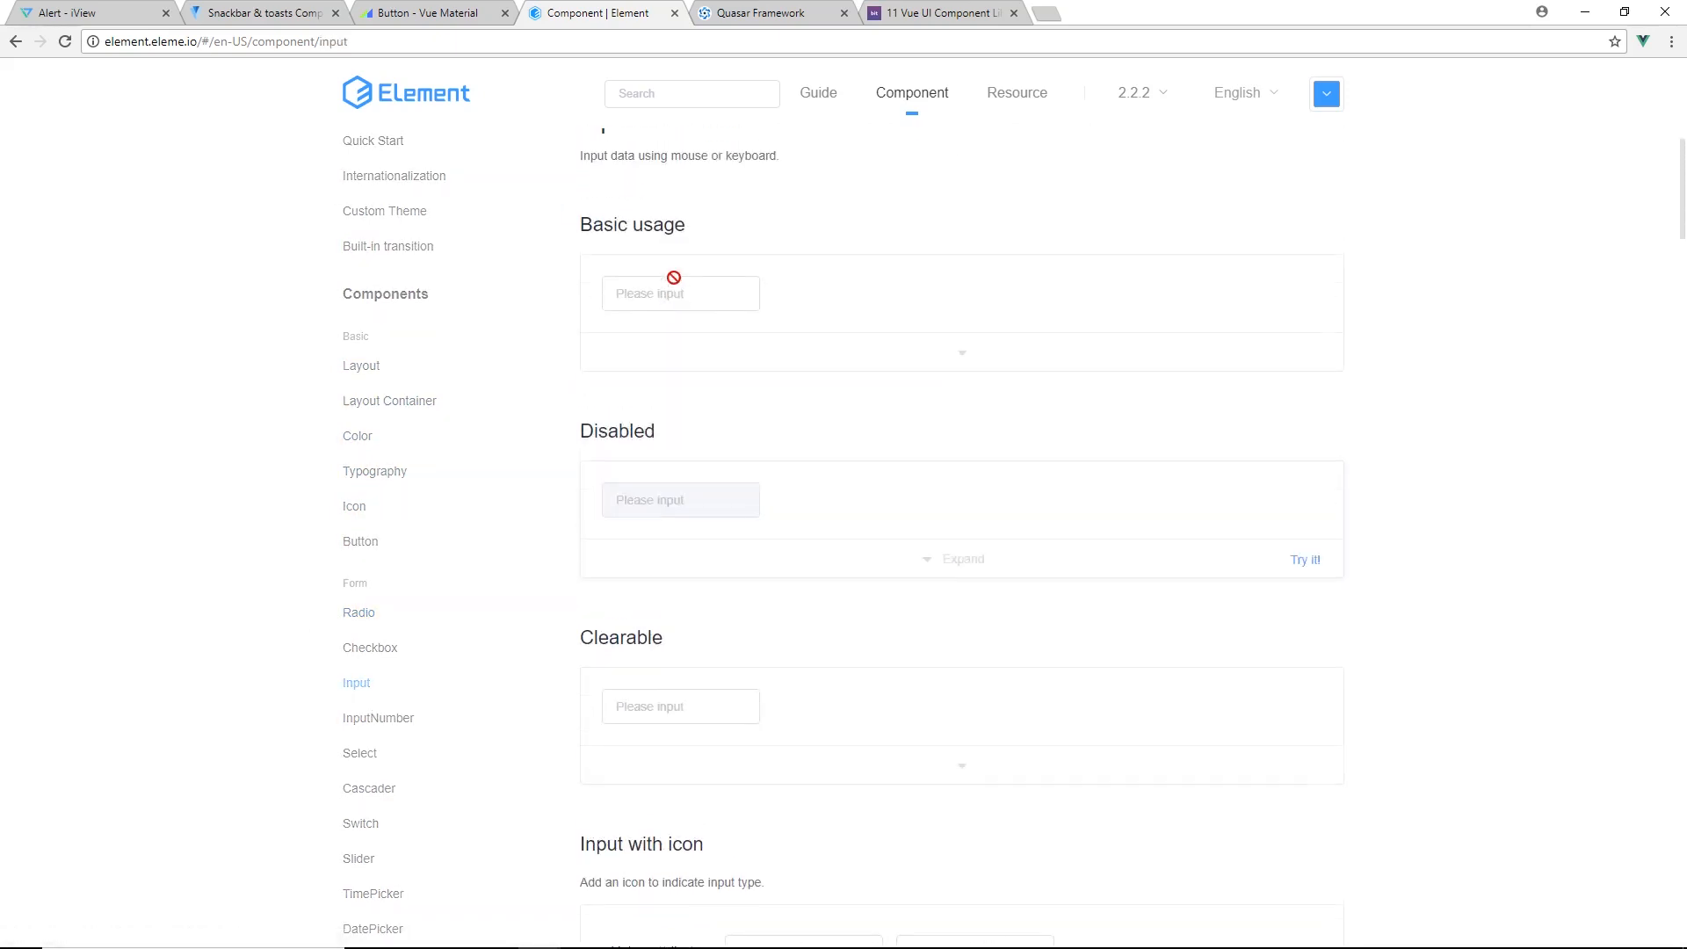
pyautogui.scroll(-3)
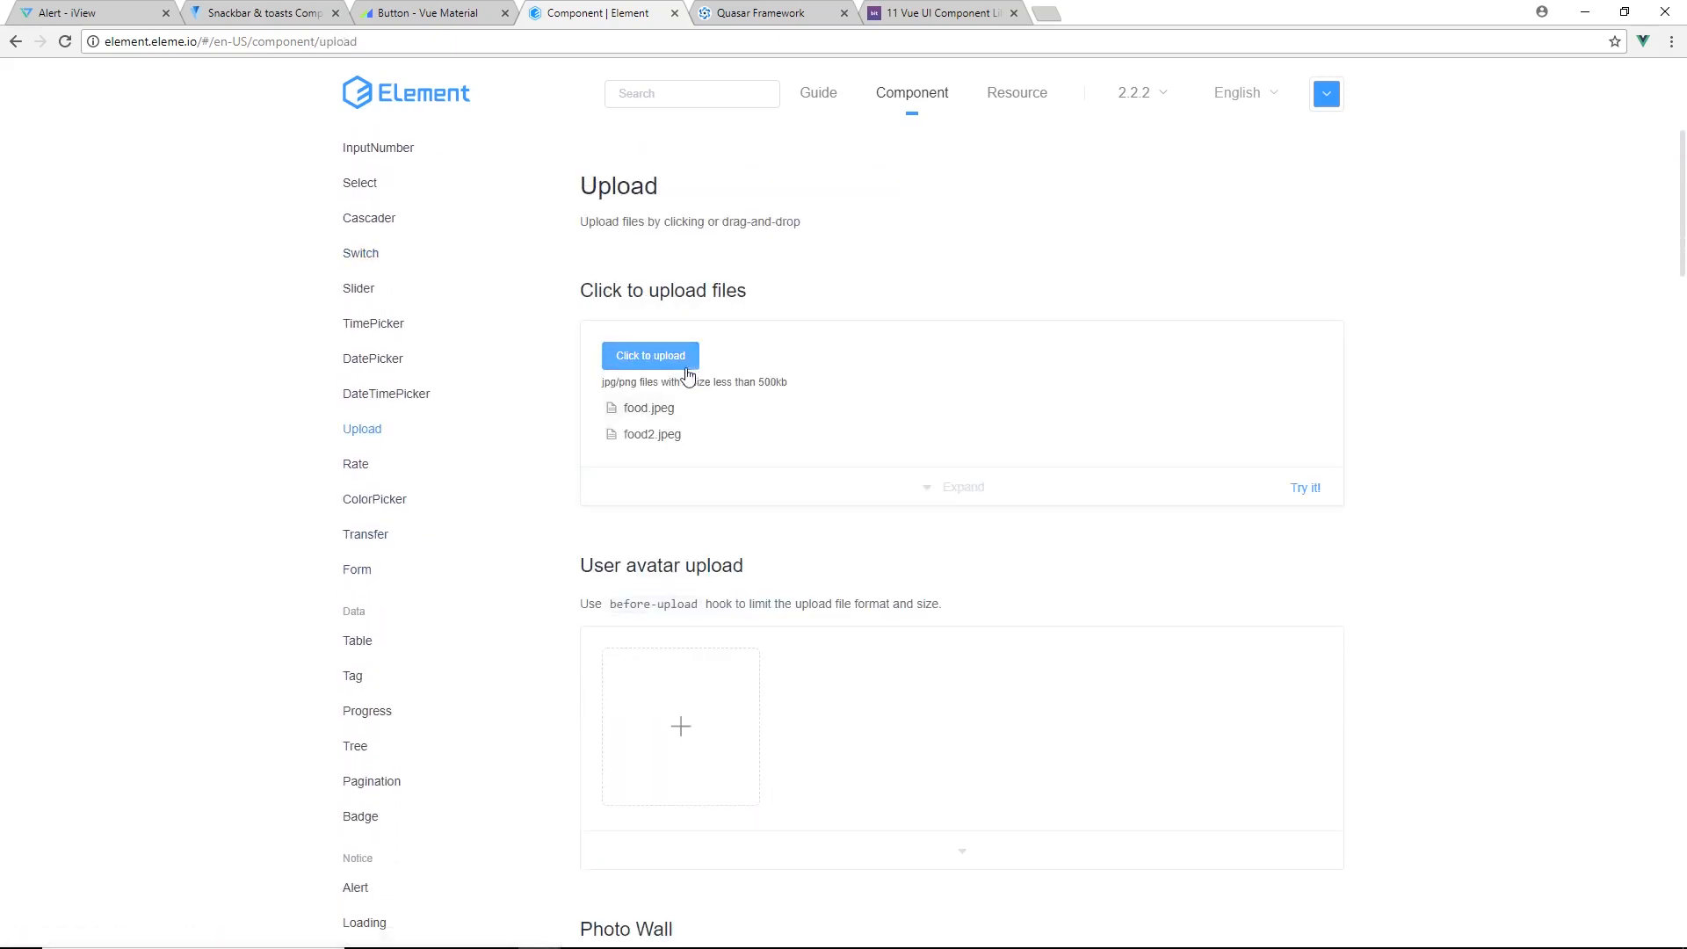
pyautogui.moveTo(357, 569)
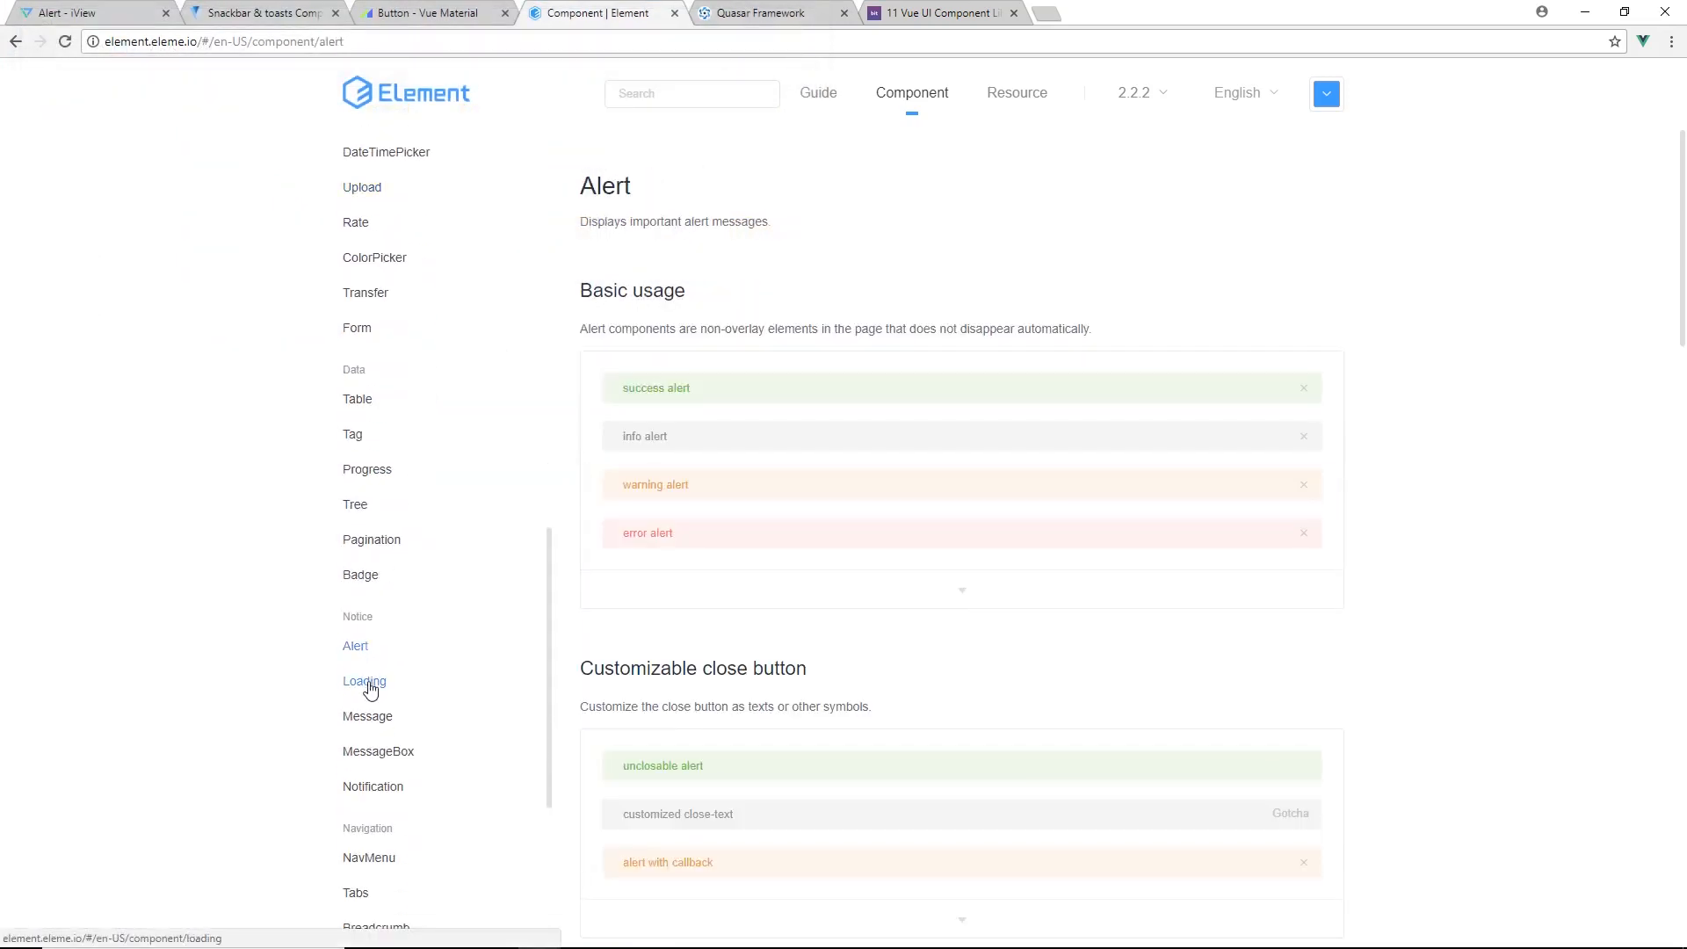
pyautogui.click(364, 682)
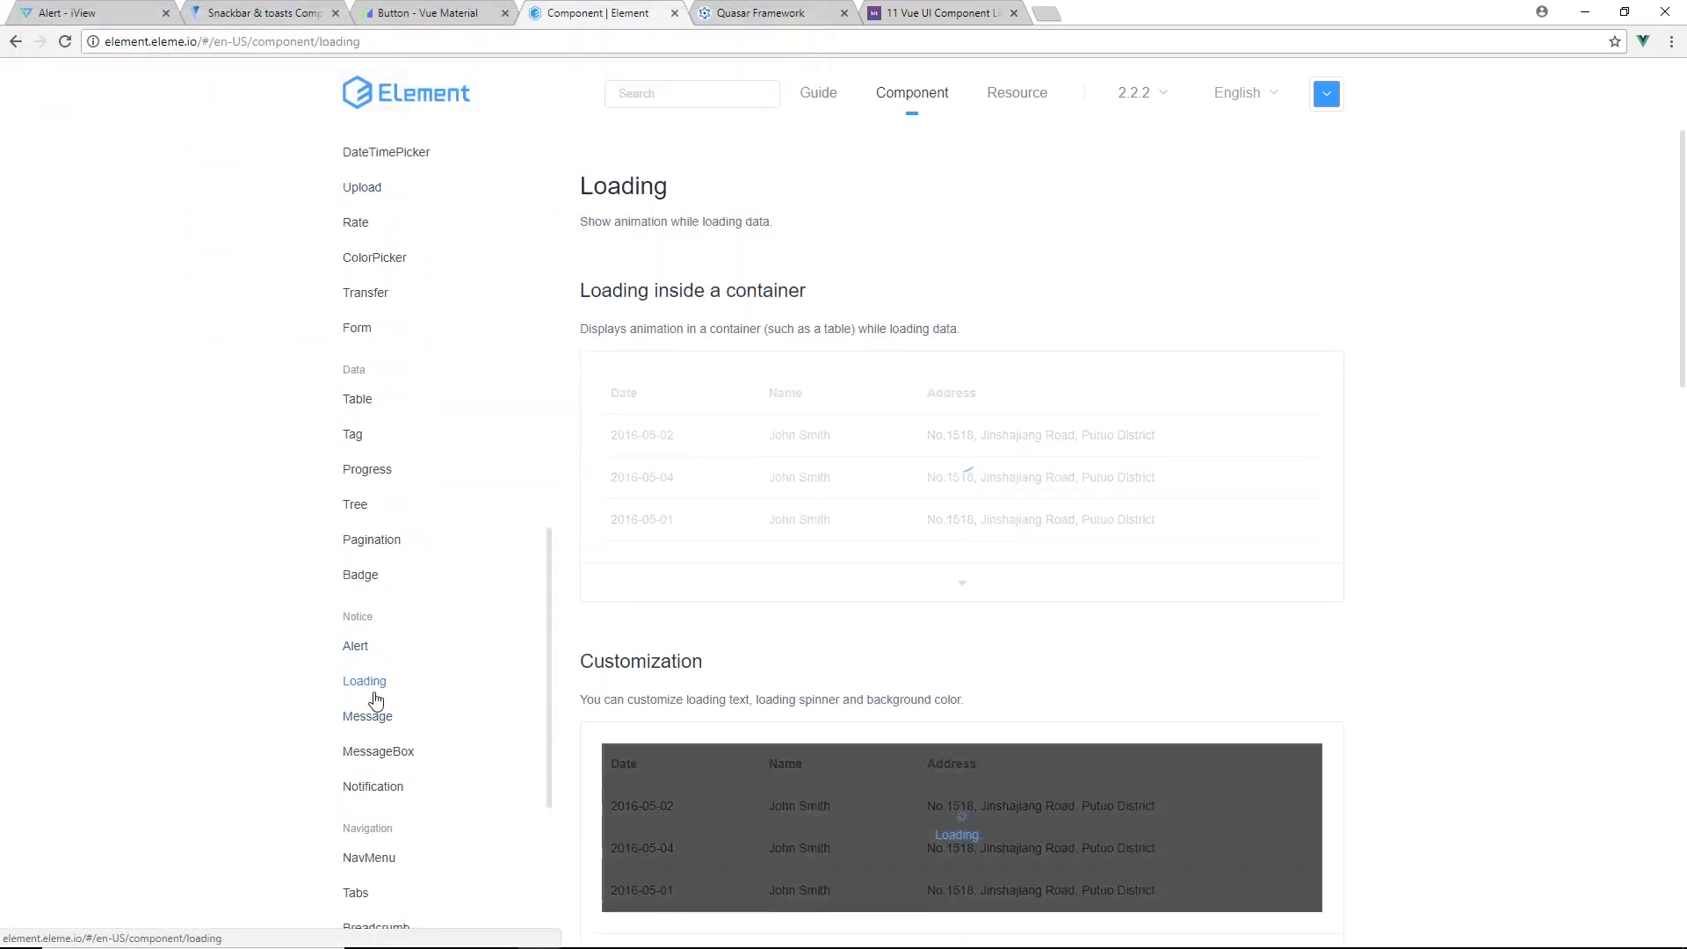
pyautogui.scroll(-3)
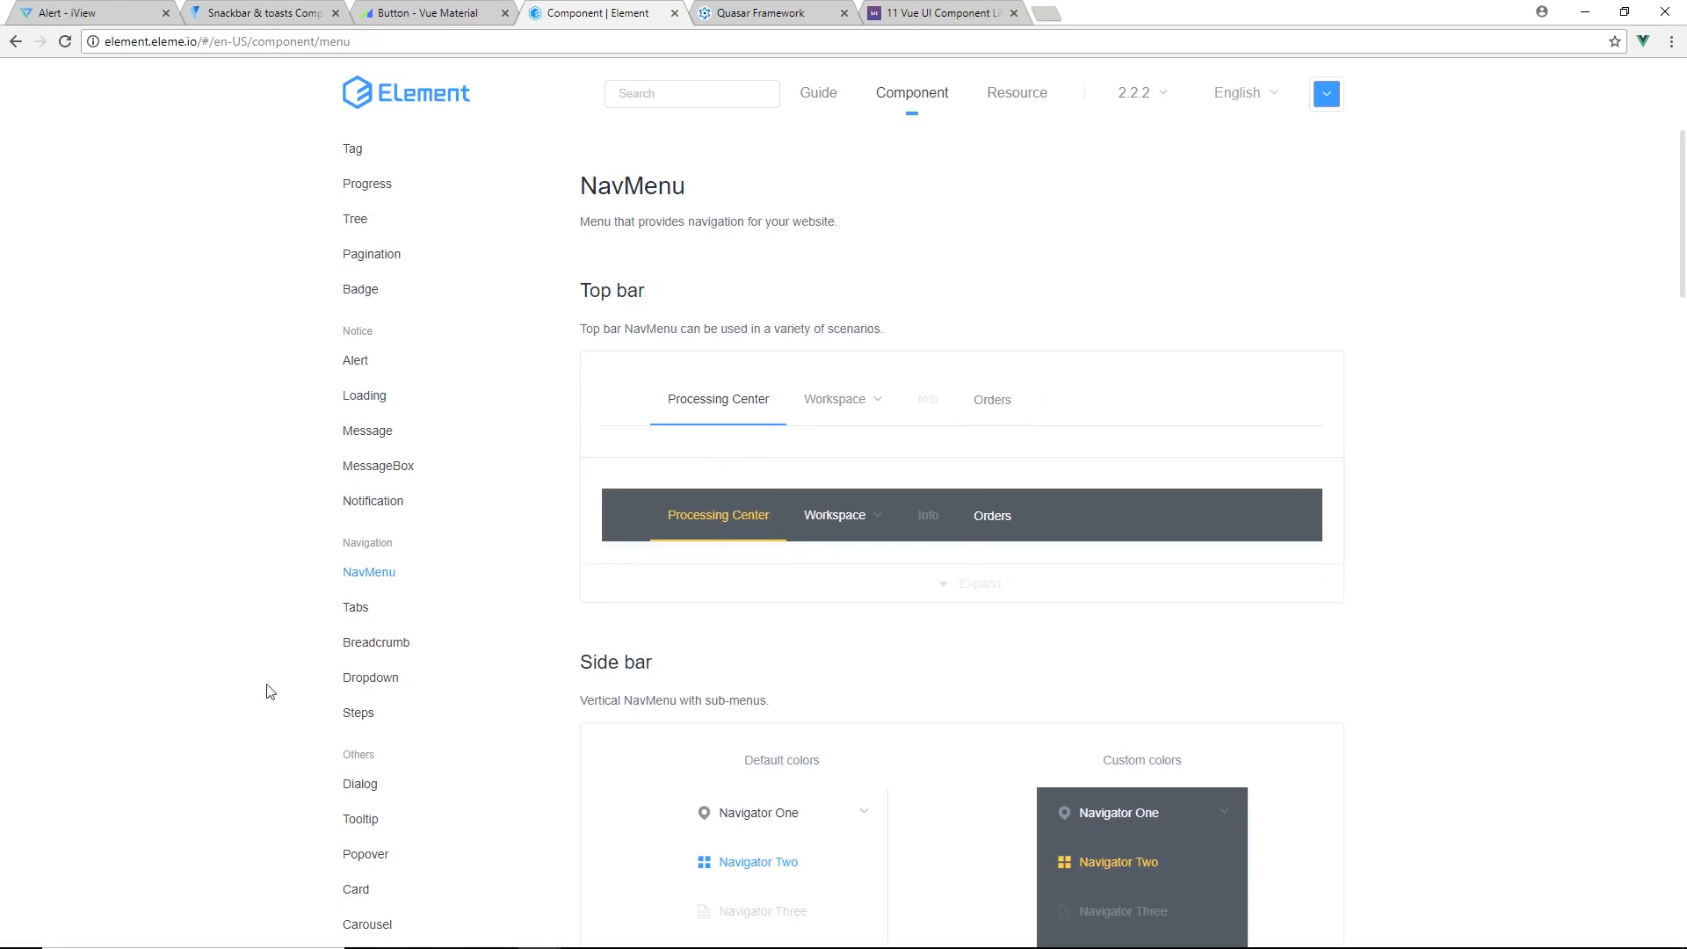
# View the Tooltip and Popover docs, then return to the Element home page
pyautogui.click(377, 642)
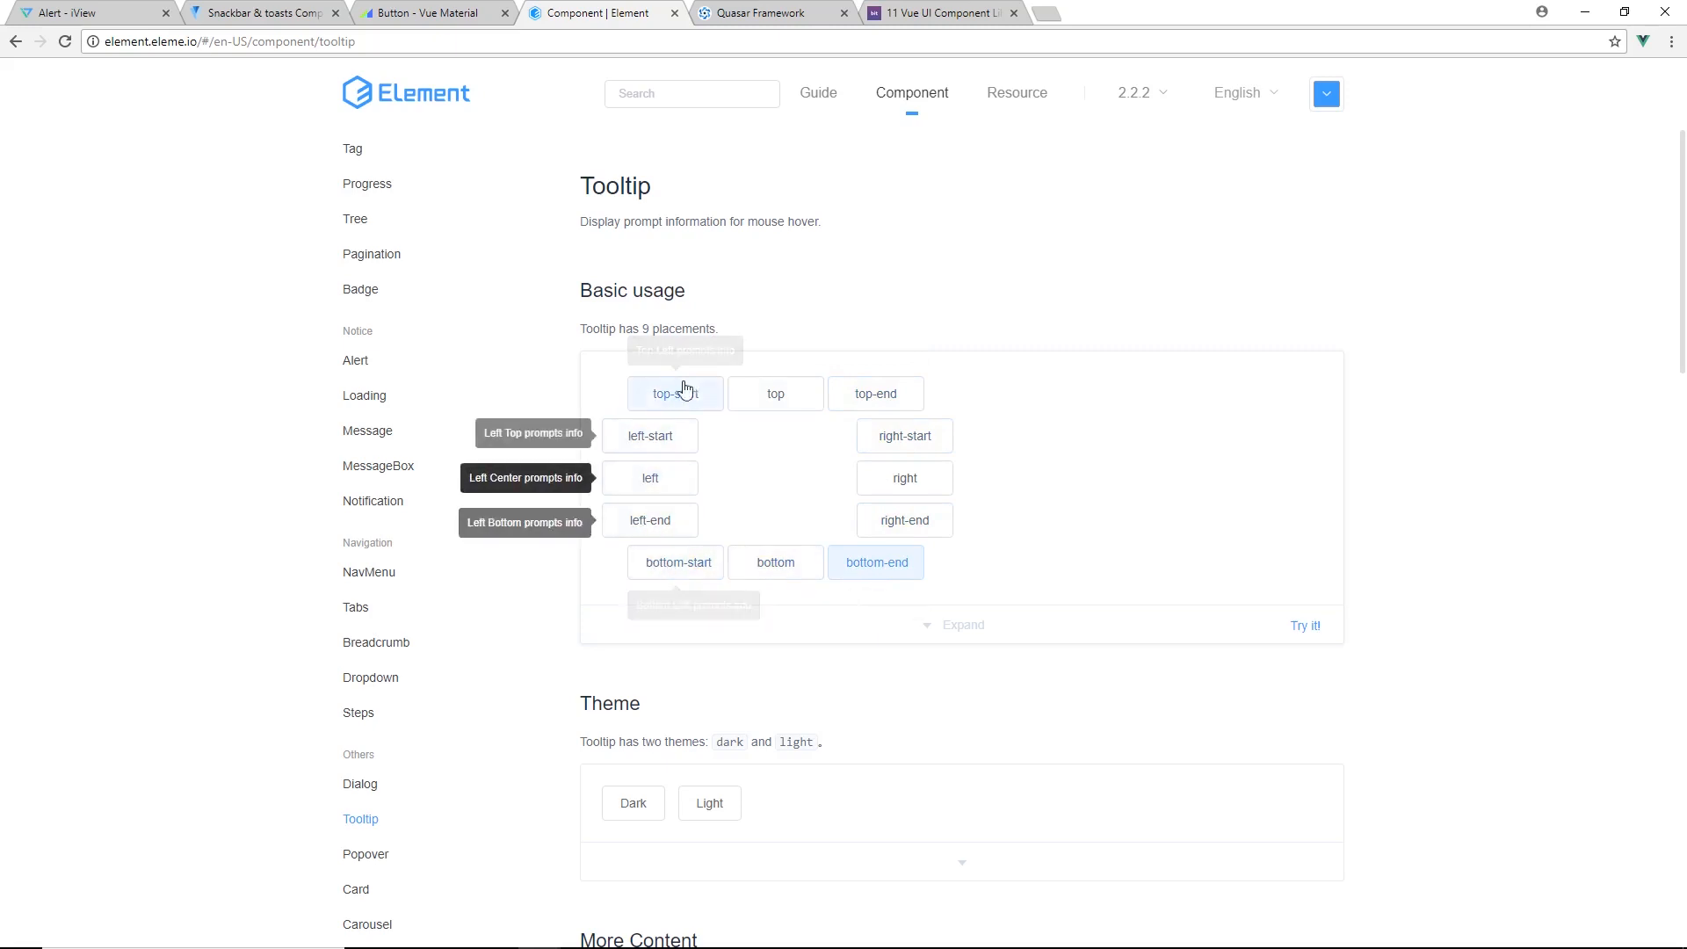
pyautogui.click(366, 854)
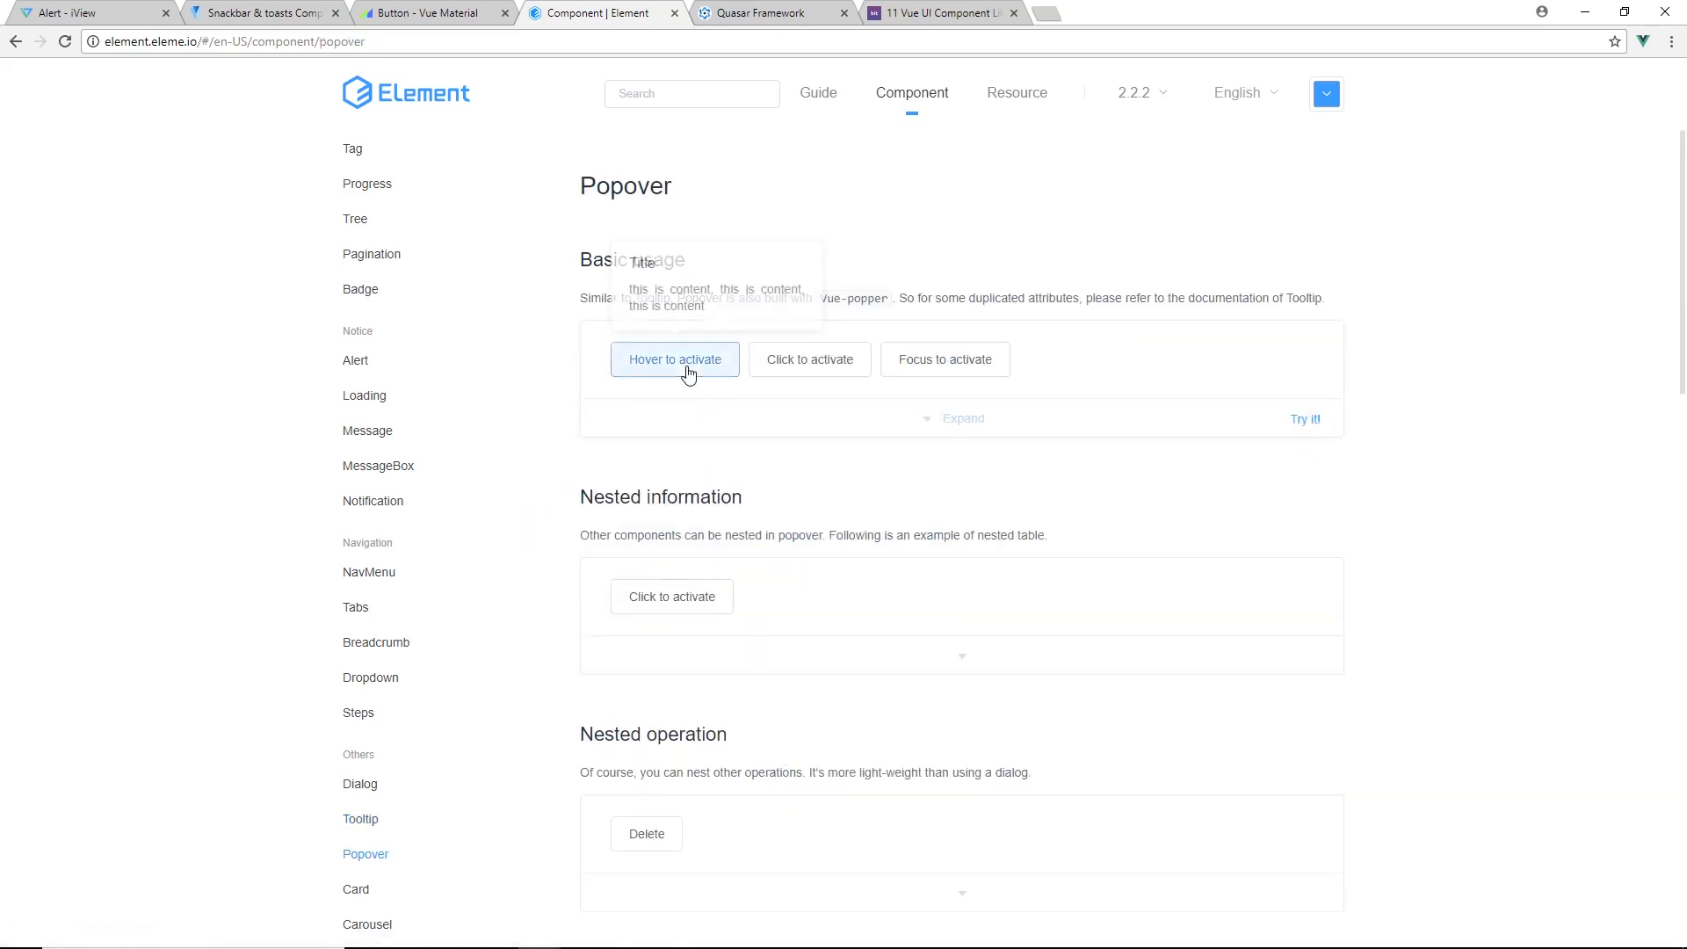
pyautogui.scroll(-3)
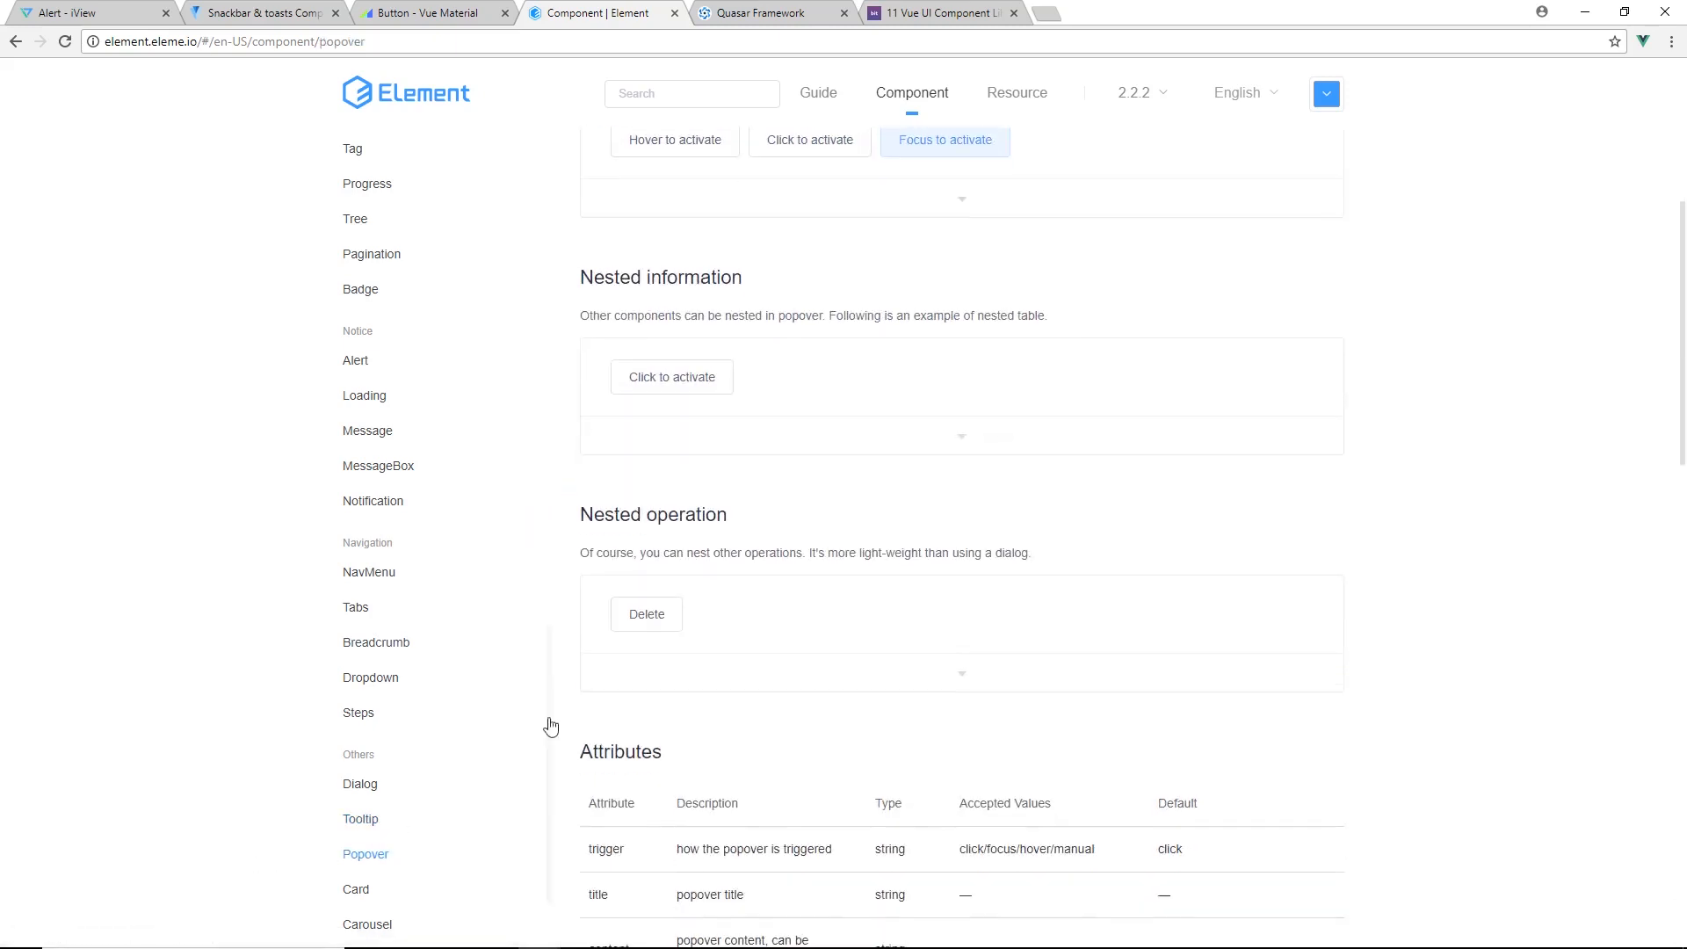
pyautogui.moveTo(390, 870)
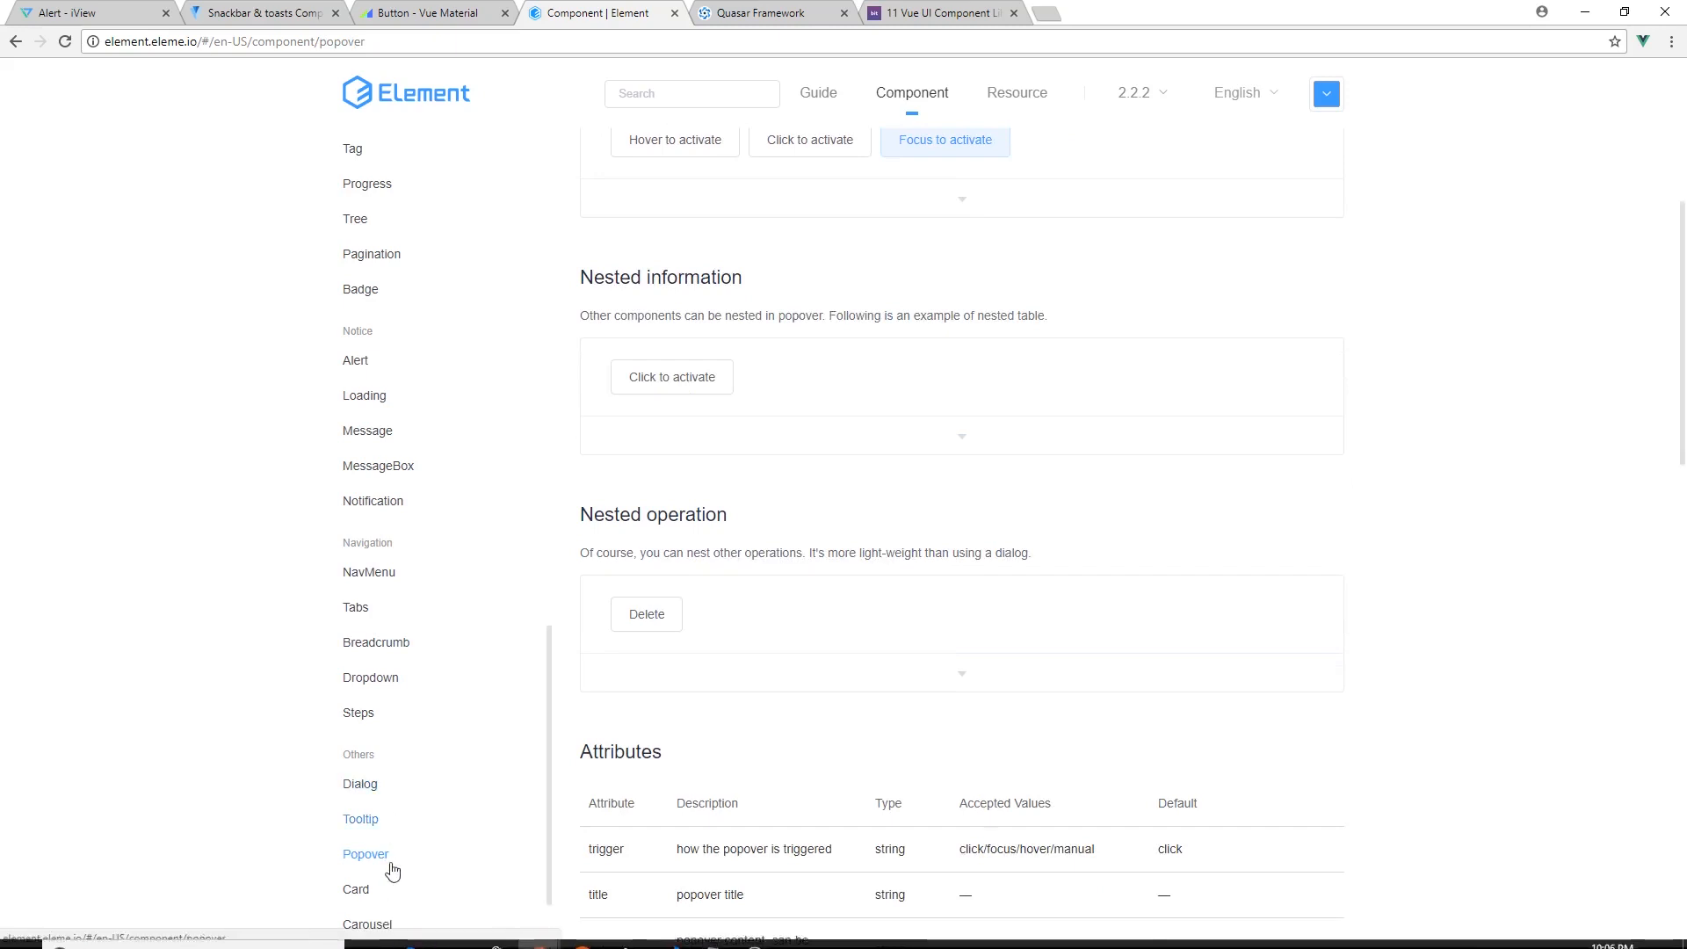
pyautogui.click(367, 923)
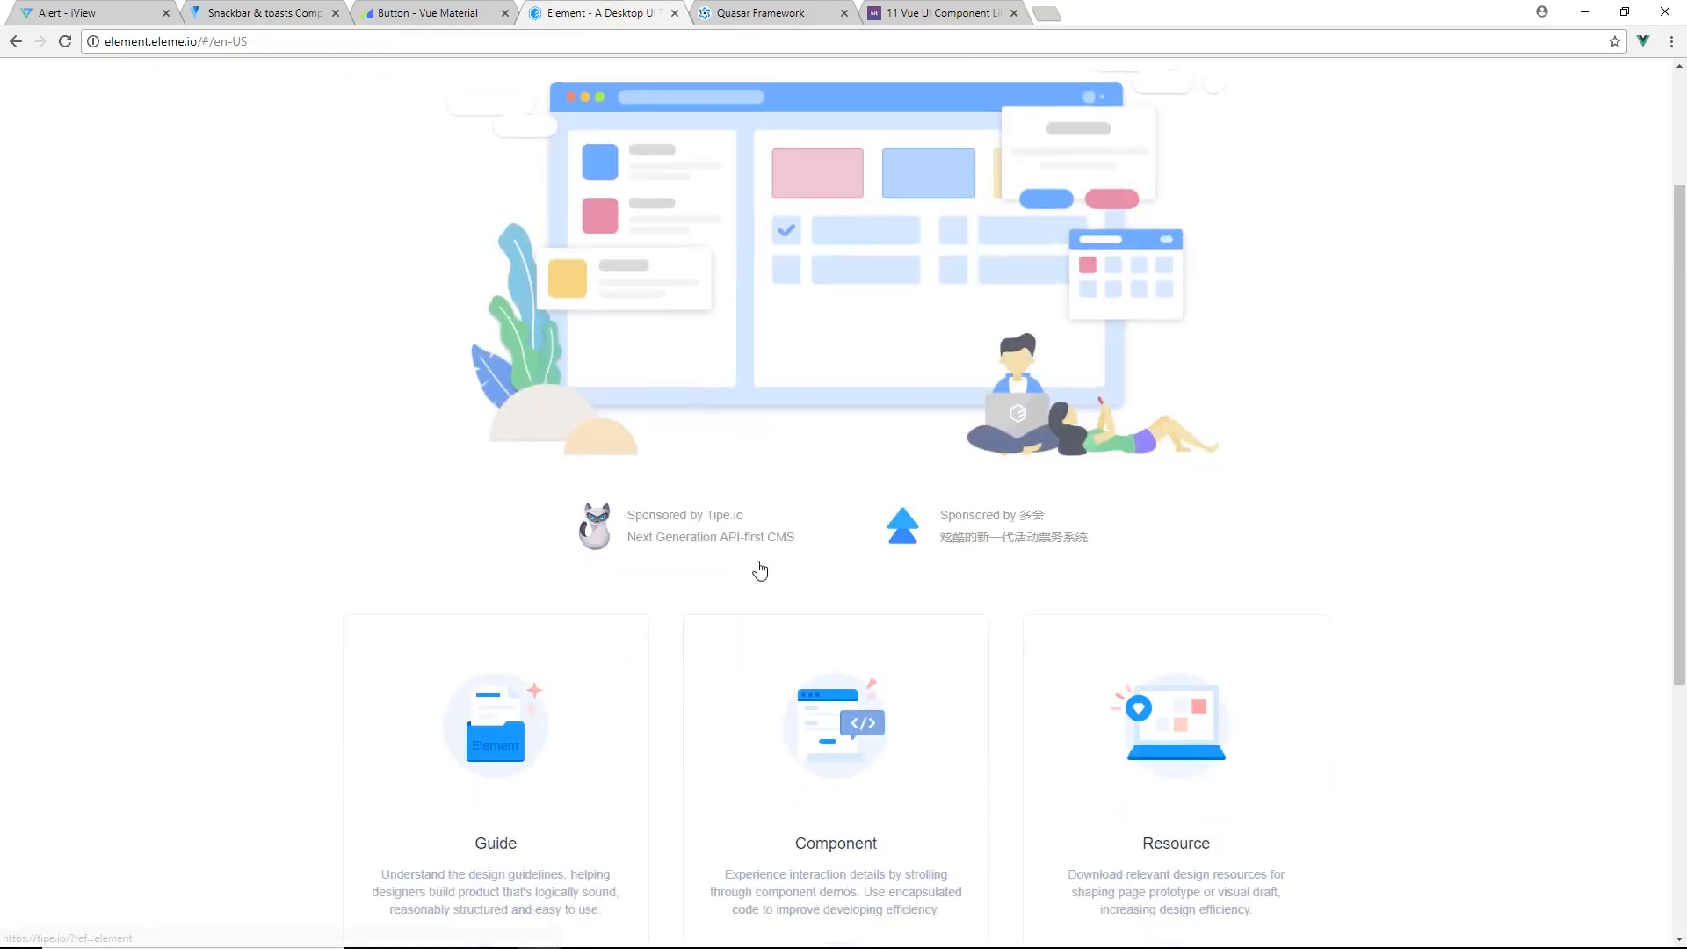
# View Element's Design Disciplines guide, then switch to the Quasar Framework site
pyautogui.click(496, 731)
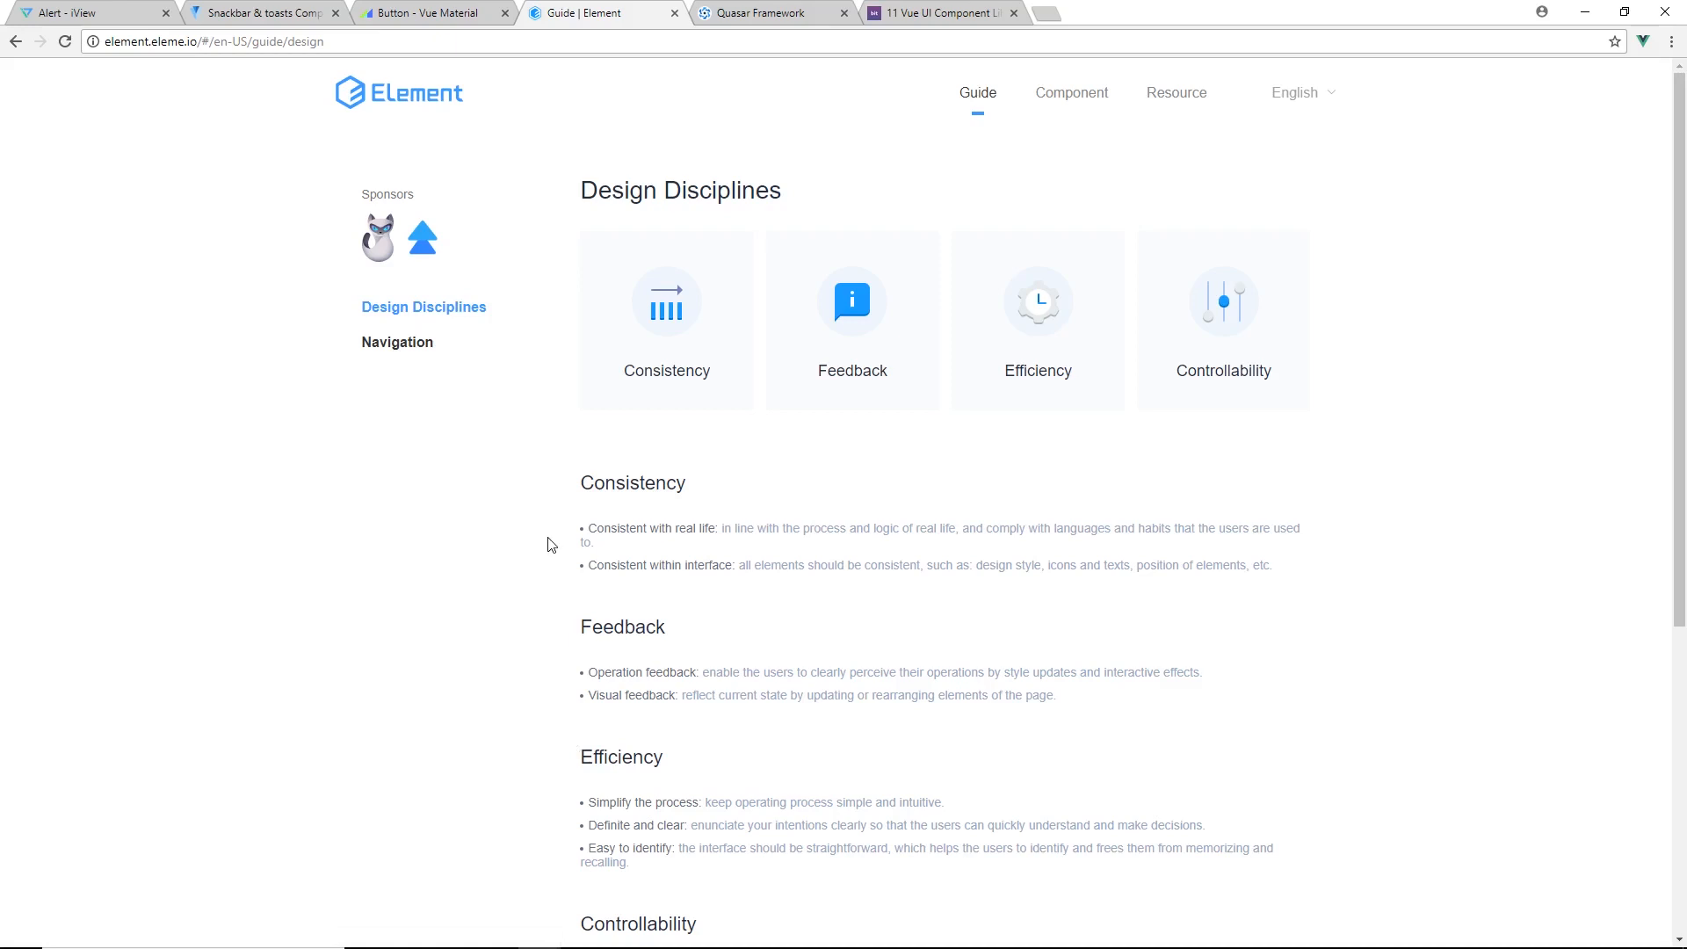
pyautogui.moveTo(543, 554)
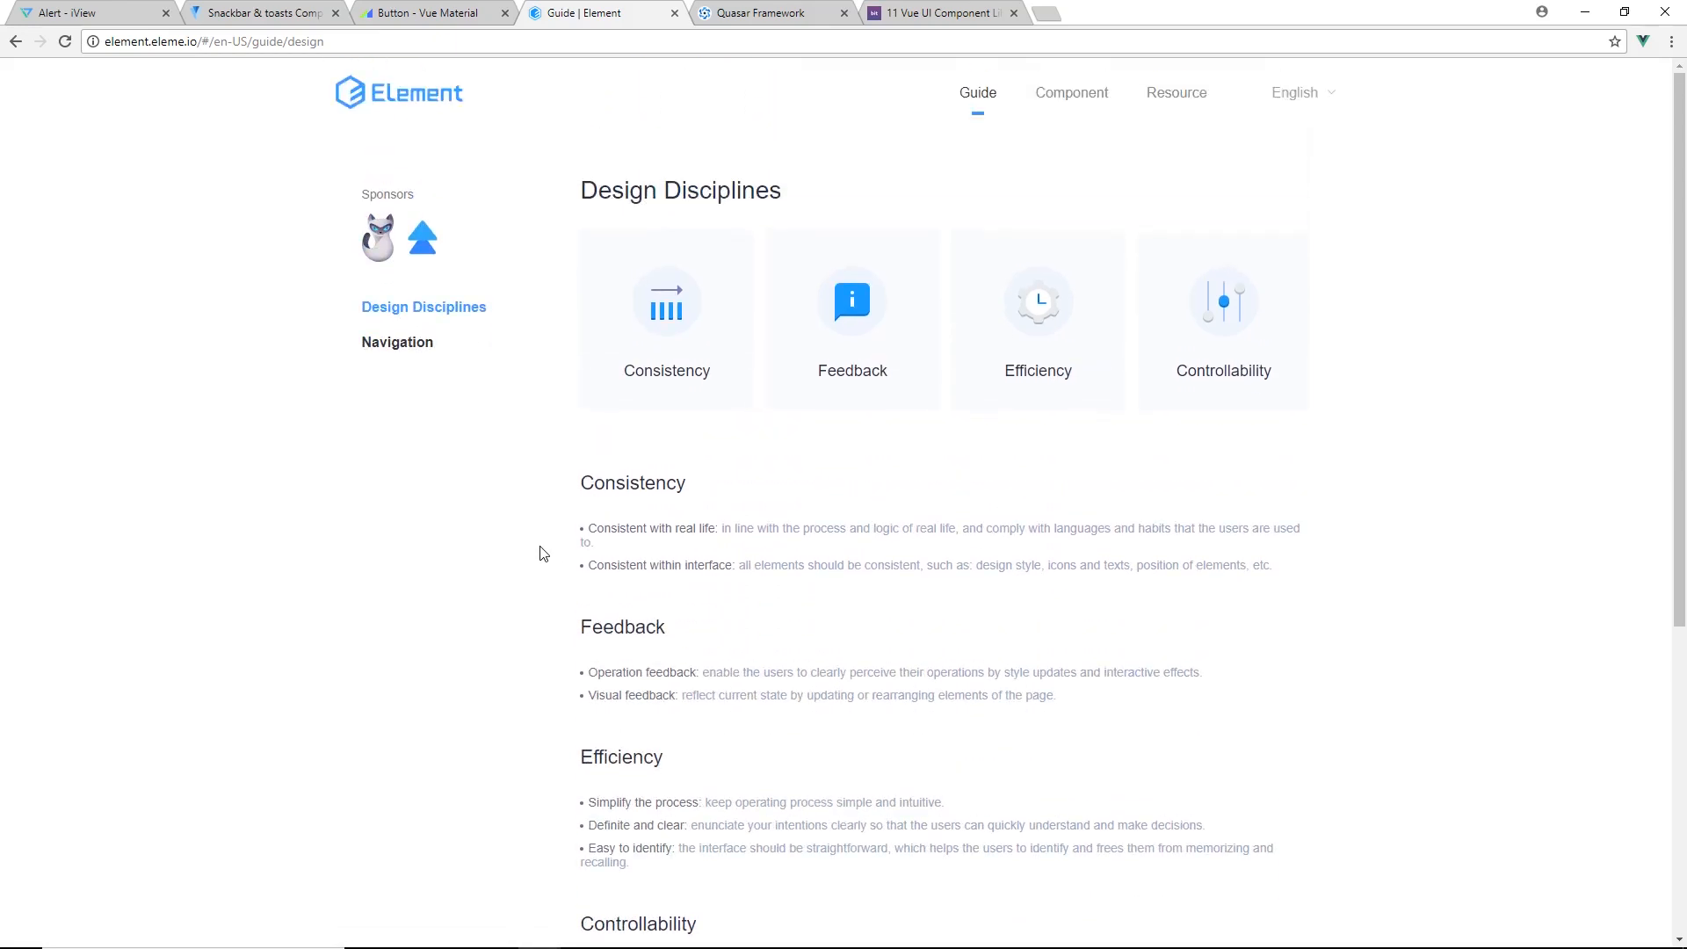
pyautogui.moveTo(785, 70)
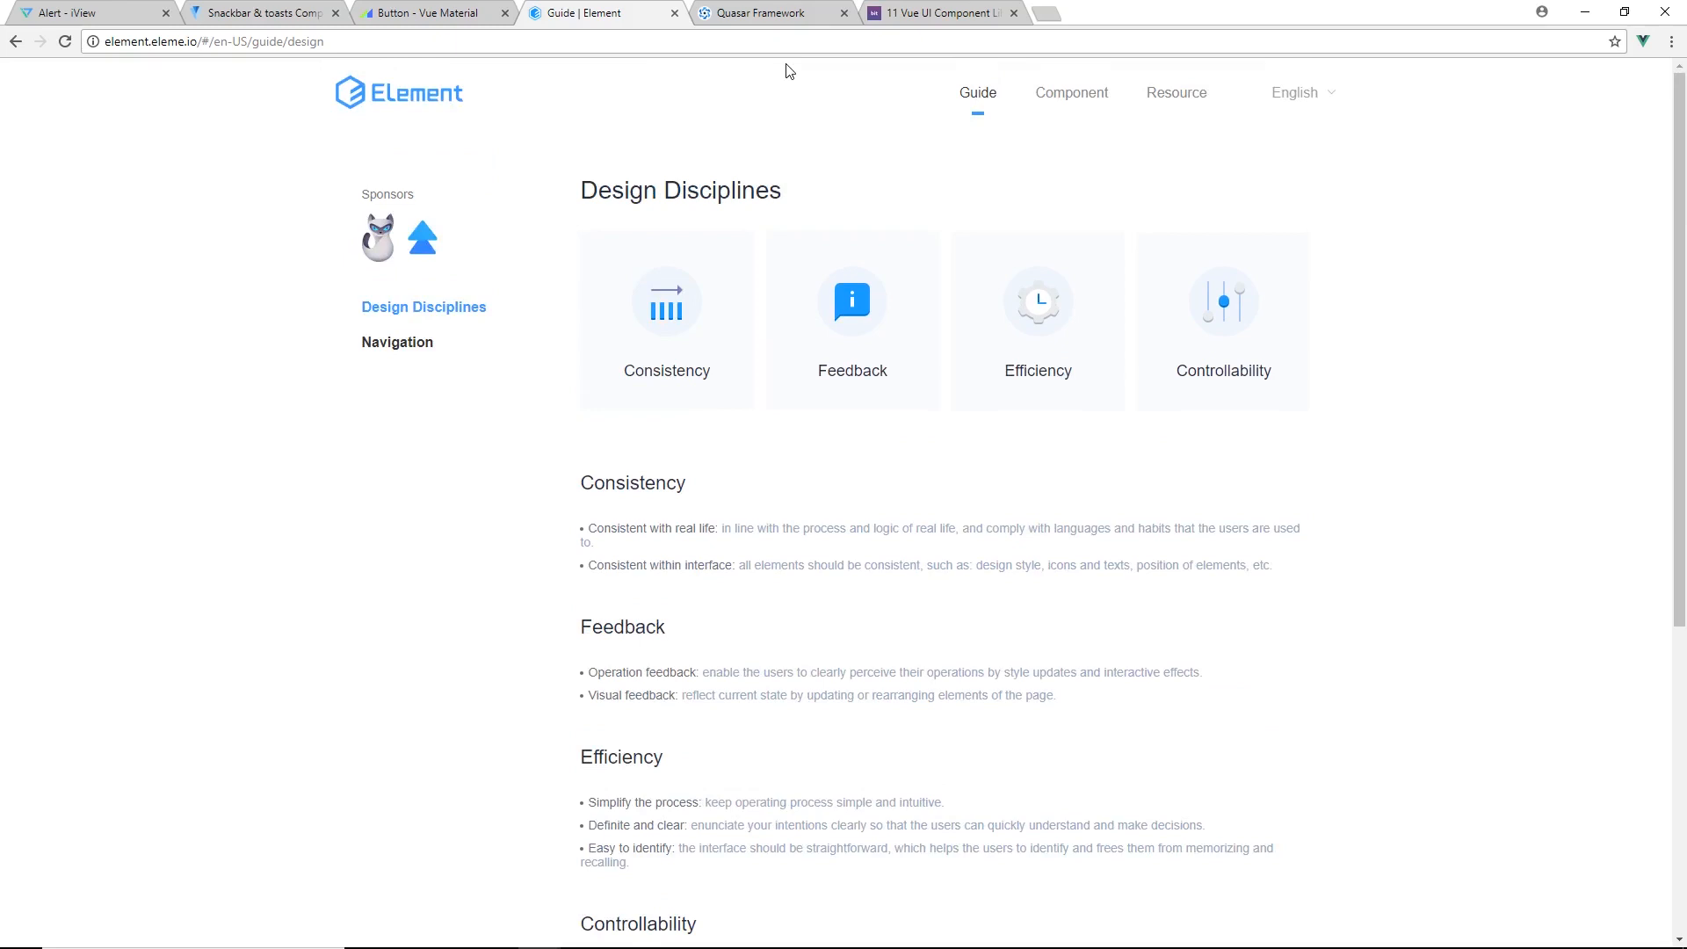
pyautogui.click(769, 12)
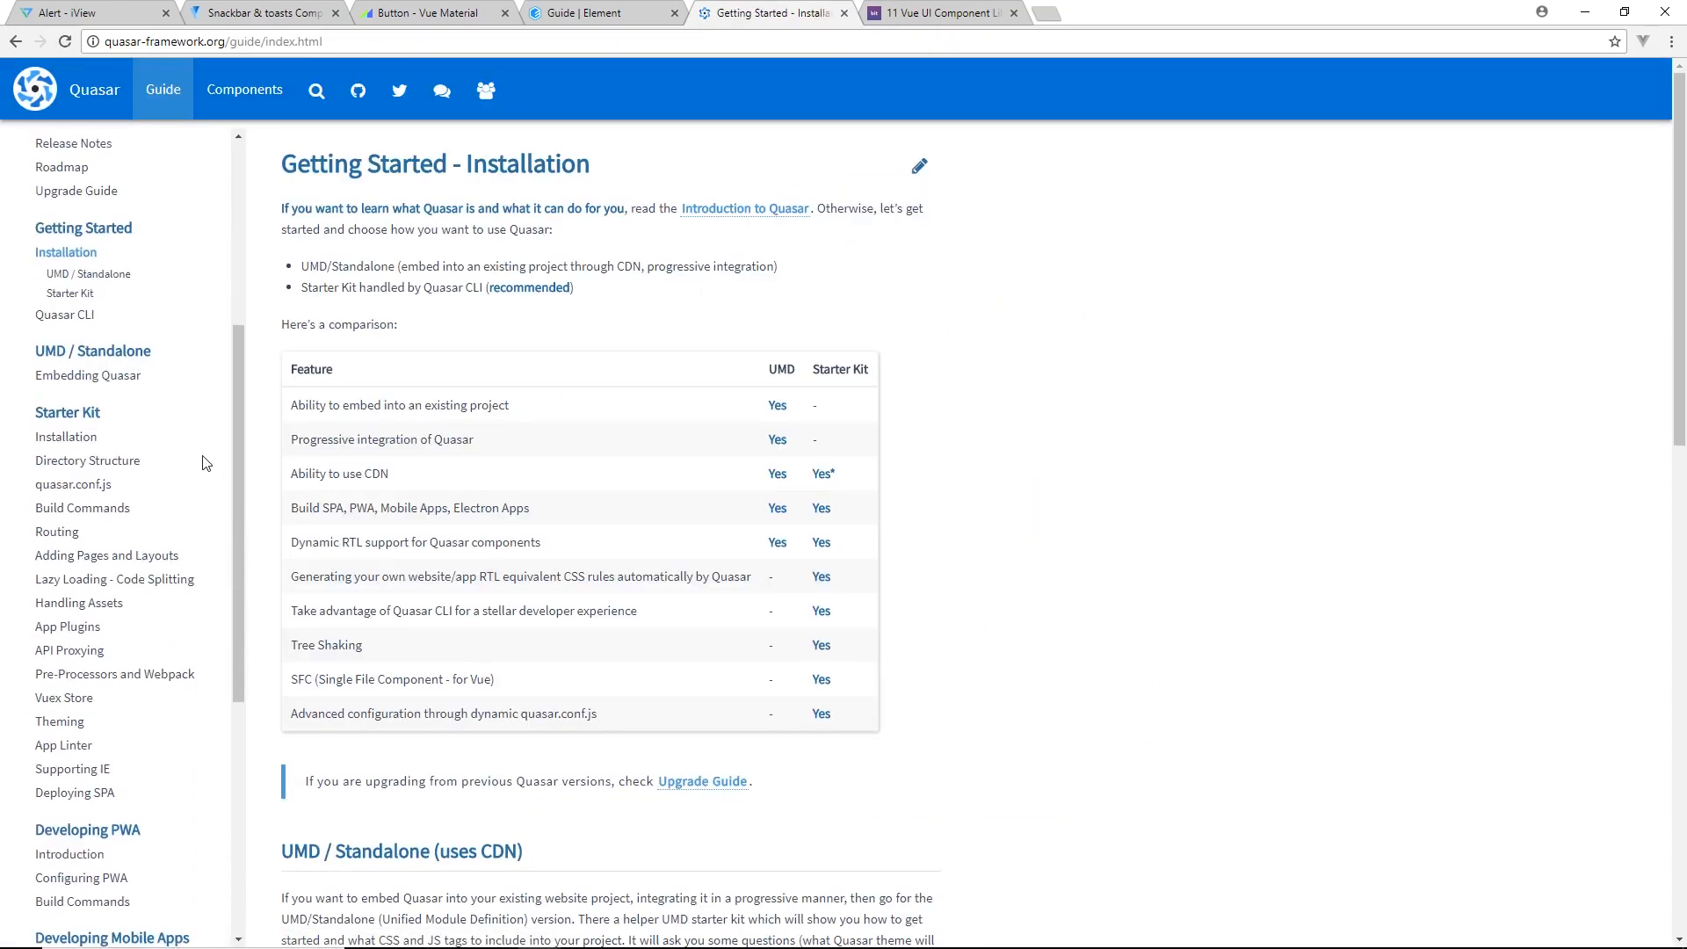
# Scroll Quasar's installation guide and view the Components overview
pyautogui.scroll(-3)
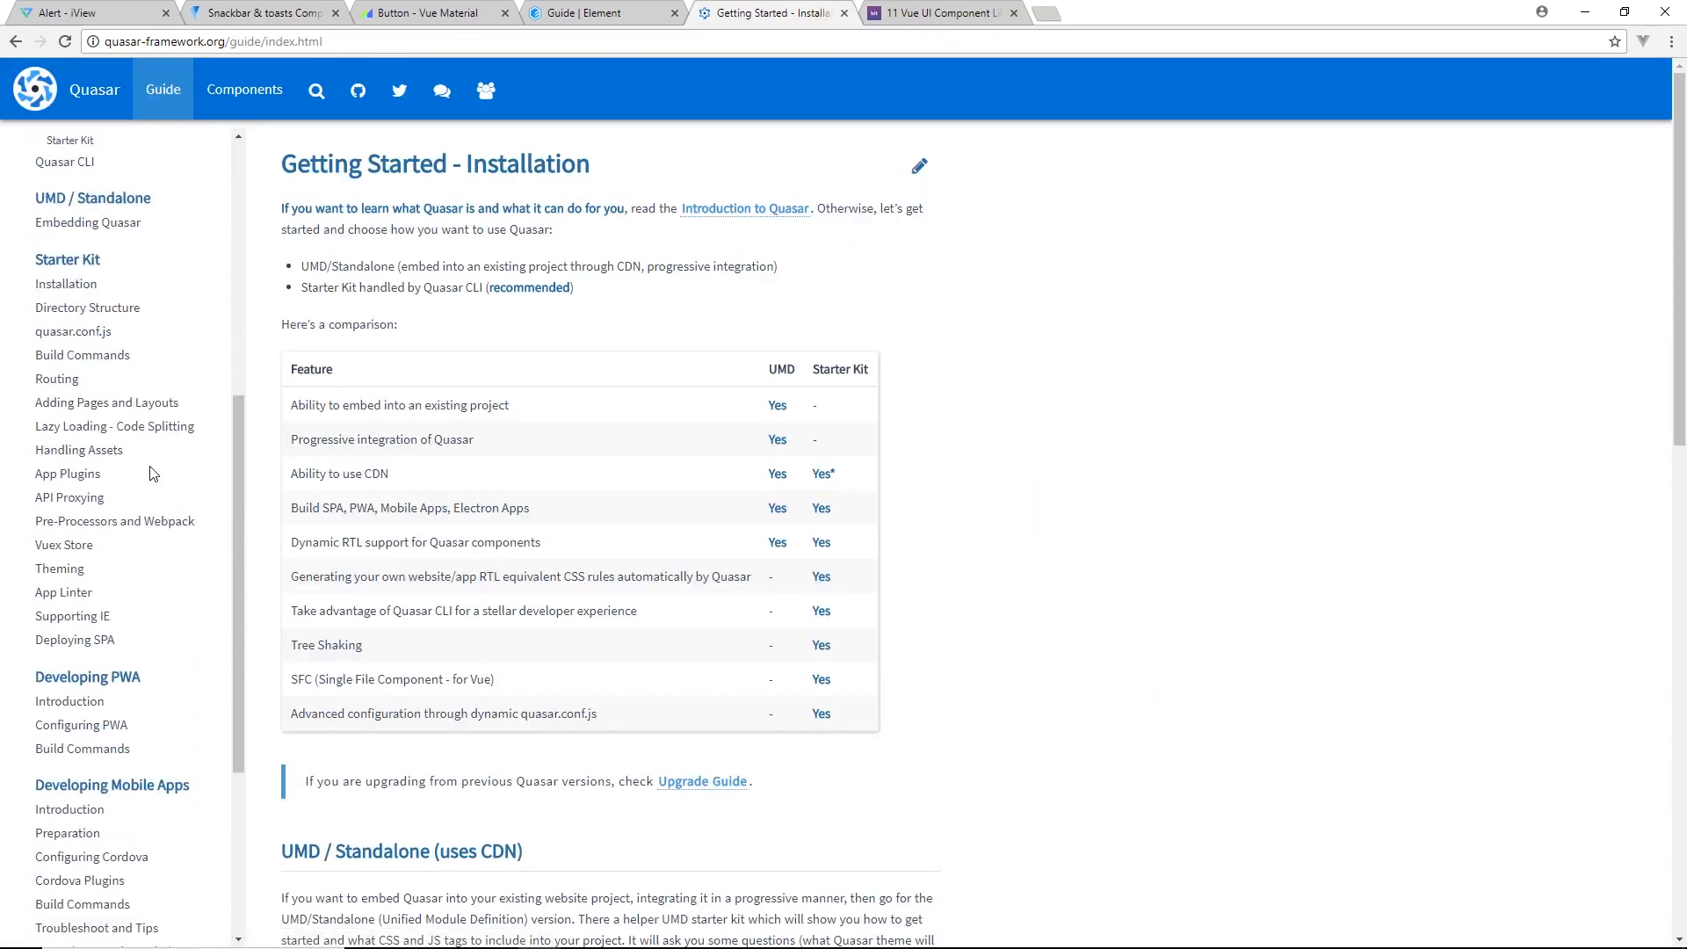
pyautogui.scroll(-3)
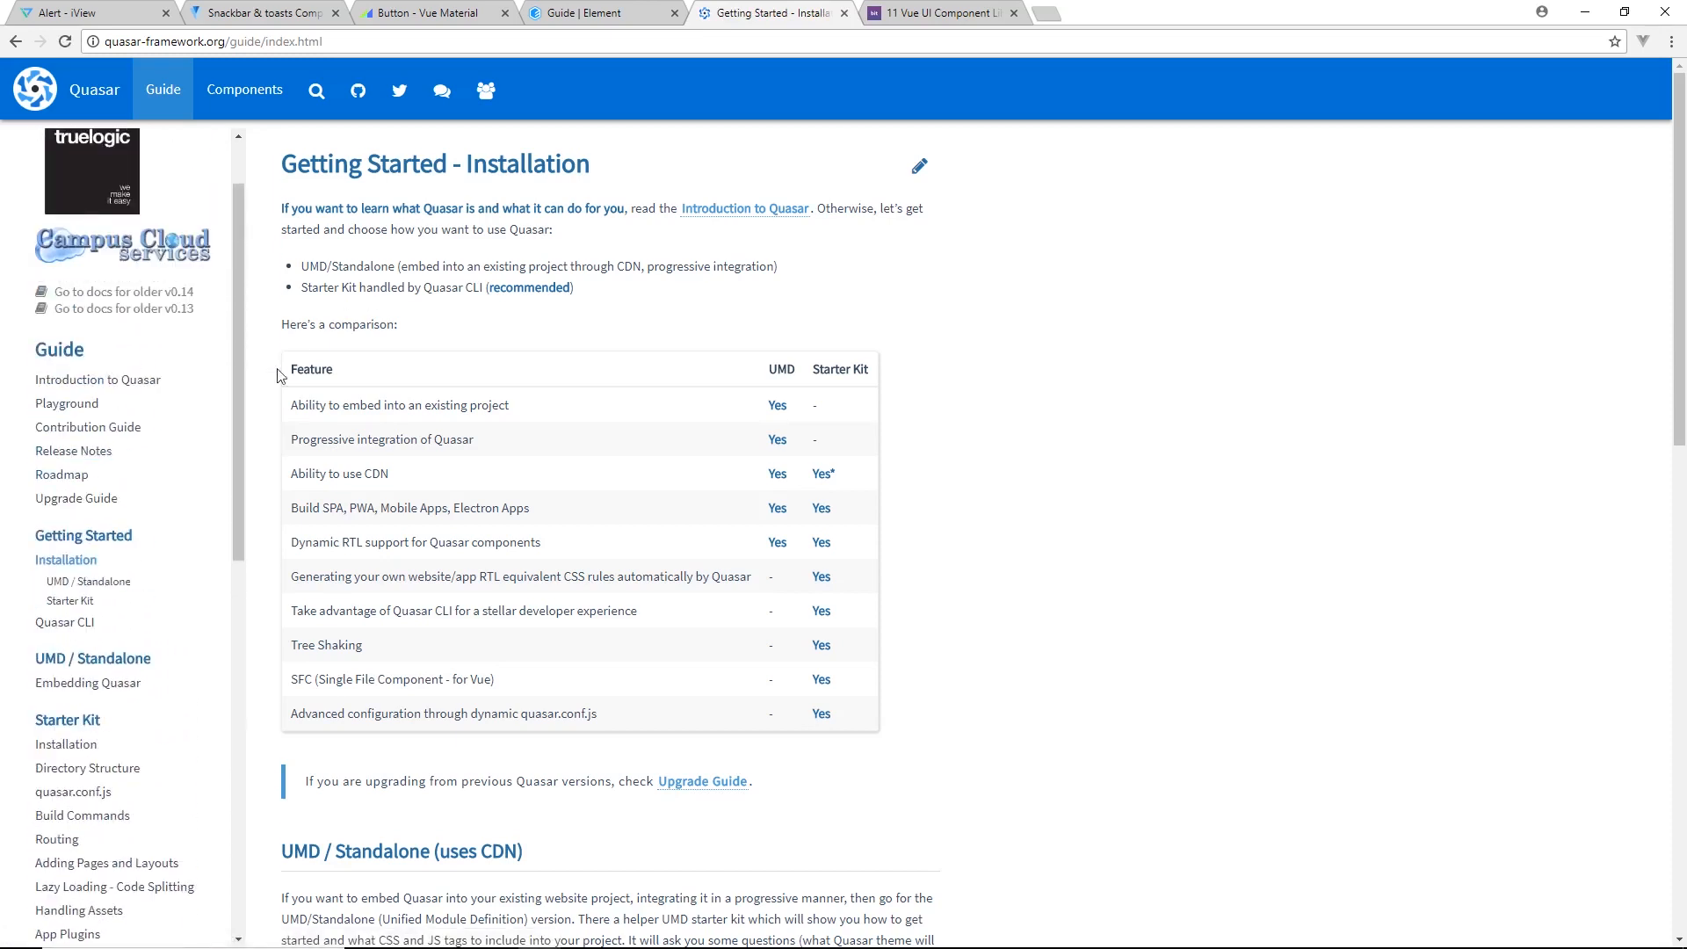
pyautogui.moveTo(167, 482)
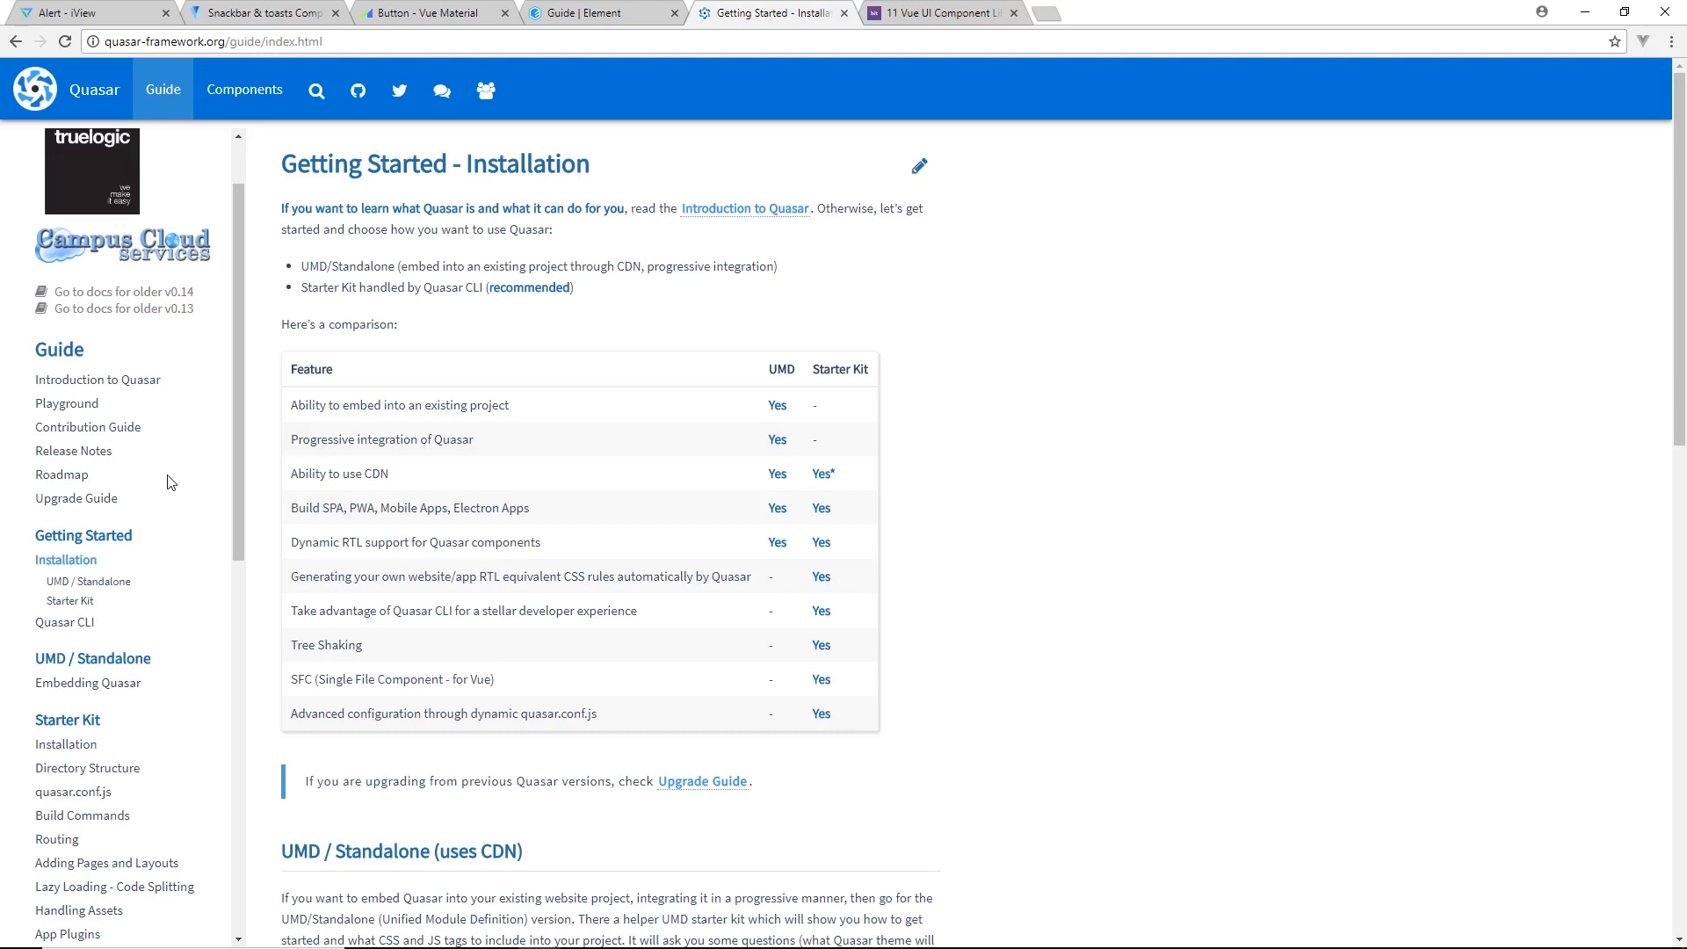
pyautogui.click(244, 90)
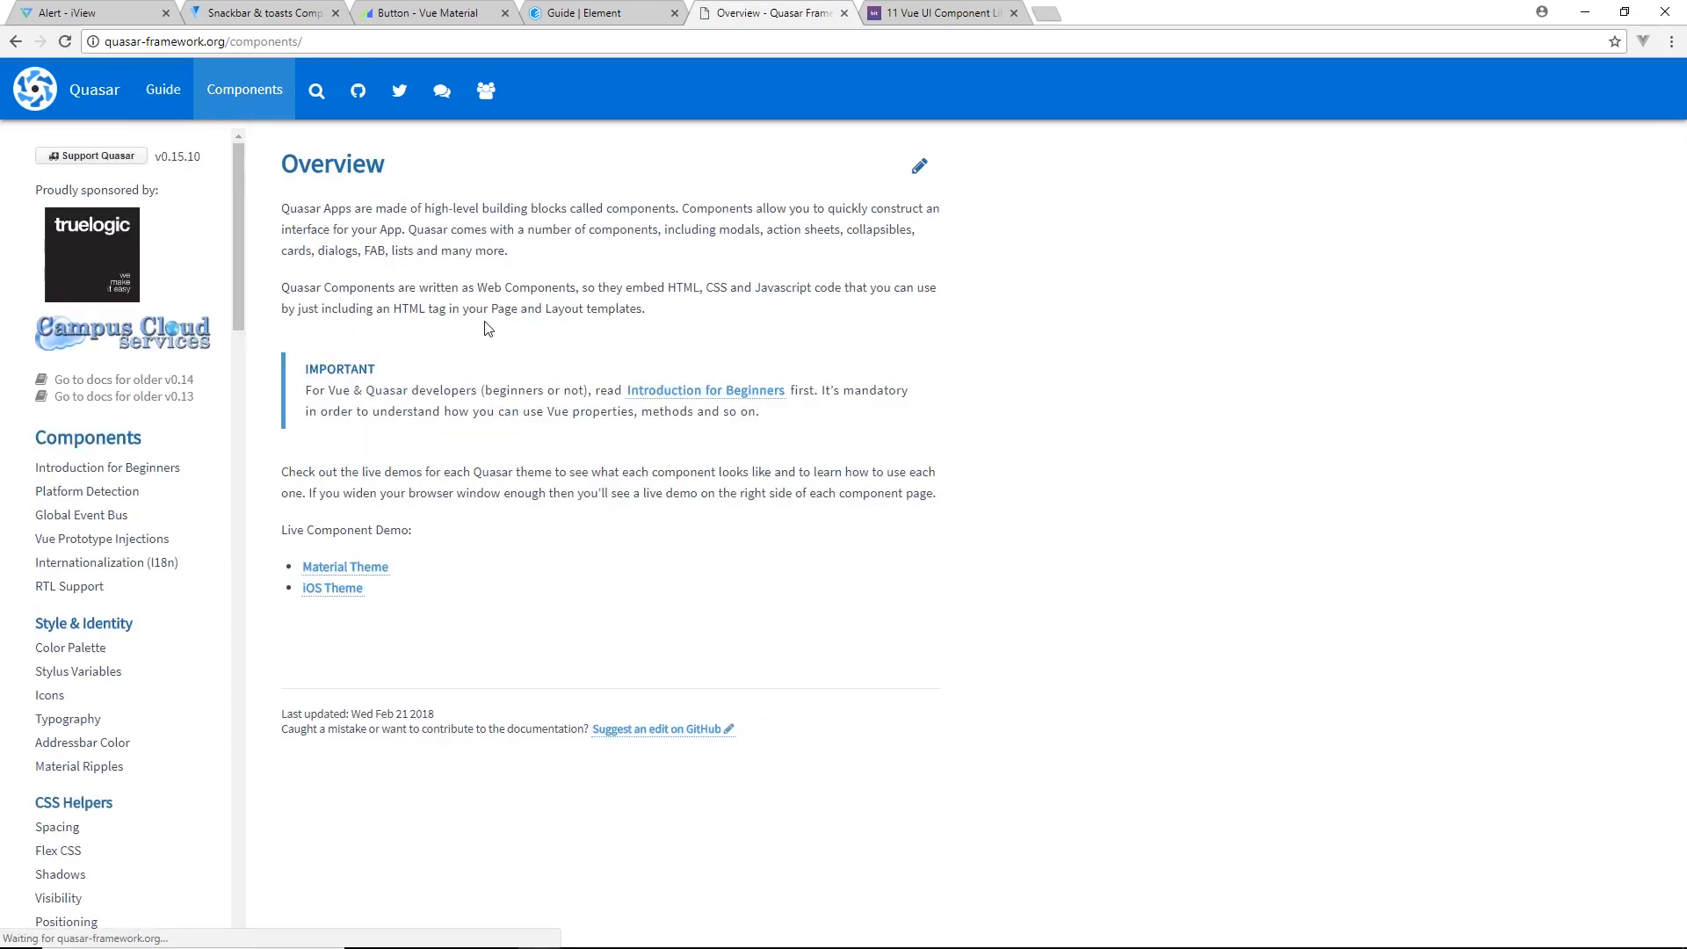
pyautogui.scroll(-3)
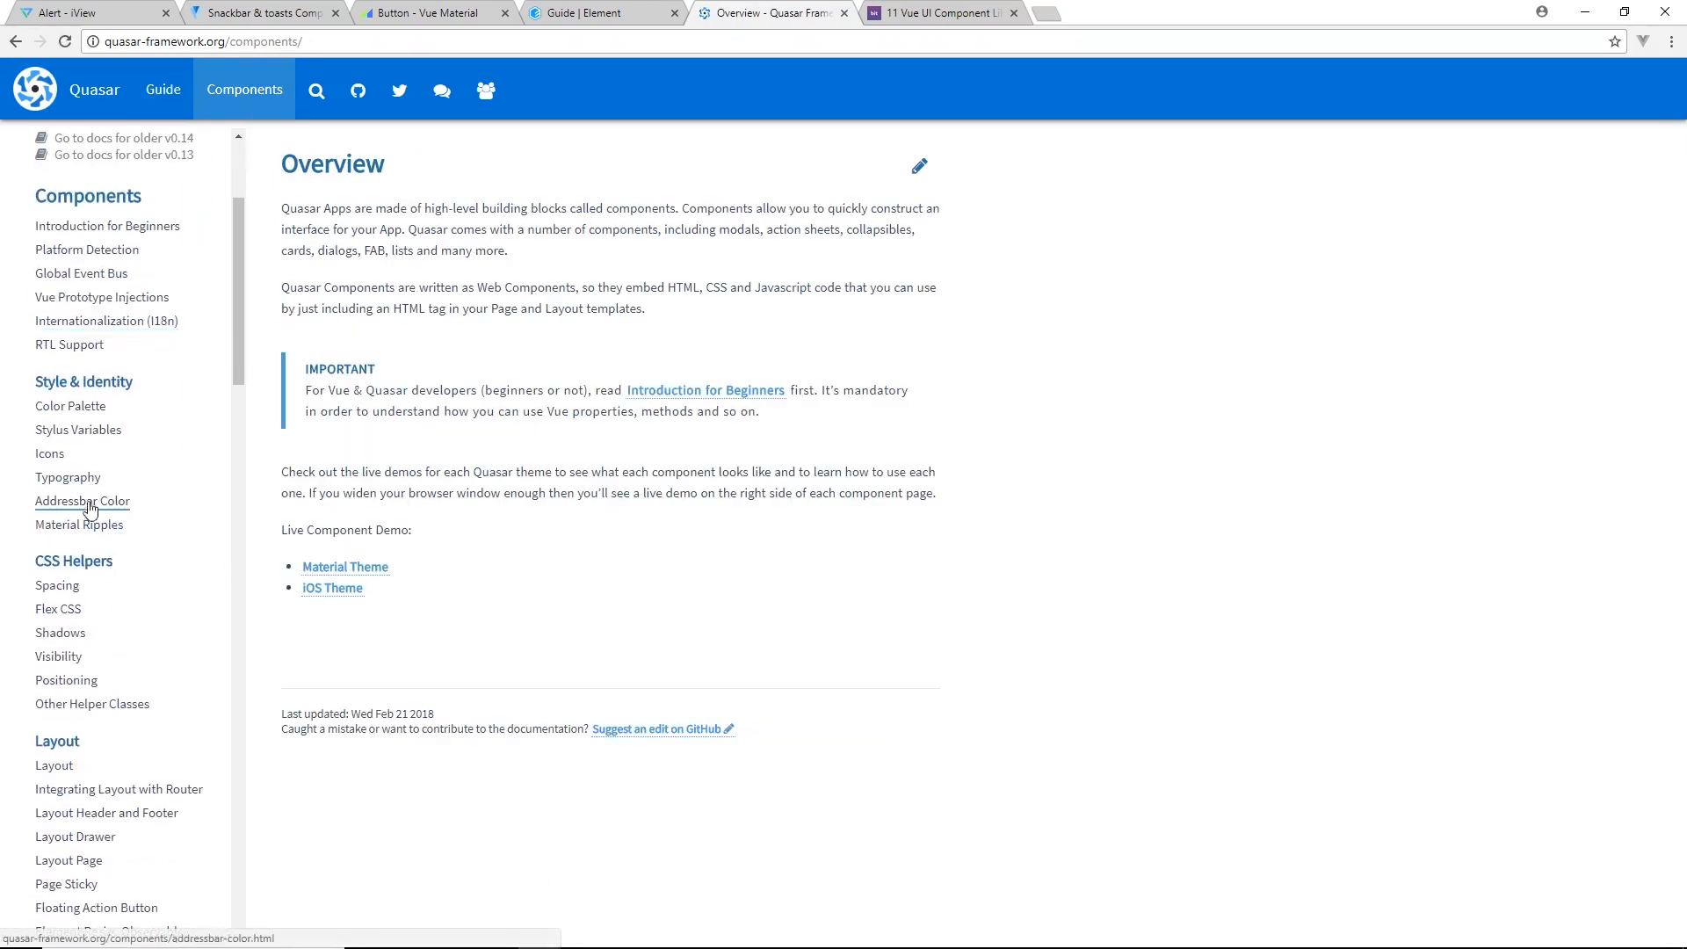
# Read through the Addressbar Color documentation page
pyautogui.click(83, 501)
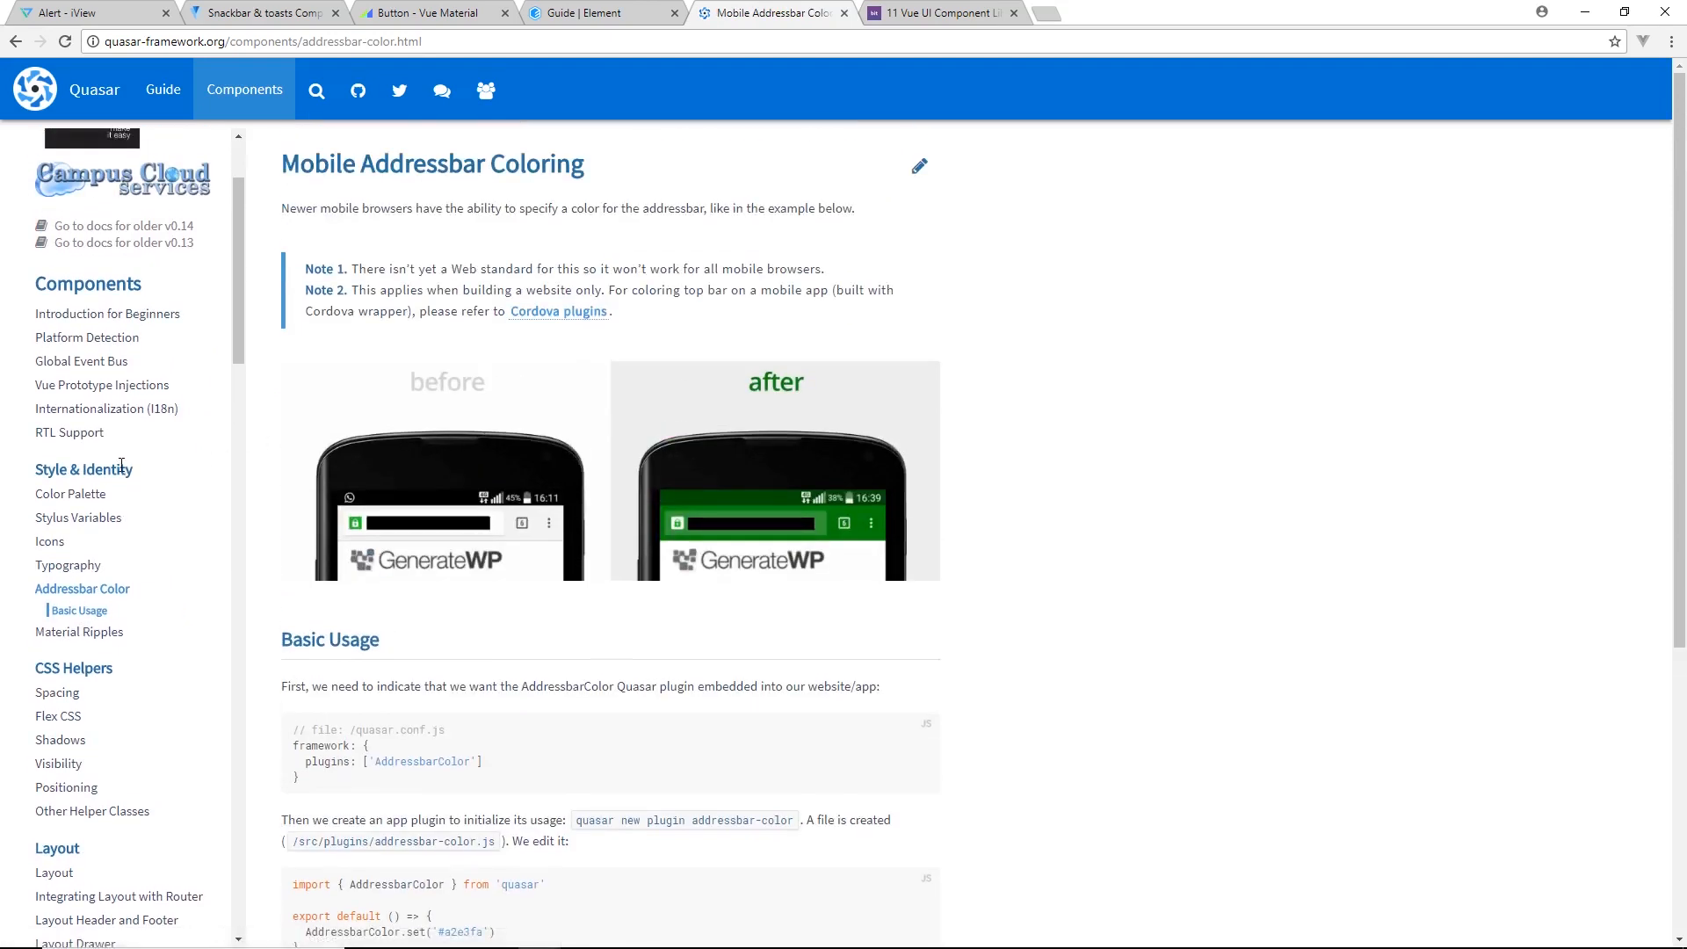
pyautogui.scroll(-3)
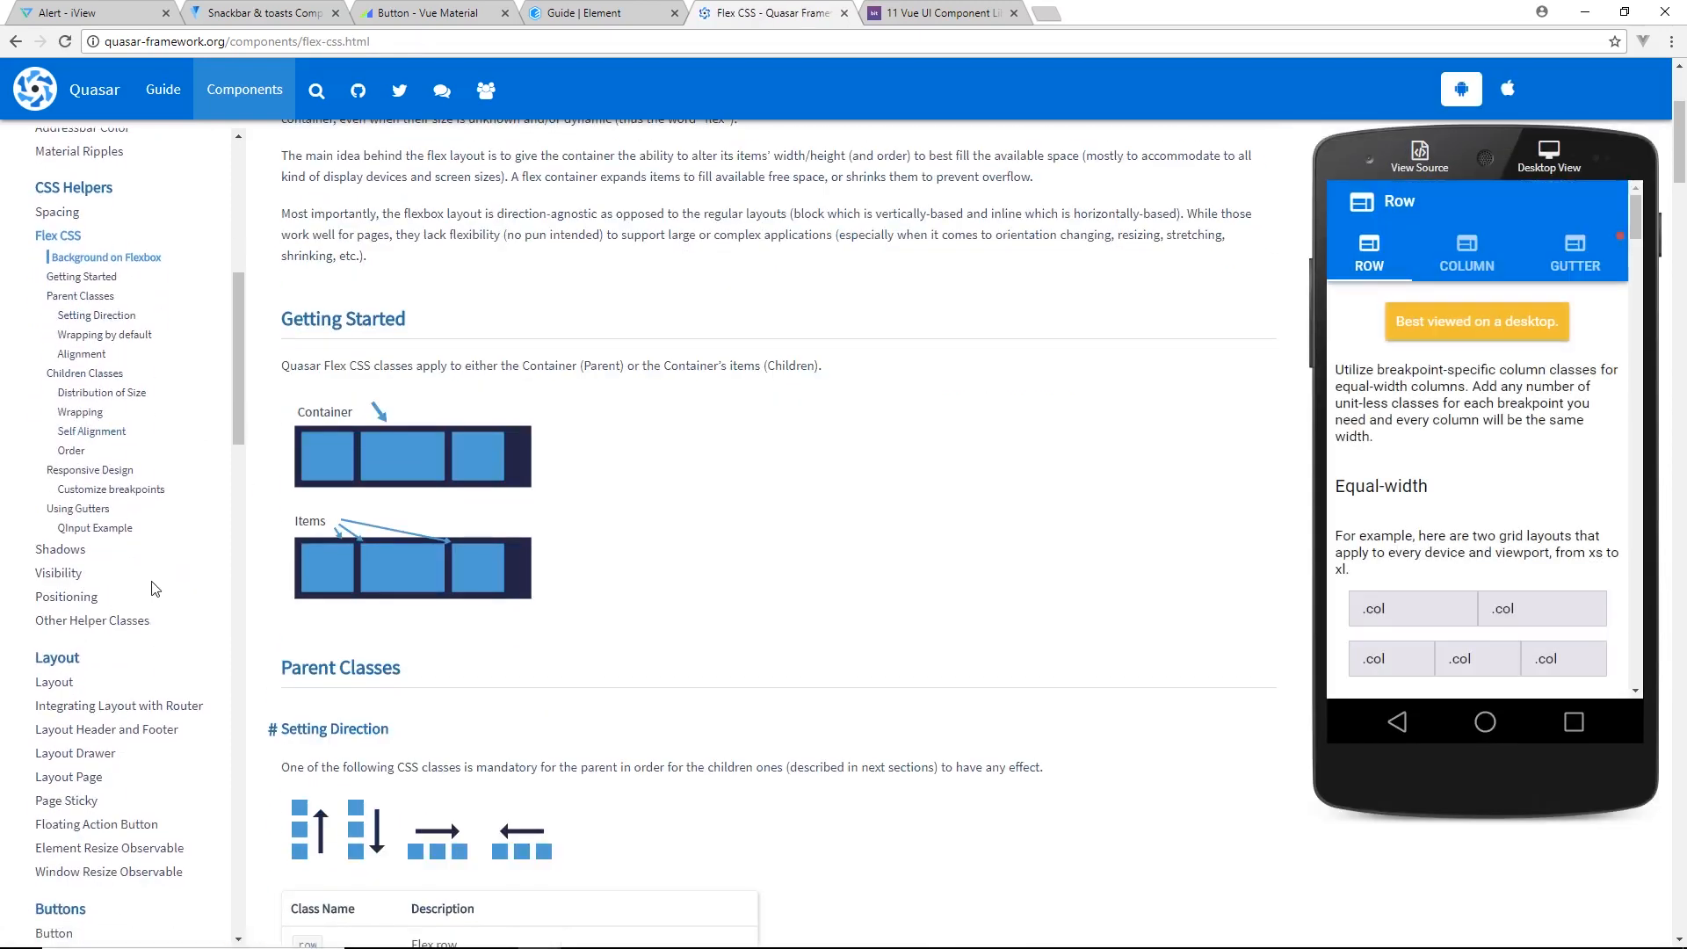
pyautogui.scroll(-3)
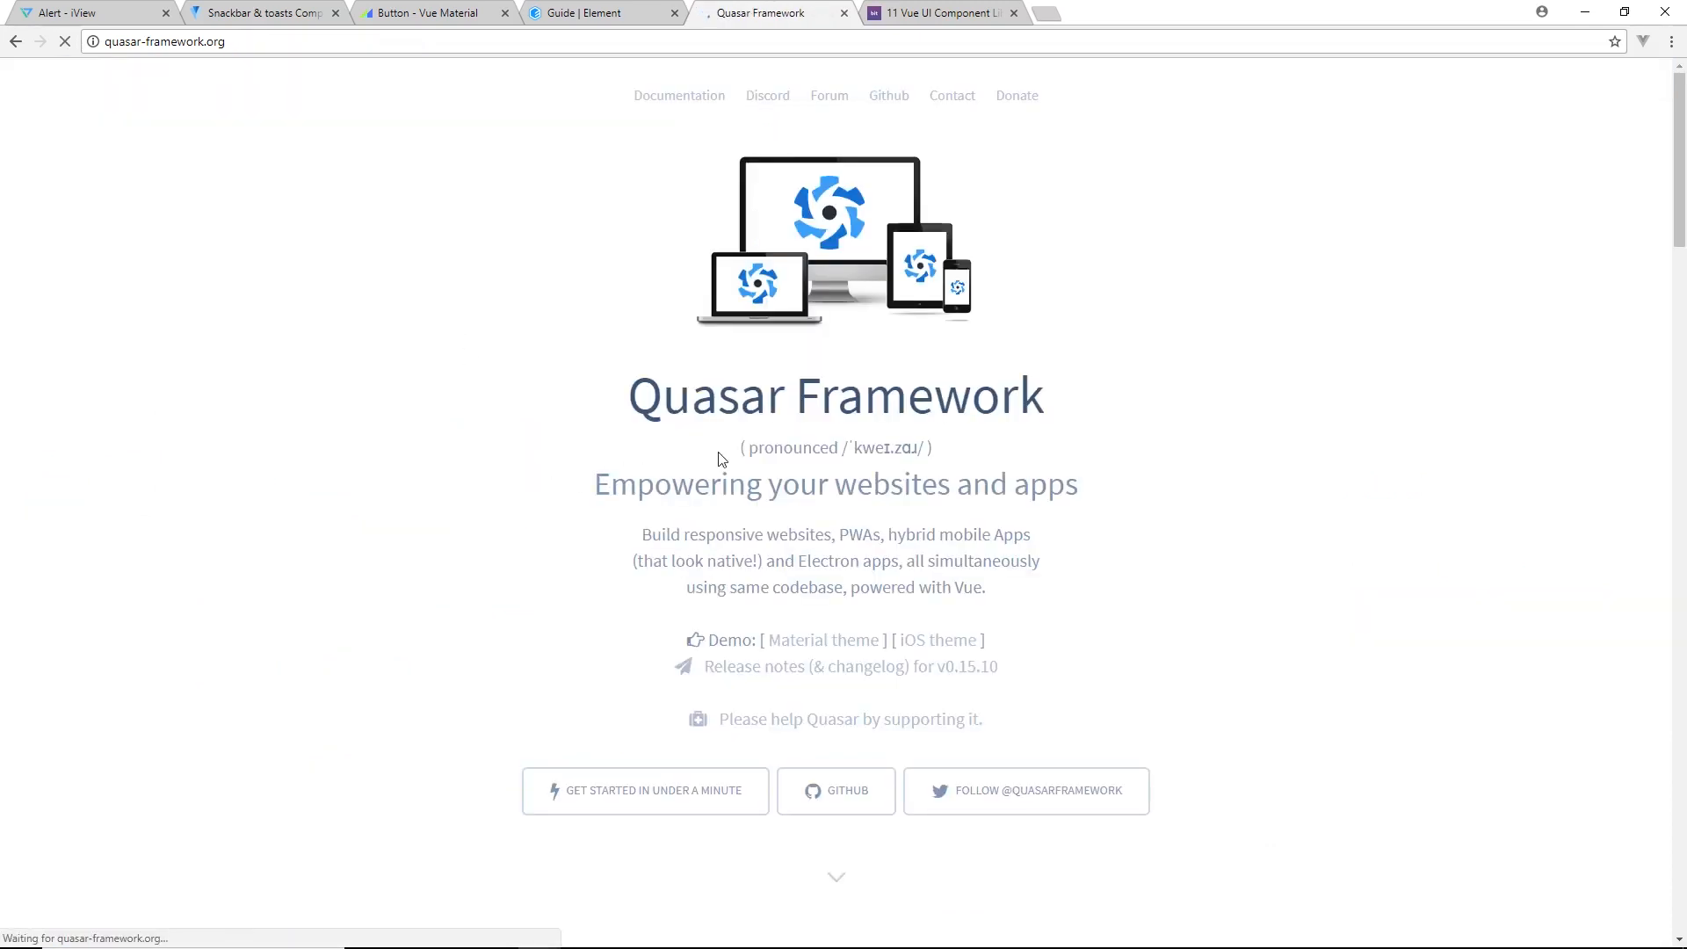
# Highlight part of Quasar's tagline text on the home page, then clear the selection
pyautogui.moveTo(706, 534); pyautogui.dragTo(936, 535)
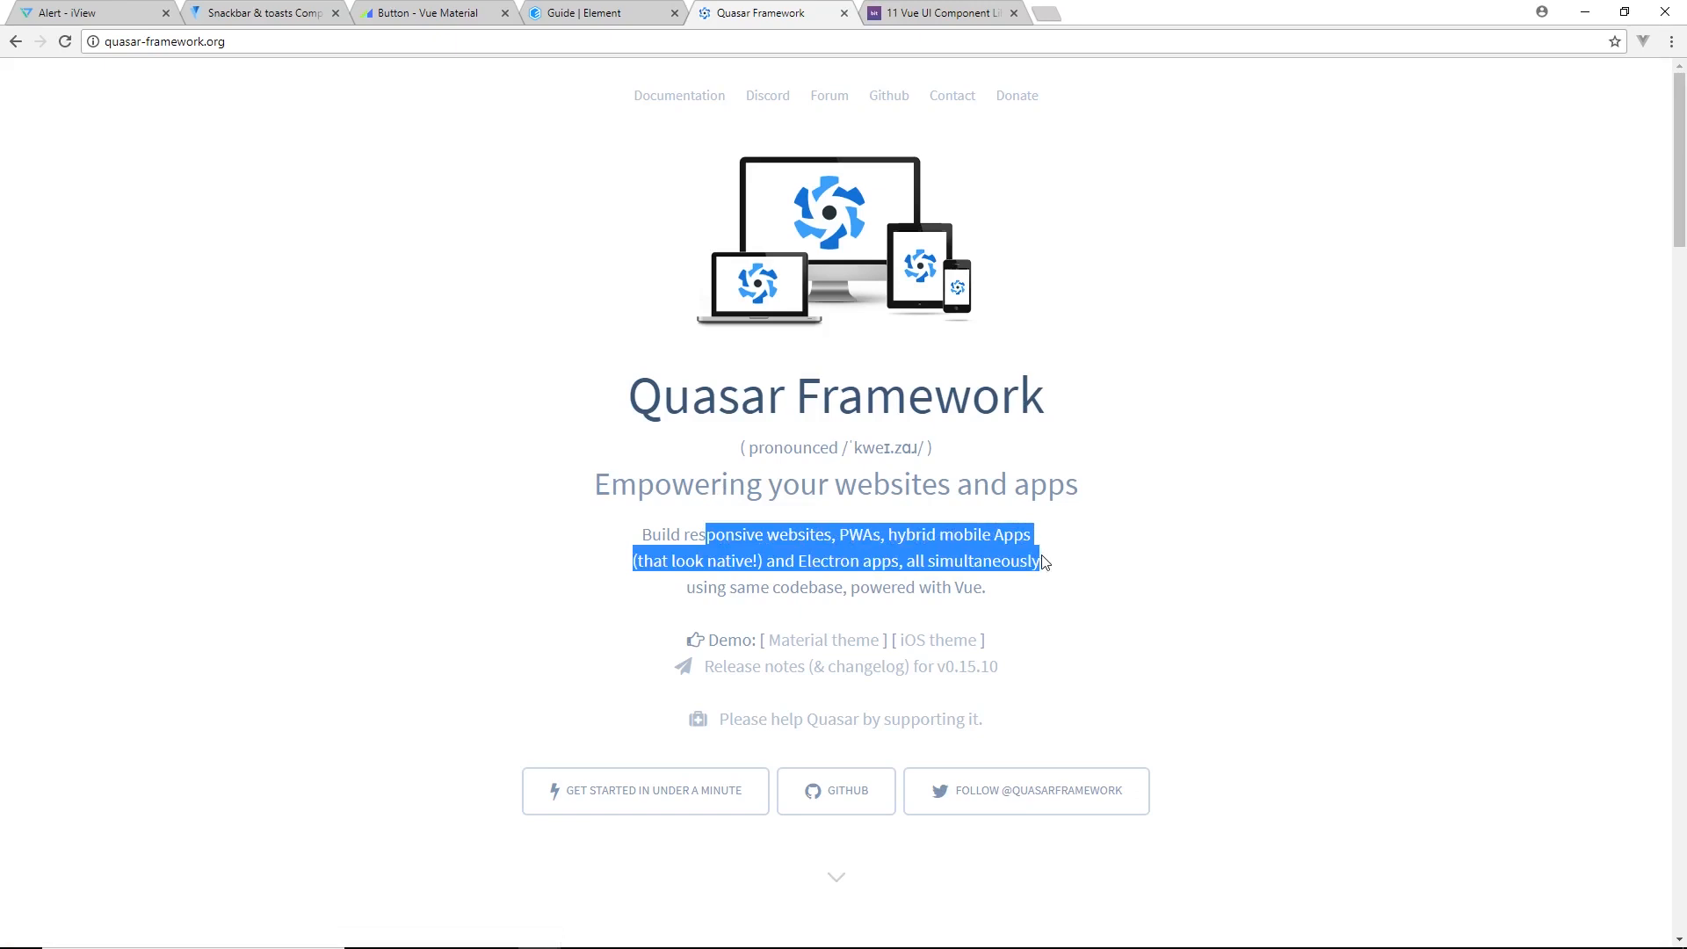
pyautogui.click(1044, 587)
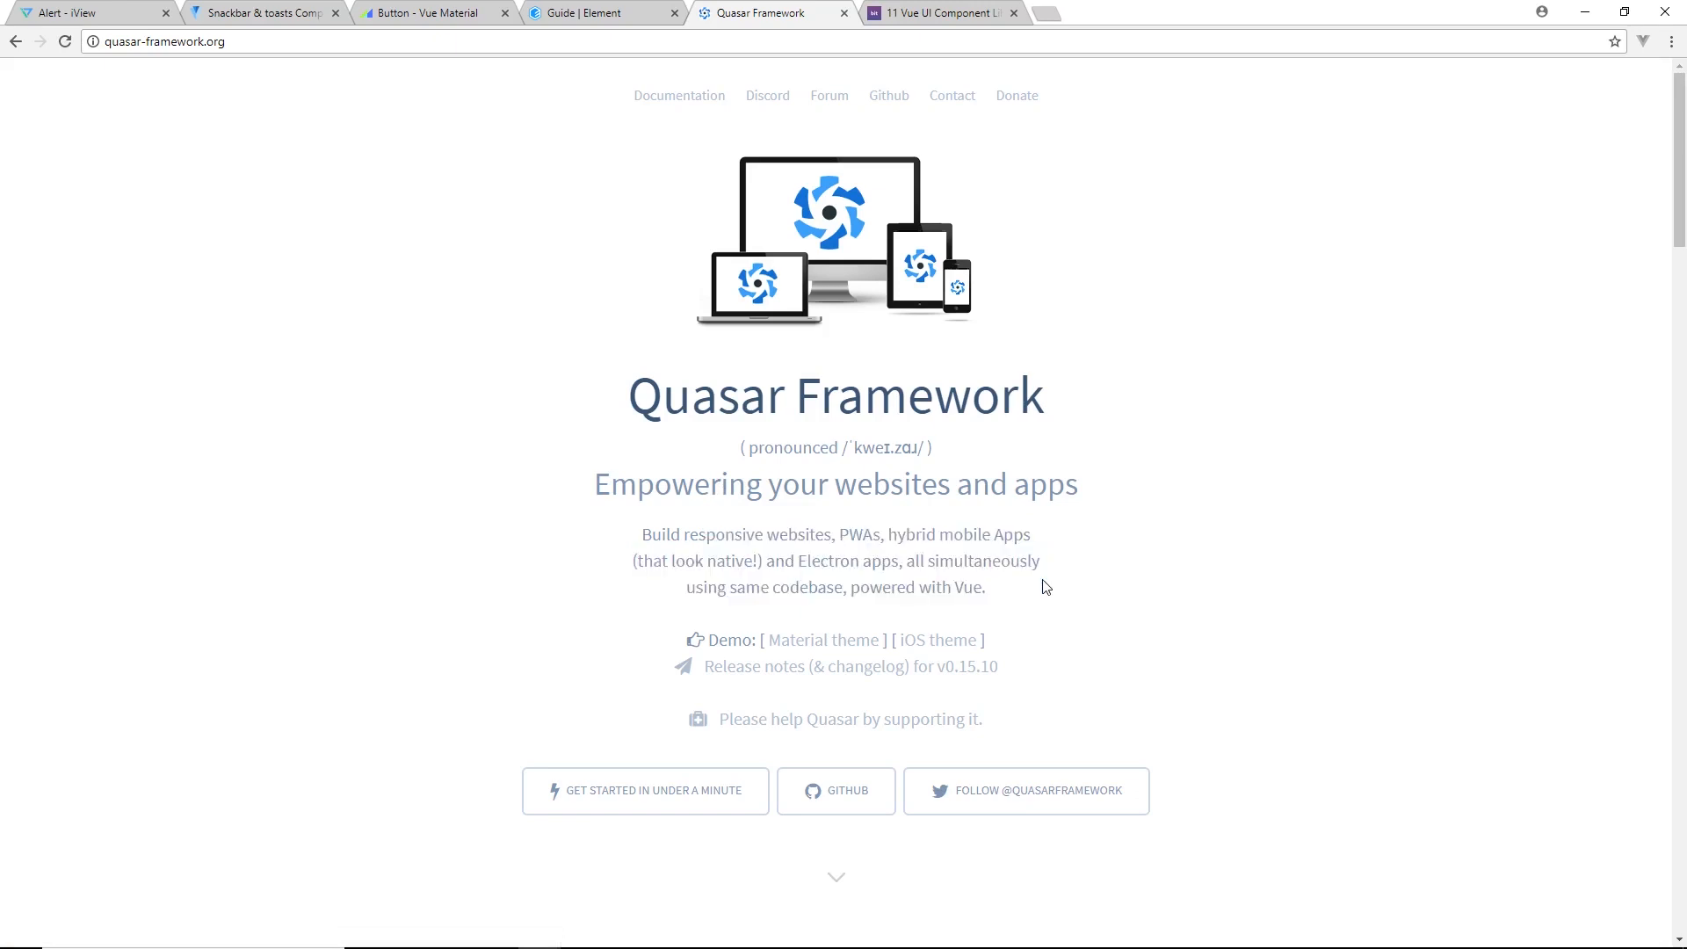
pyautogui.moveTo(722, 678)
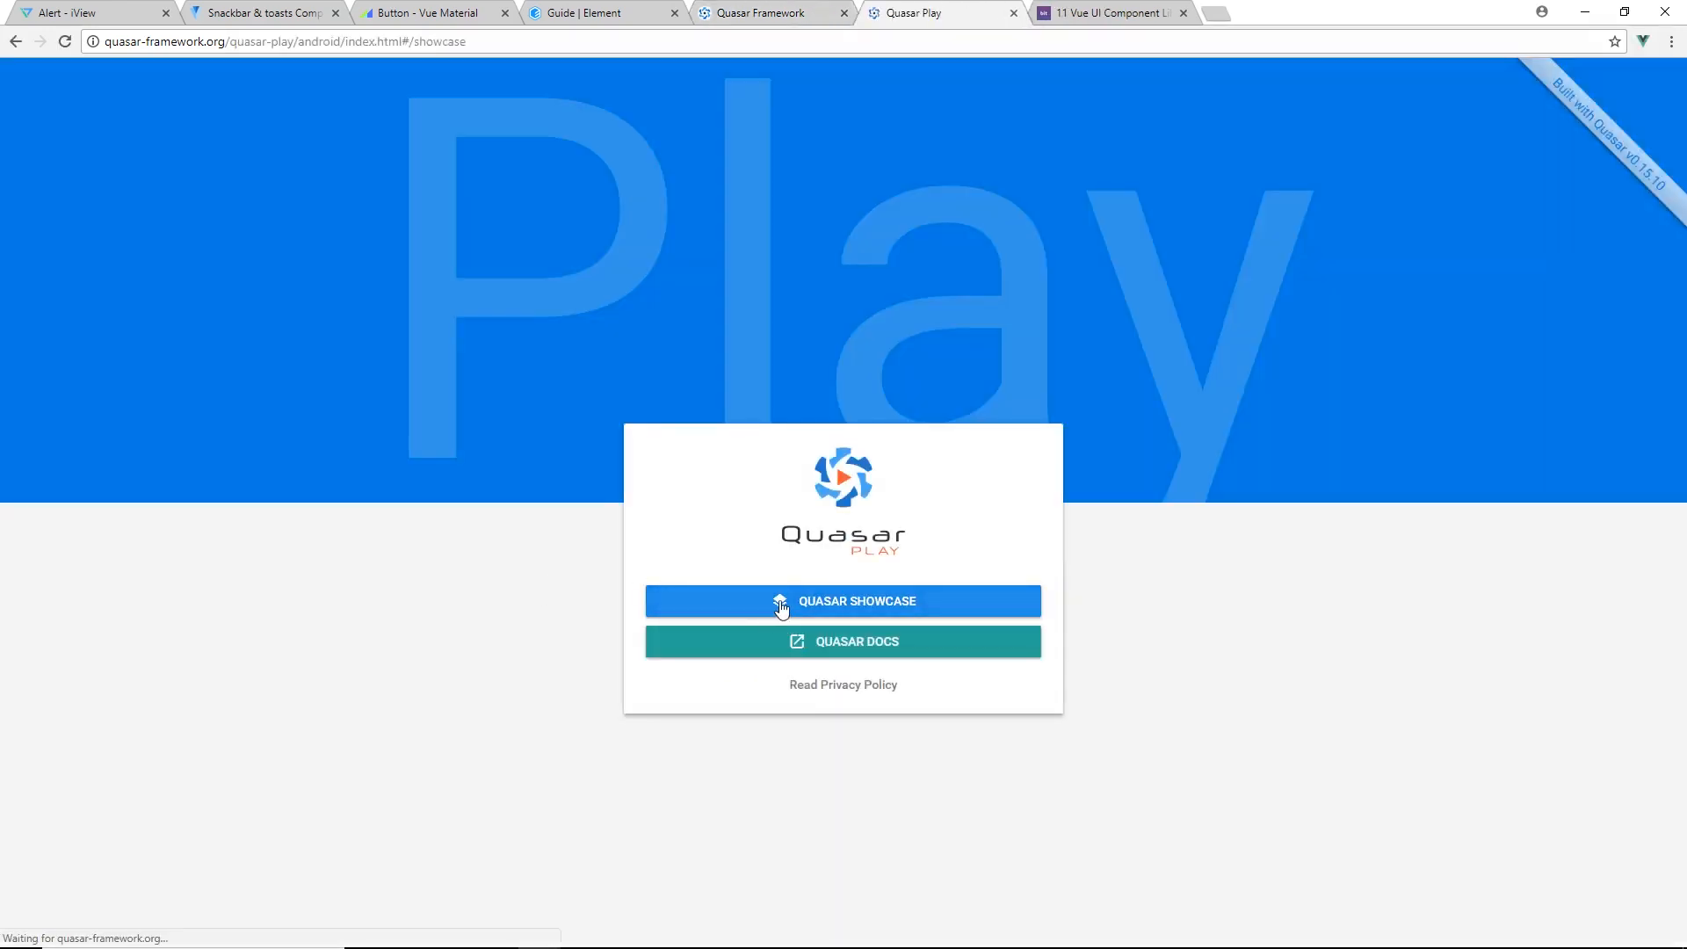
# Enter the Quasar Play showcase and view the Tabs, Breadcrumbs and Color Picker demos
pyautogui.click(842, 601)
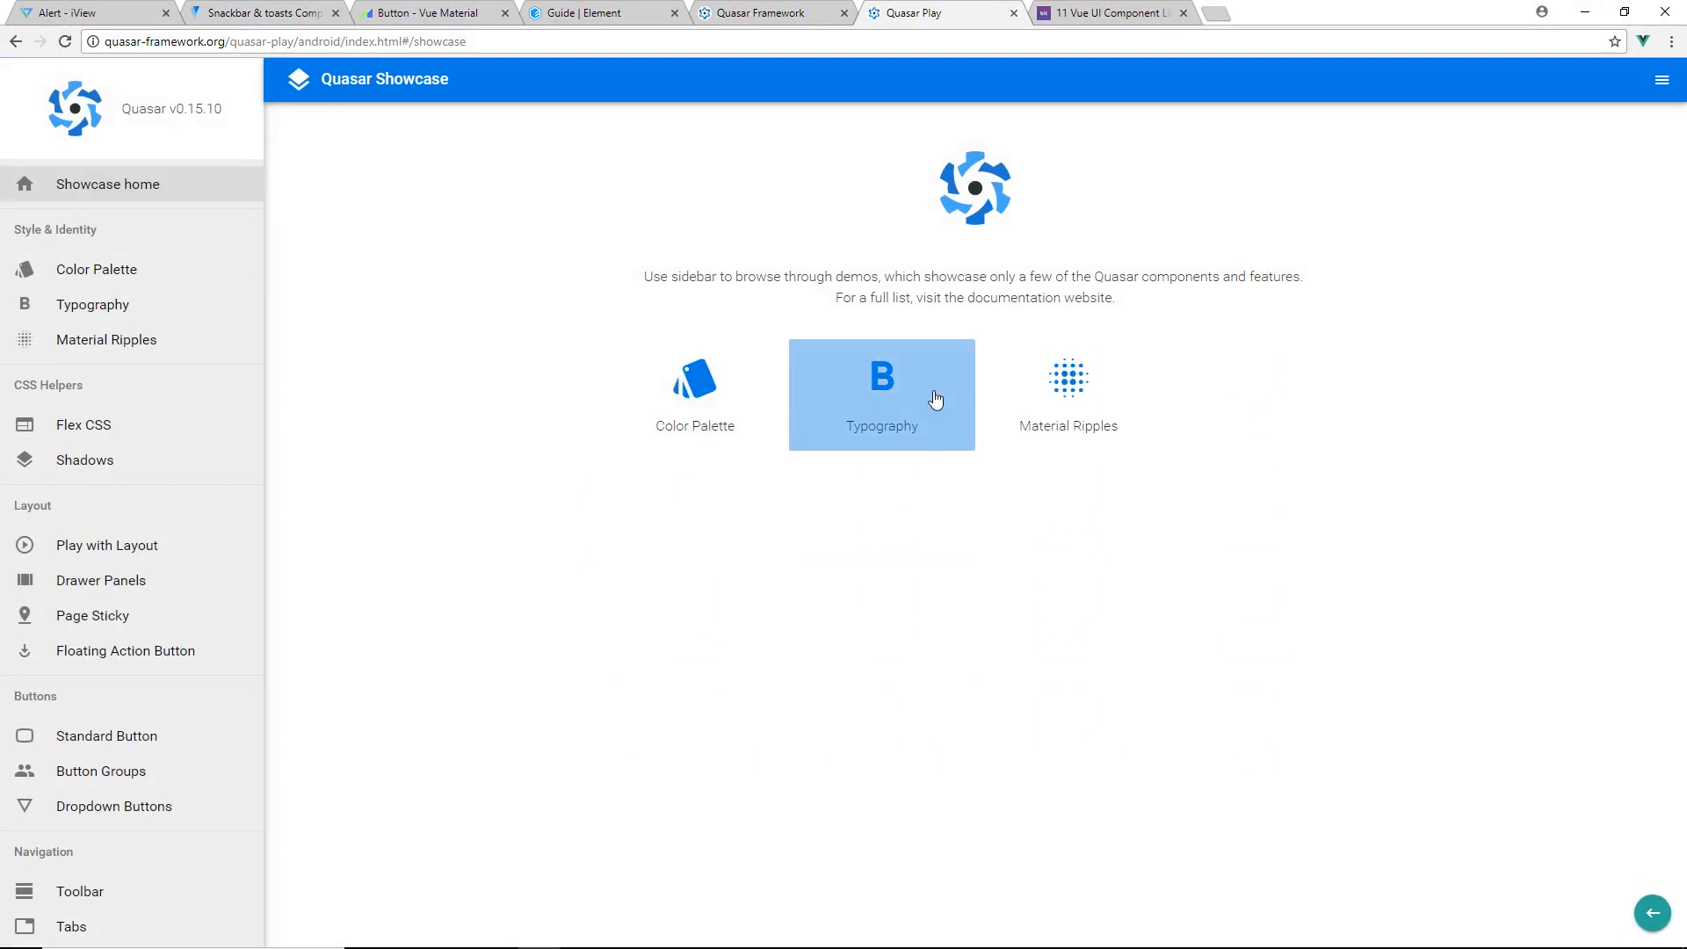
pyautogui.click(880, 394)
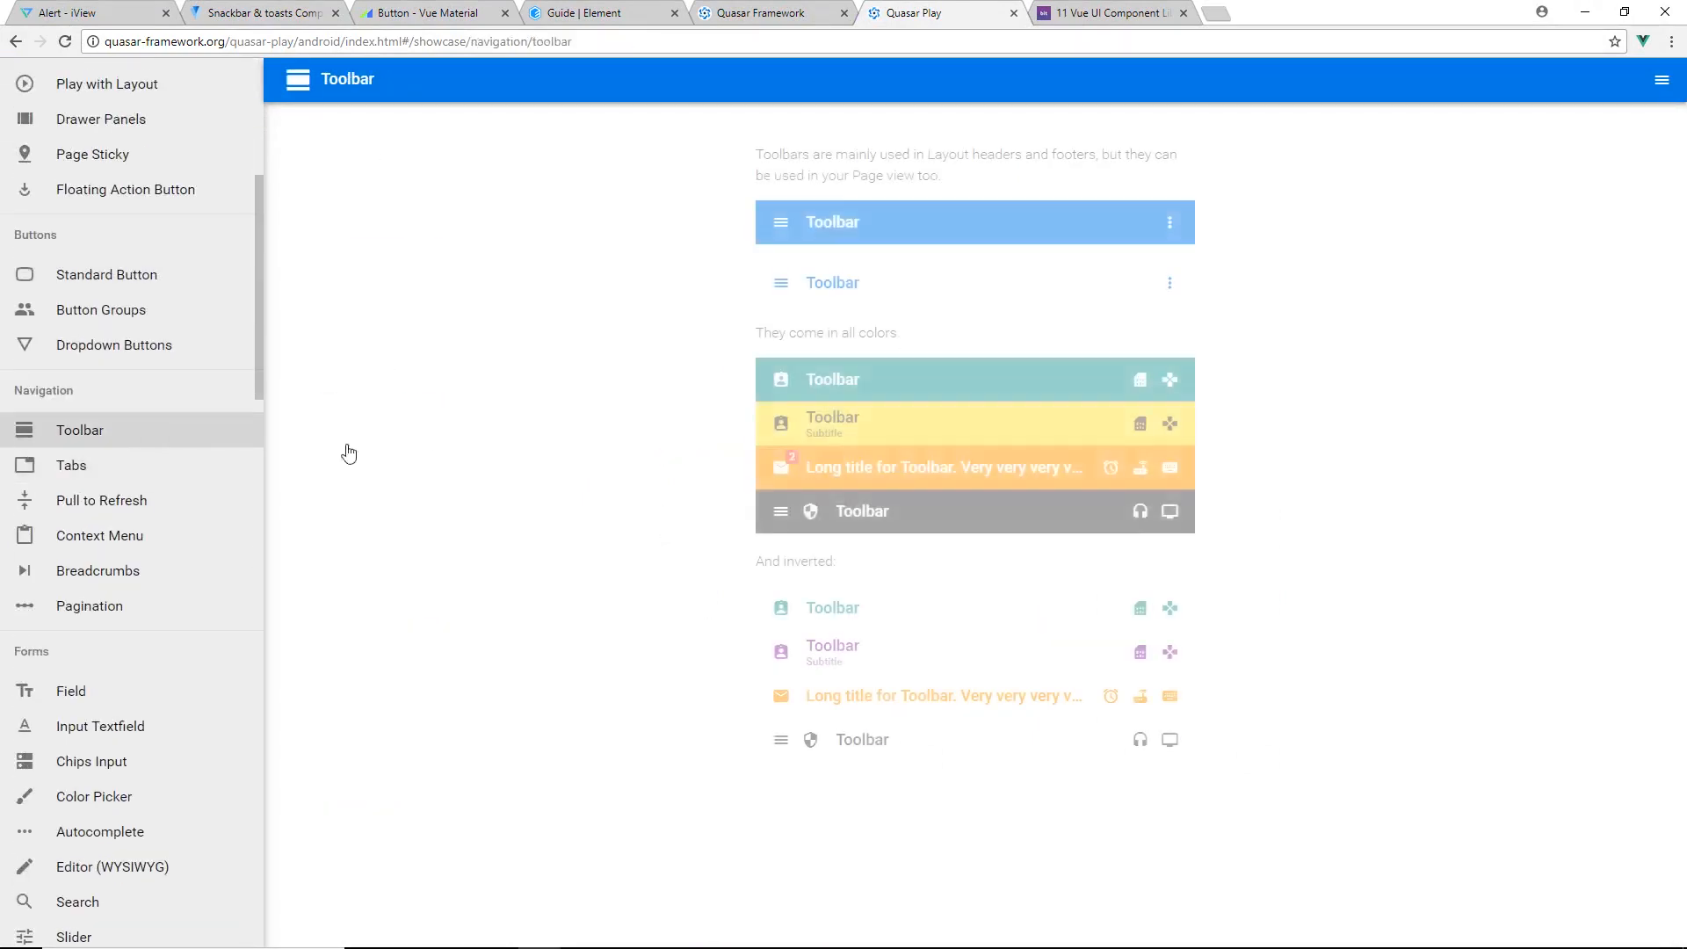
pyautogui.click(70, 464)
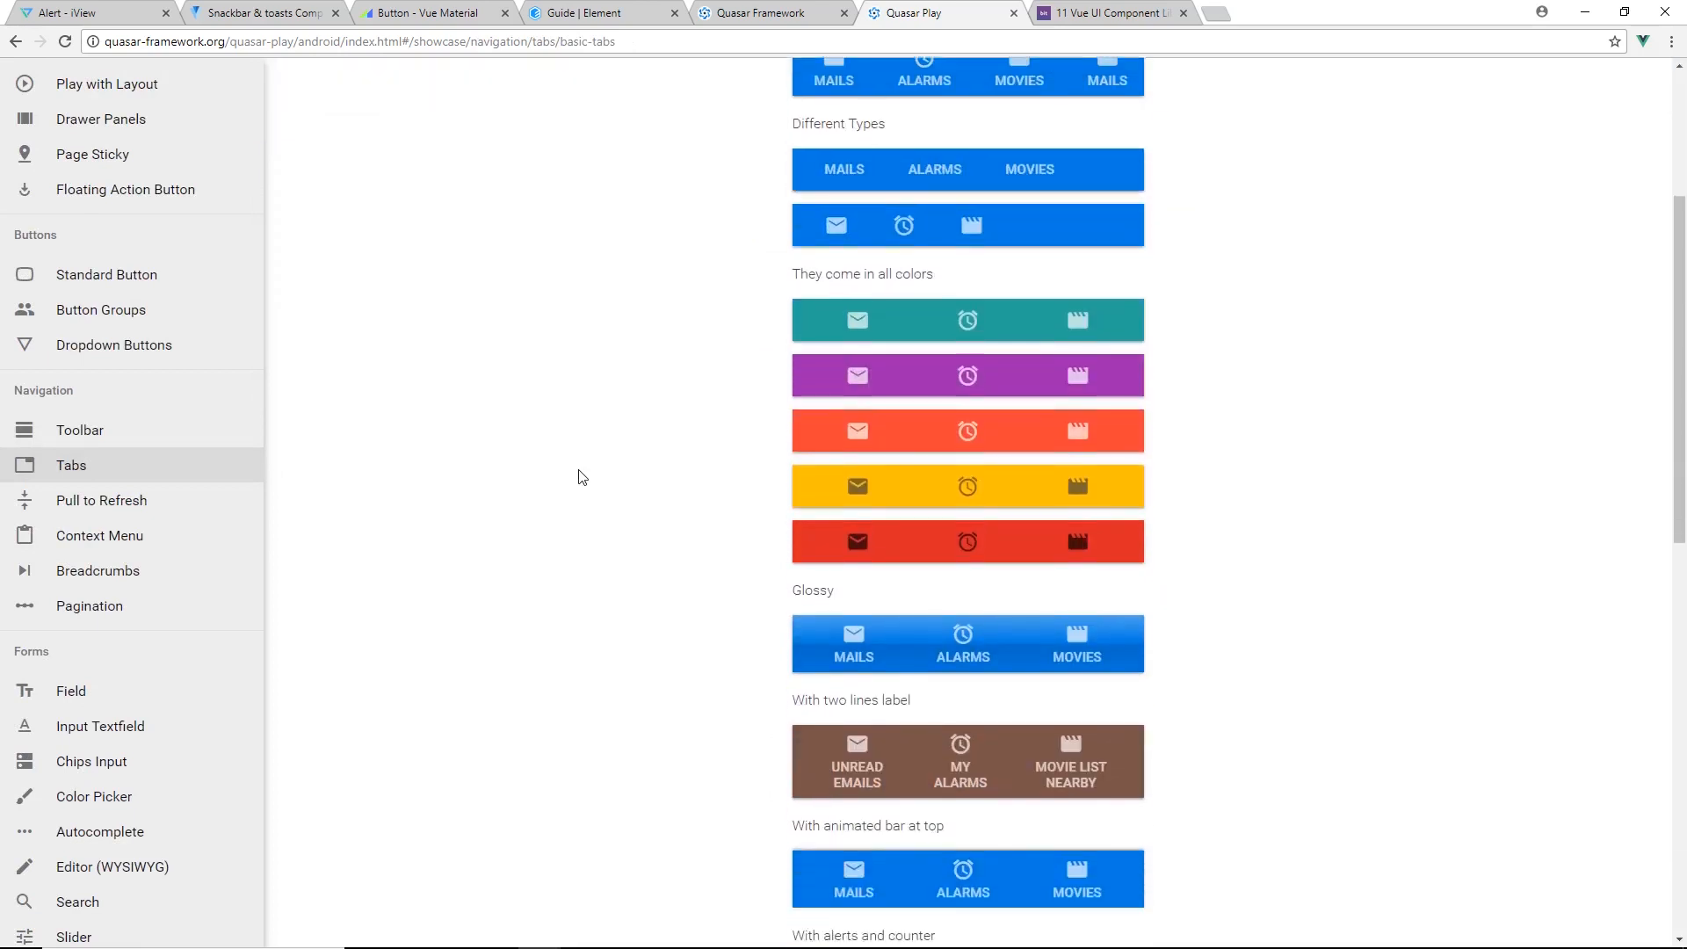
pyautogui.click(98, 569)
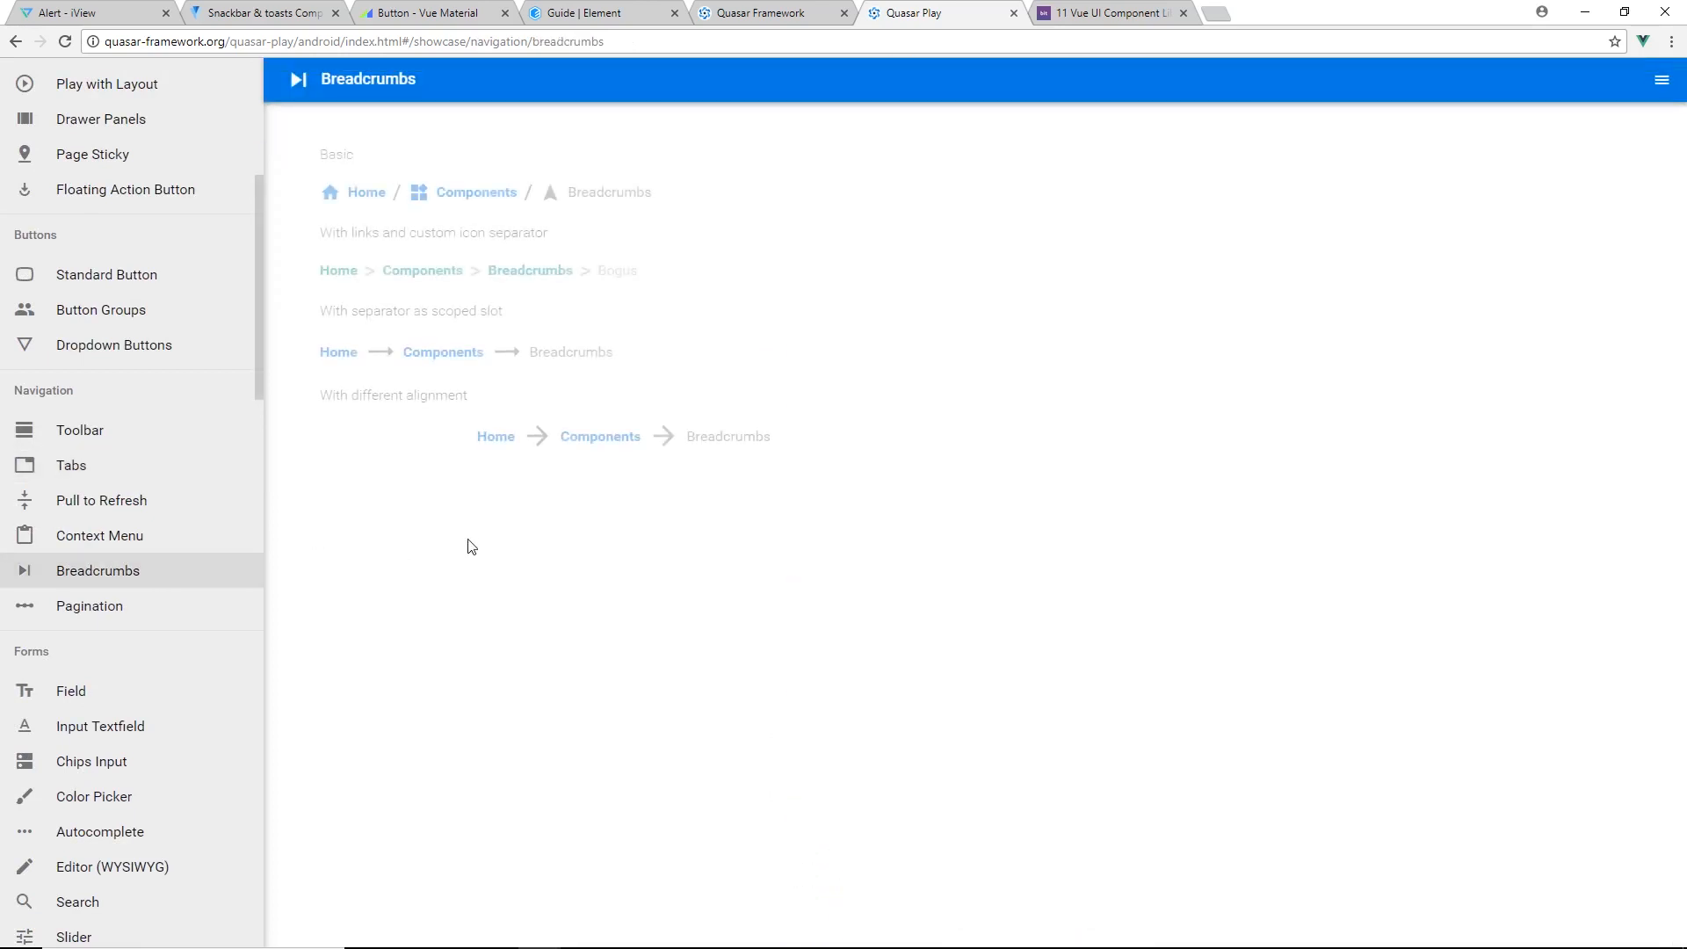
pyautogui.click(93, 554)
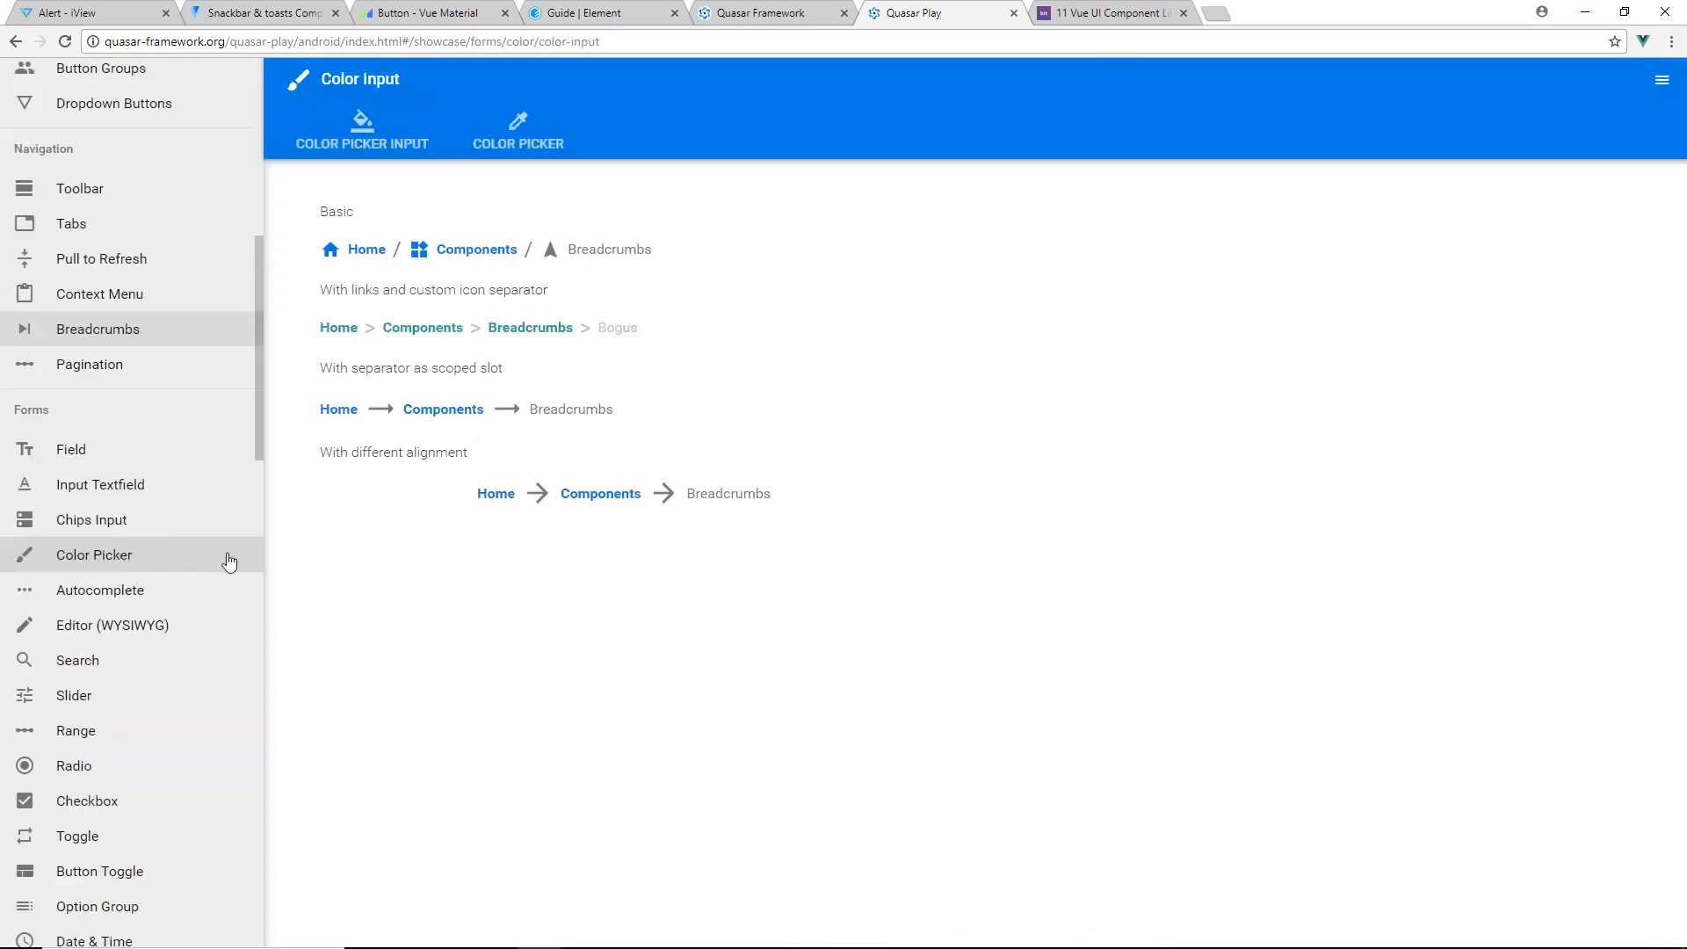
pyautogui.scroll(-3)
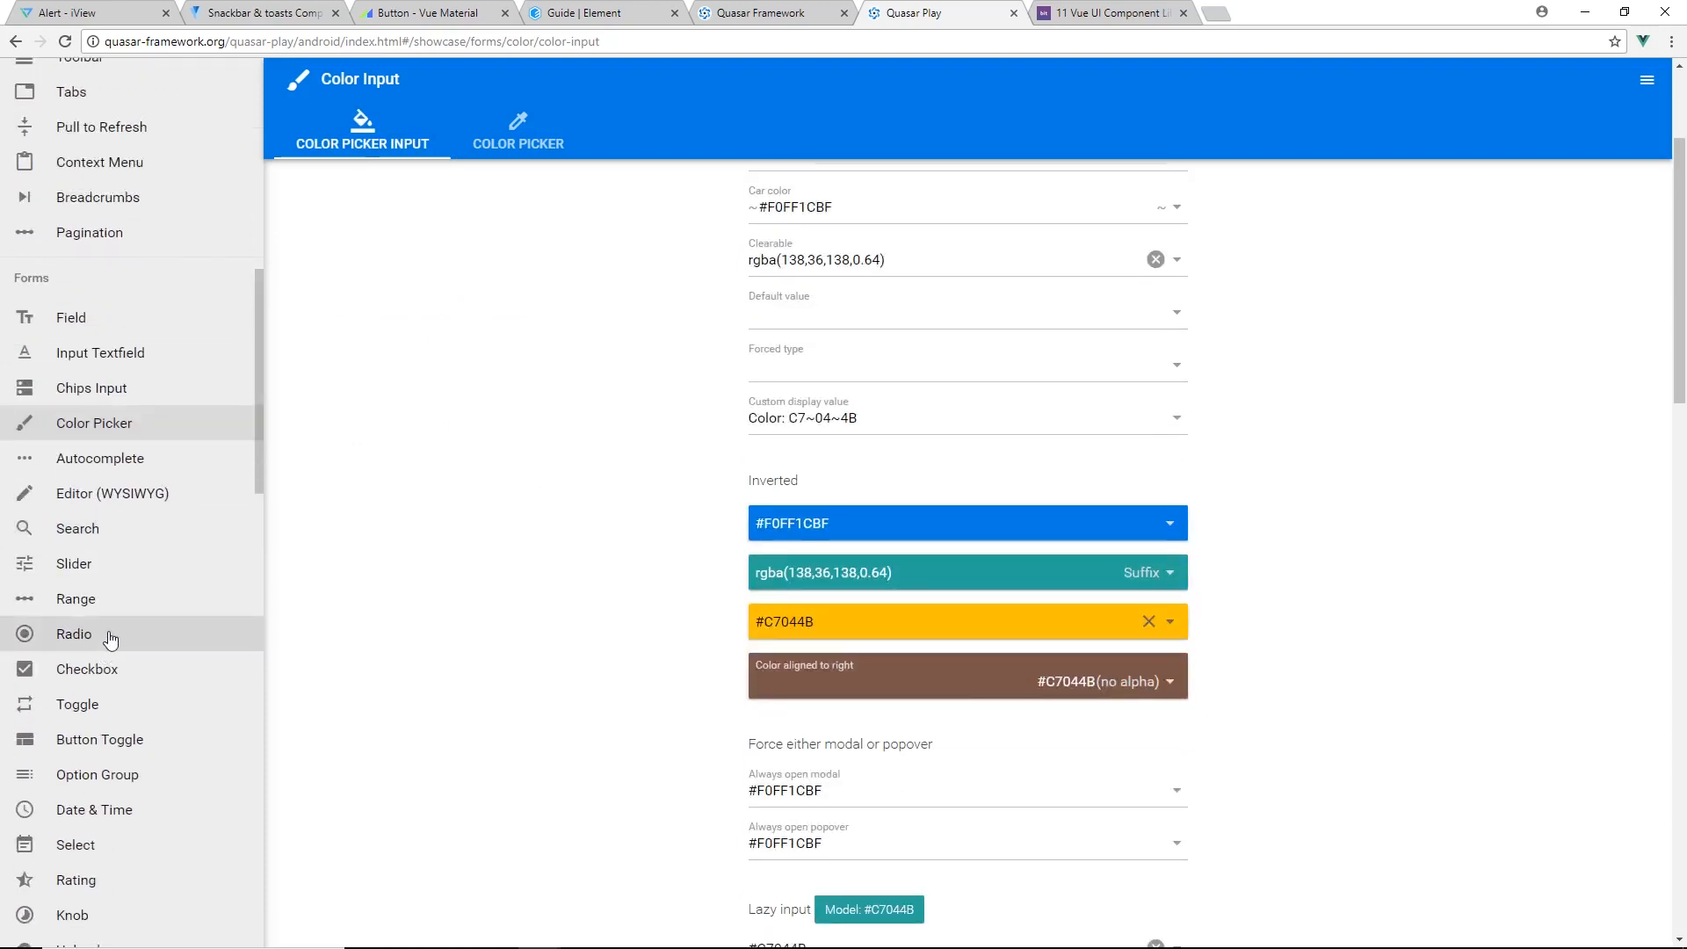
# View the Range slider, Card and Modal component demos
pyautogui.click(75, 597)
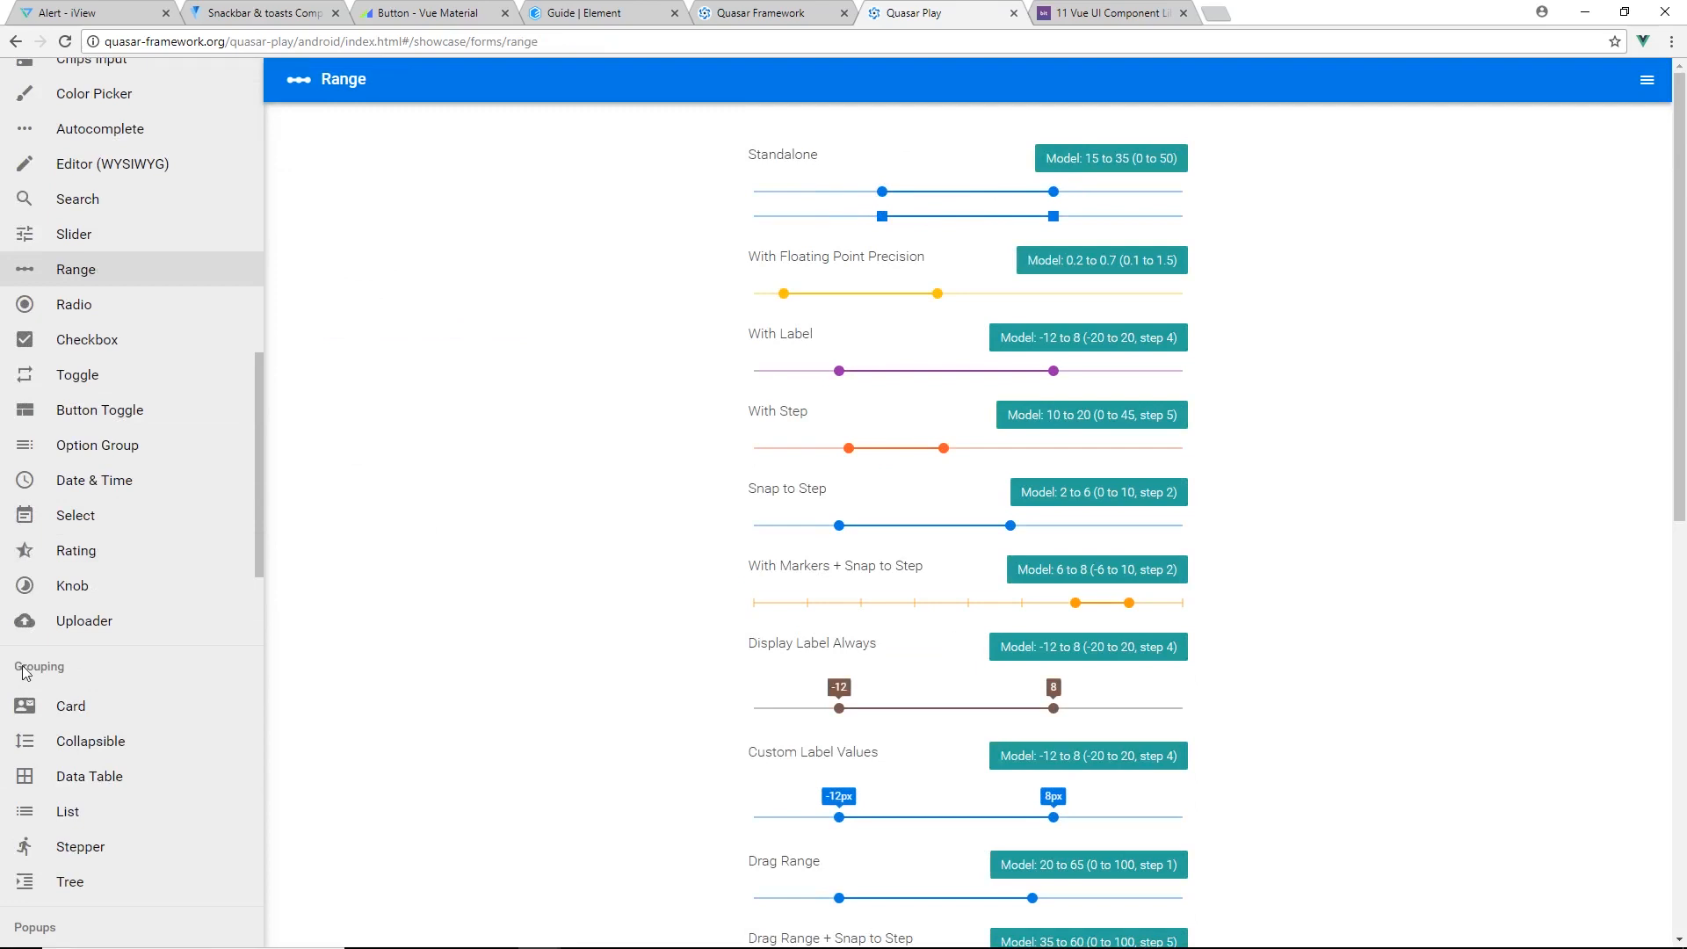
pyautogui.click(75, 515)
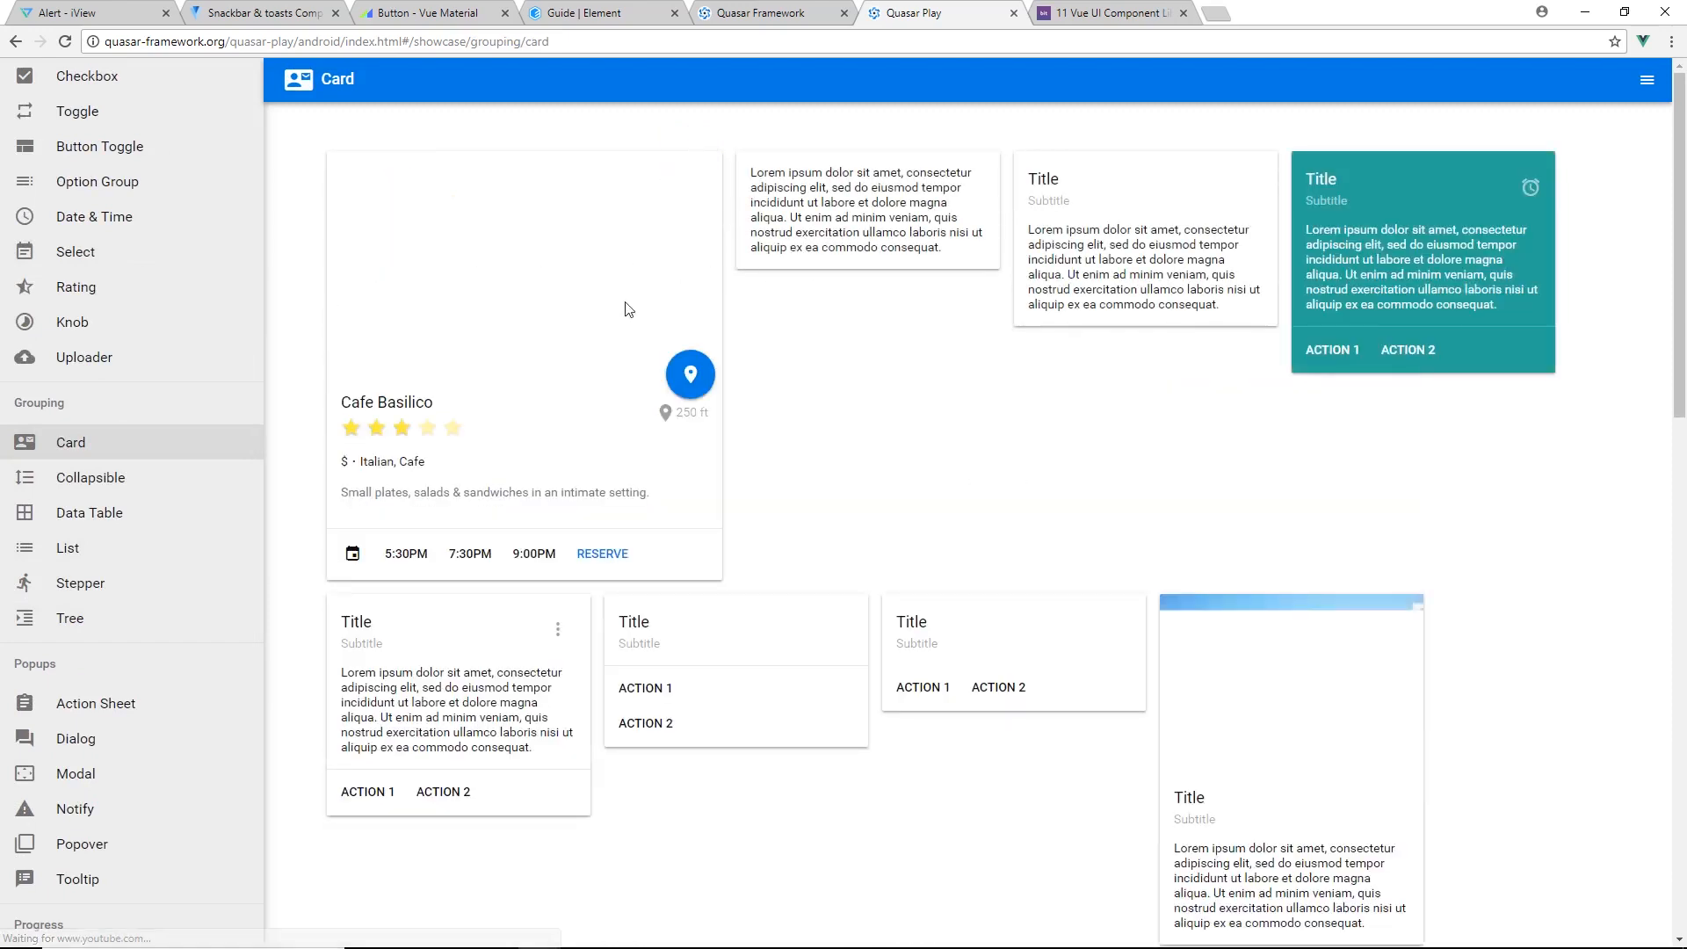
pyautogui.scroll(-3)
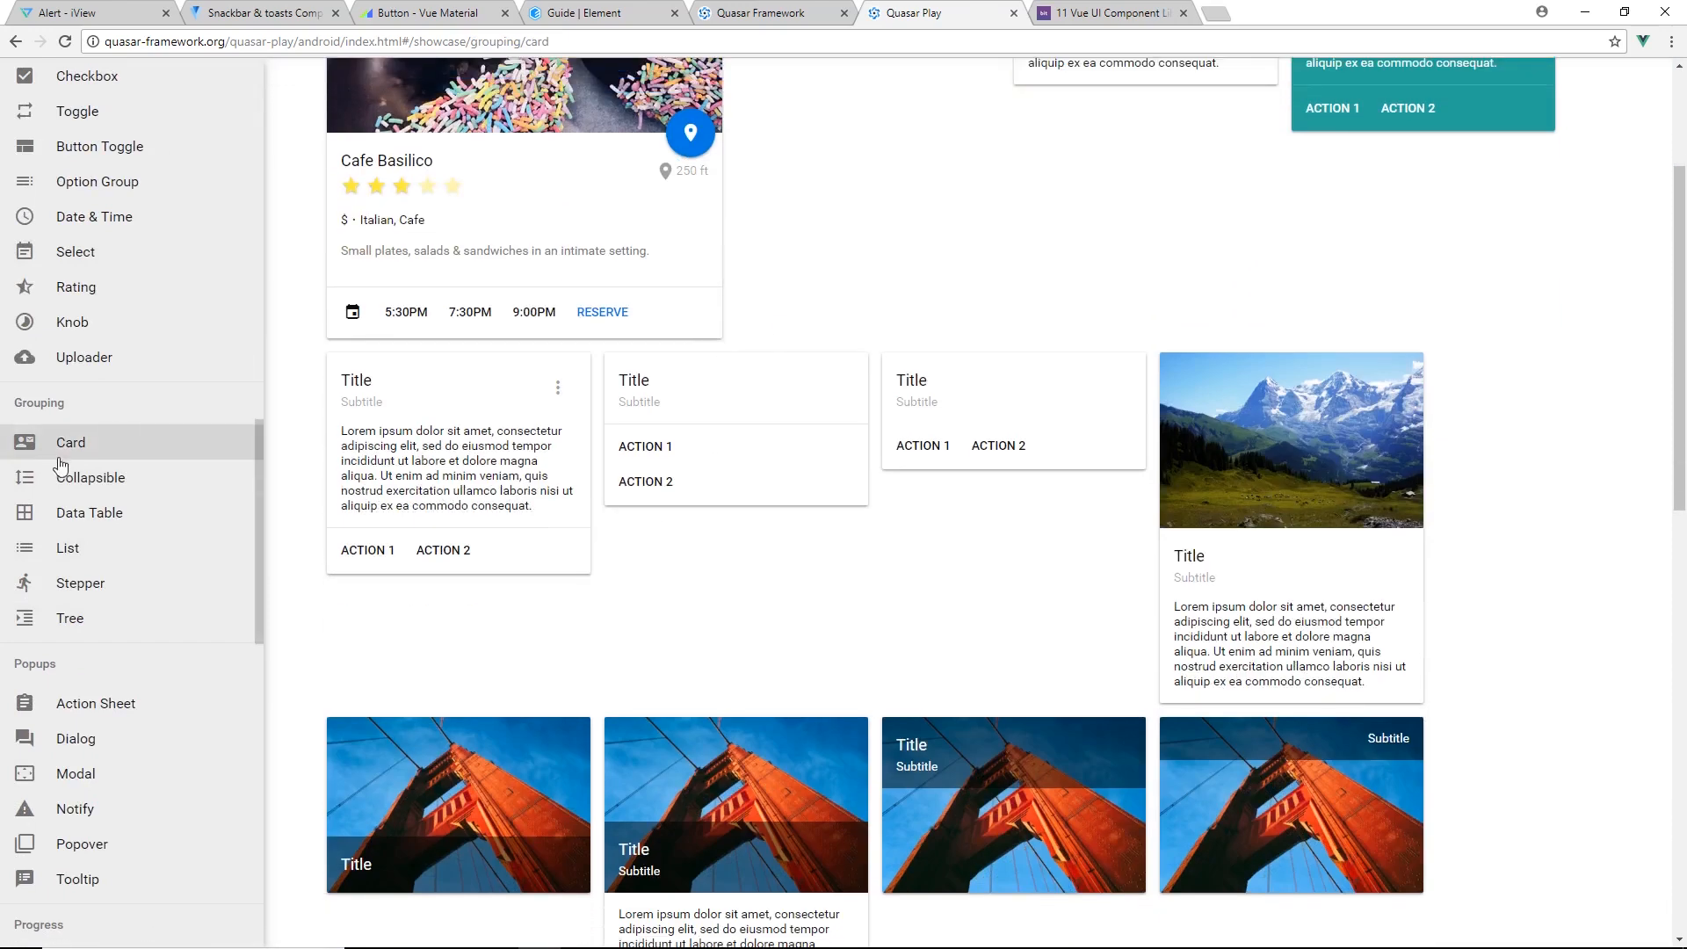
pyautogui.click(75, 773)
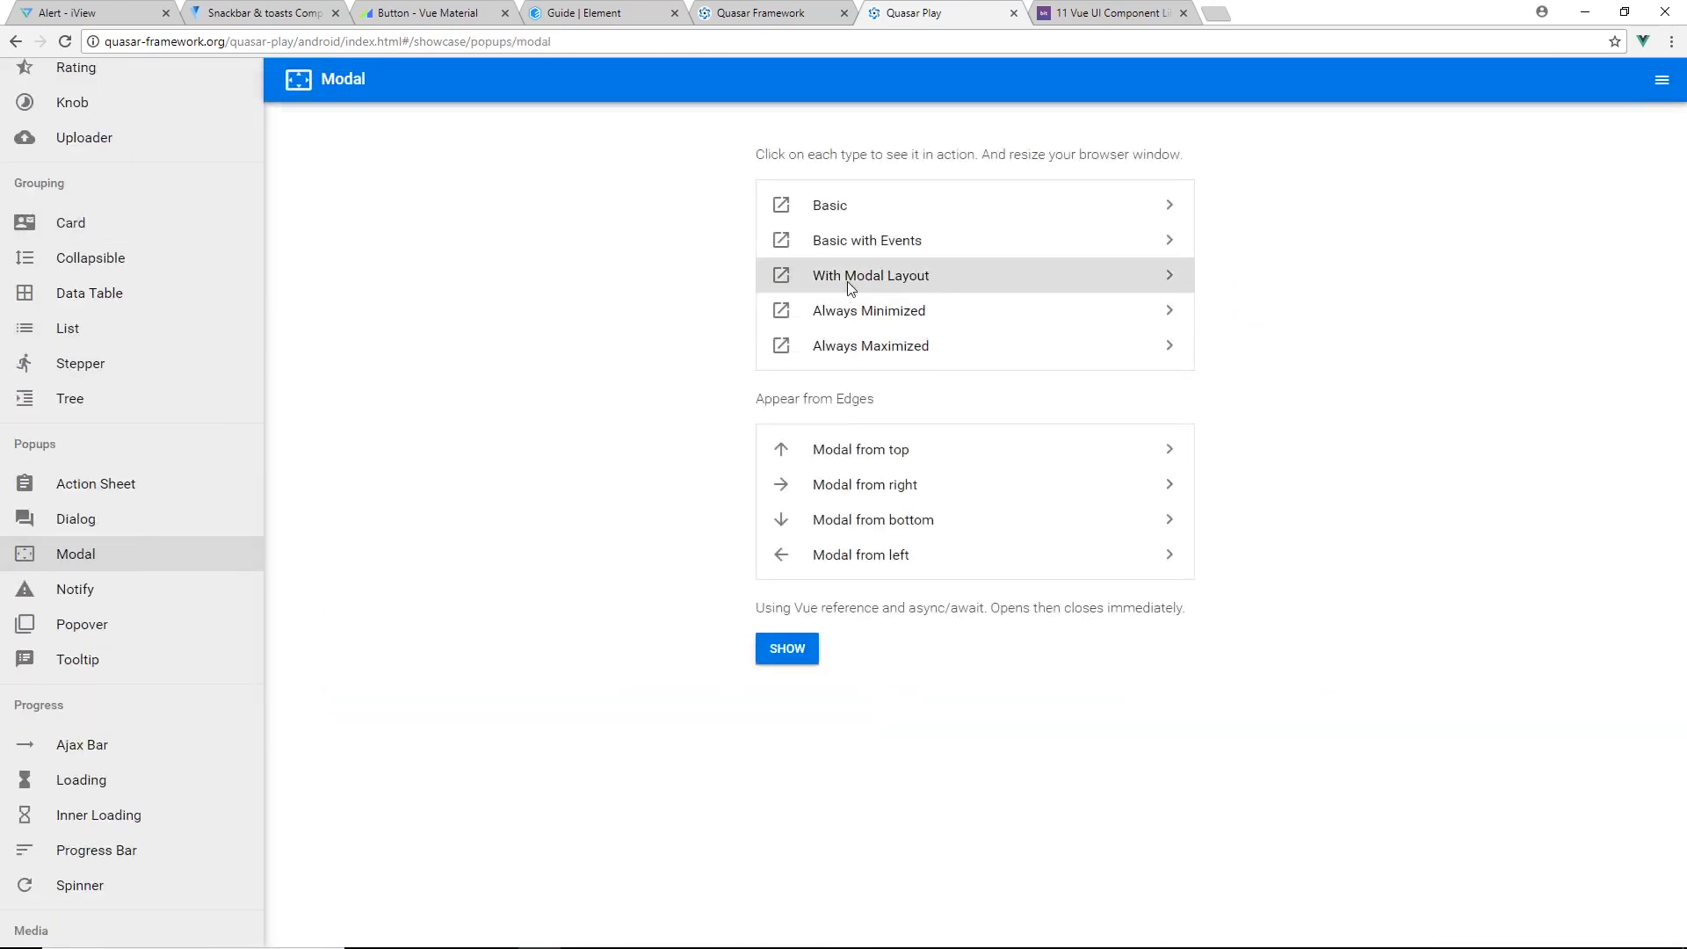
pyautogui.moveTo(740, 459)
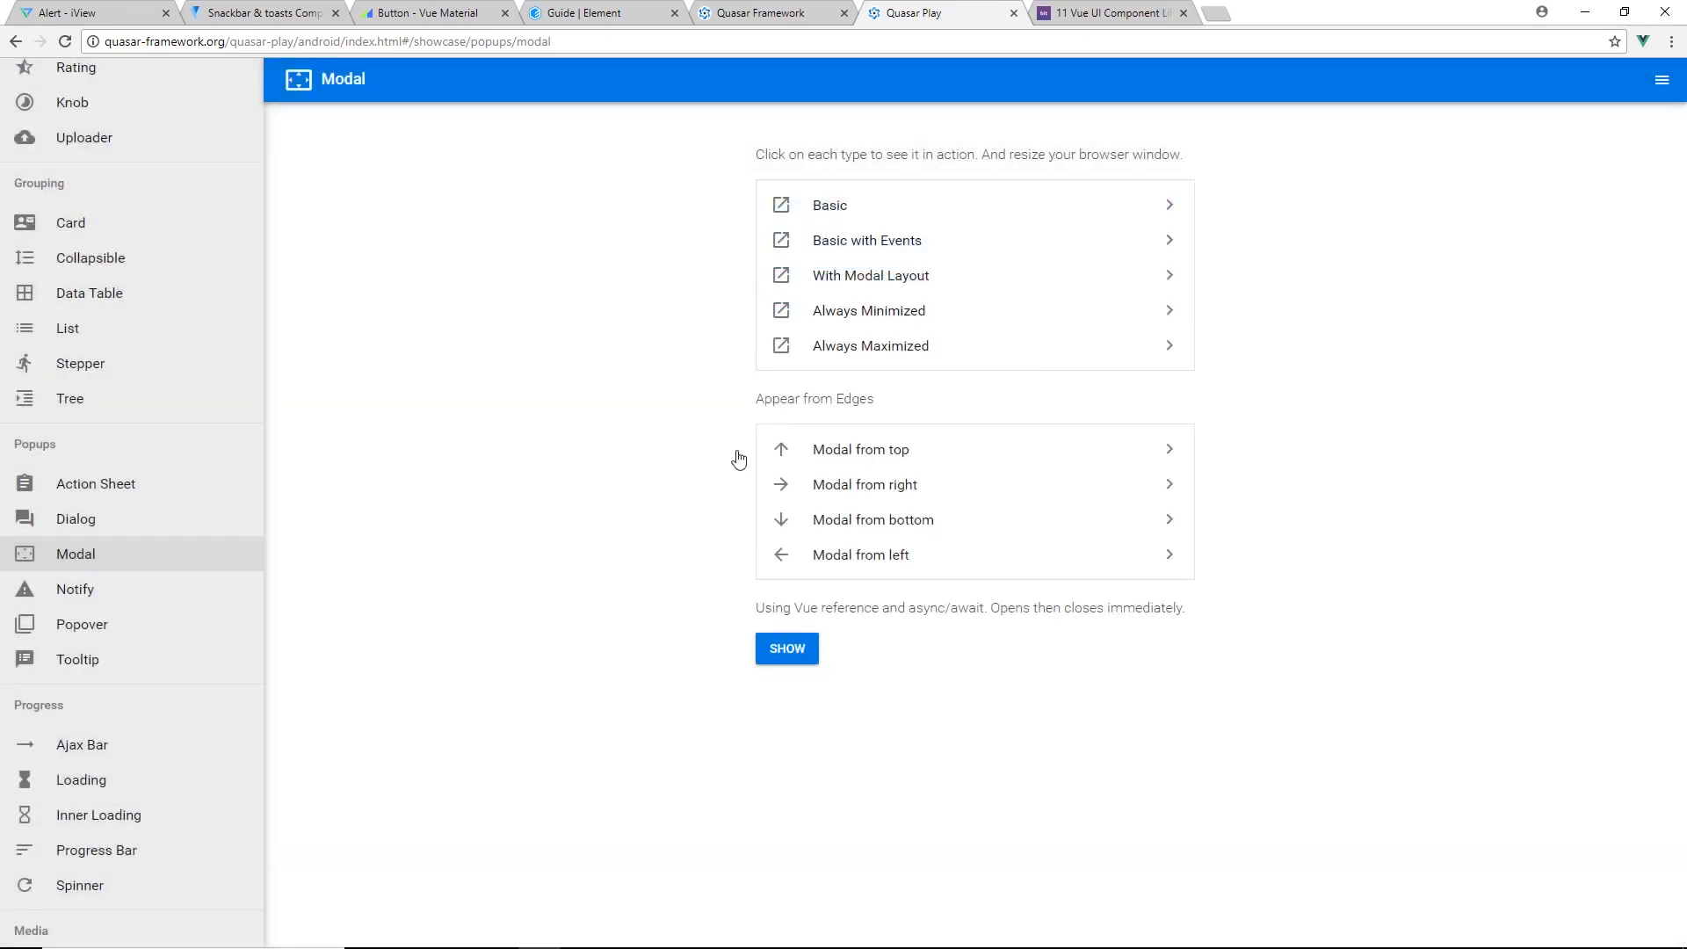
pyautogui.moveTo(745, 462)
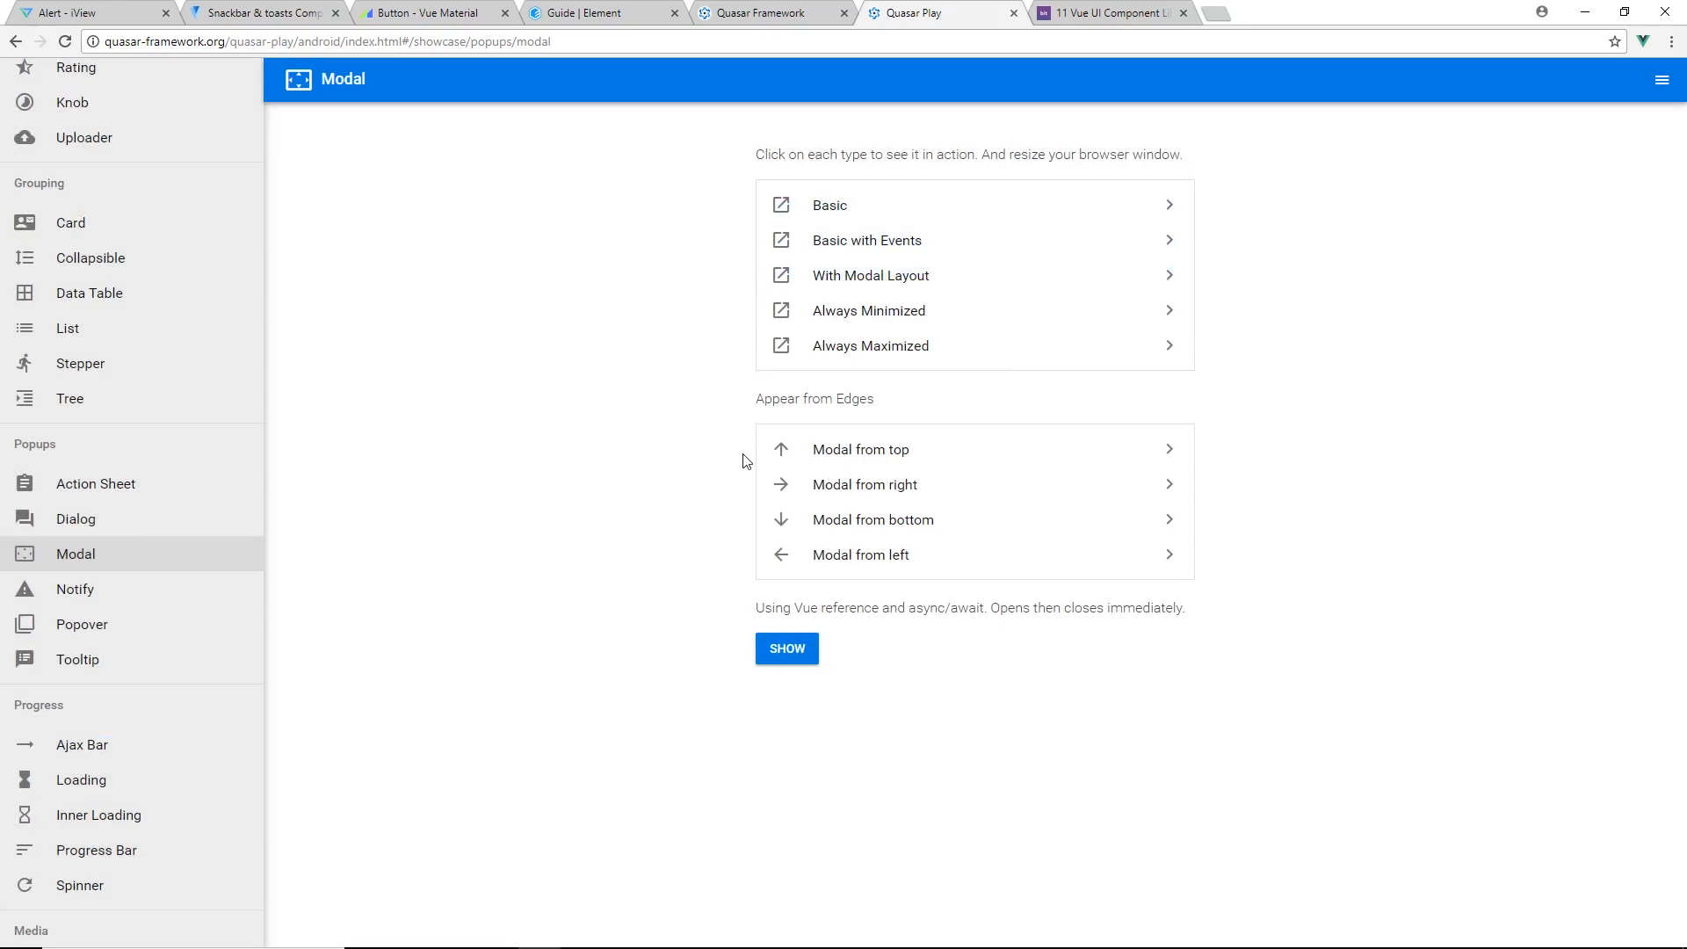
pyautogui.scroll(-3)
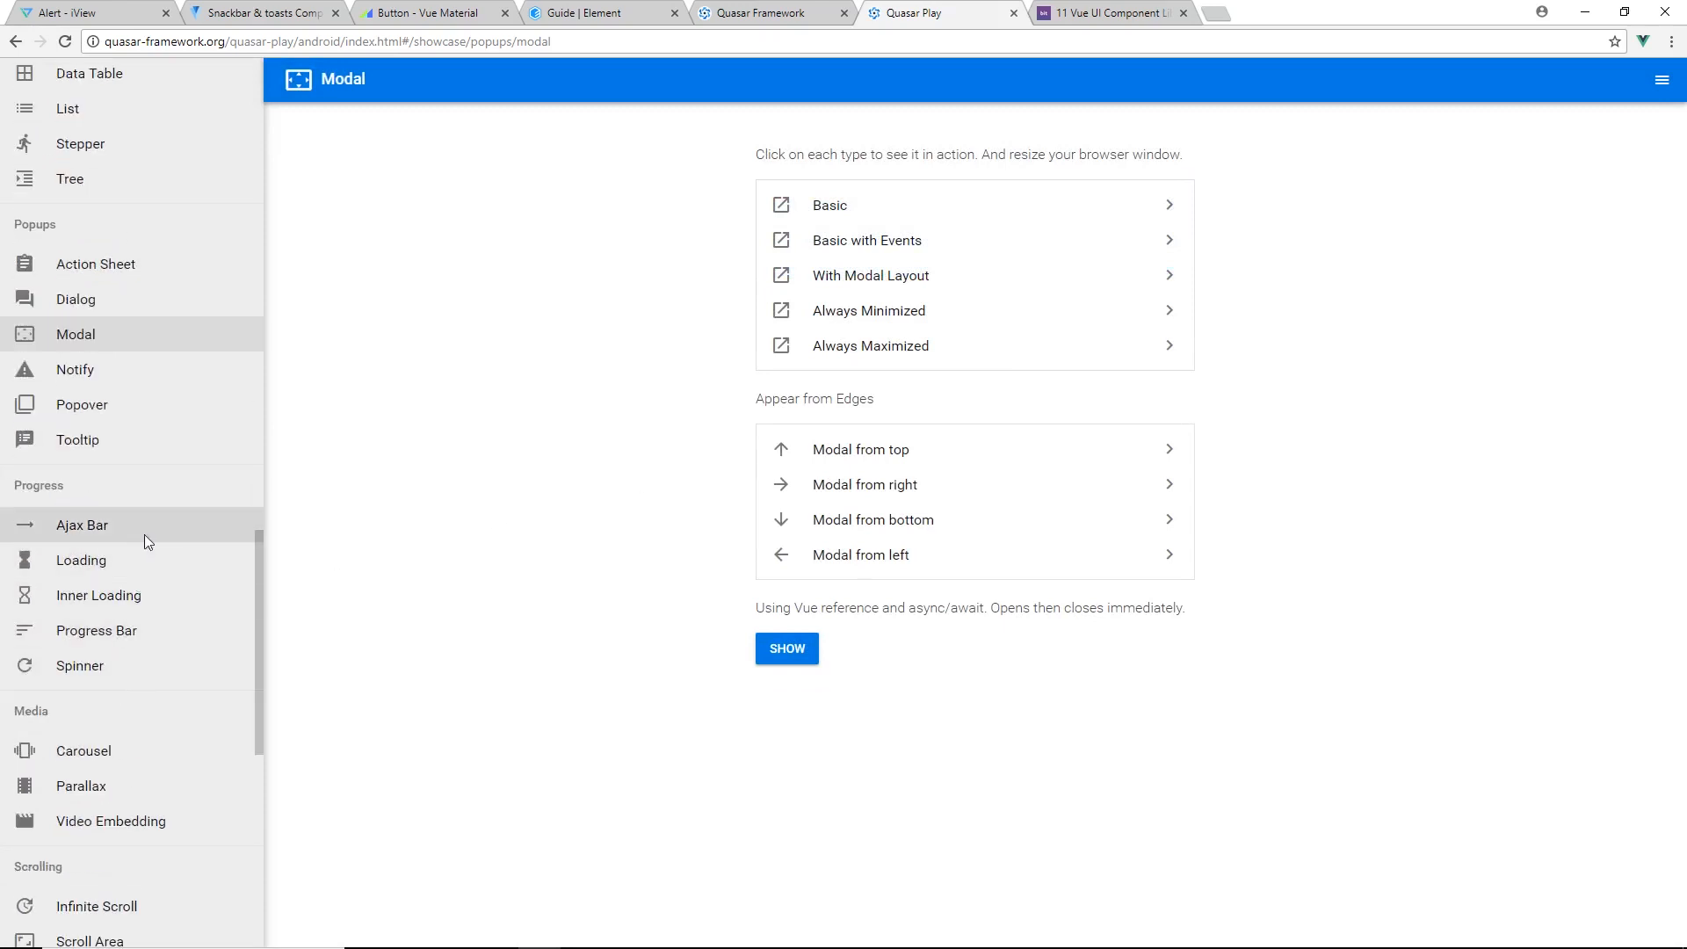
# Try the Progress Bar demo, return to the showcase home and open Quasar's documentation site
pyautogui.click(97, 629)
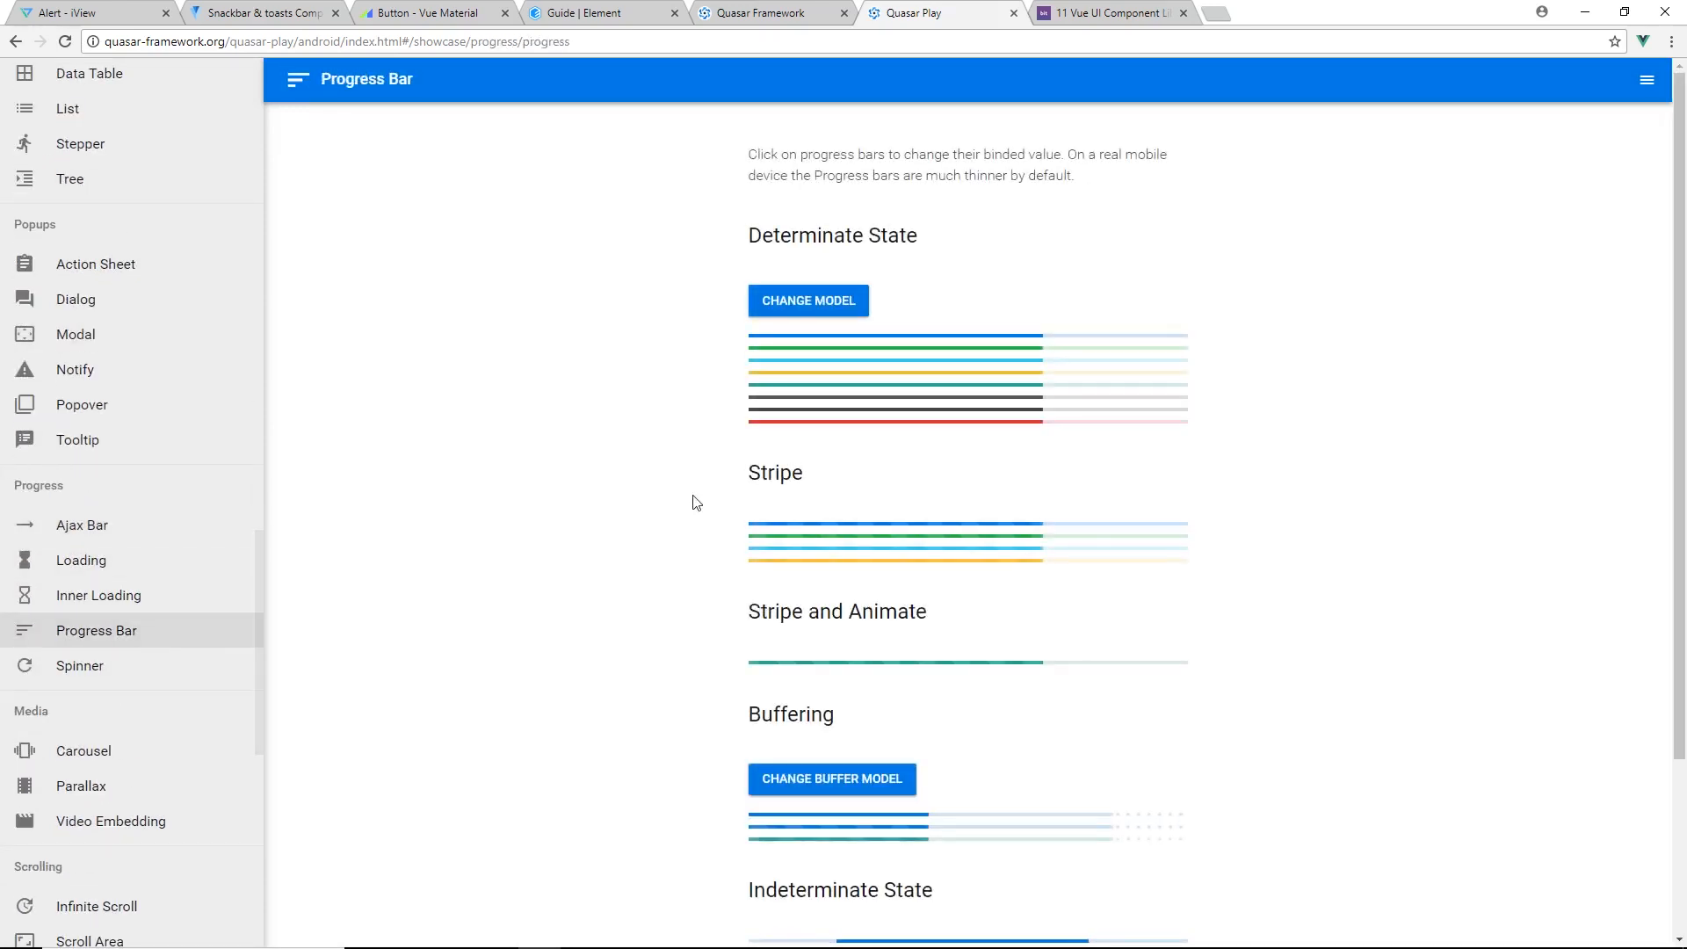
pyautogui.click(806, 300)
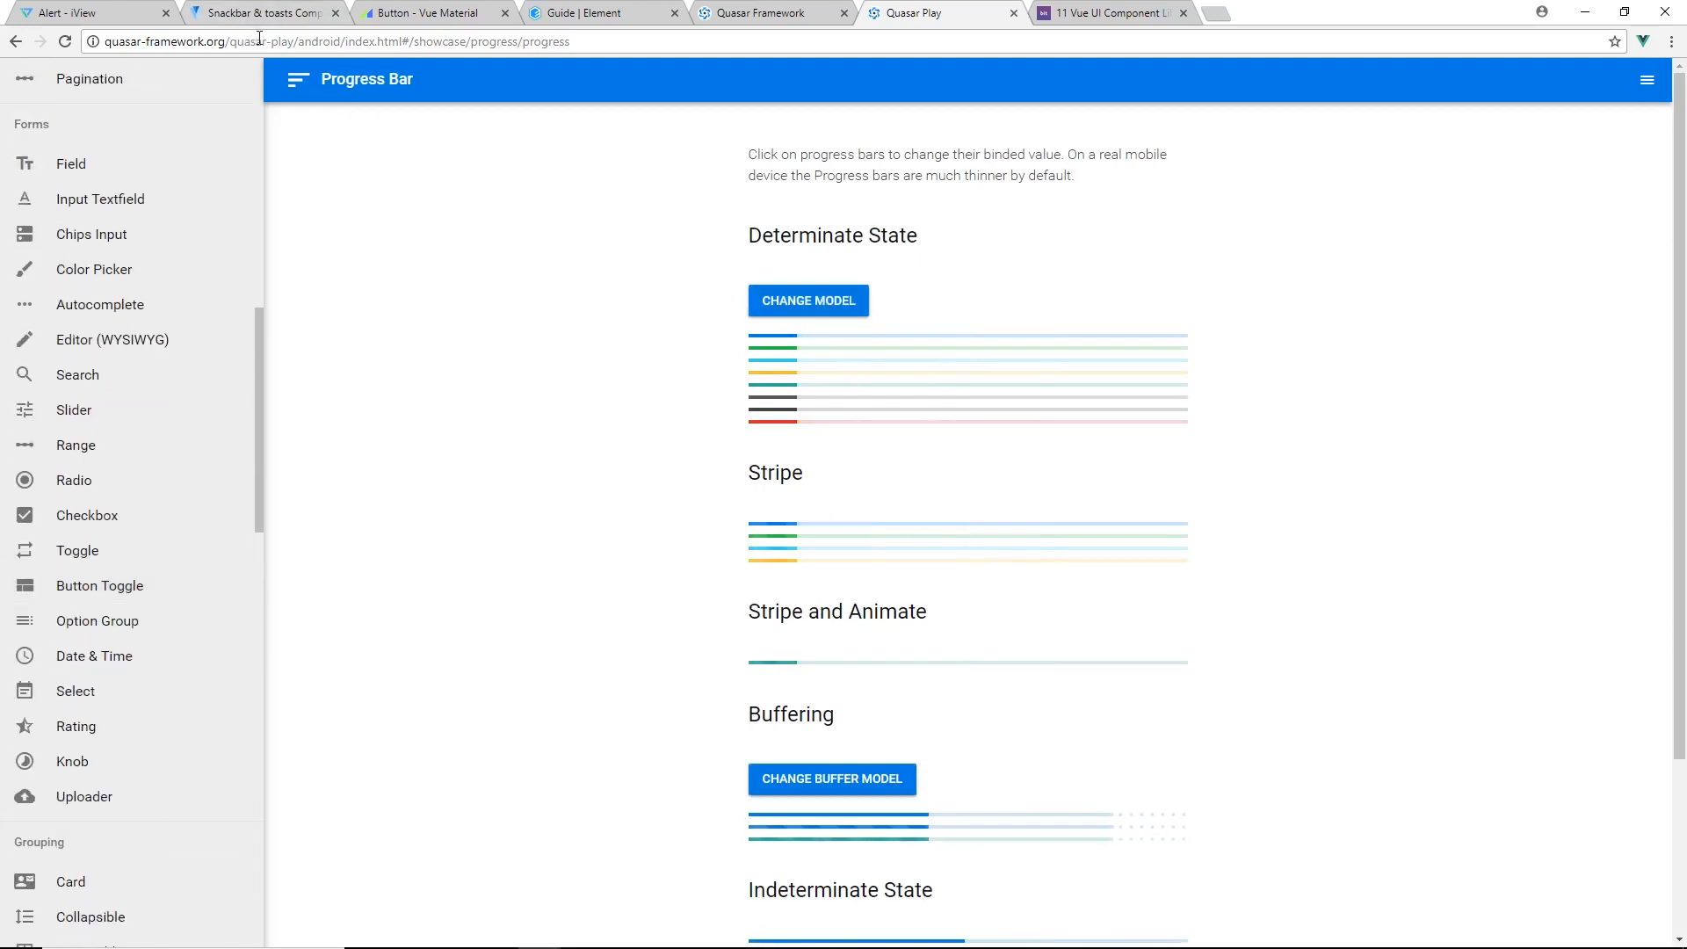
pyautogui.click(16, 41)
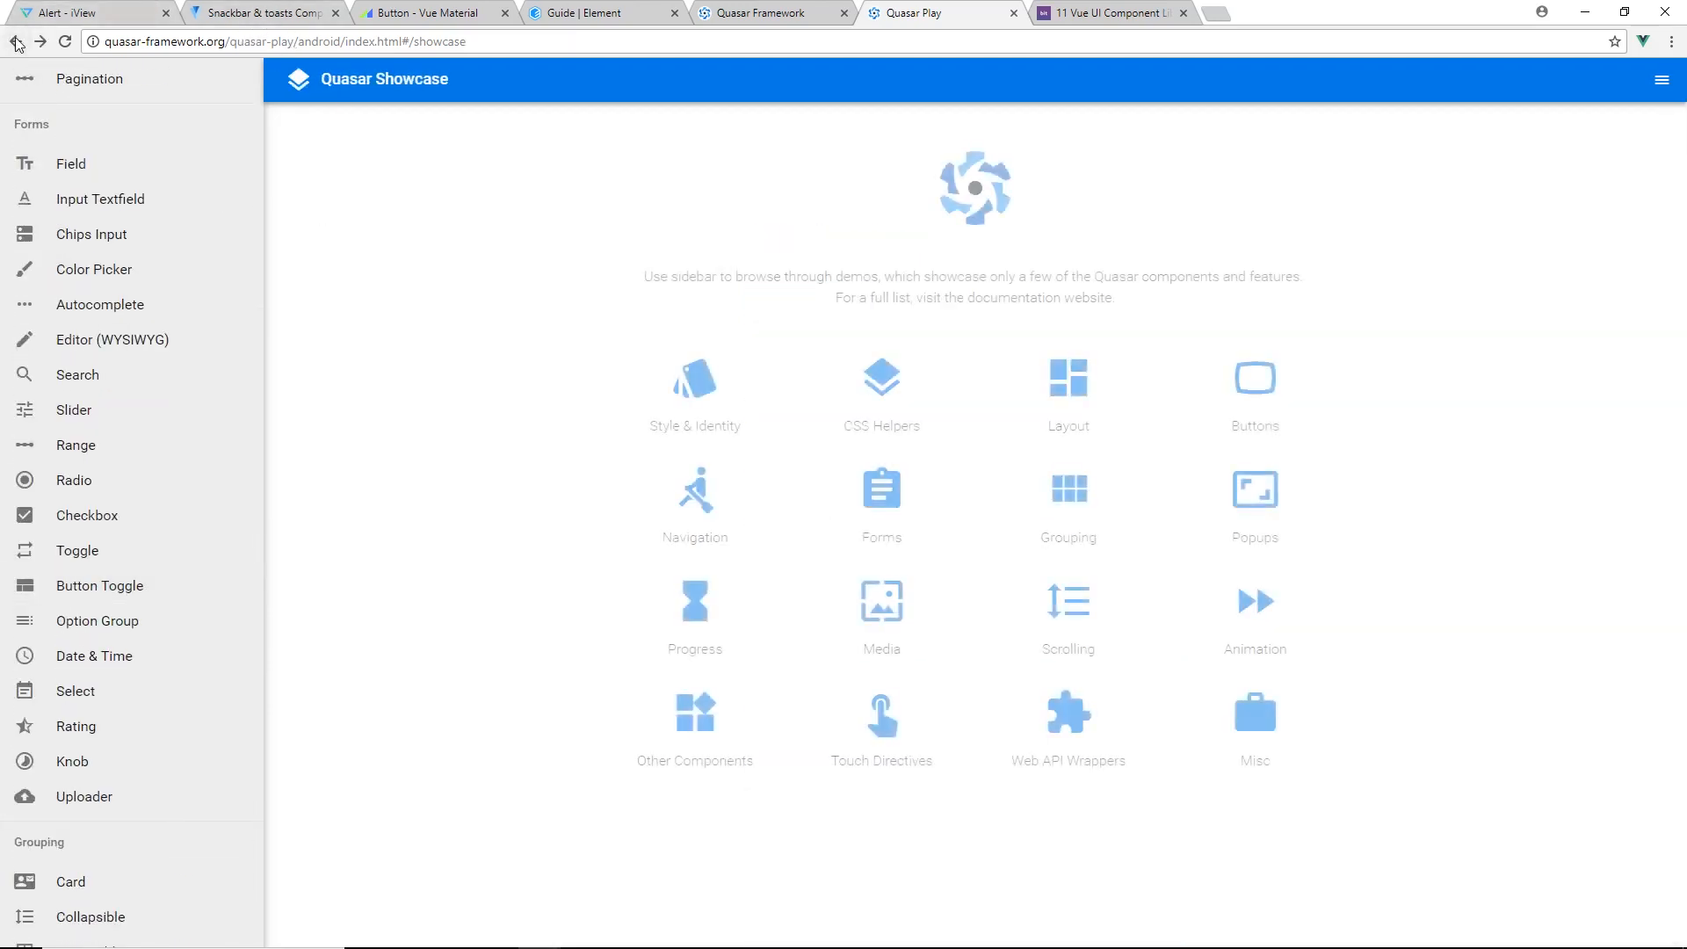
pyautogui.click(16, 40)
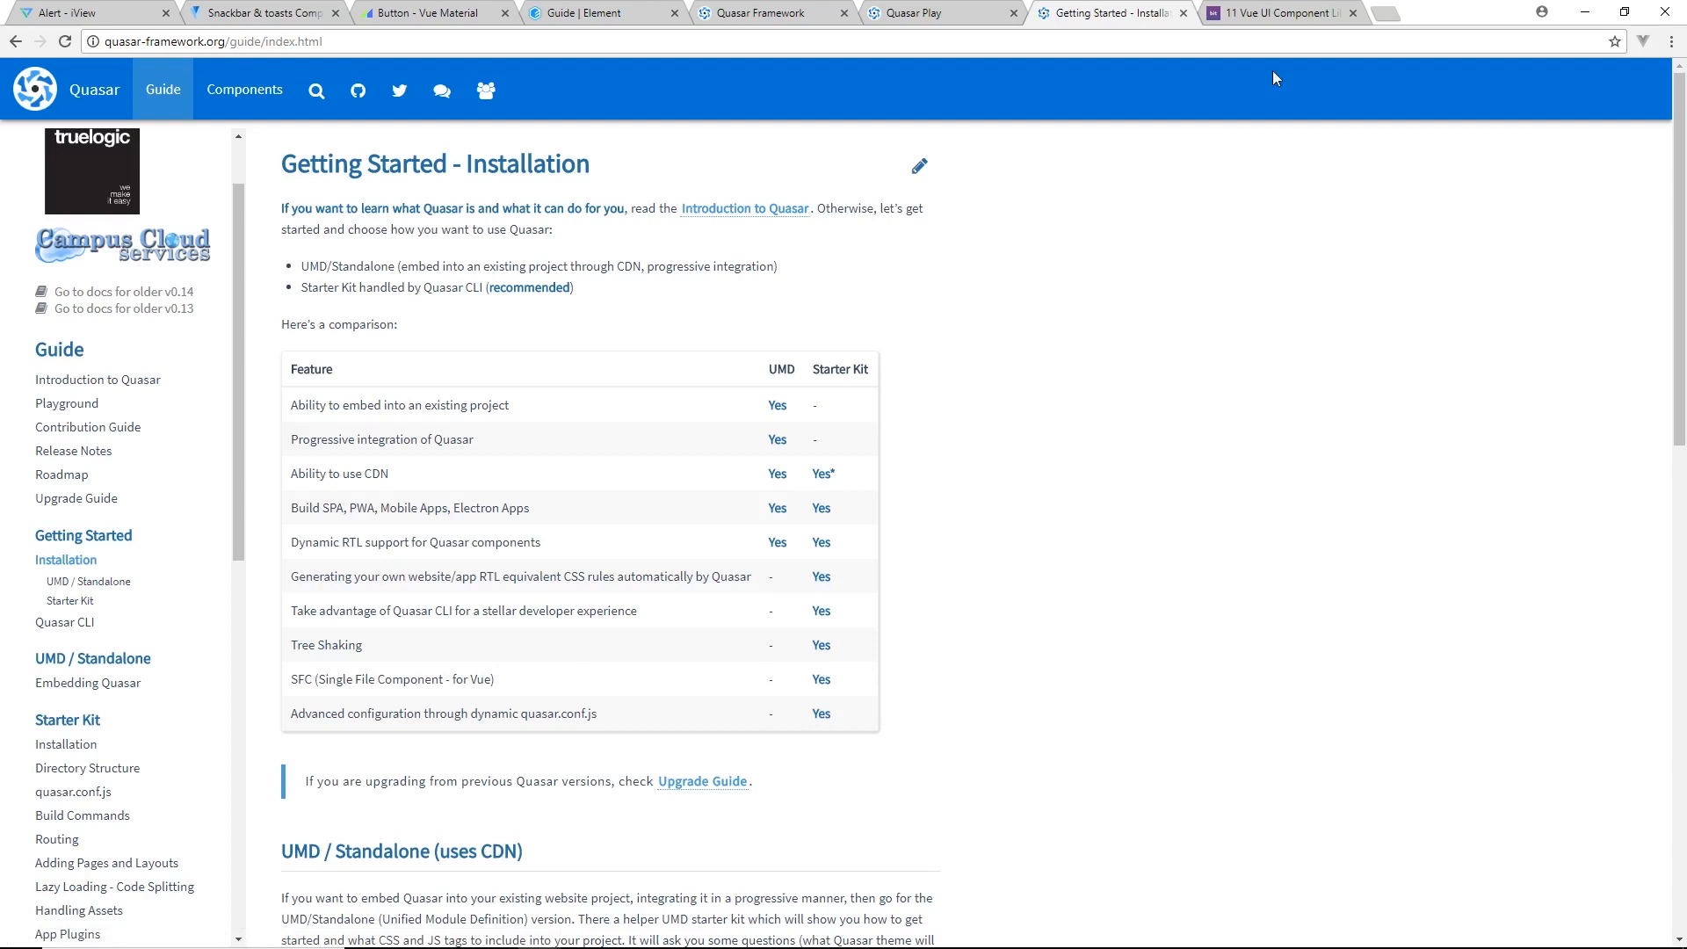
# Switch to the Medium article, highlight its title and scroll through the first library headings
pyautogui.click(1281, 12)
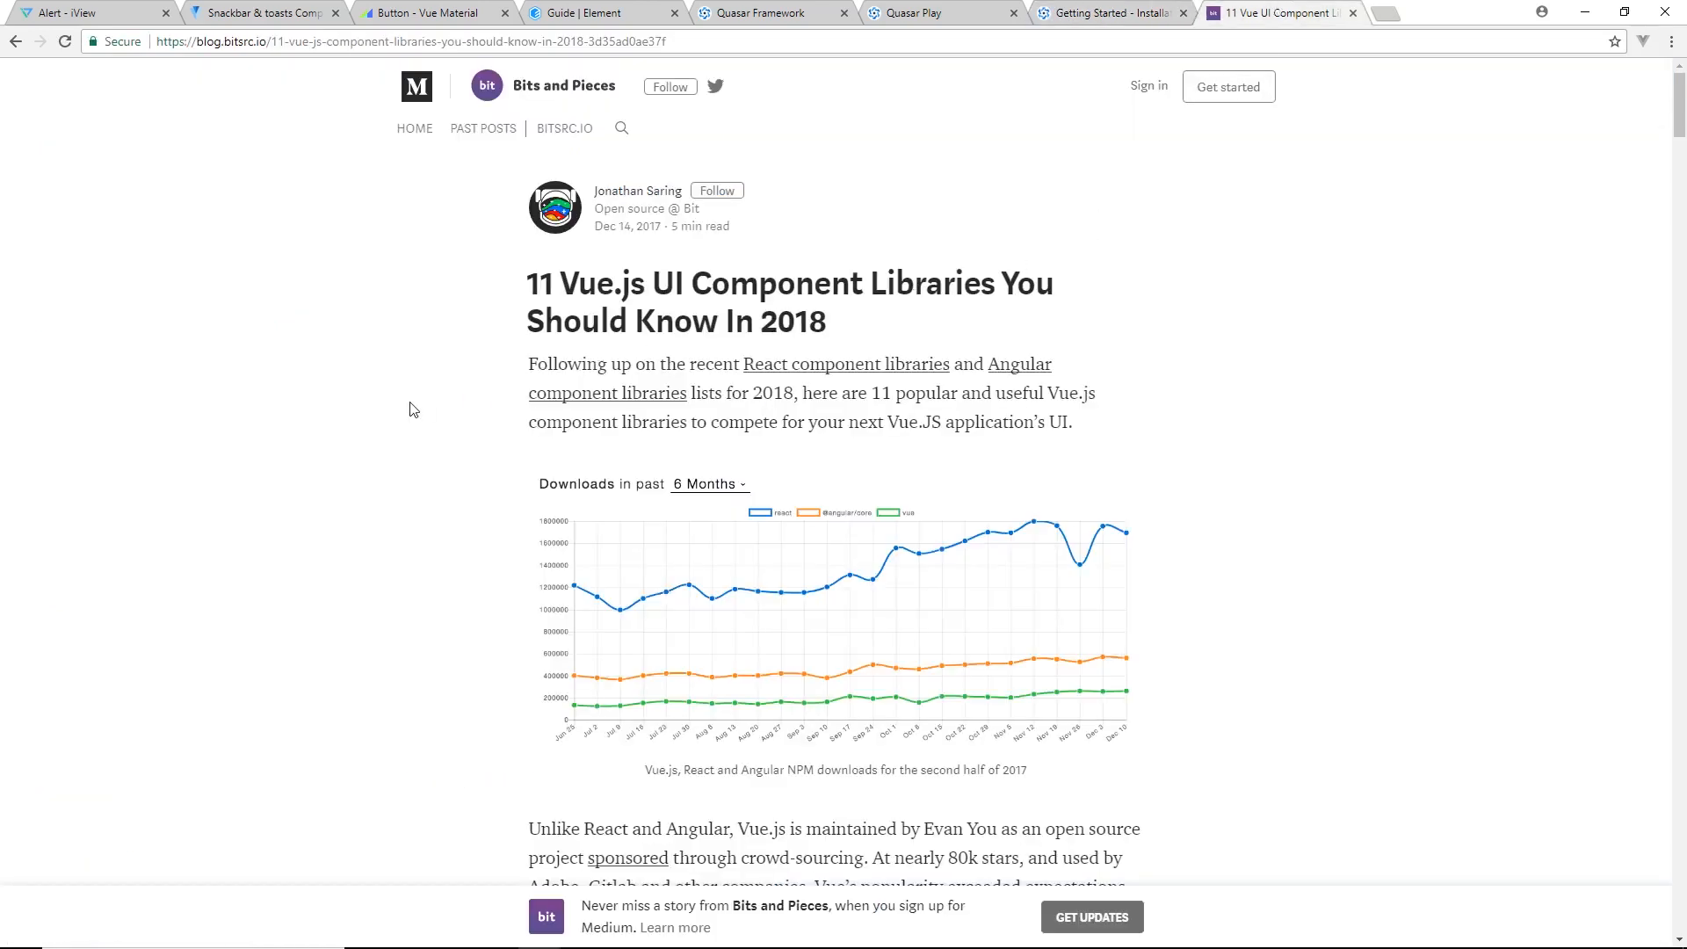
pyautogui.moveTo(438, 399)
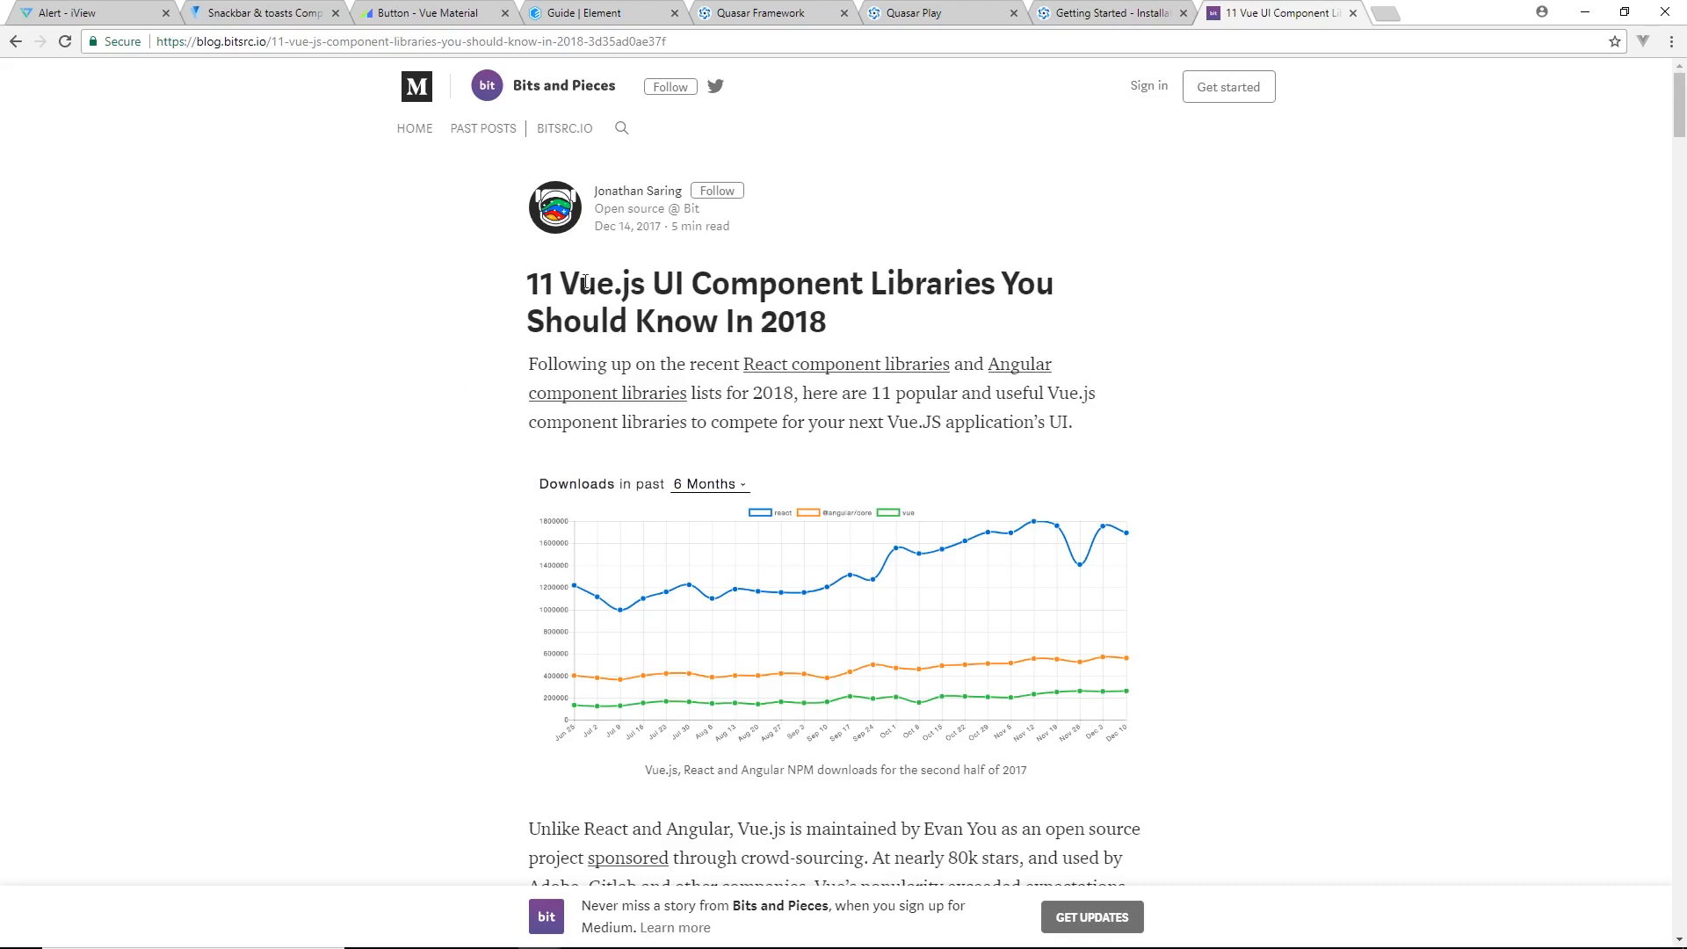
pyautogui.moveTo(529, 285); pyautogui.dragTo(759, 285)
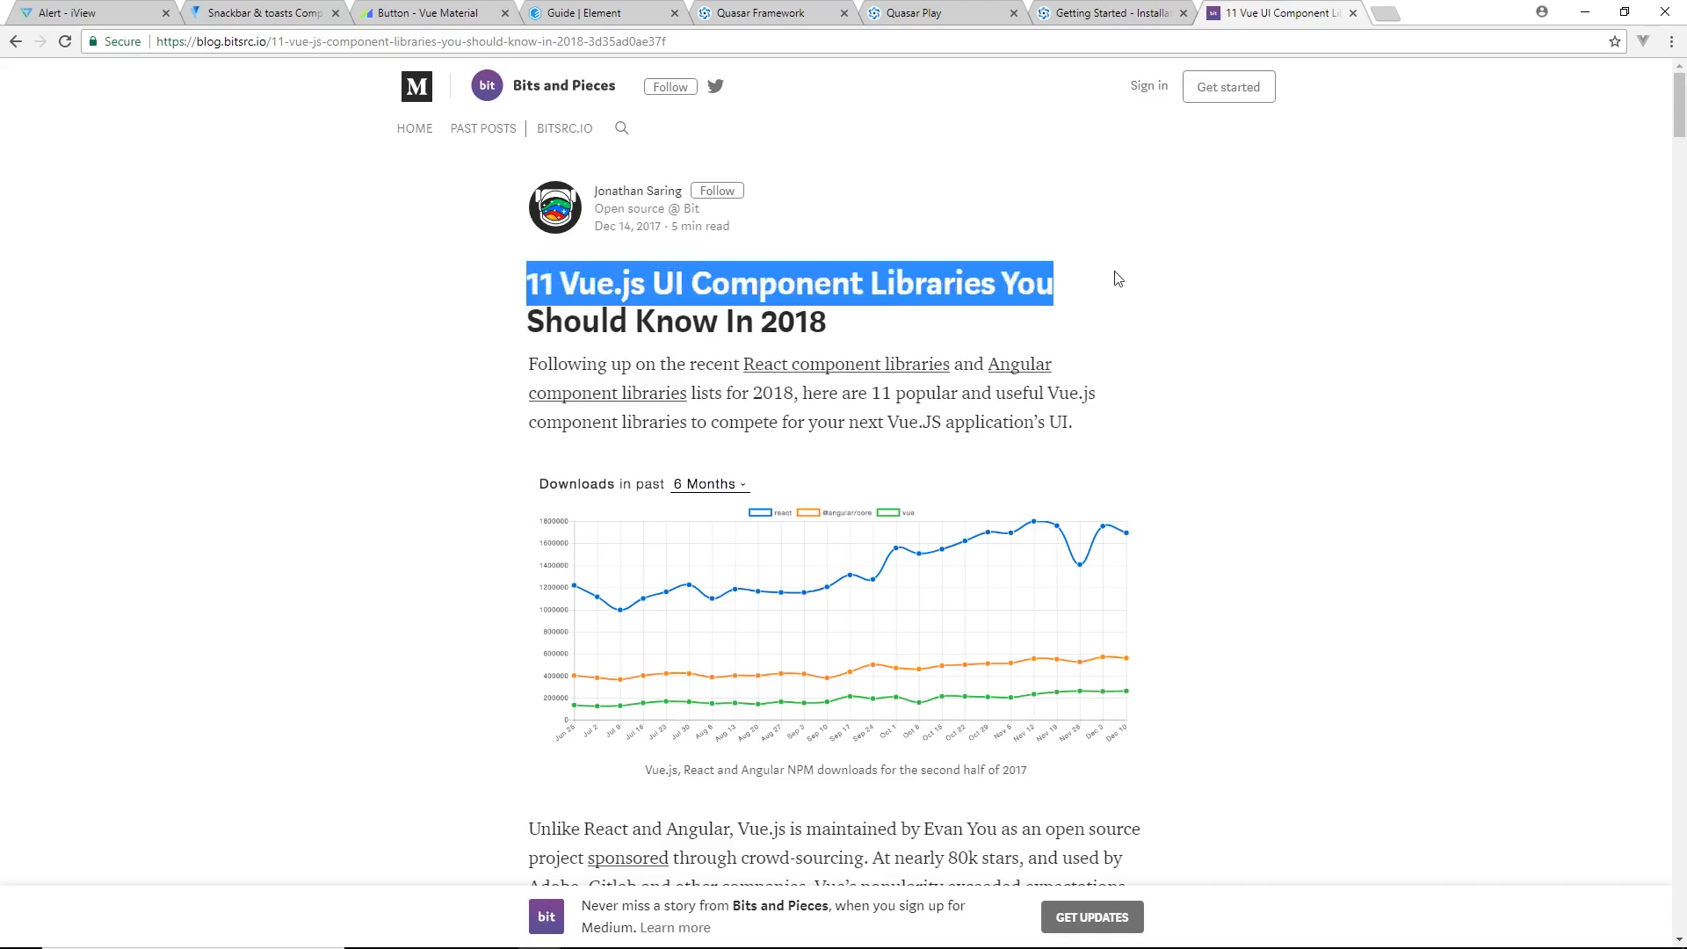
pyautogui.scroll(-3)
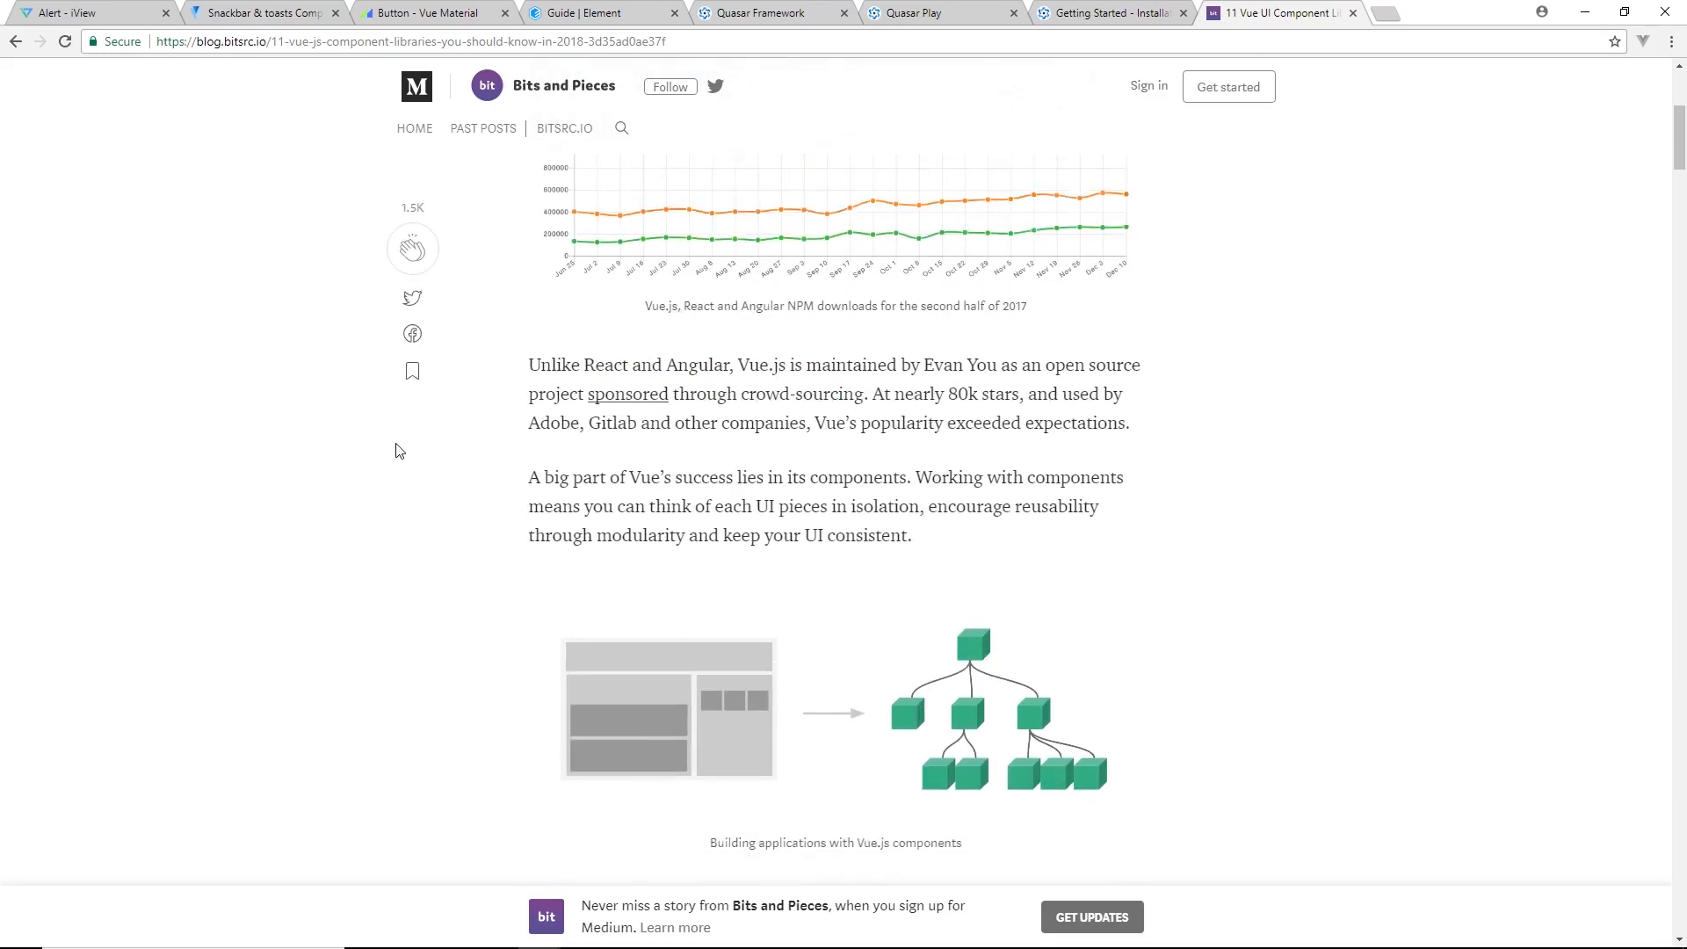
pyautogui.scroll(-3)
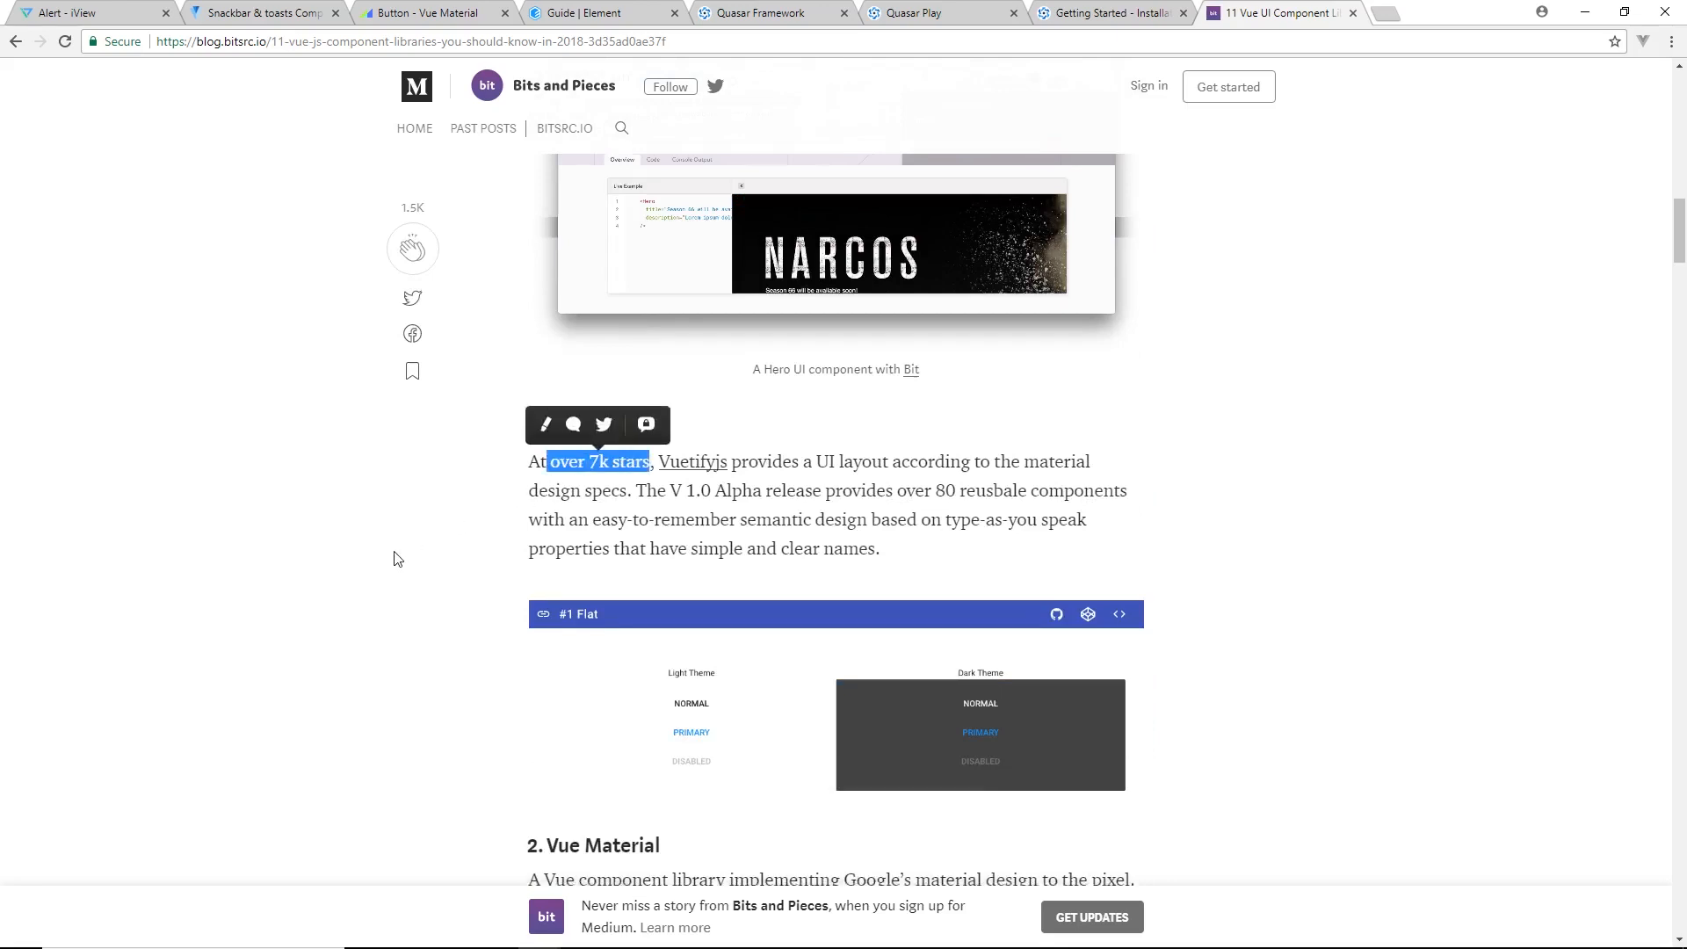
pyautogui.scroll(-3)
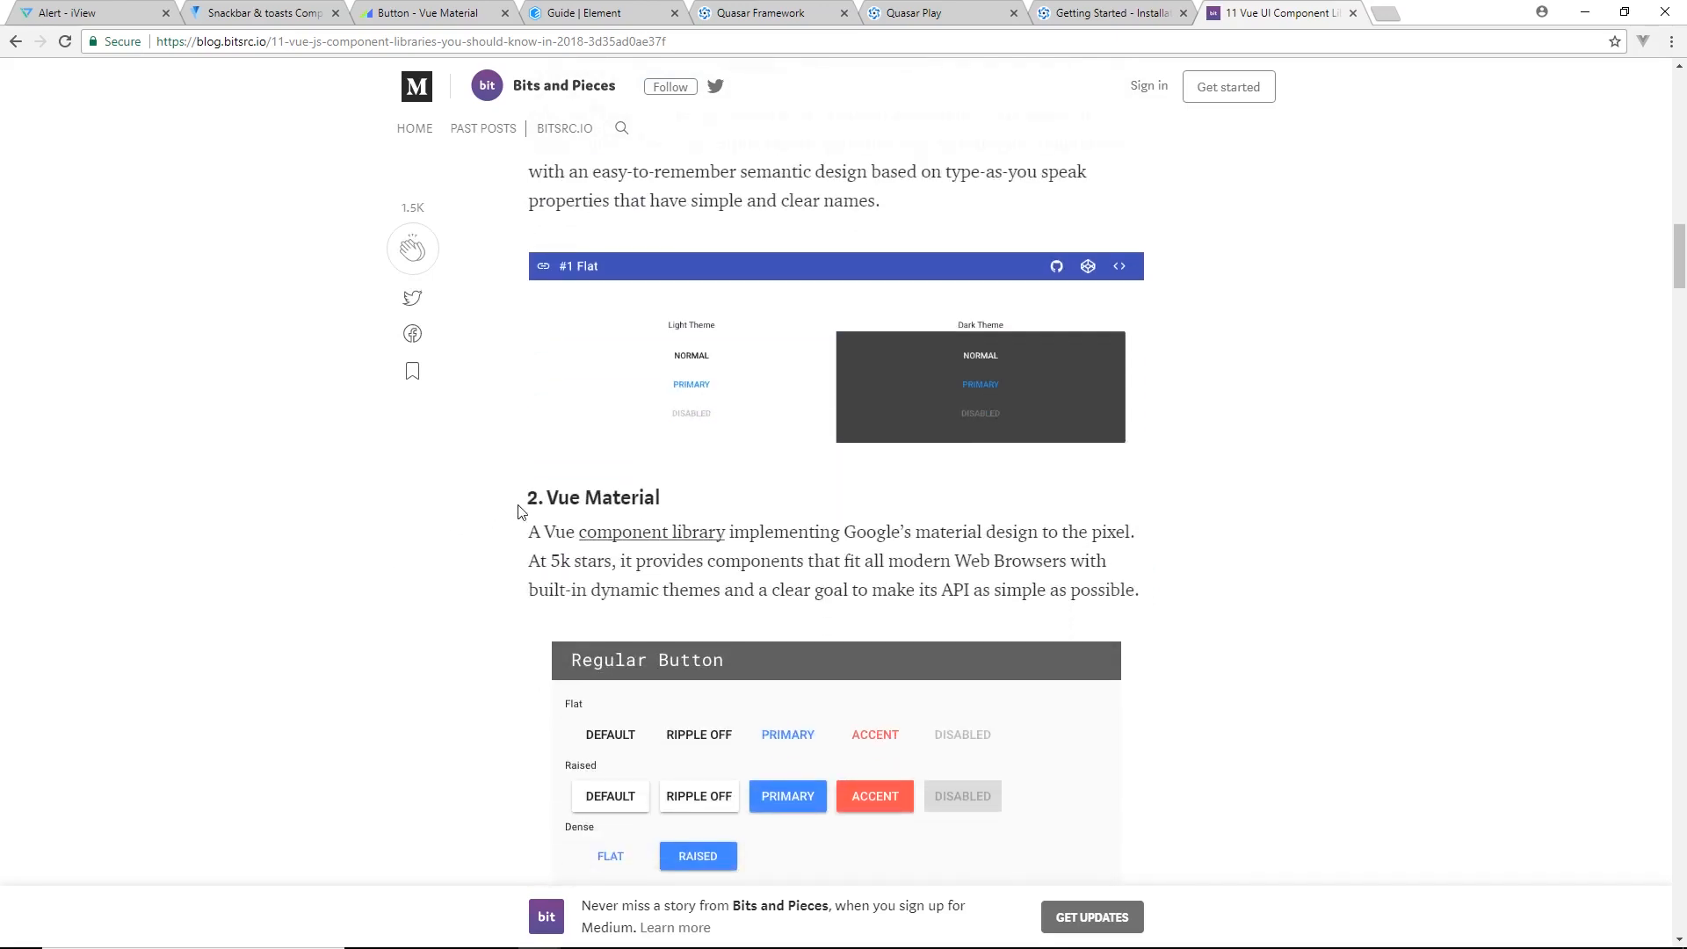
pyautogui.scroll(-3)
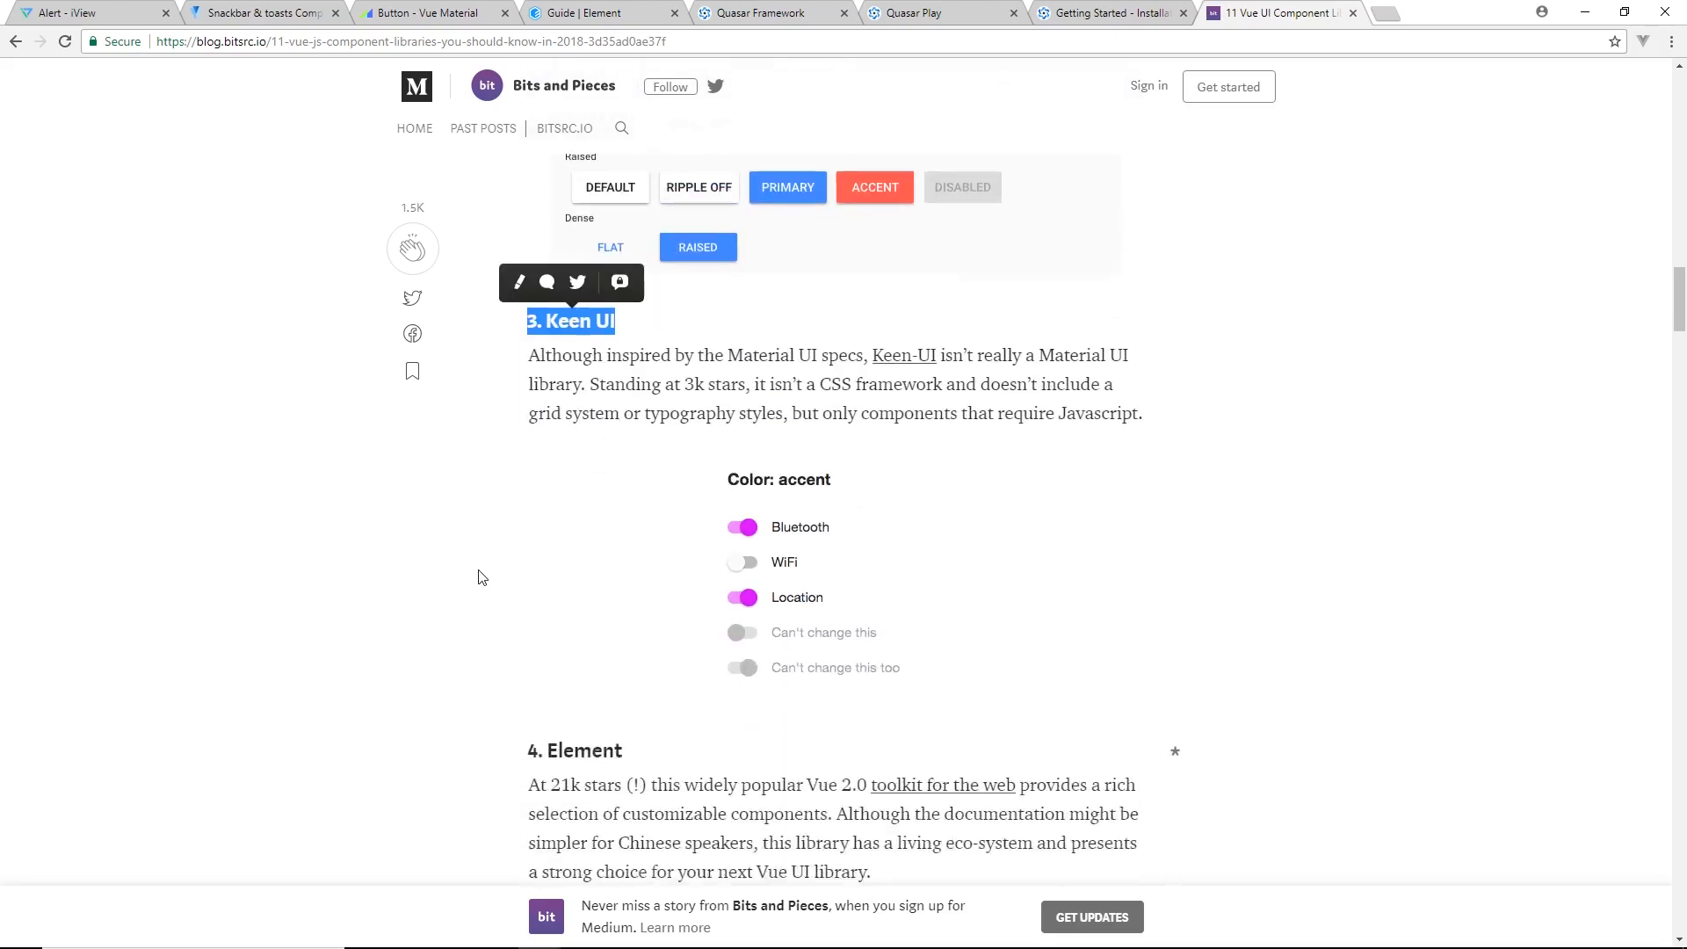
pyautogui.scroll(-3)
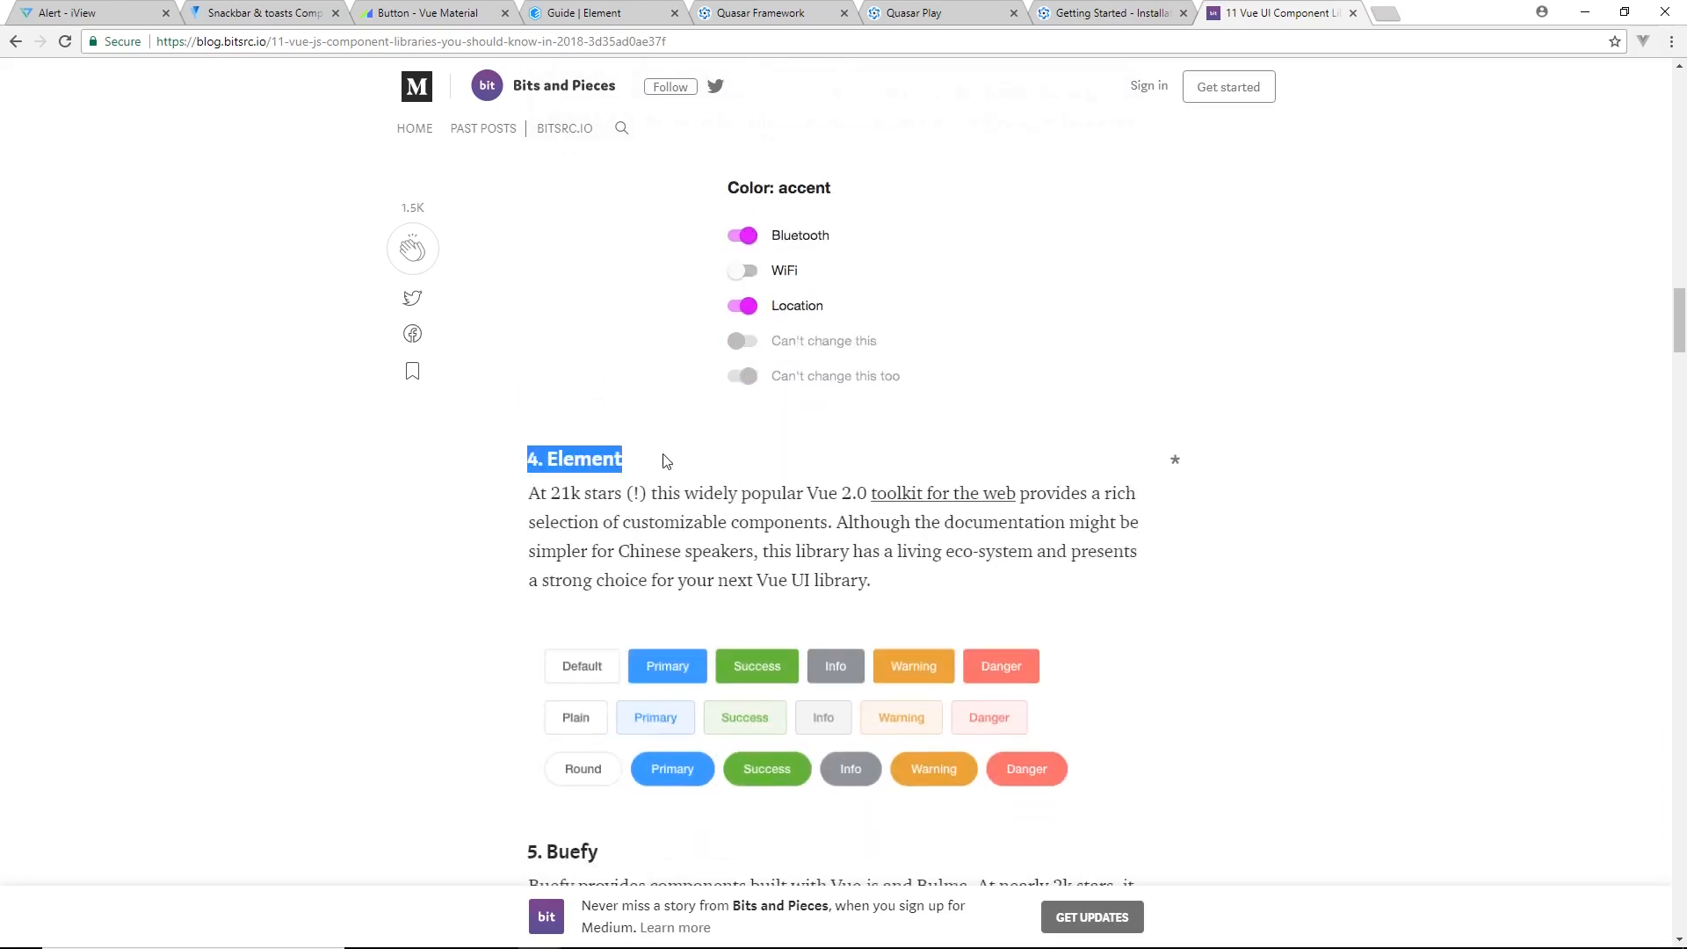
pyautogui.scroll(-3)
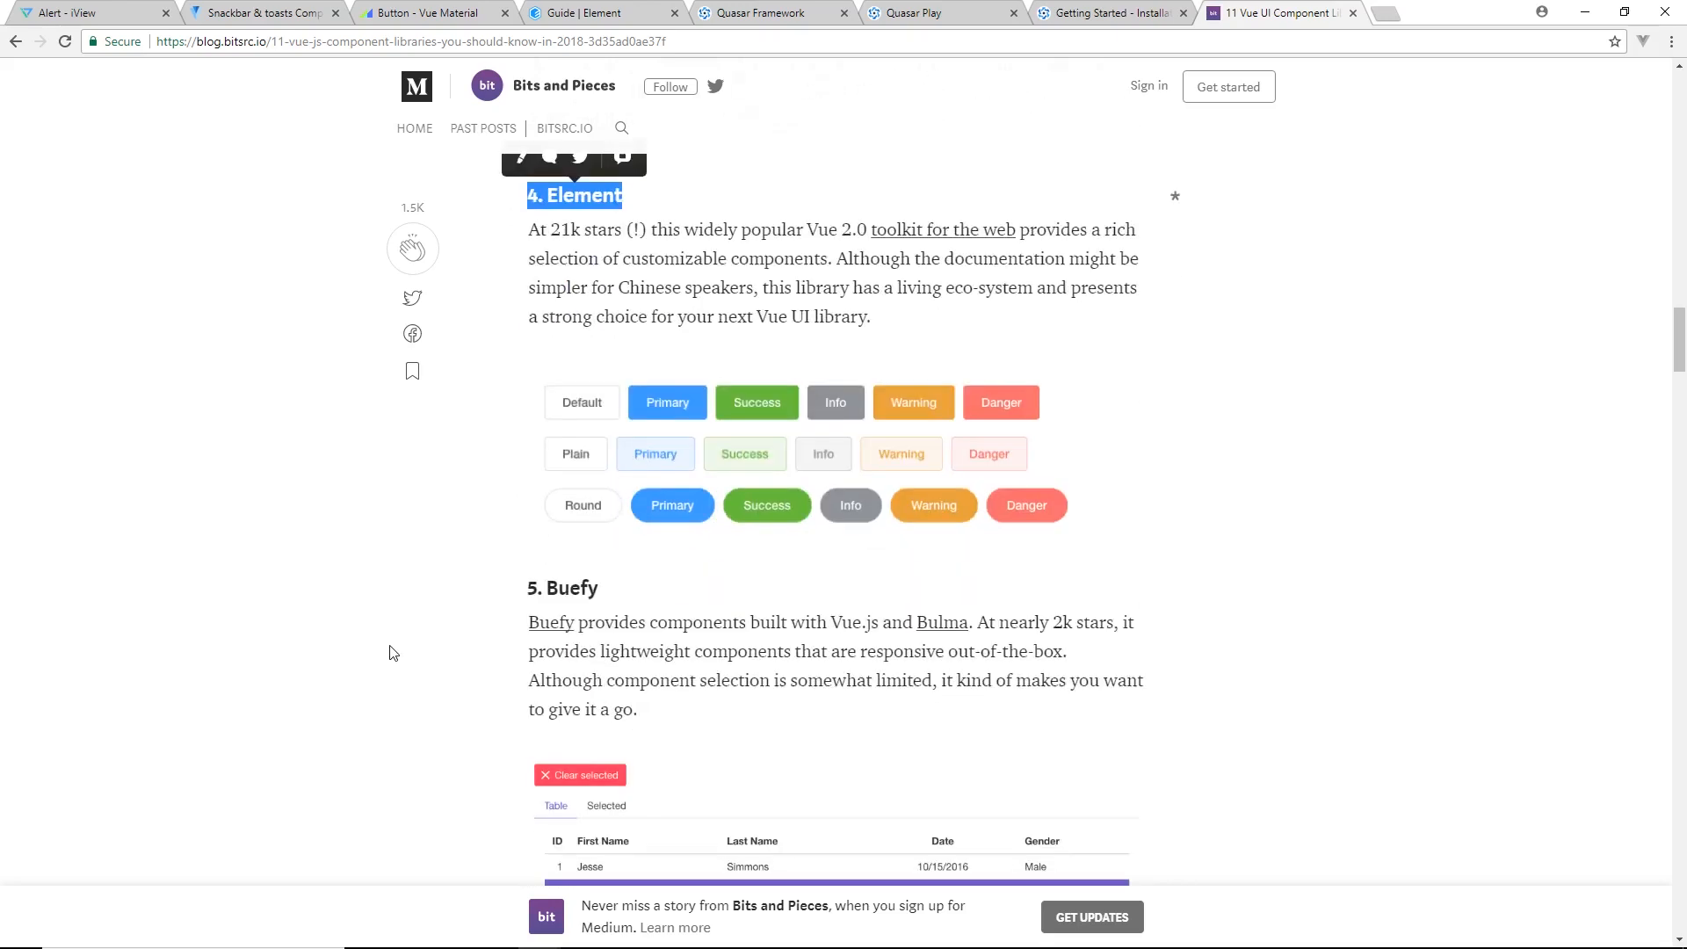
# Continue down past Quasar, Muse UI and Vux to the Individual components section
pyautogui.scroll(-3)
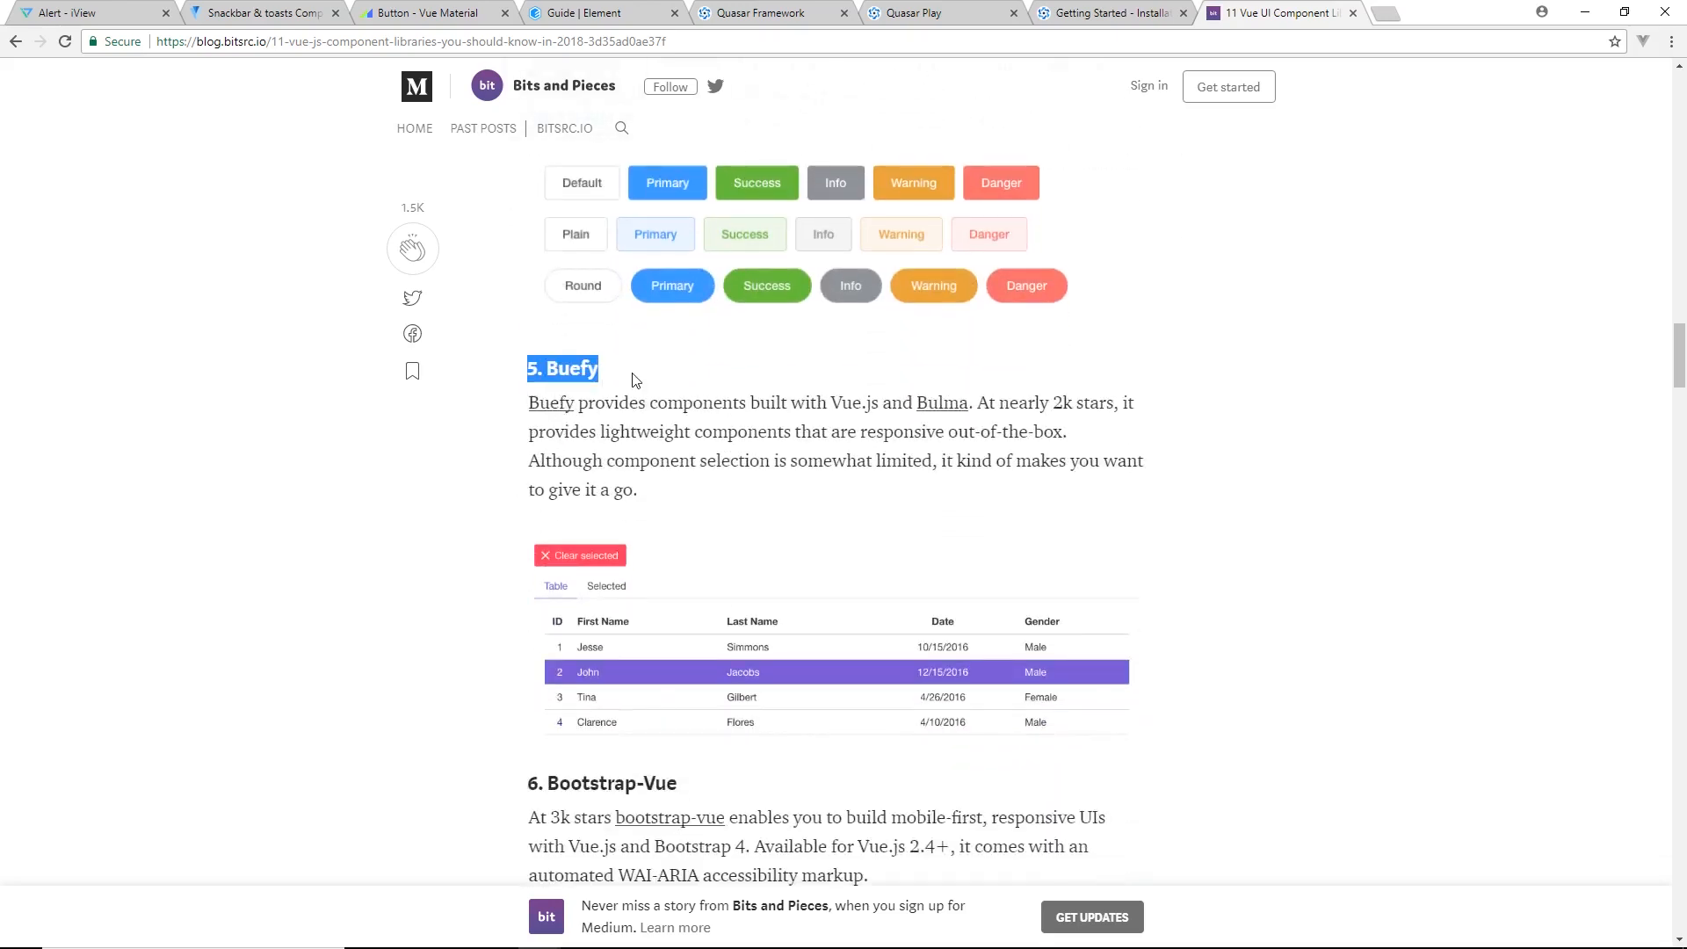
pyautogui.scroll(-3)
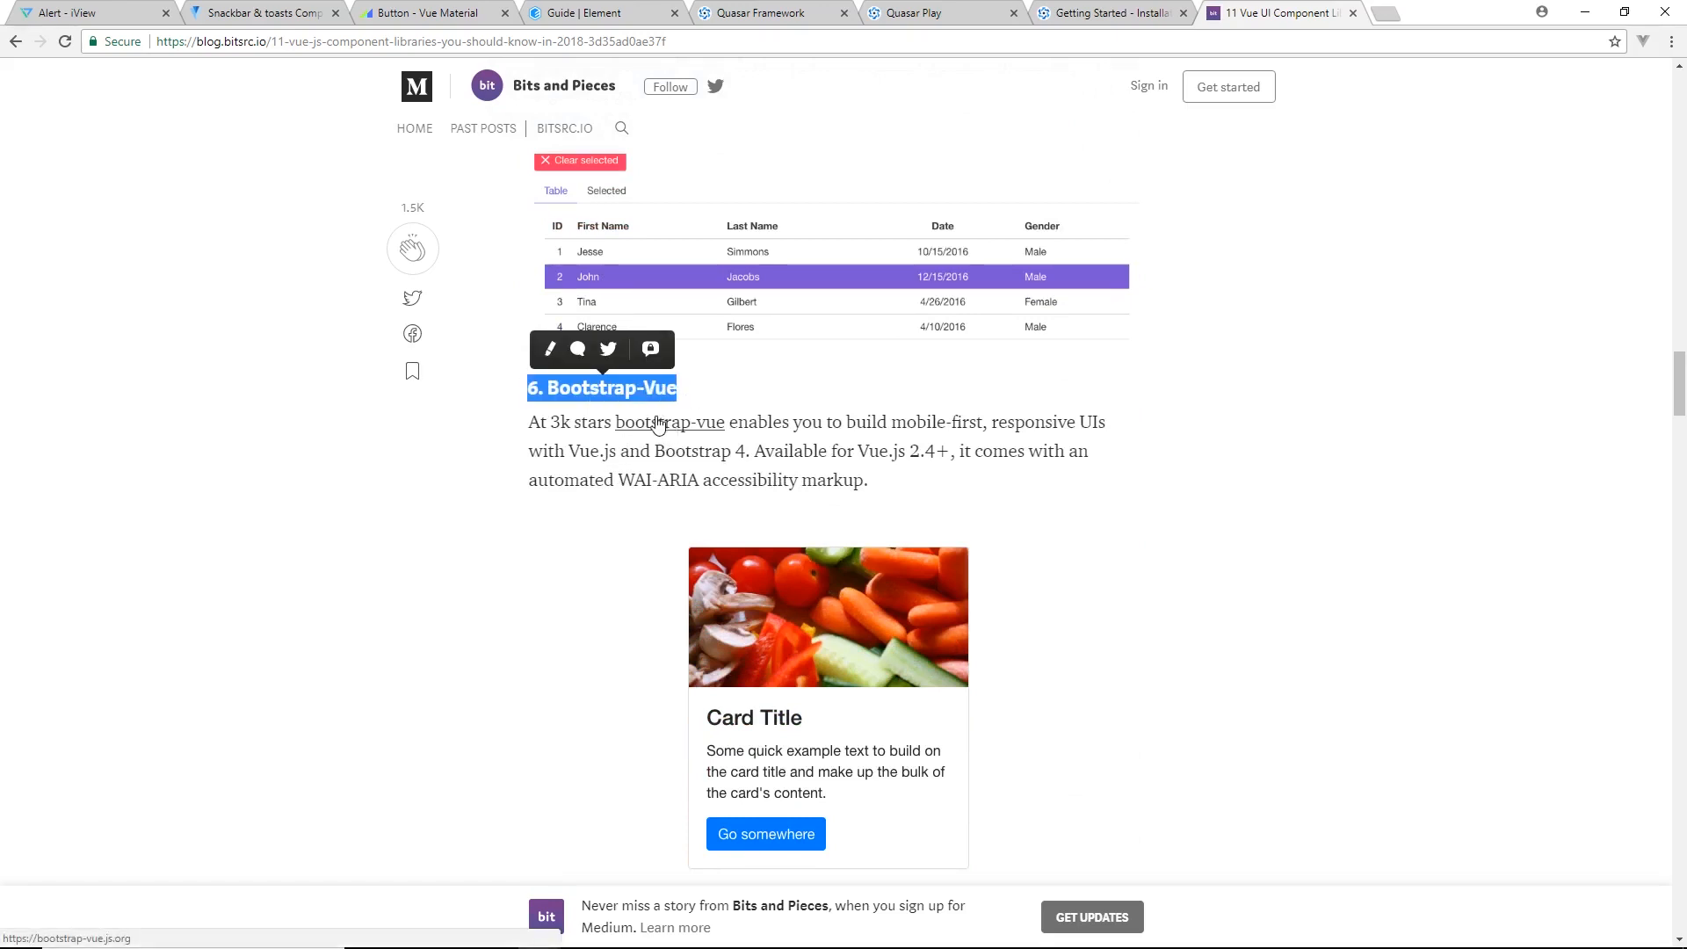
pyautogui.scroll(-3)
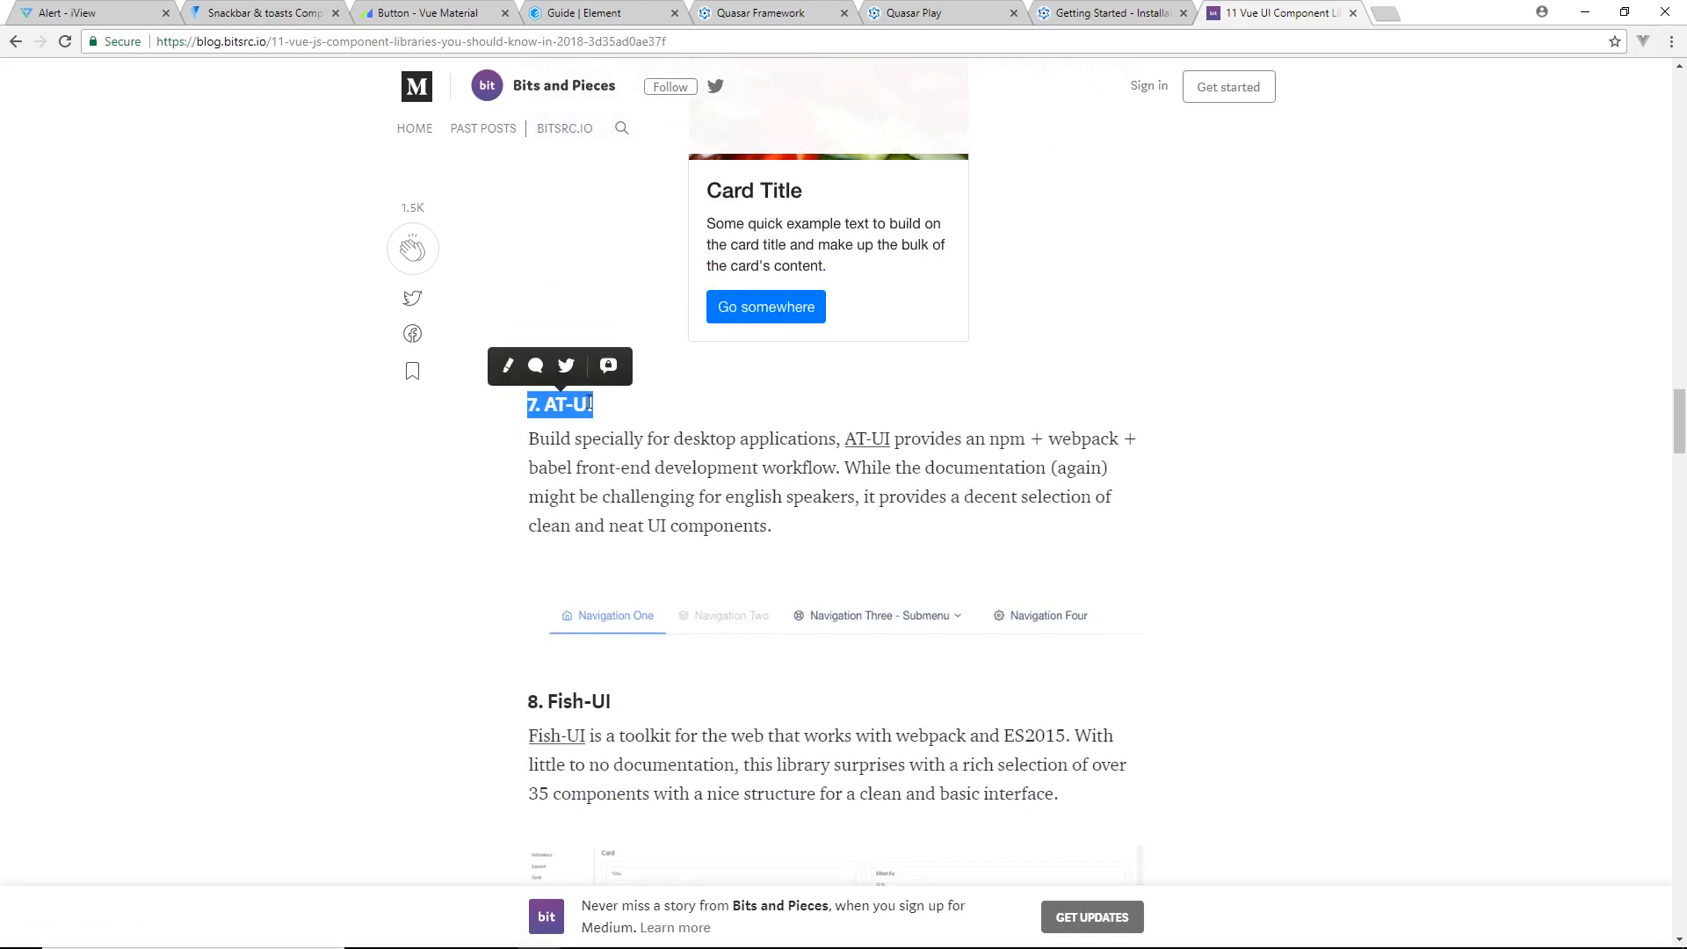
pyautogui.scroll(-3)
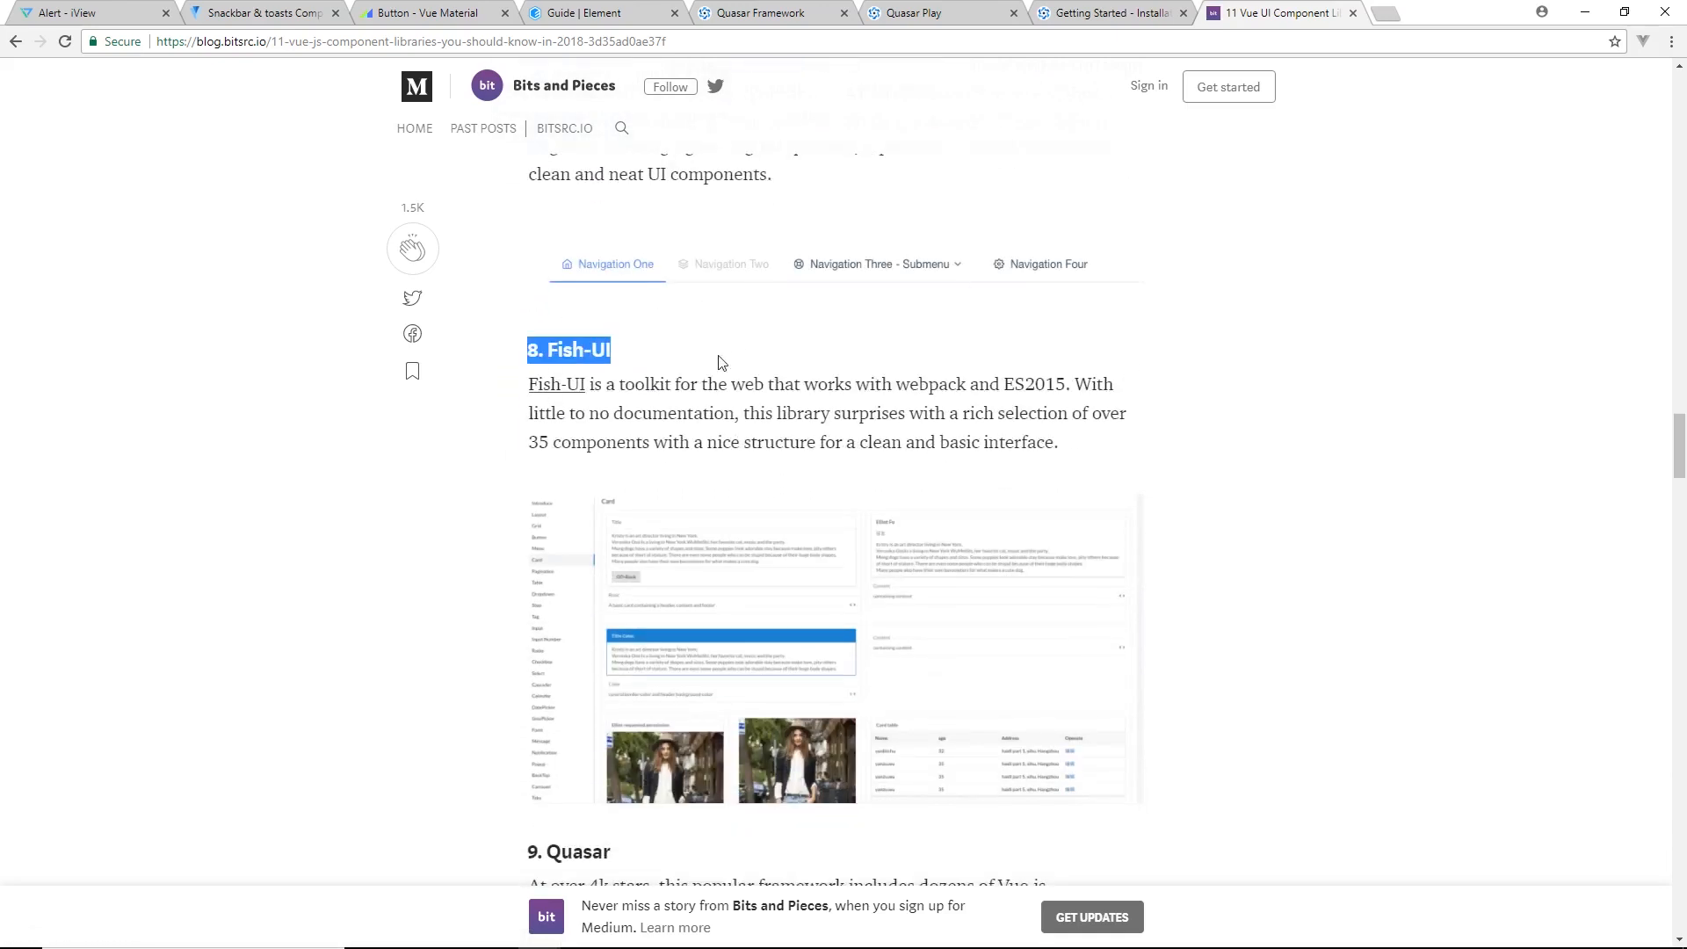
pyautogui.scroll(-3)
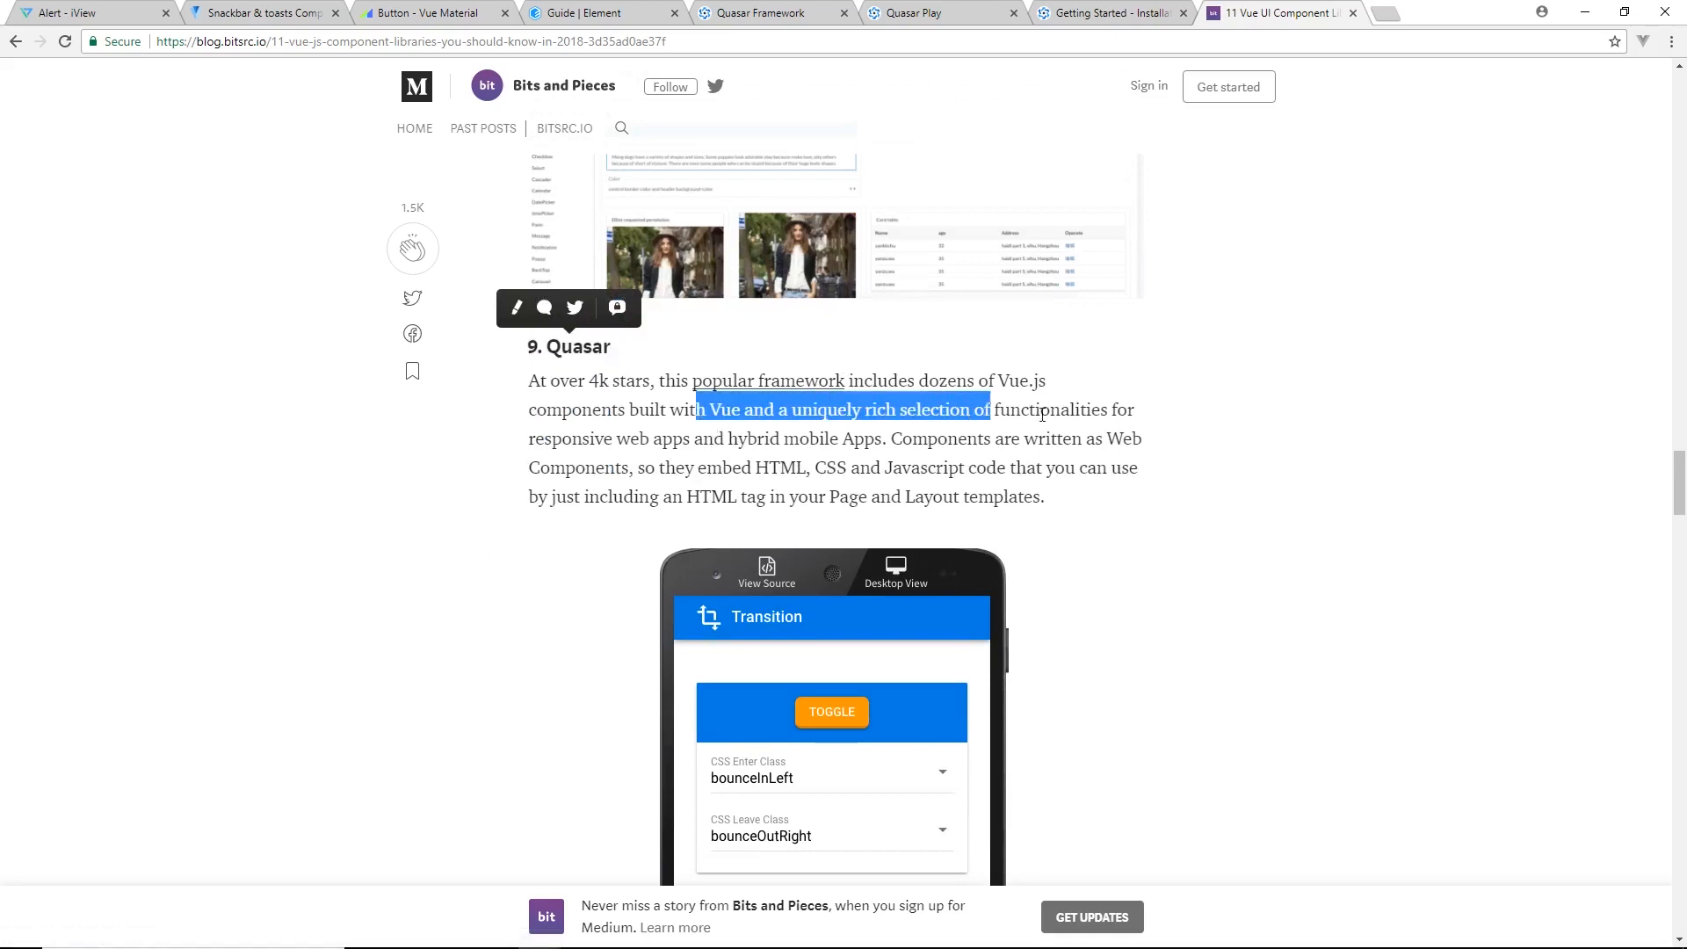
pyautogui.scroll(-3)
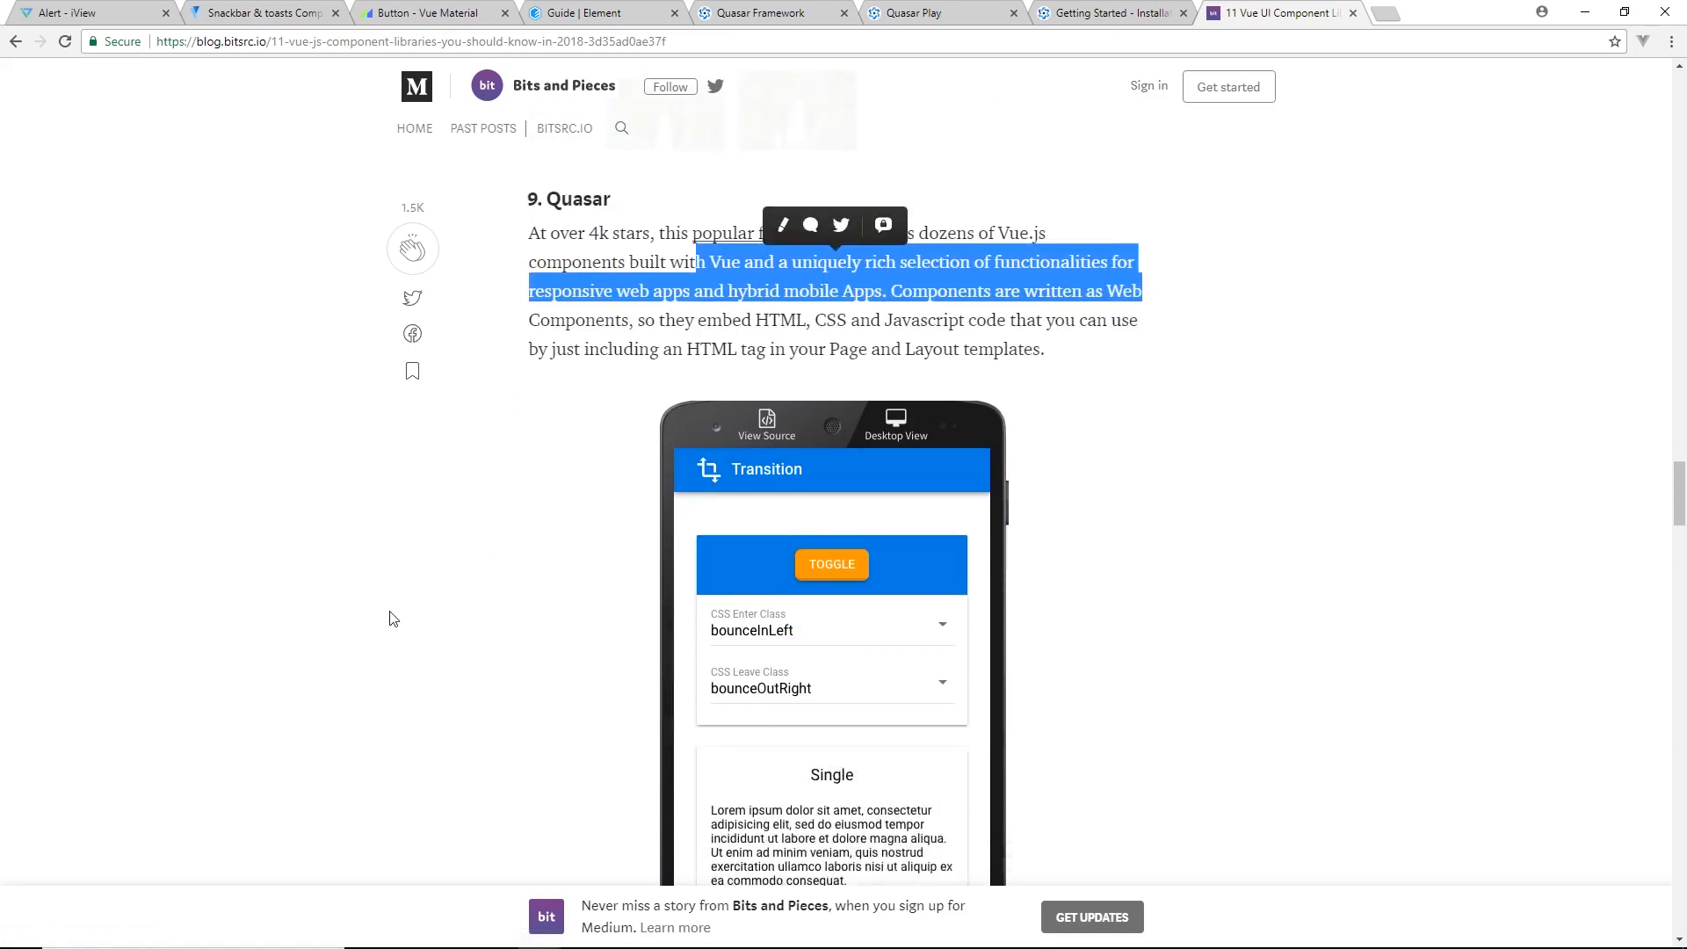
pyautogui.scroll(-3)
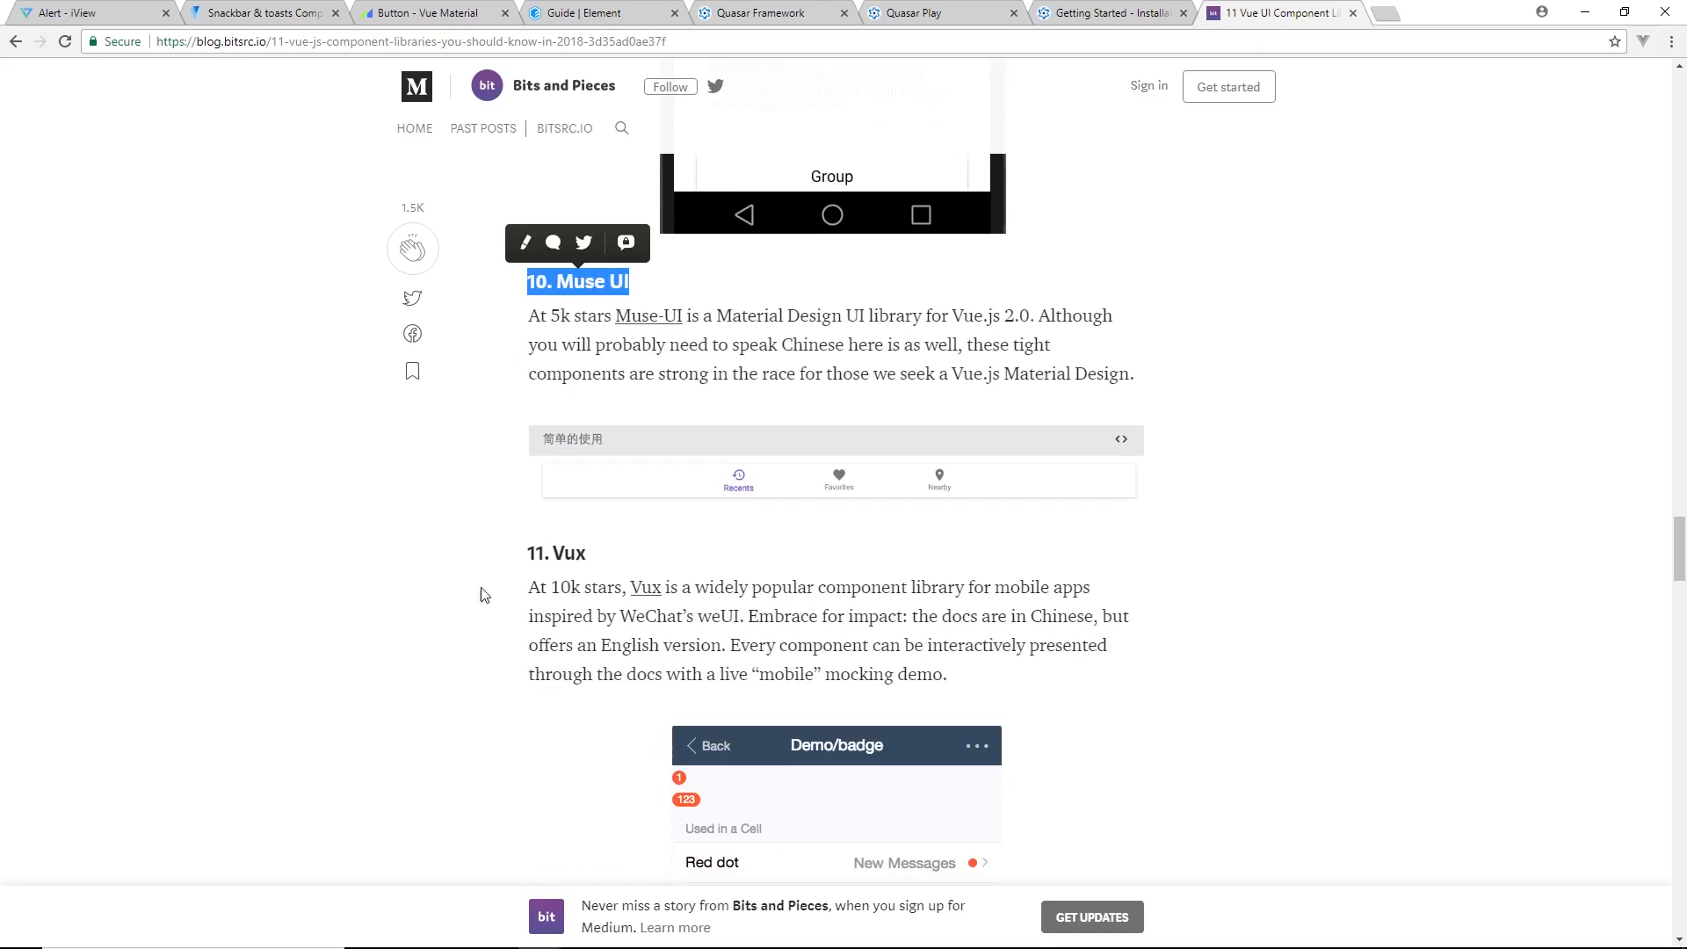
pyautogui.scroll(-3)
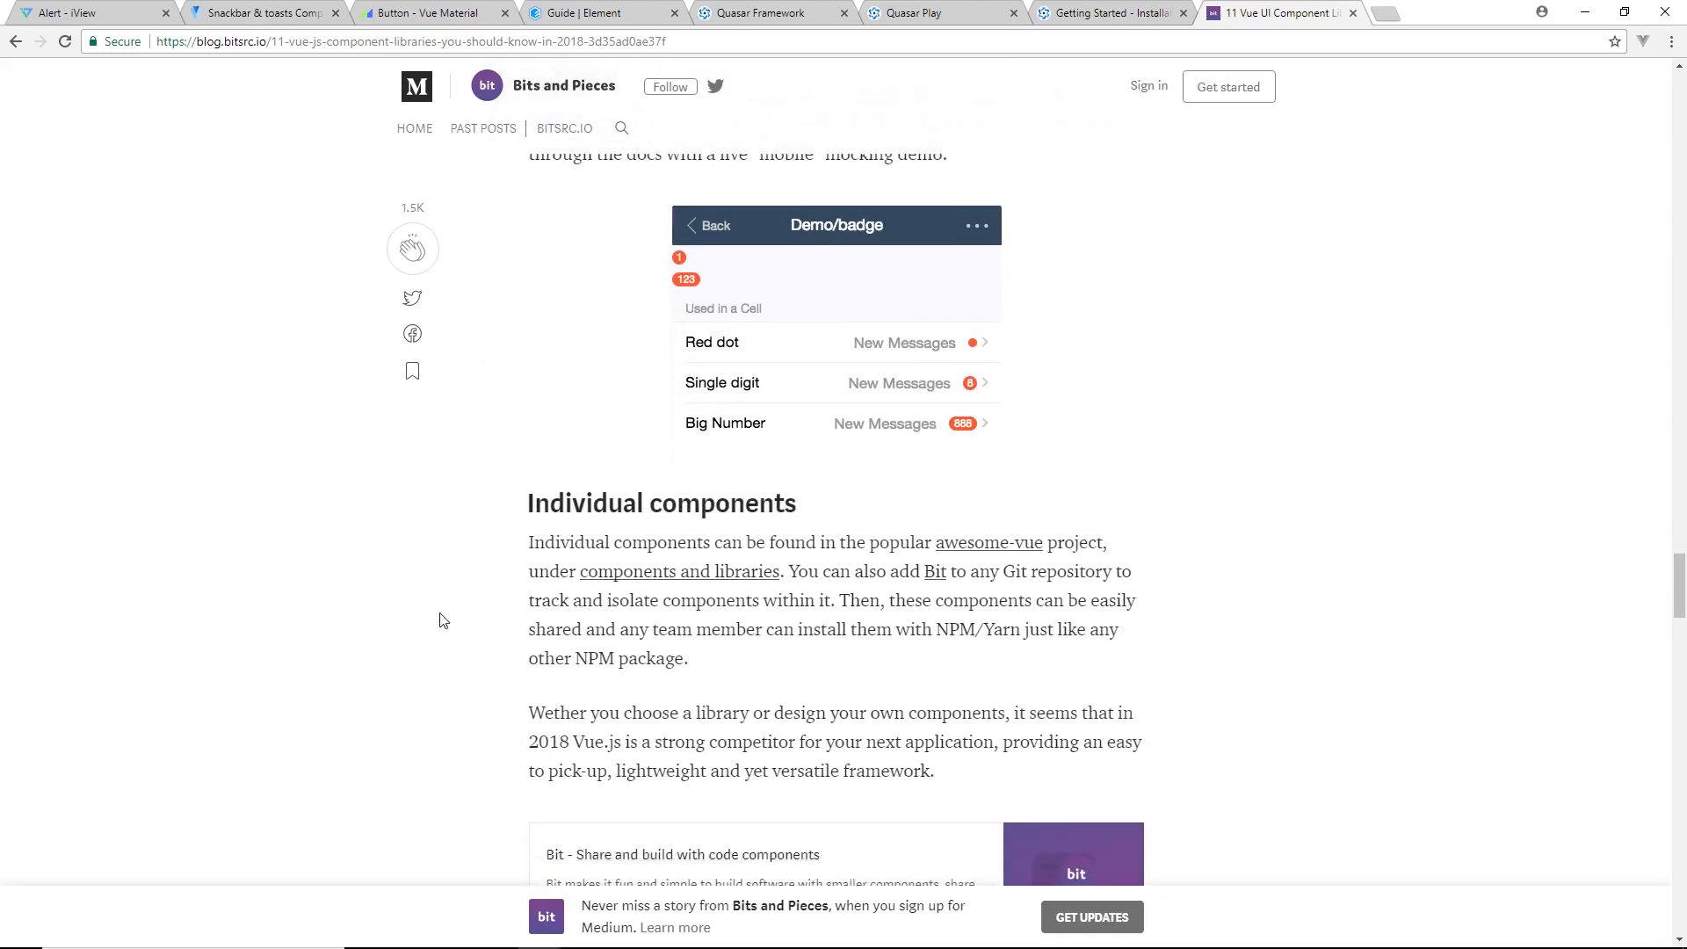